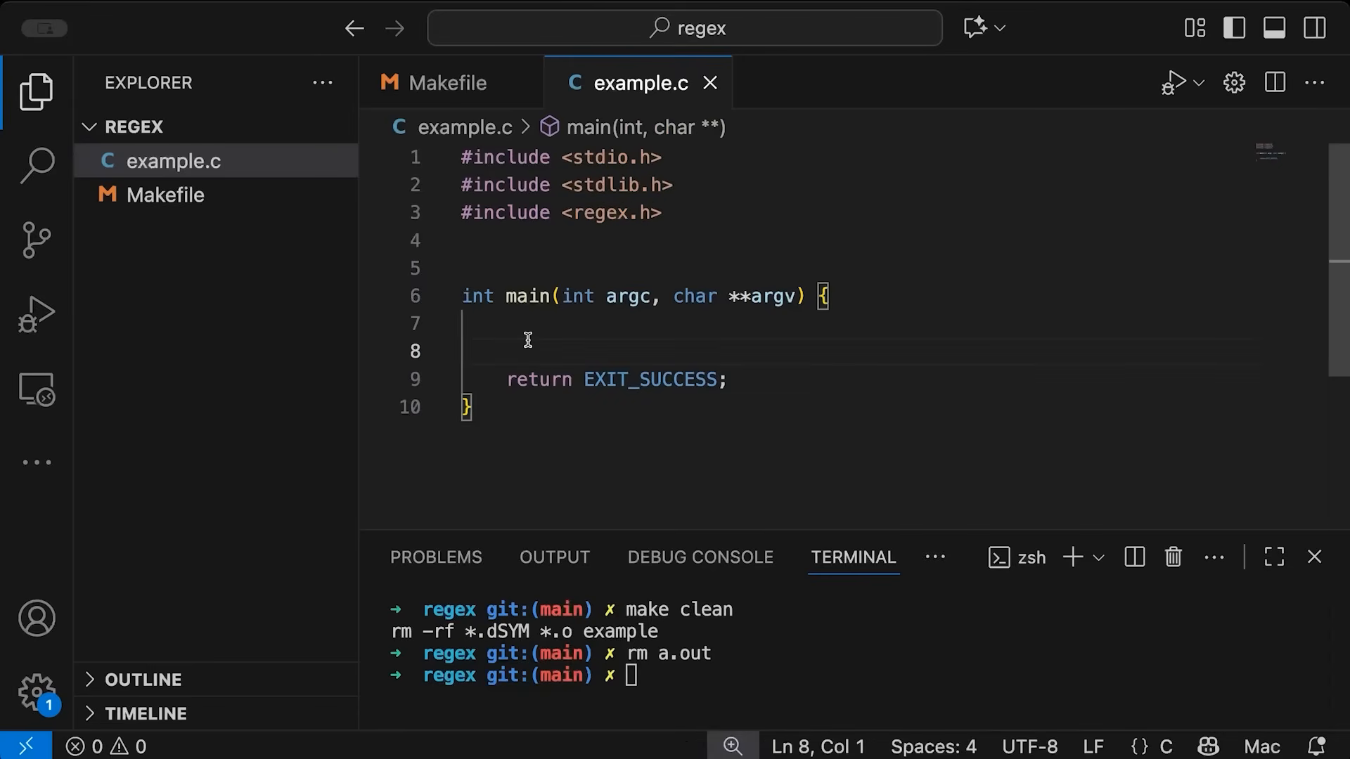
Add an argc != 2 check that prints "usage: %s <string to match>" with argv[1]
{"action": "key", "text": "Enter"}
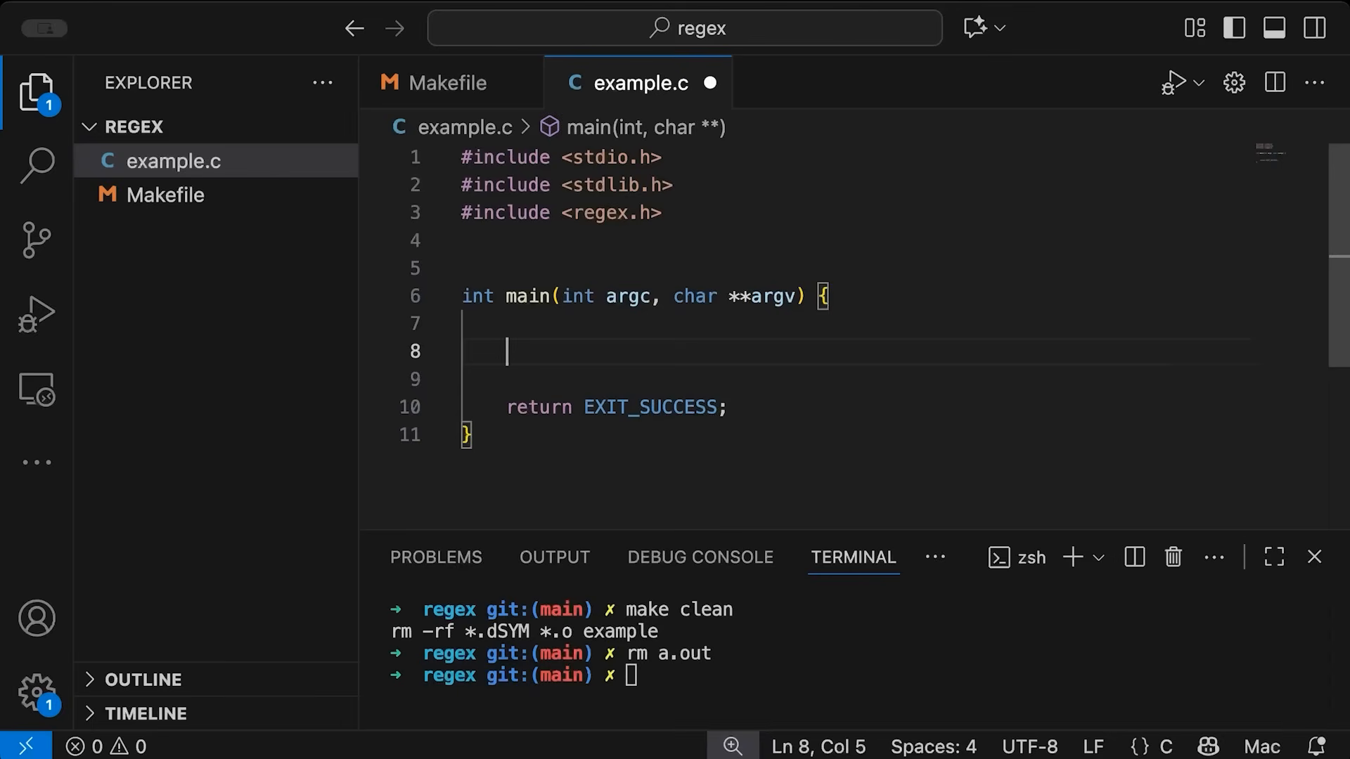
{"action": "type", "text": "if ("}
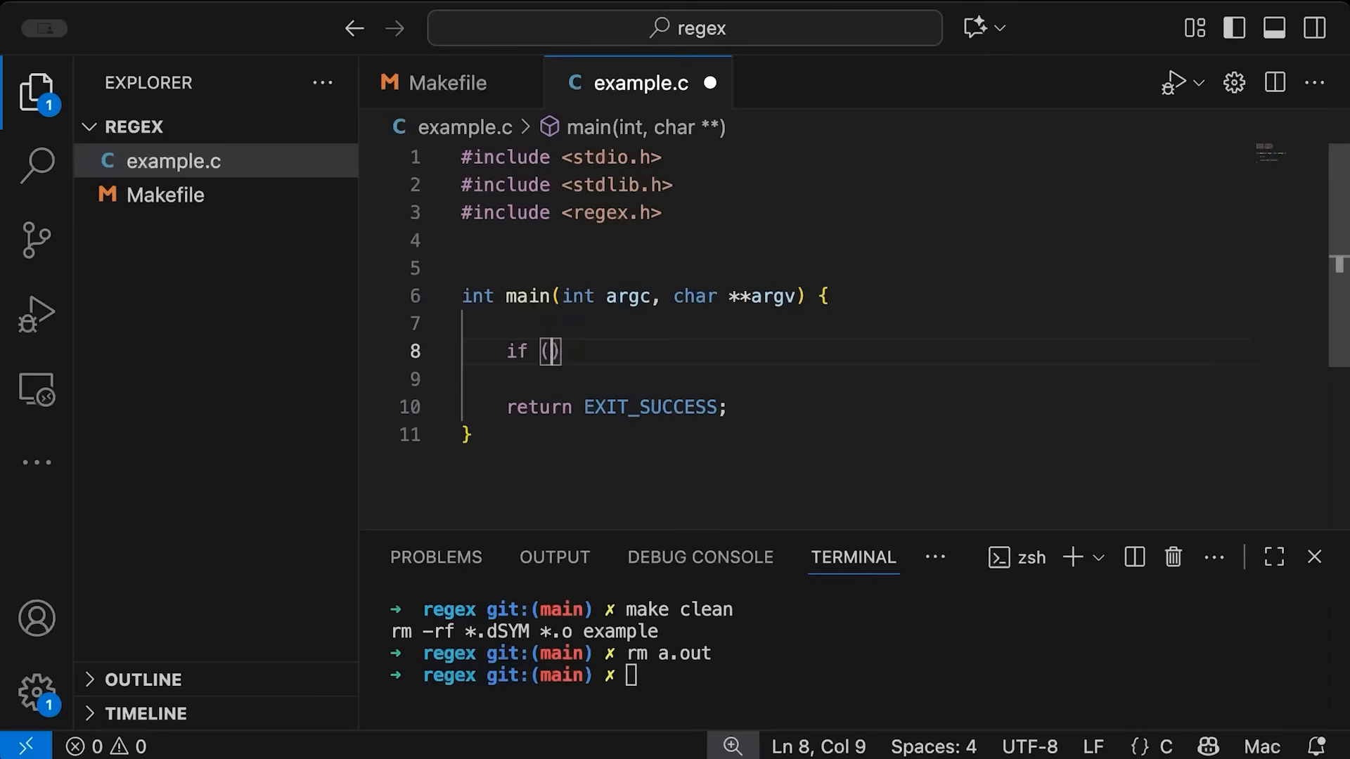
{"action": "type", "text": "argc <"}
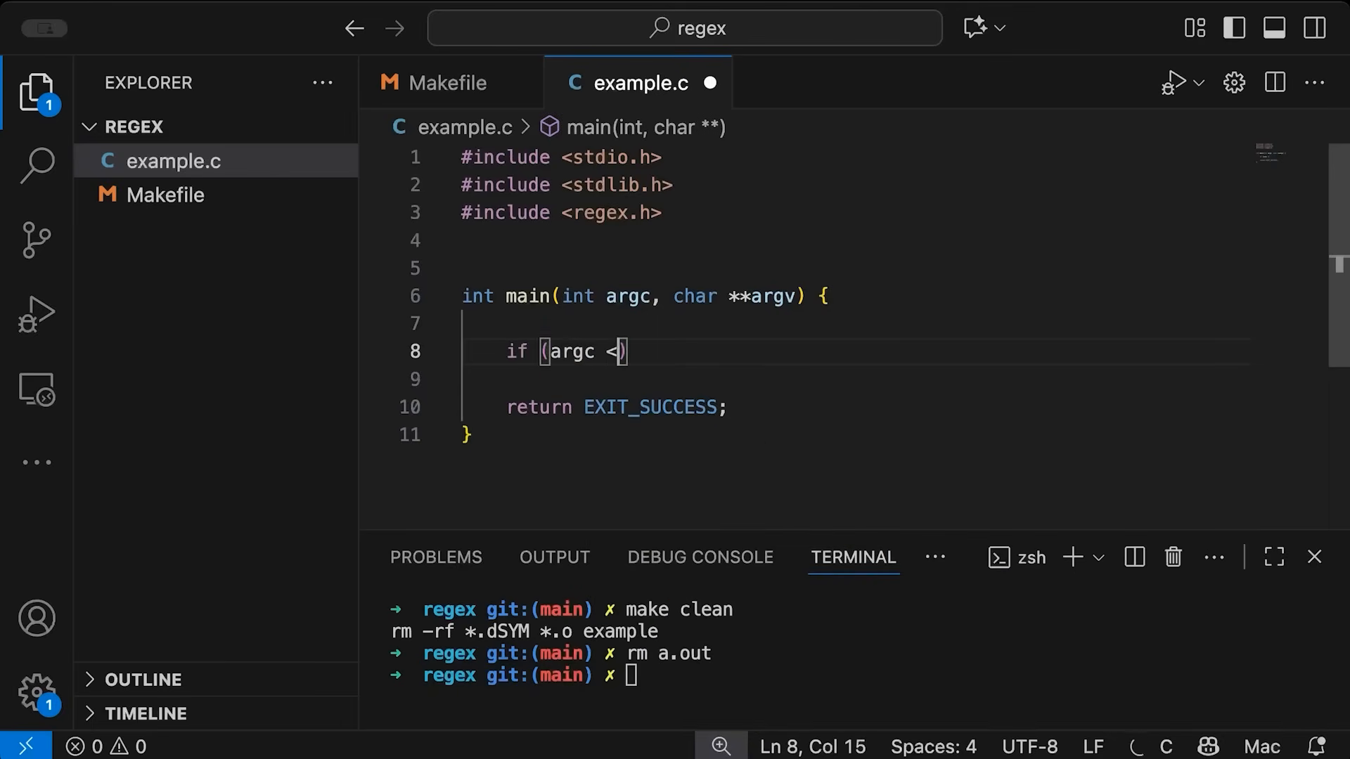
{"action": "type", "text": "="}
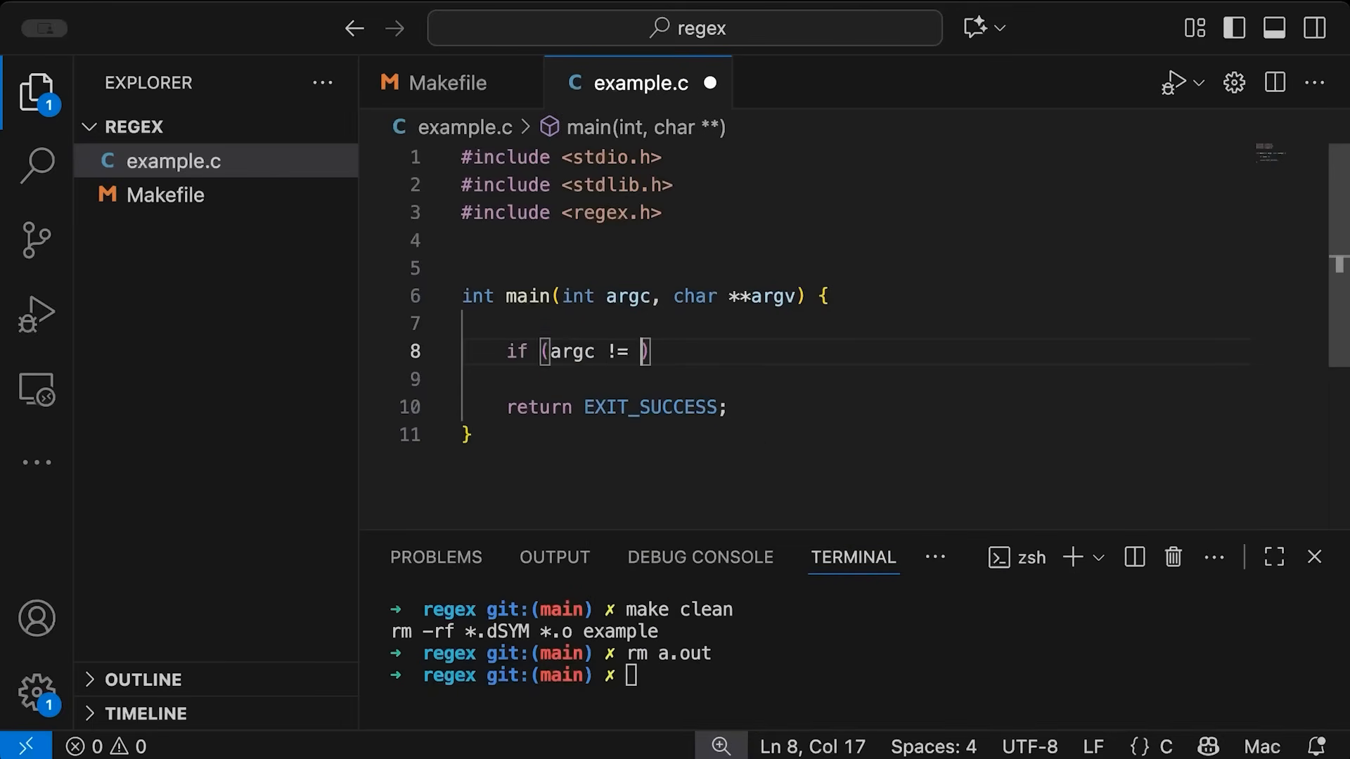
{"action": "type", "text": "2) {"}
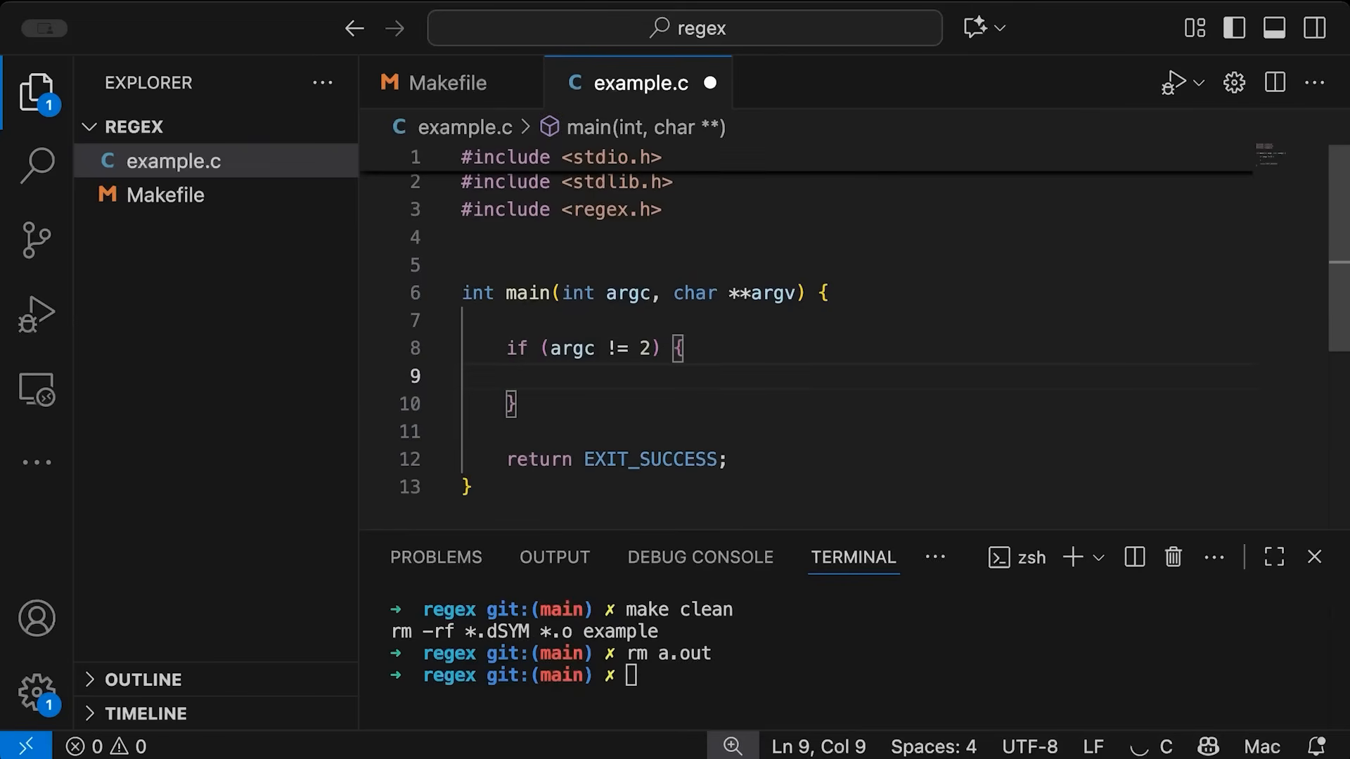
{"action": "type", "text": "printf(\"\")"}
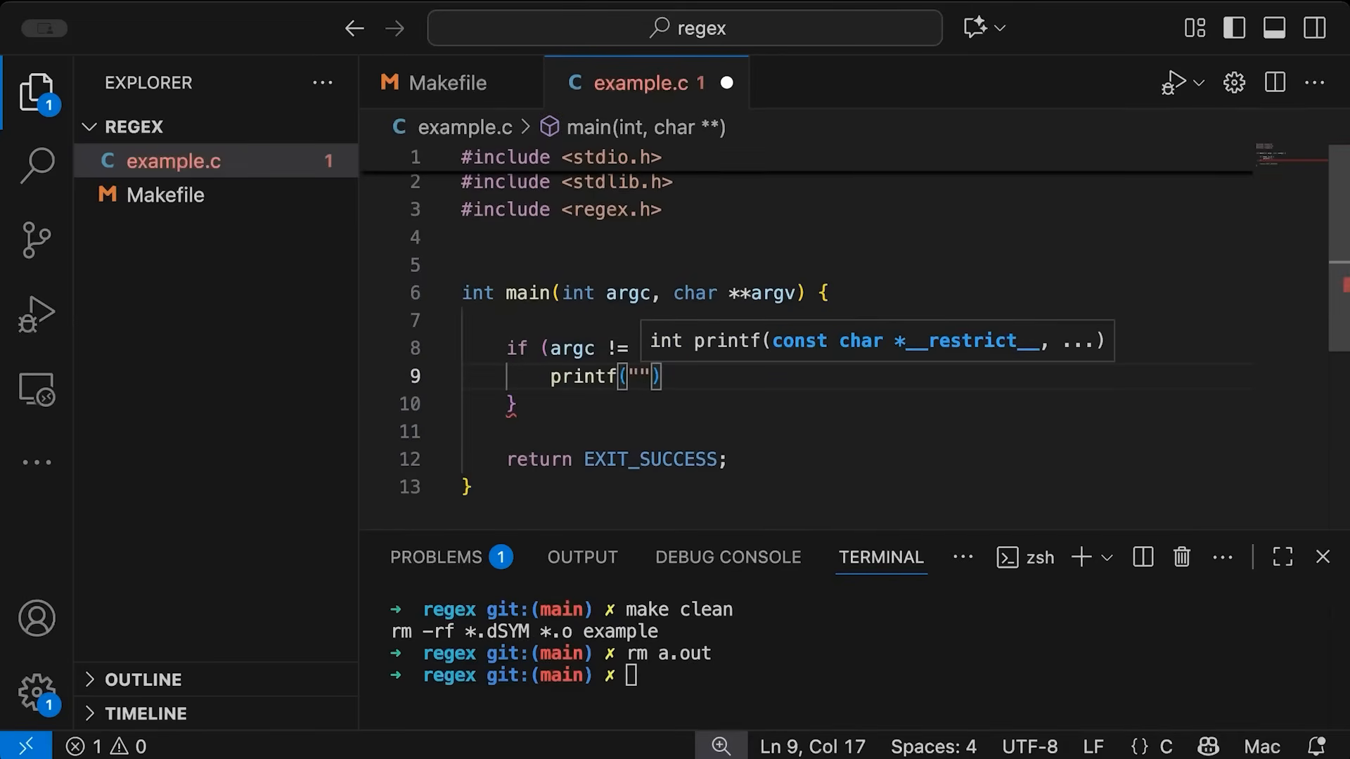
{"action": "type", "text": "usage: %"}
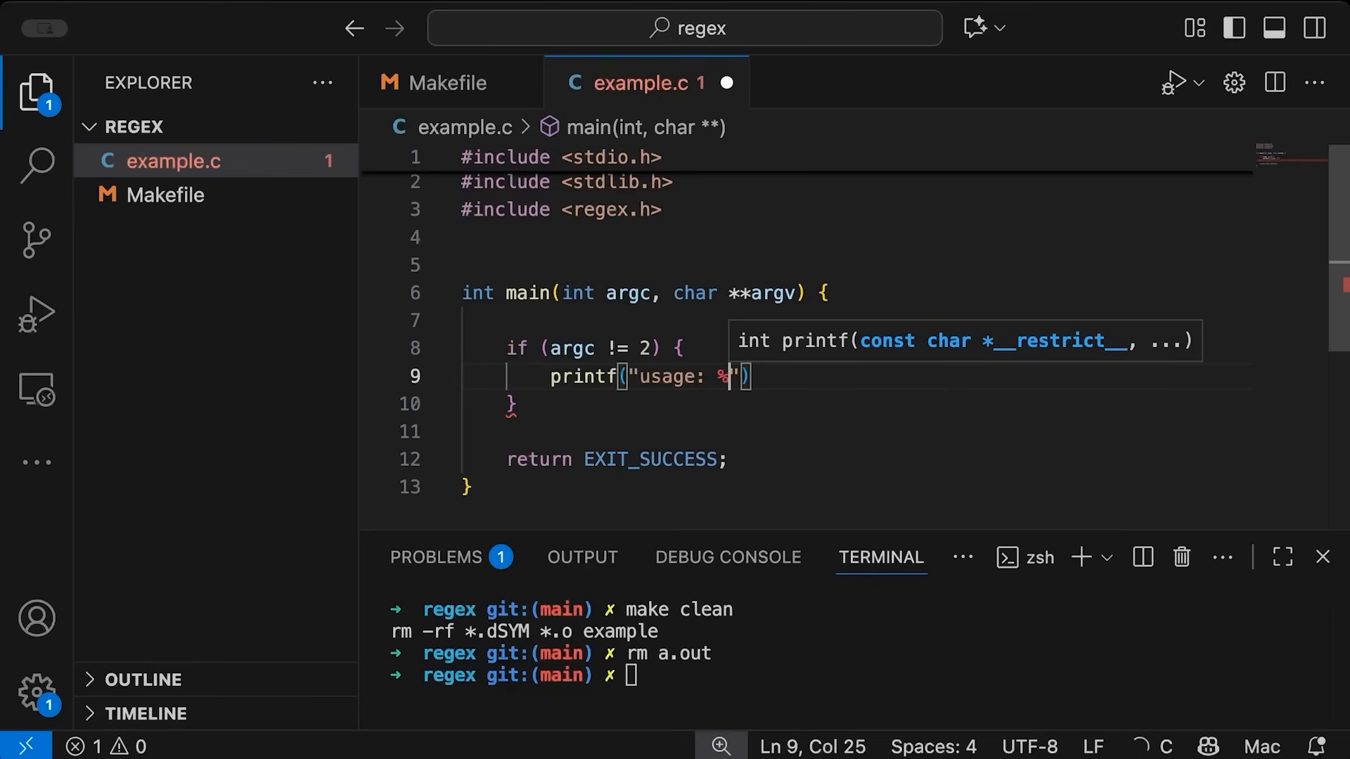
{"action": "type", "text": "s"}
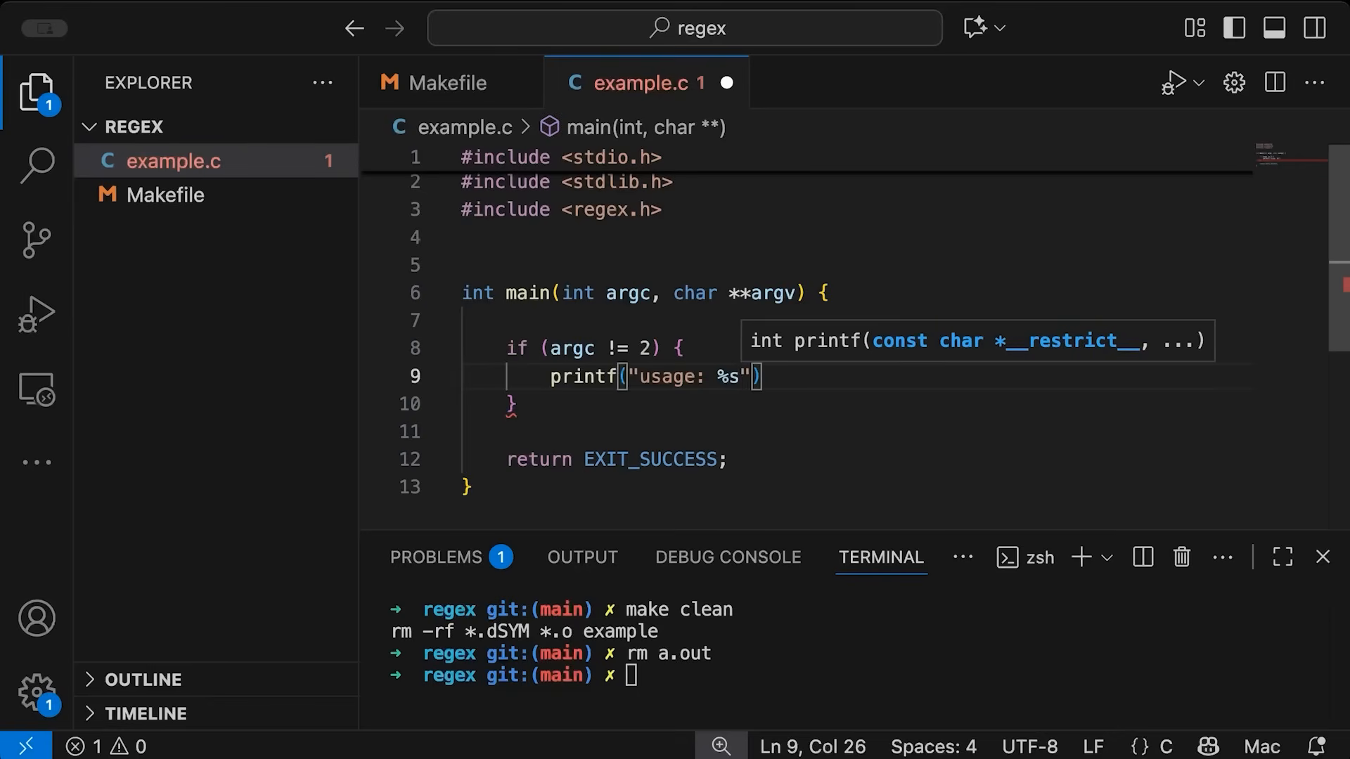
{"action": "type", "text": "<string to mat"}
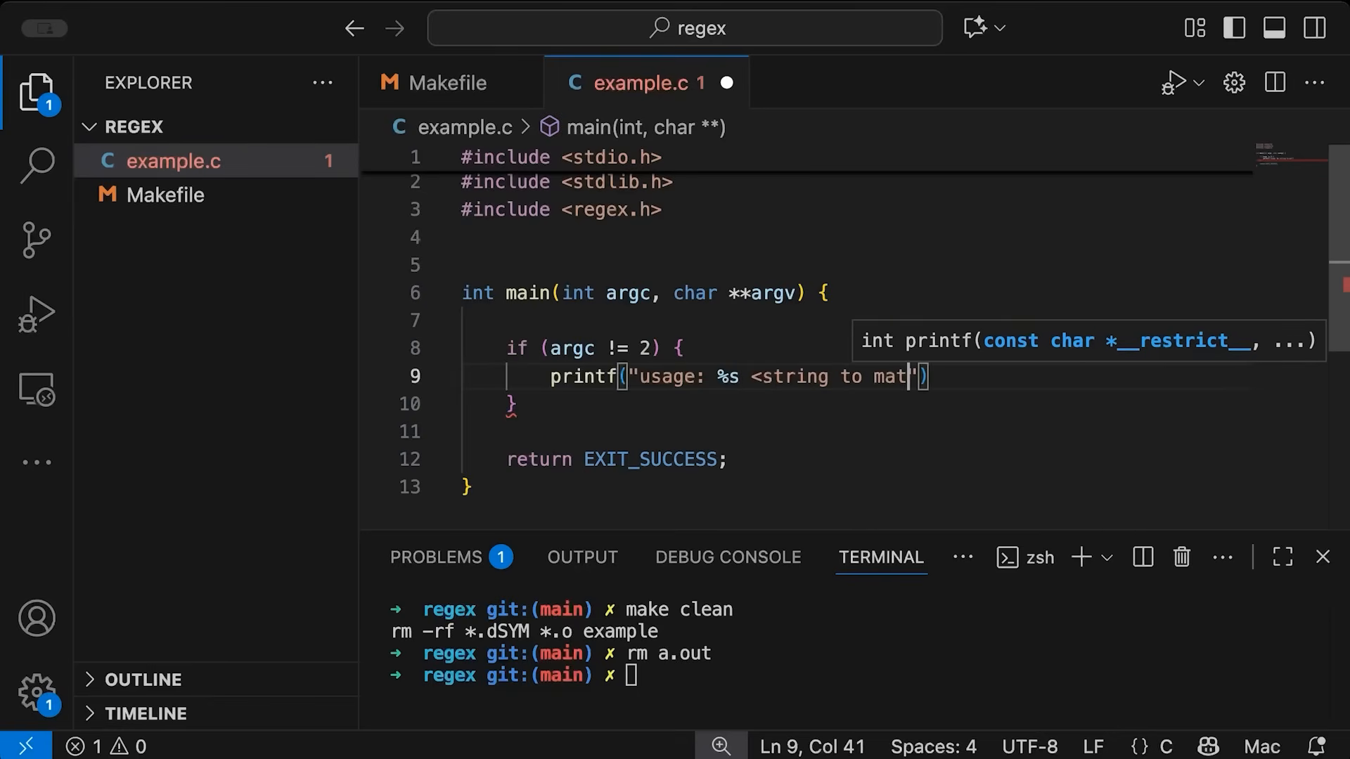
{"action": "type", "text": "ch>"}
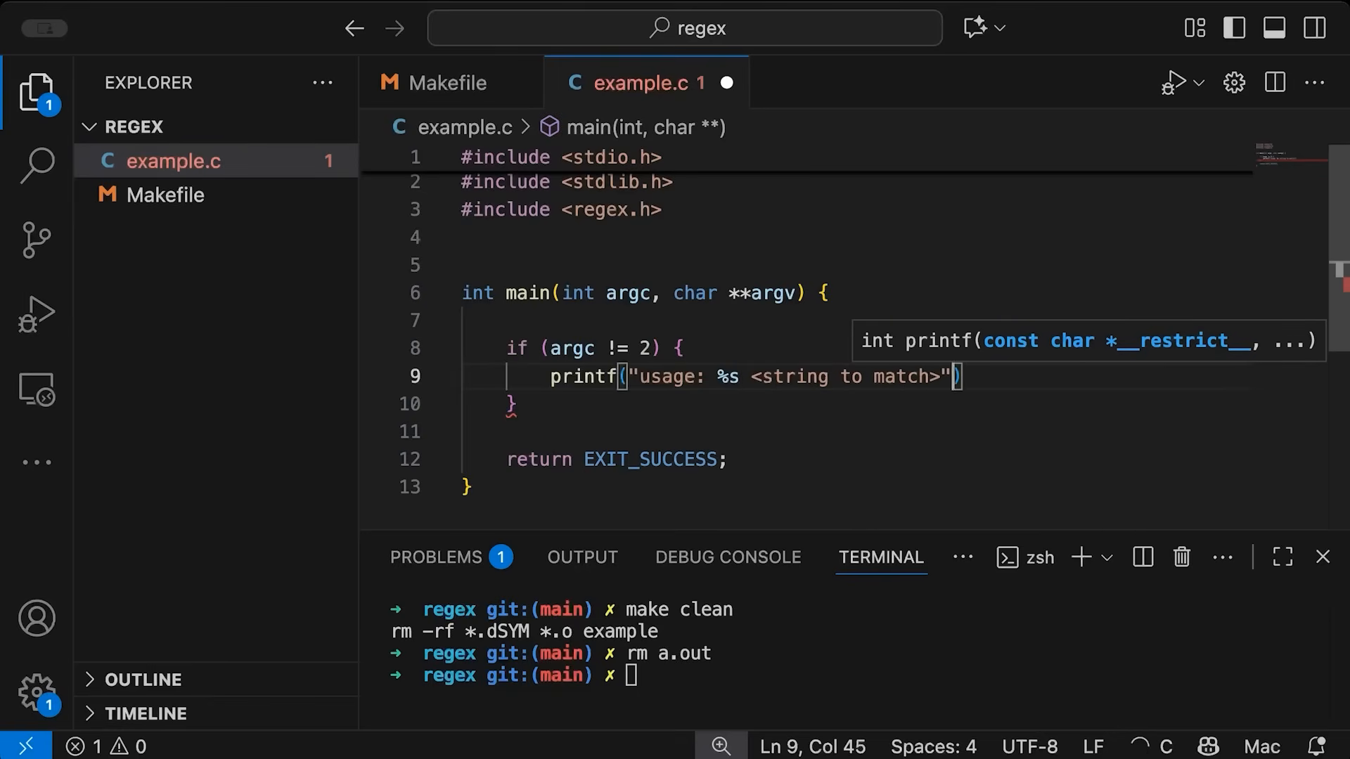
{"action": "type", "text": ", argv"}
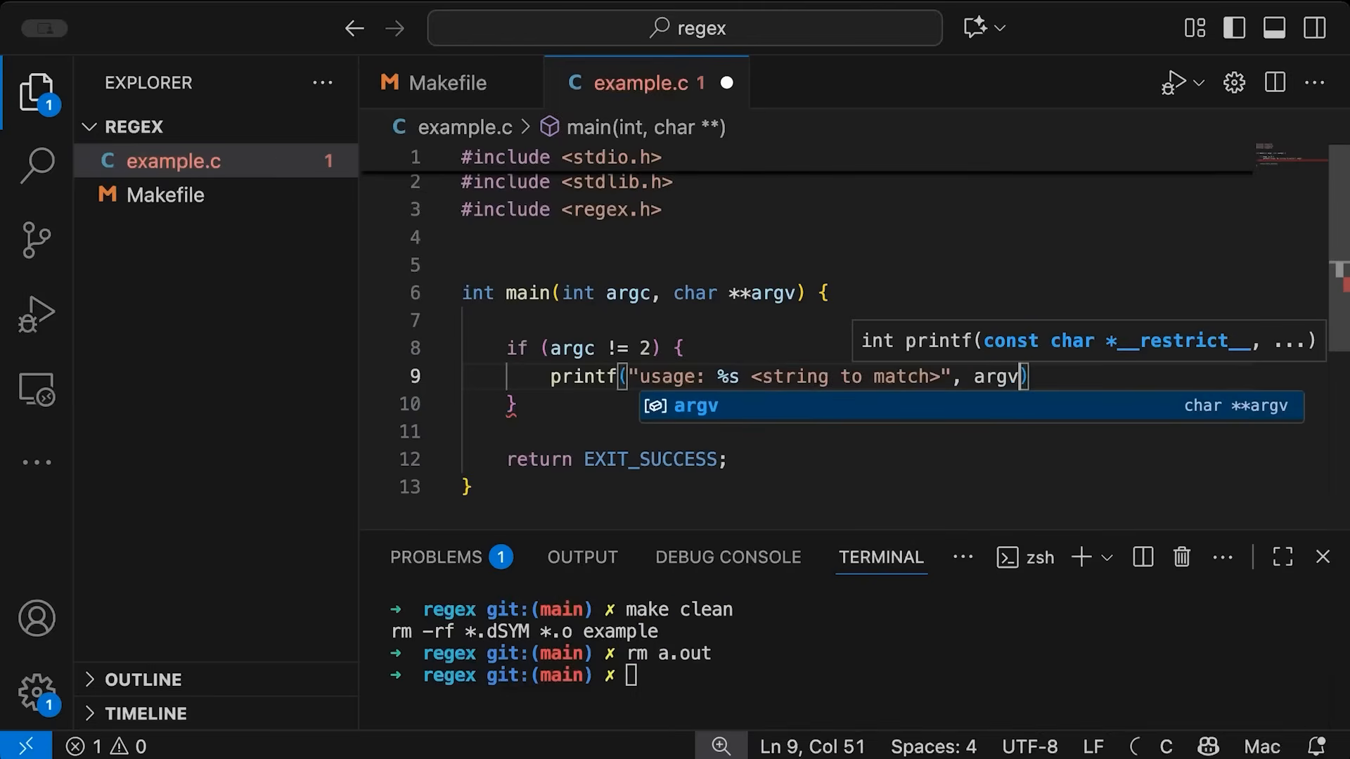
{"action": "type", "text": "[1]);"}
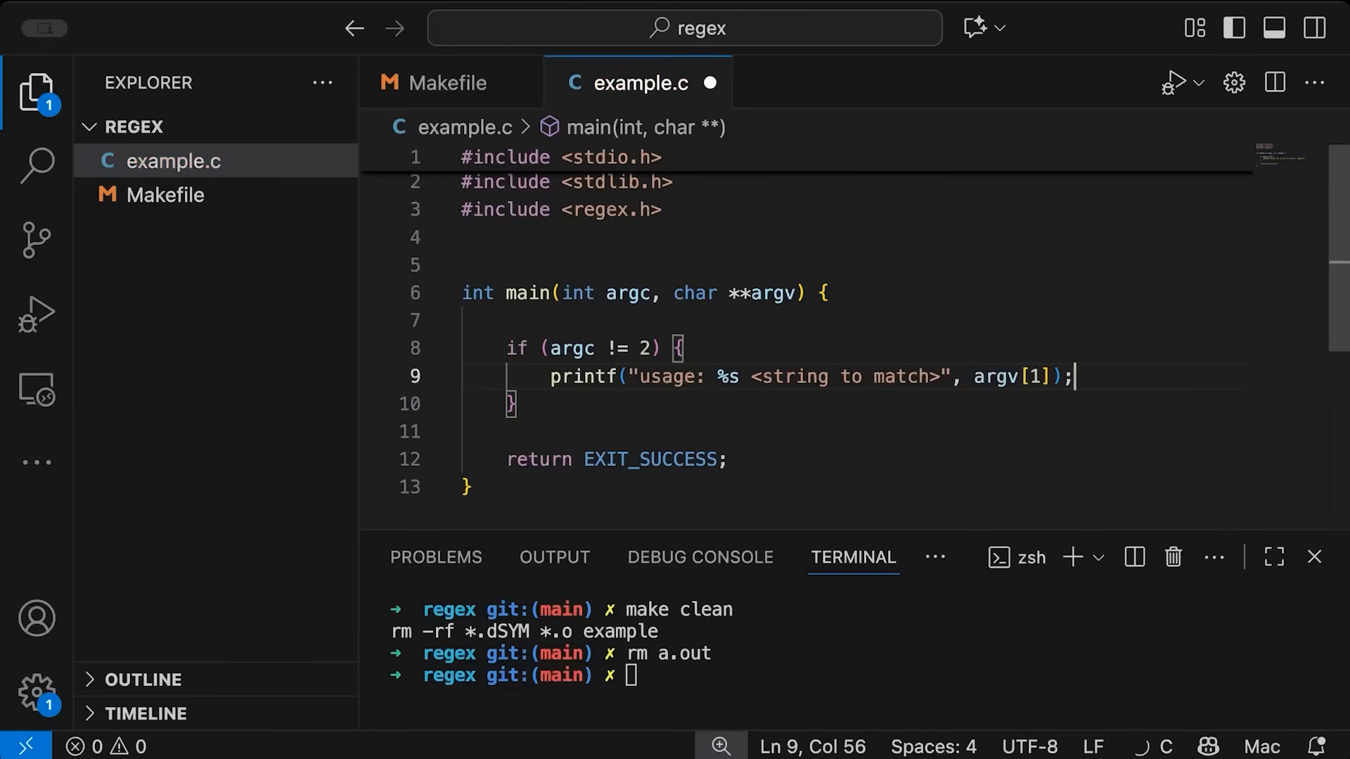
Return EXIT_FAILURE from the argument-count check
{"action": "type", "text": "return E"}
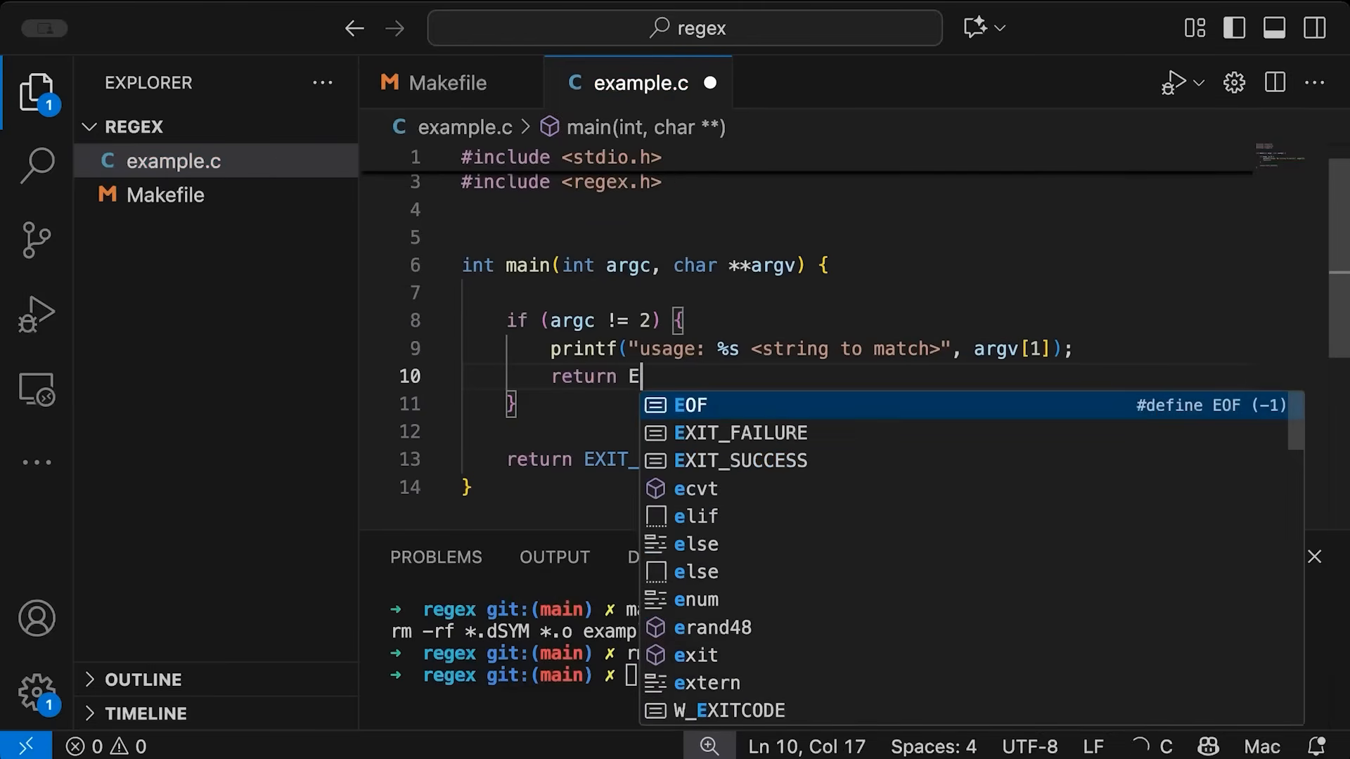
{"action": "type", "text": "EXIT_FAILURE;"}
{"action": "left_click", "coordinate": [865, 675]}
{"action": "type", "text": "make"}
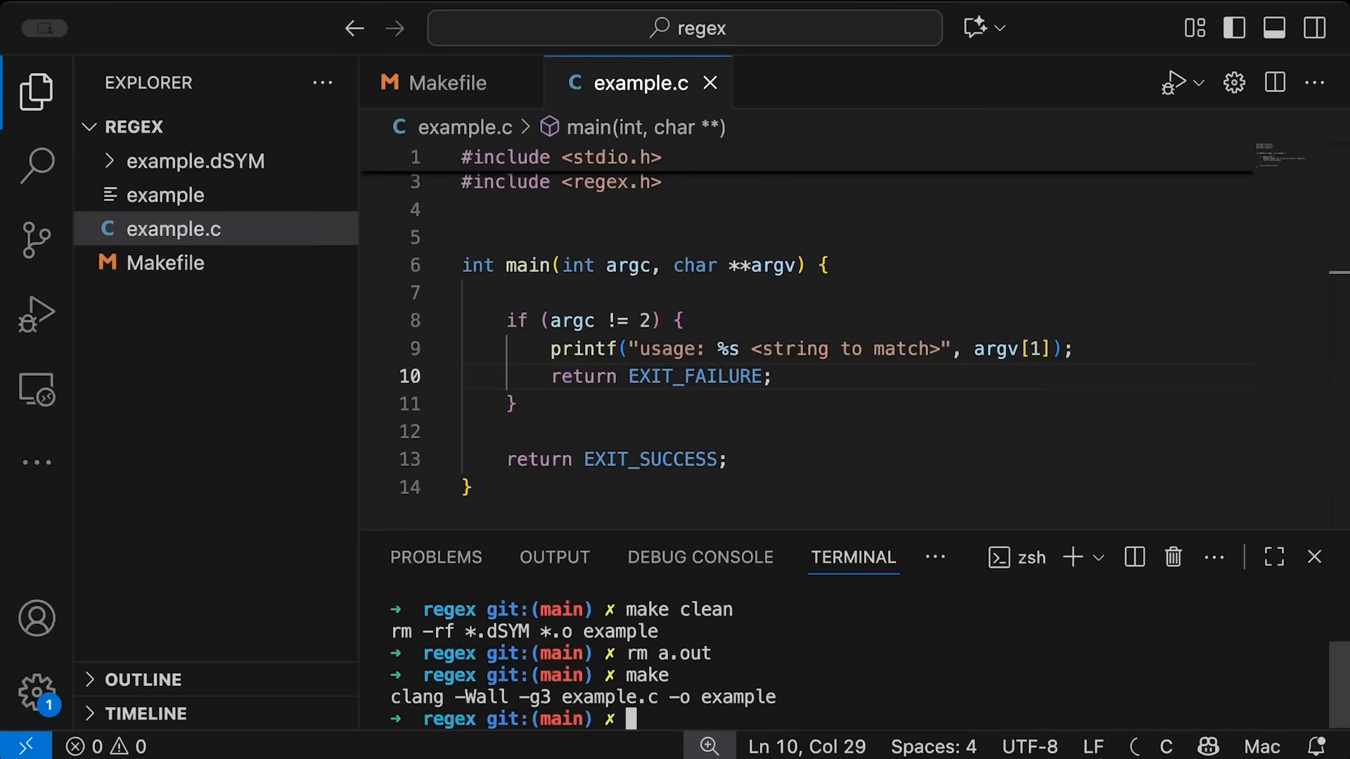
Run ./example in the terminal to see the usage message, then return to the editor
{"action": "type", "text": "./example"}
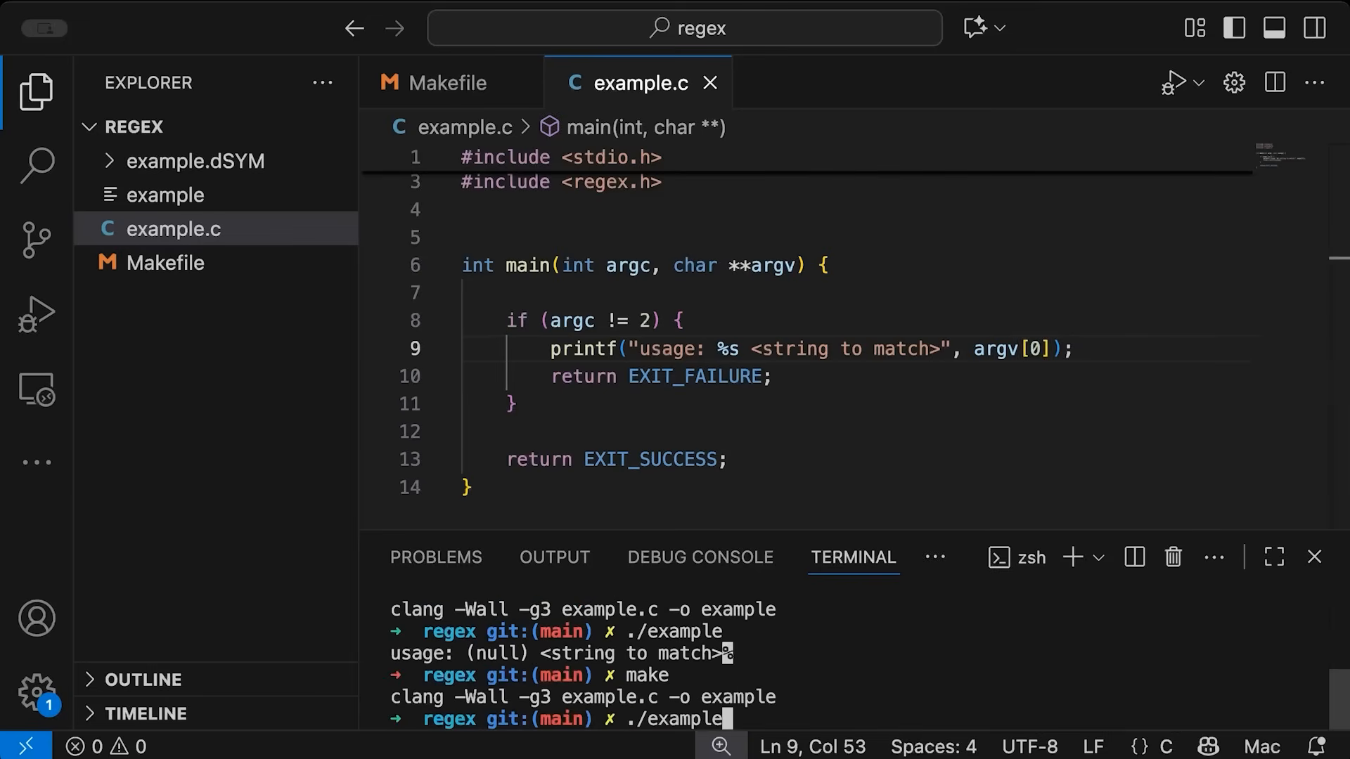
{"action": "key", "text": "Enter"}
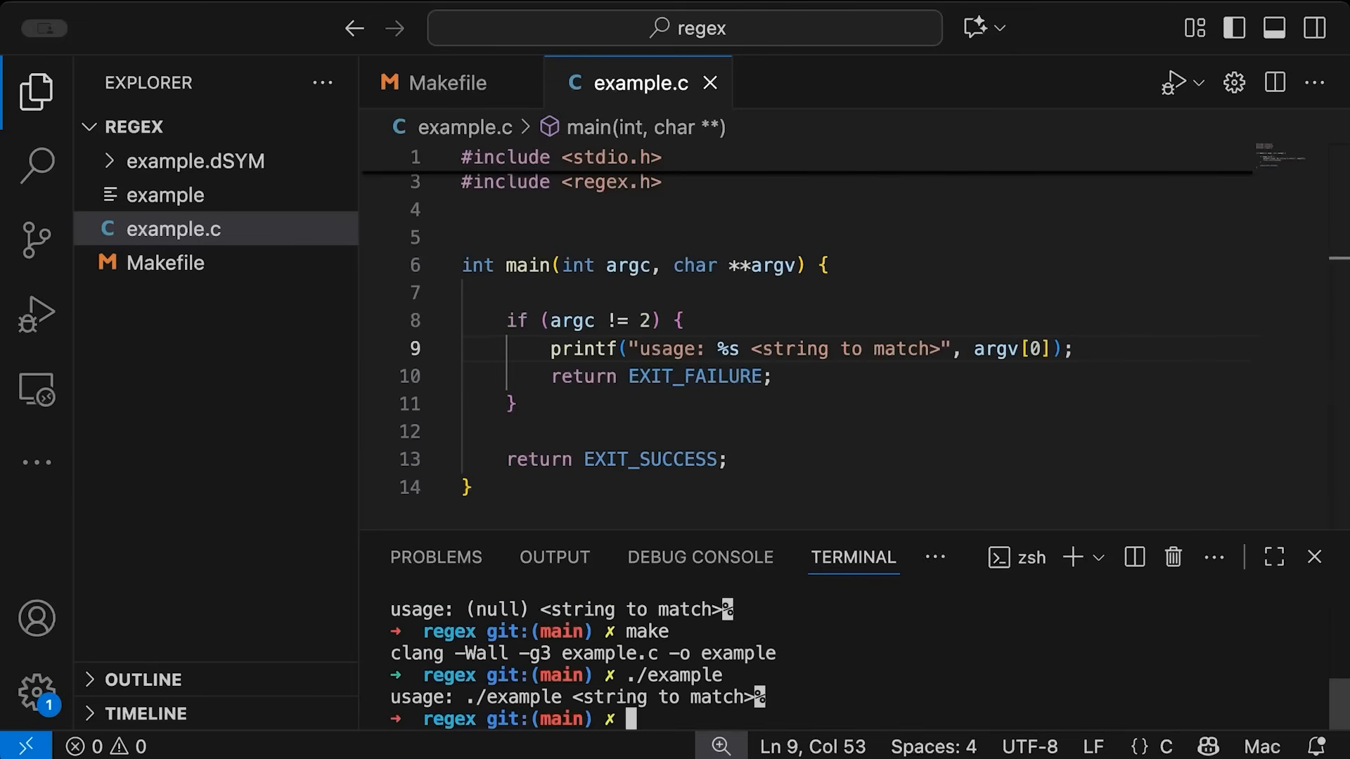
{"action": "type", "text": "./example blarh"}
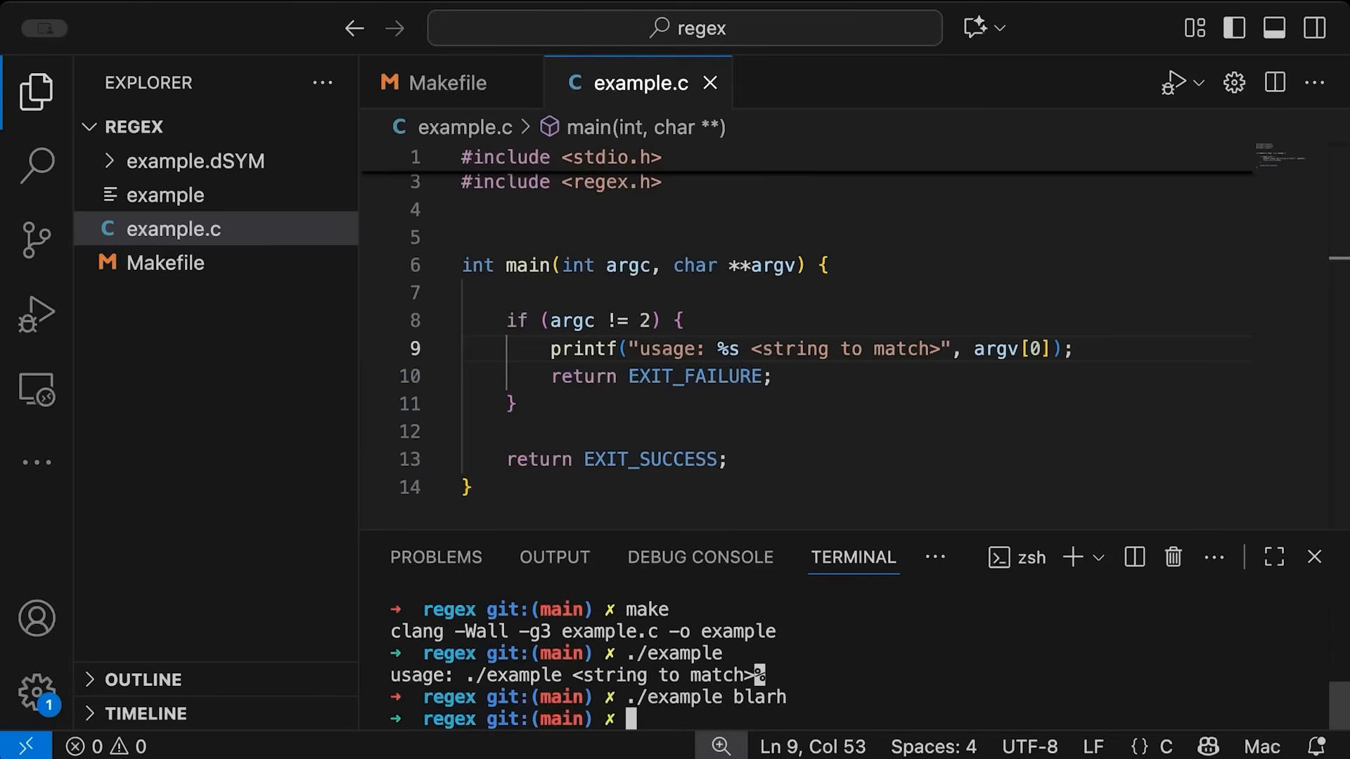
{"action": "left_click", "coordinate": [938, 350]}
{"action": "type", "text": "\\n"}
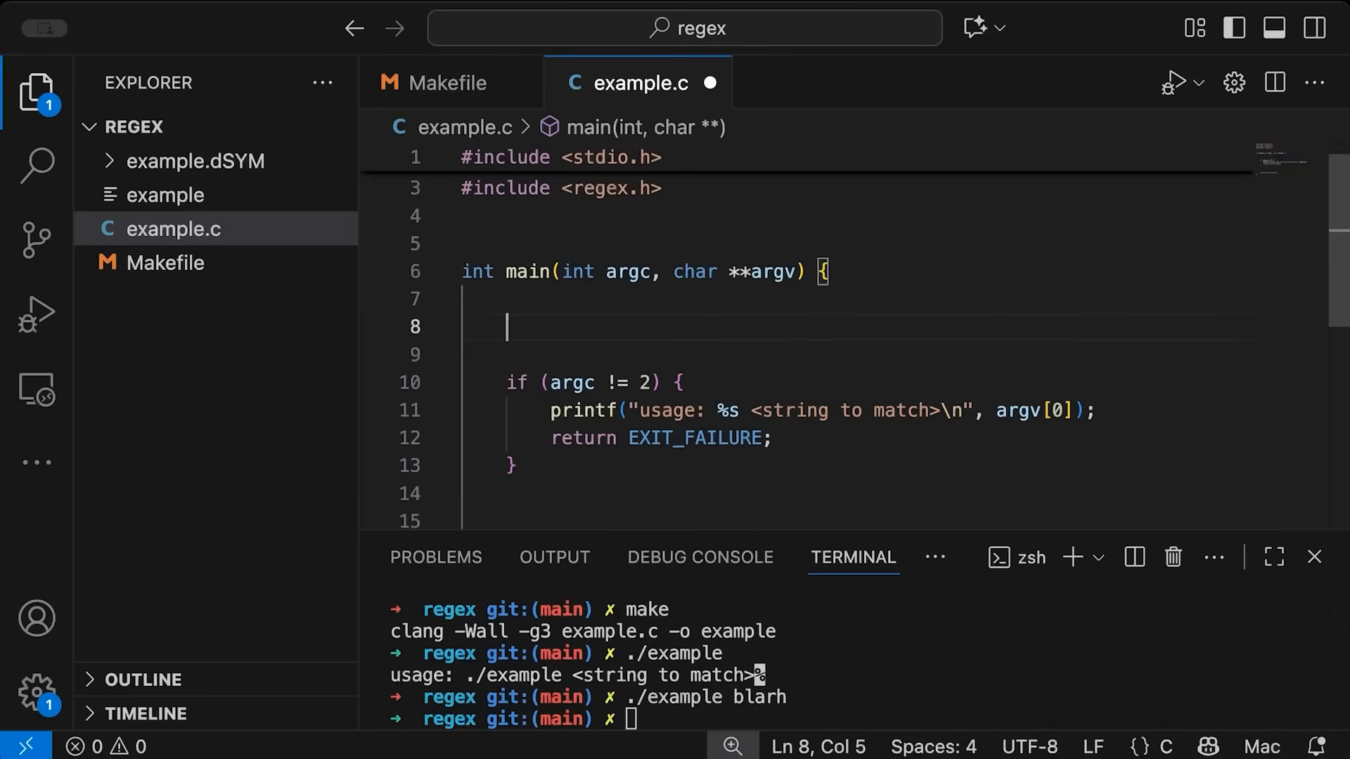
Declare regex_t re and a regmatch_t match array in main
{"action": "type", "text": "rege"}
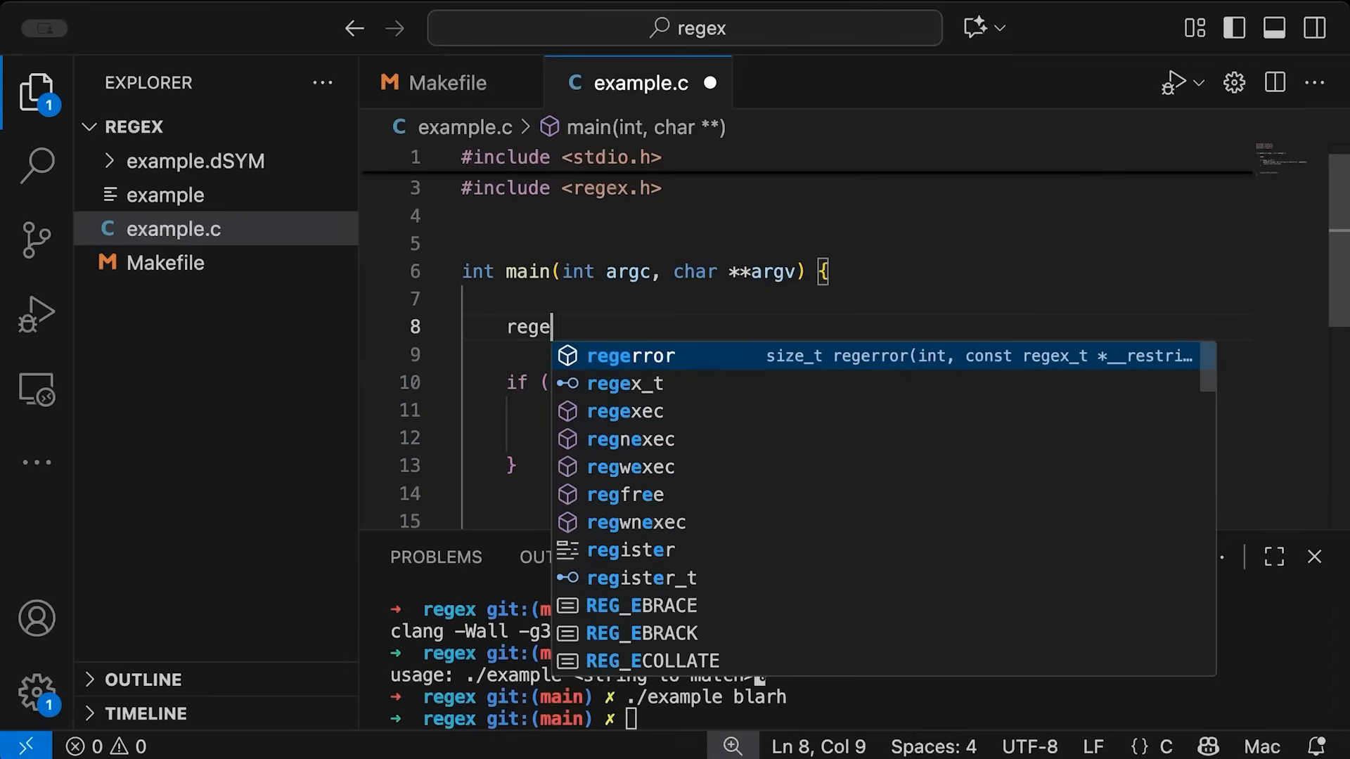
{"action": "type", "text": "_"}
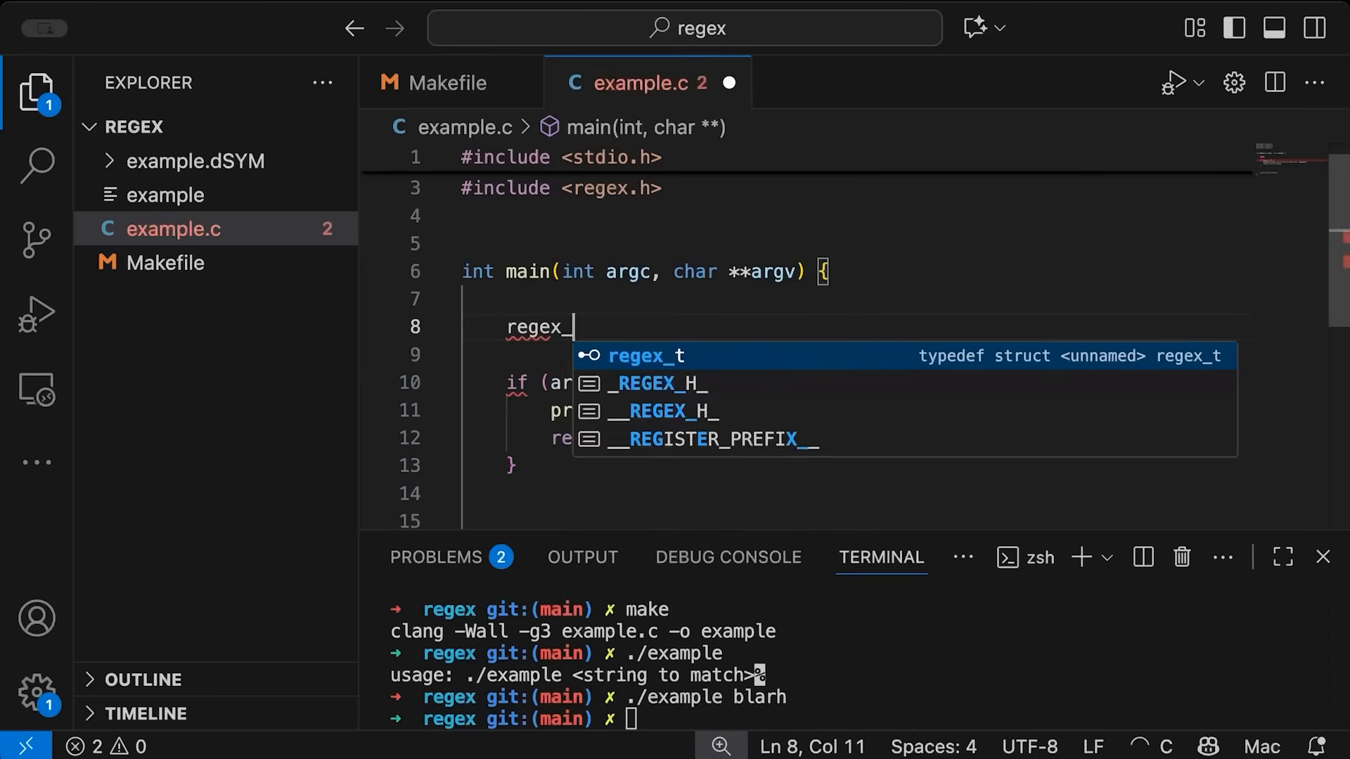
{"action": "type", "text": "t re"}
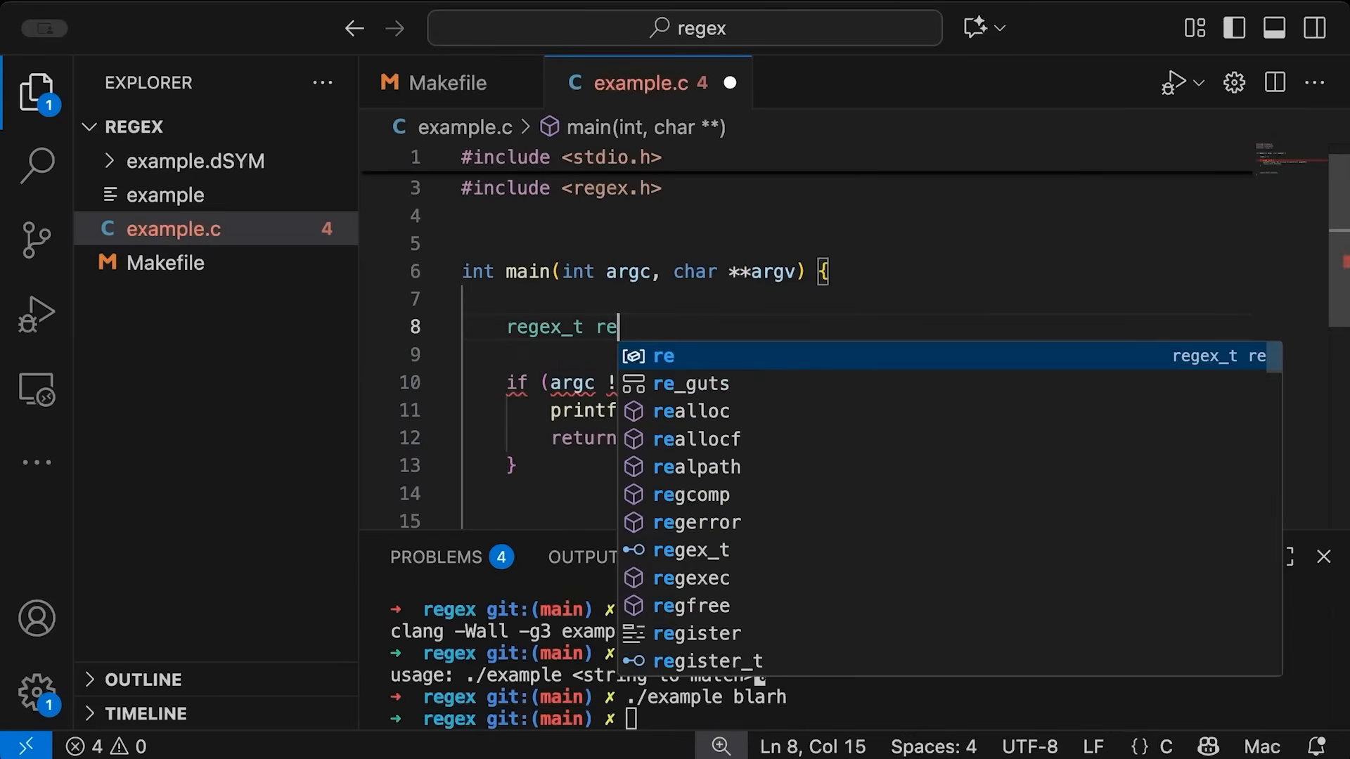
{"action": "type", "text": ";"}
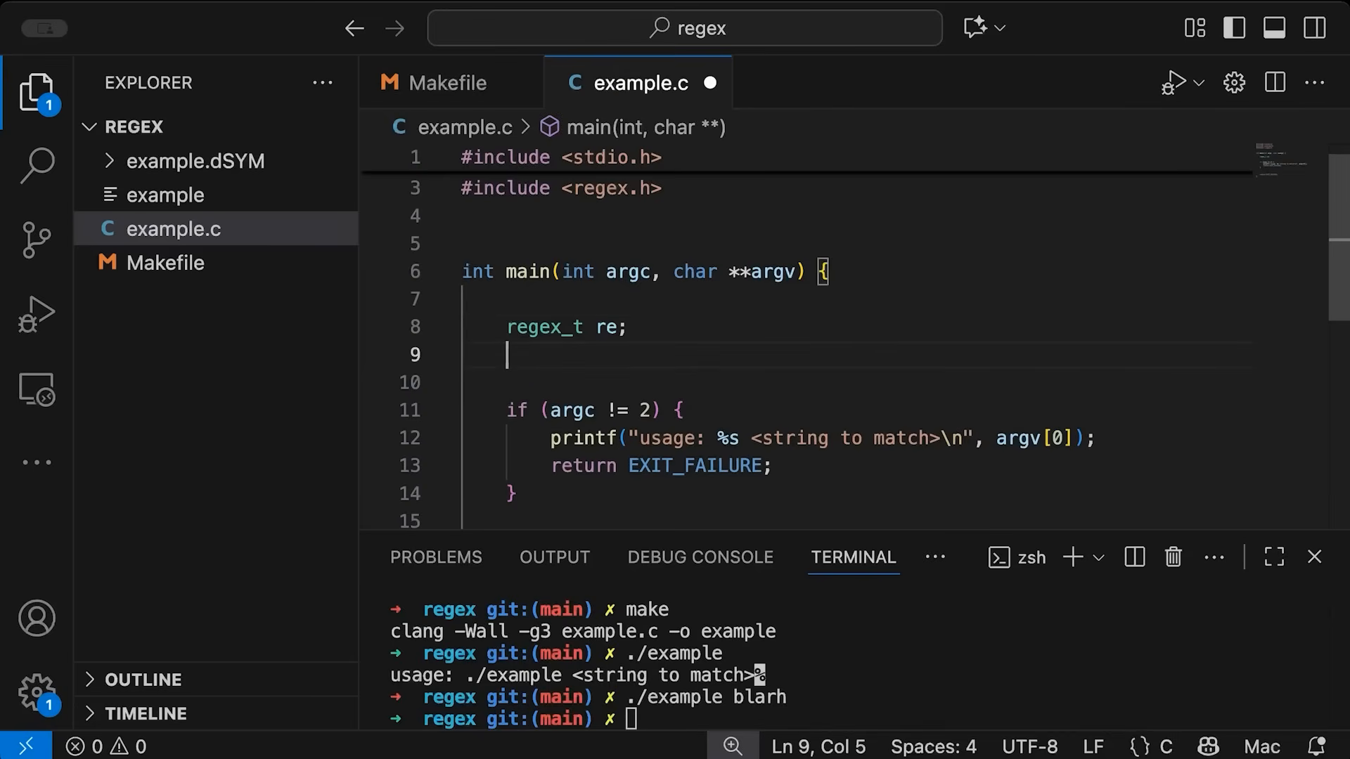
{"action": "type", "text": "reg"}
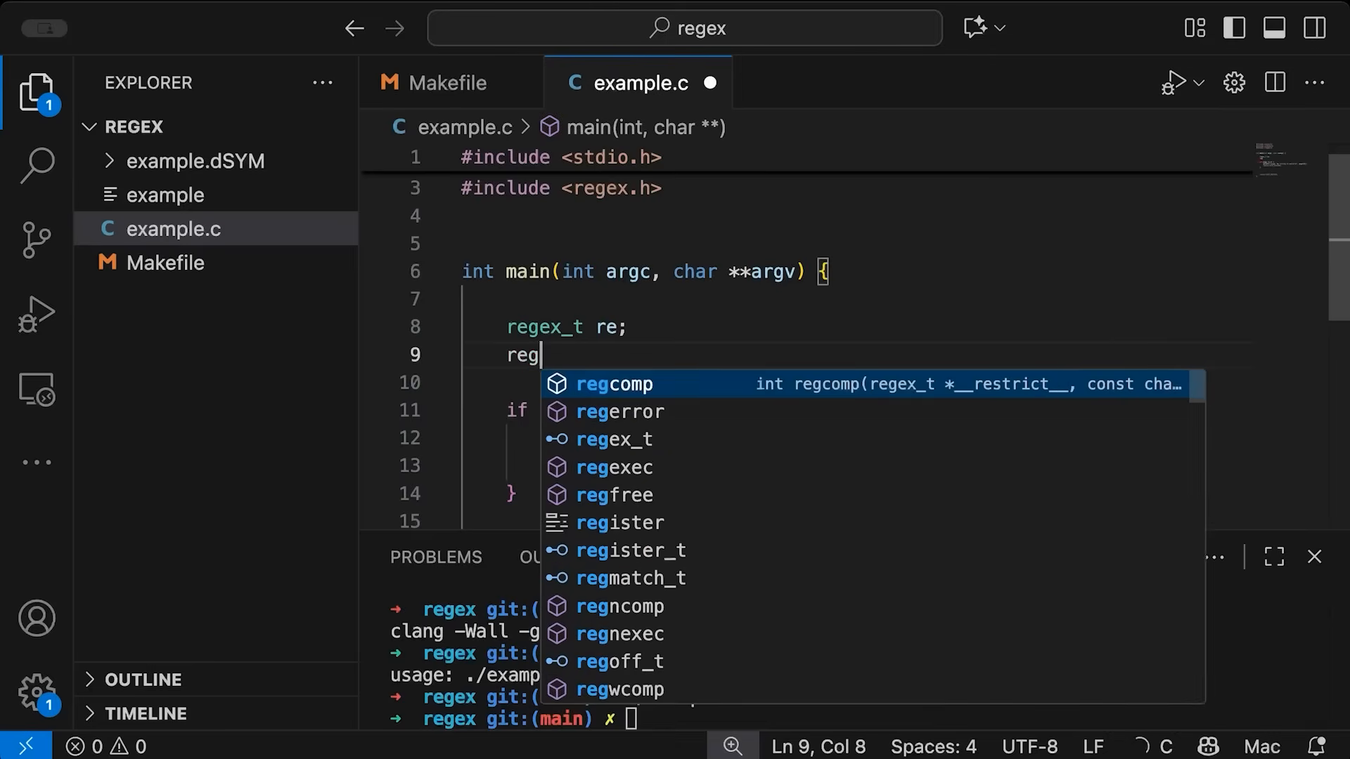
{"action": "type", "text": "ma"}
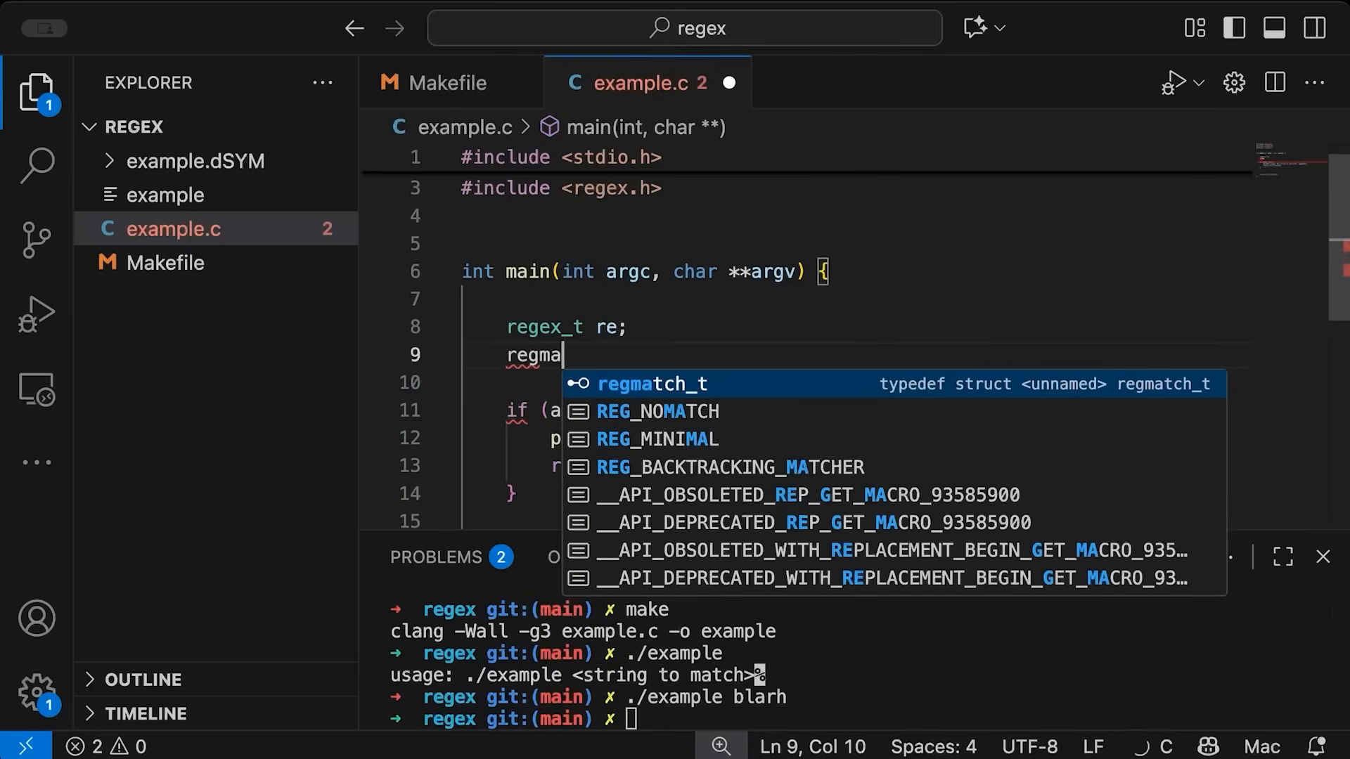
{"action": "key", "text": "Tab"}
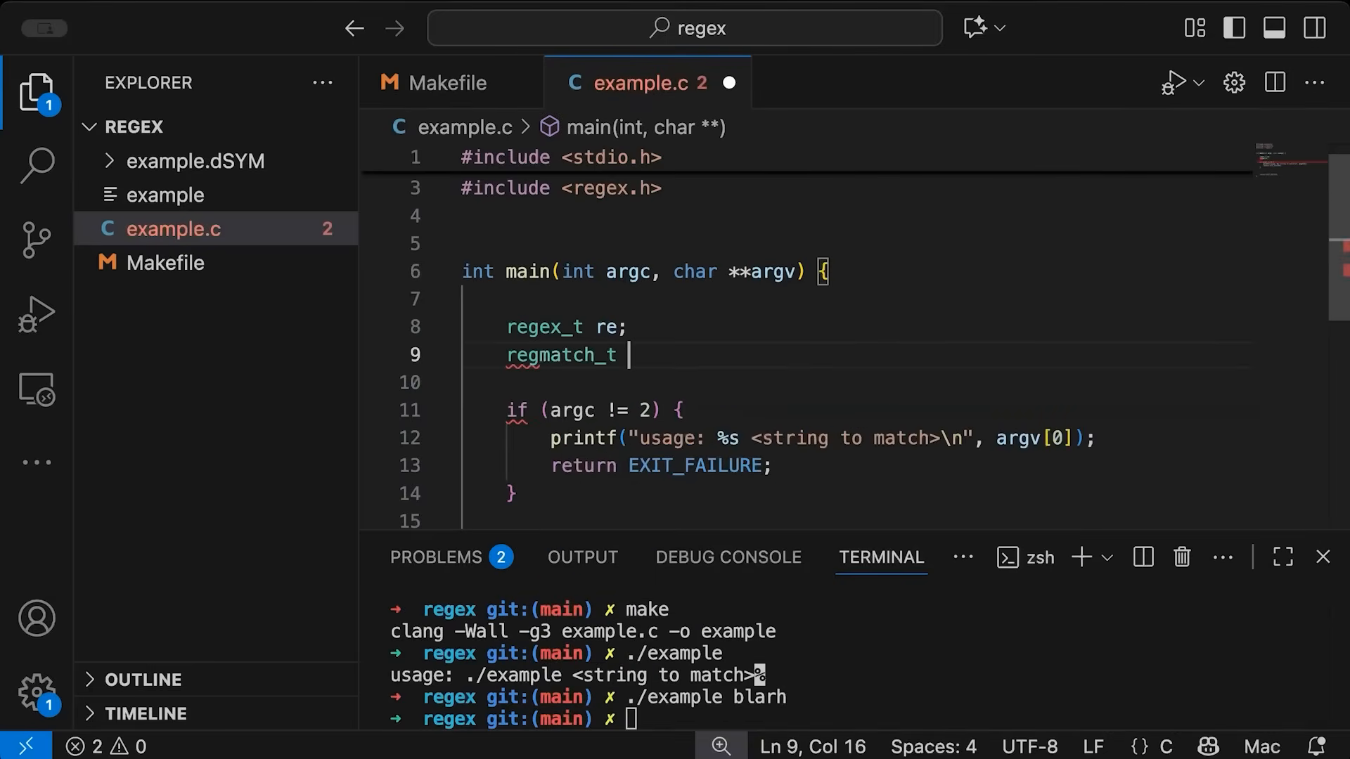
{"action": "type", "text": "match[NUM_MATCHES];"}
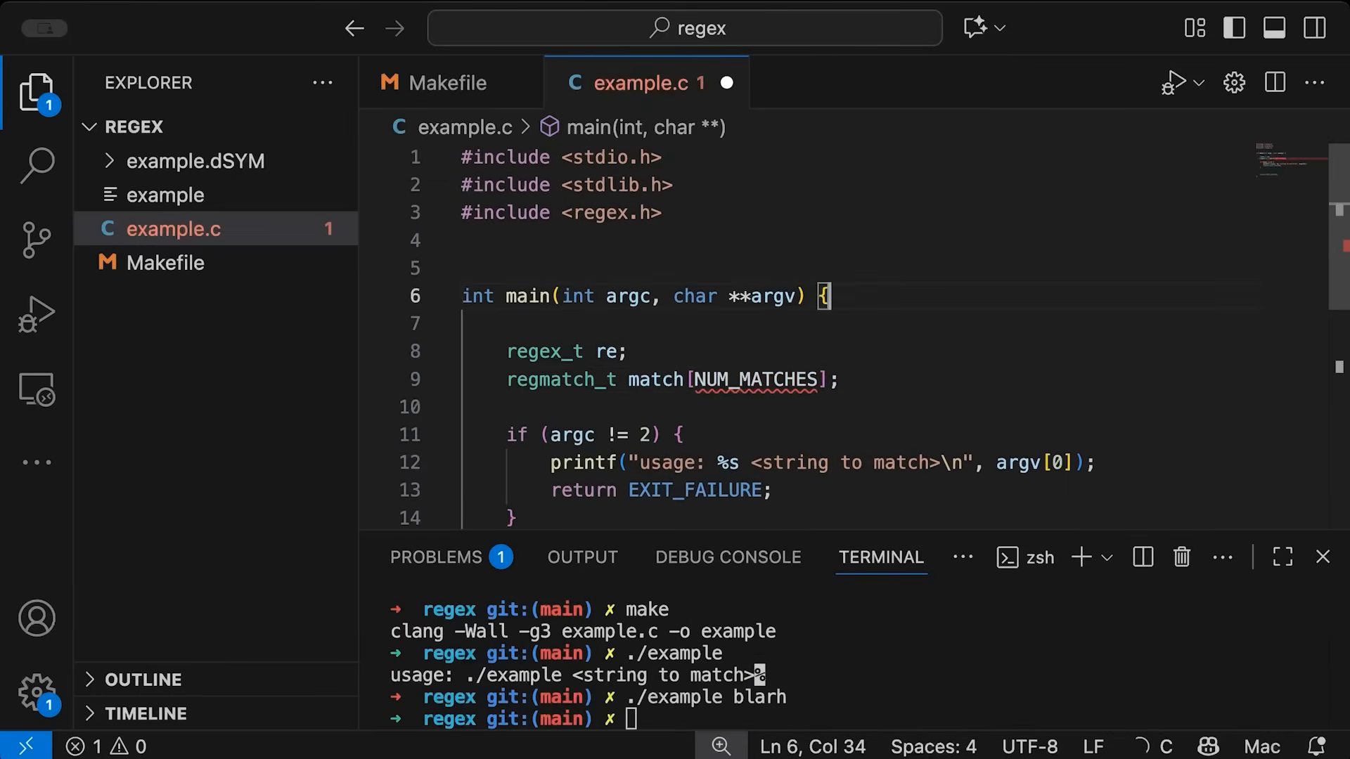
Define NUM_MATCHES as 3 above main to size the match array
{"action": "type", "text": "#dei"}
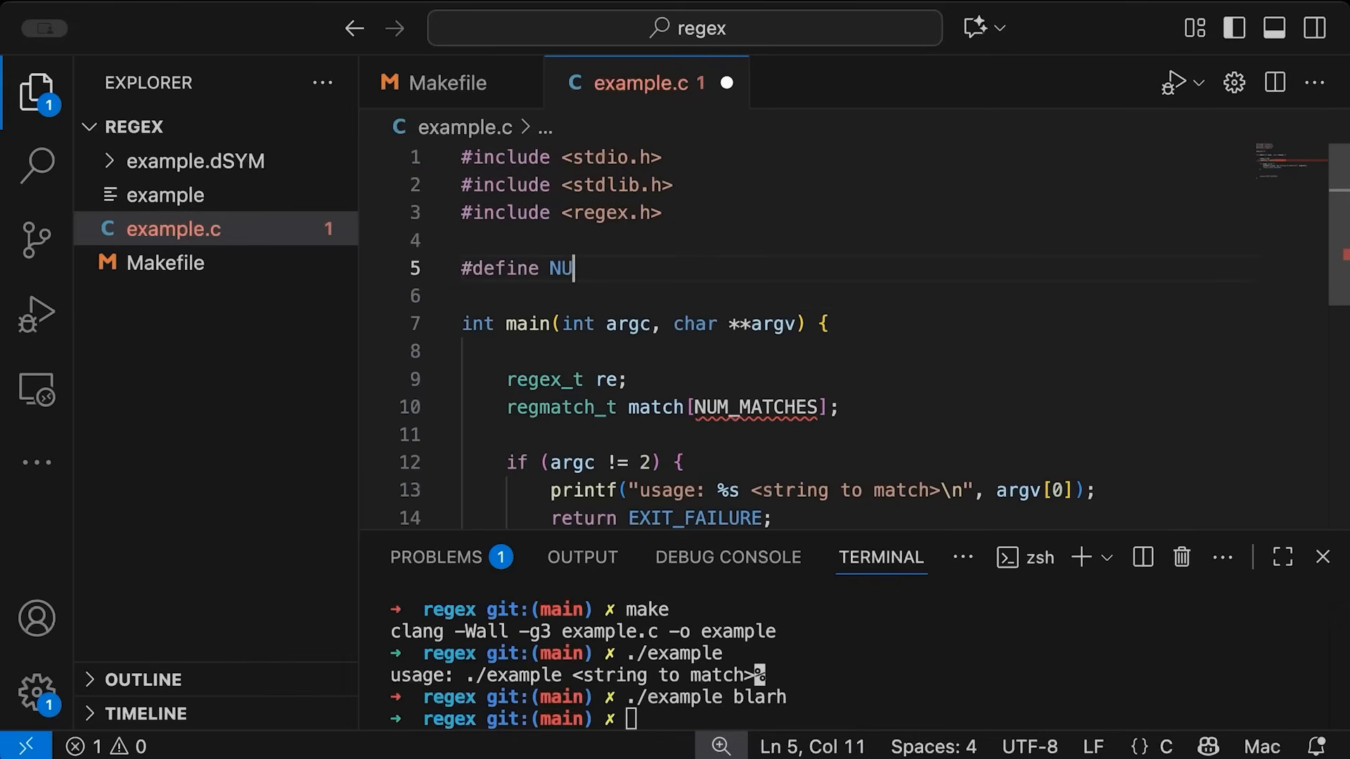
{"action": "type", "text": "M_MATCHES"}
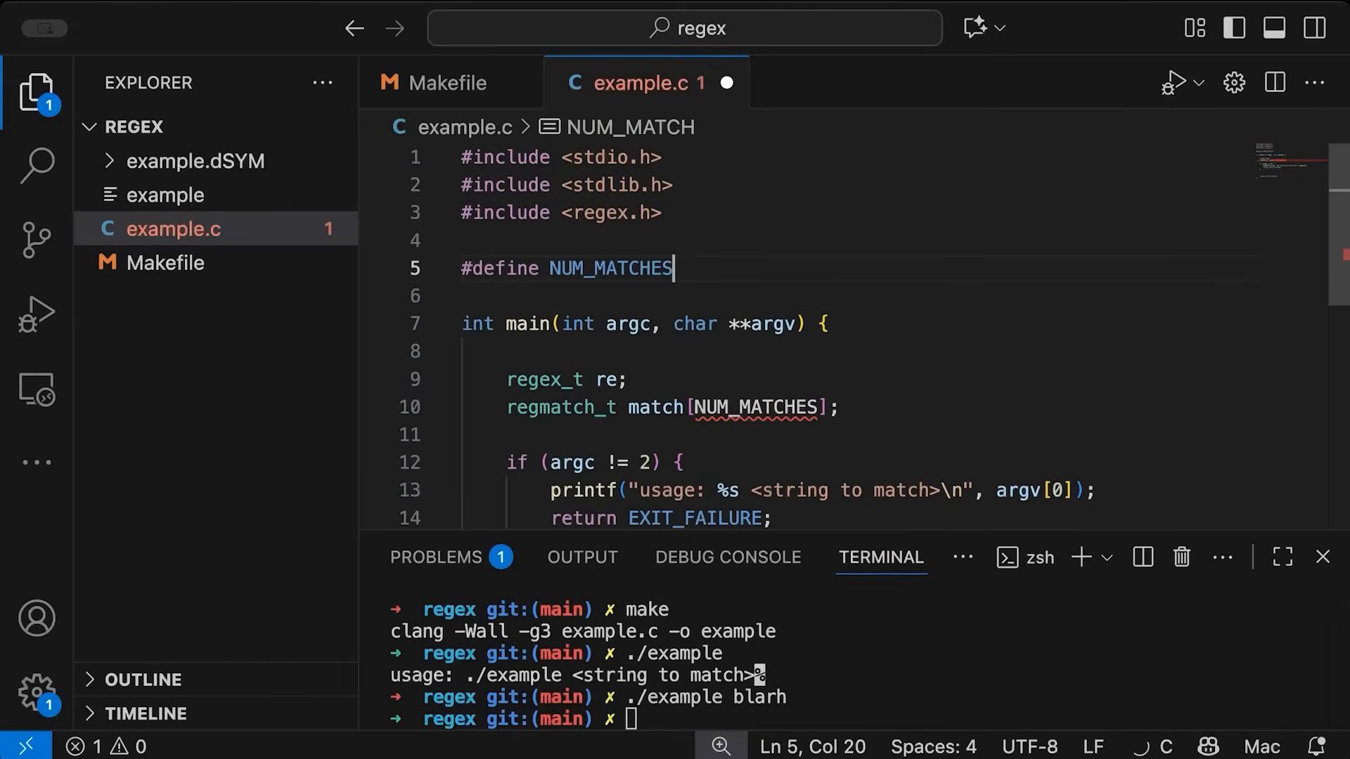
{"action": "type", "text": "3"}
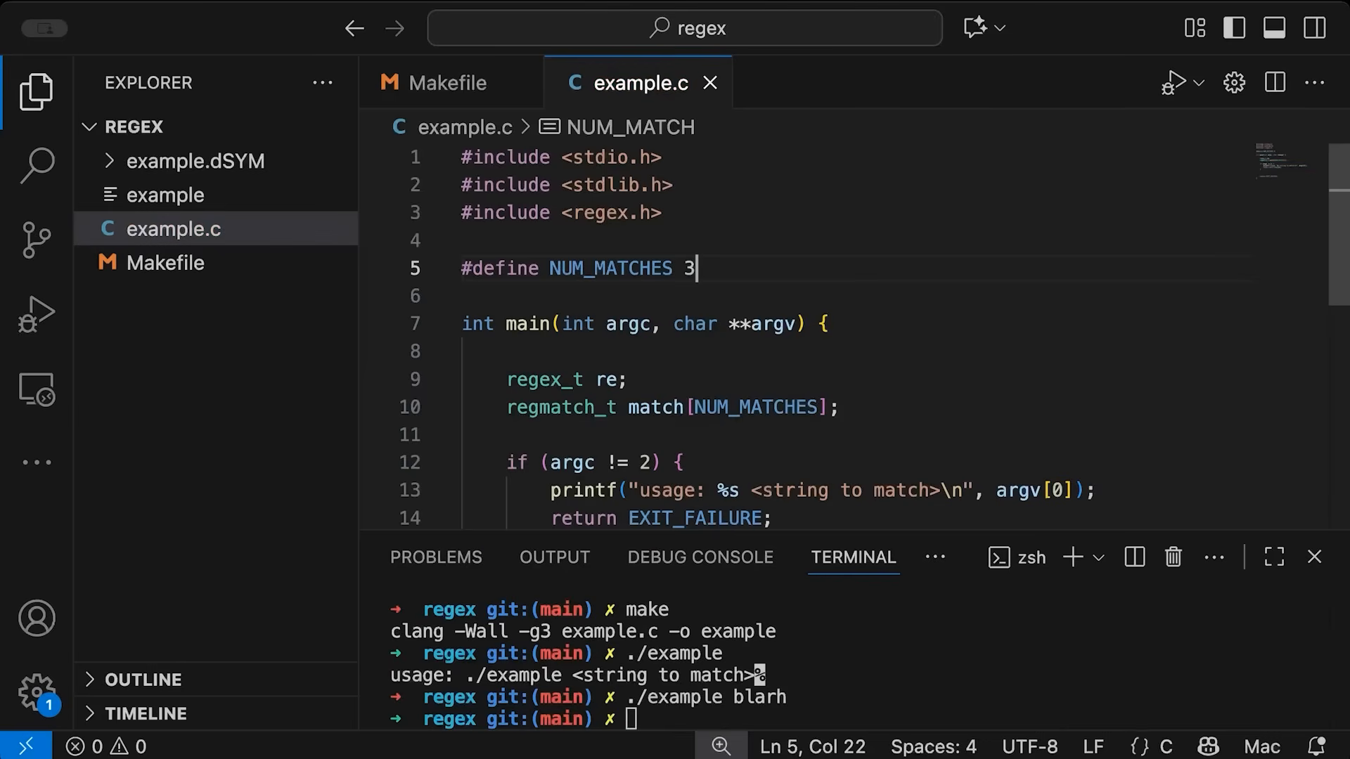
{"action": "left_click", "coordinate": [844, 407]}
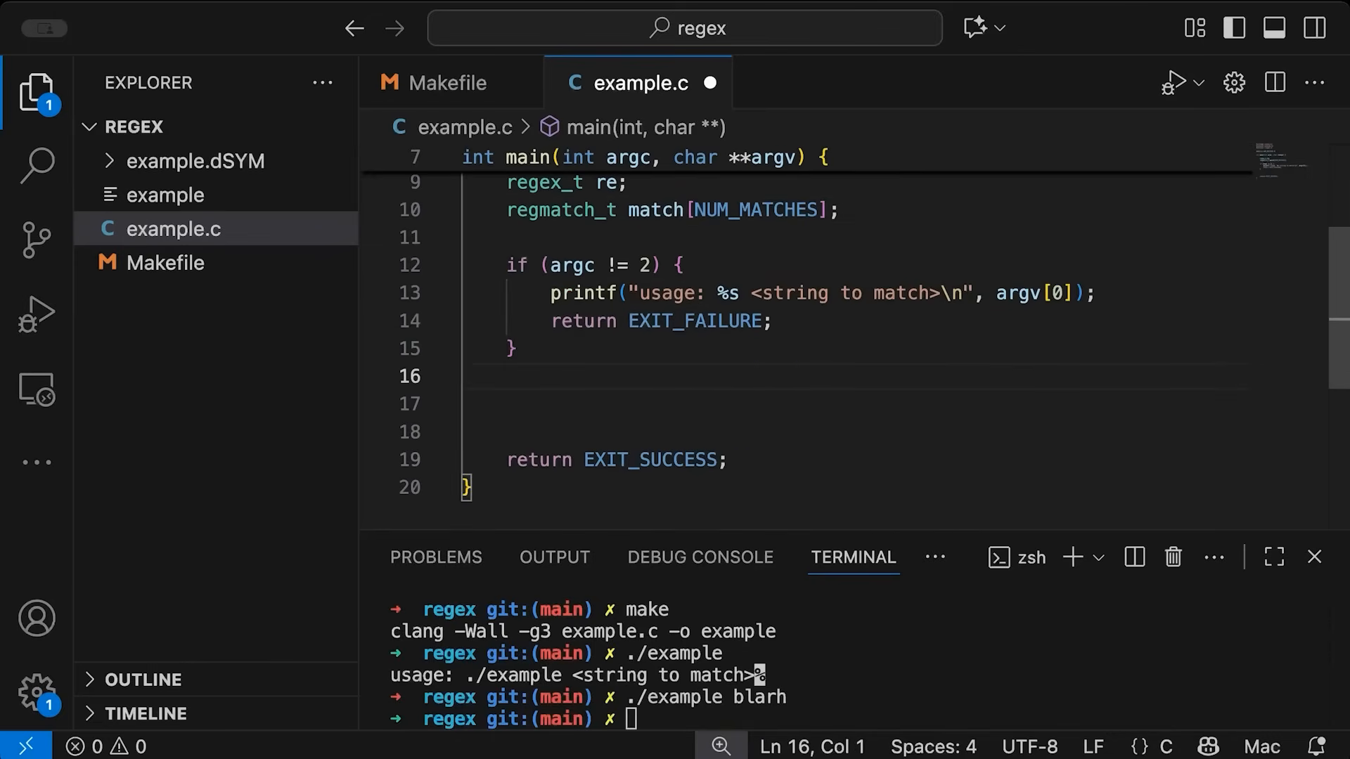
Add the comments // key=value and // name=jacob noting the expected input format
{"action": "type", "text": "//"}
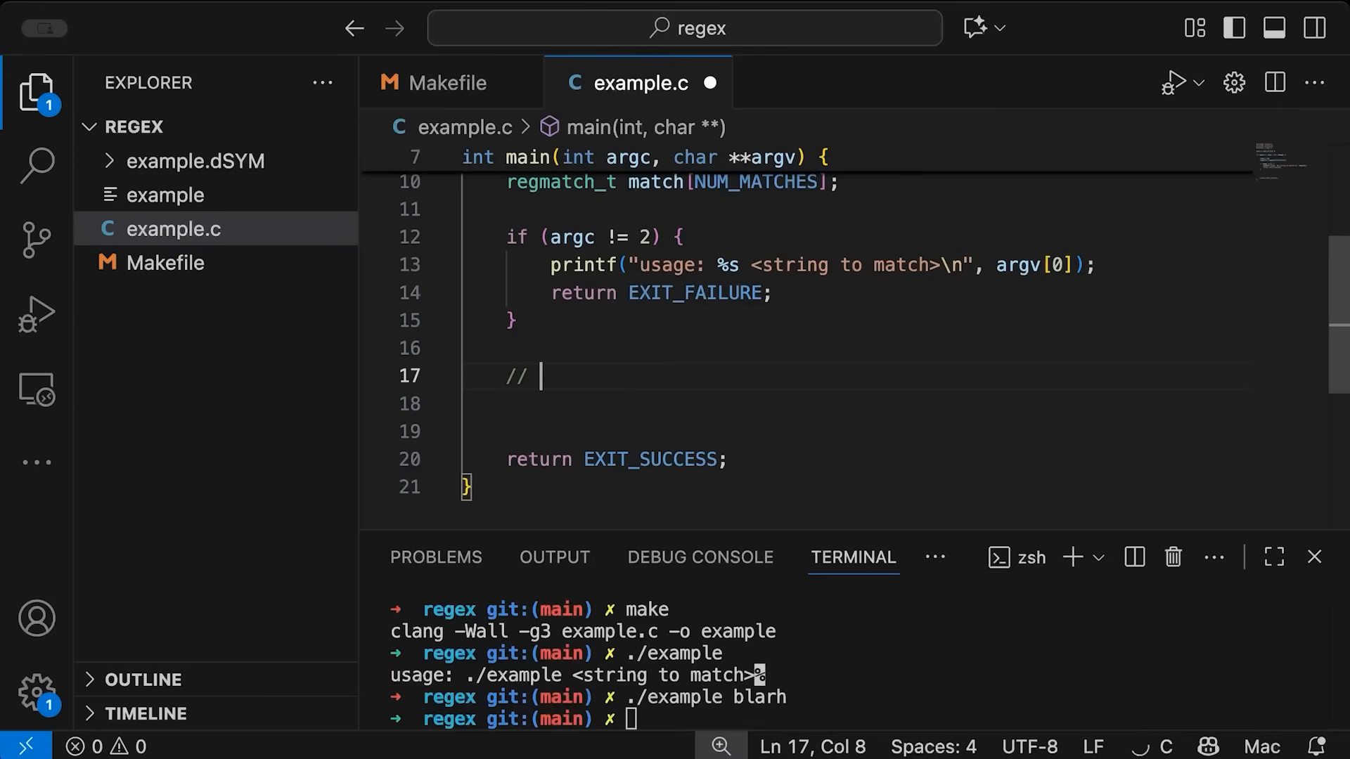
{"action": "type", "text": "key=value"}
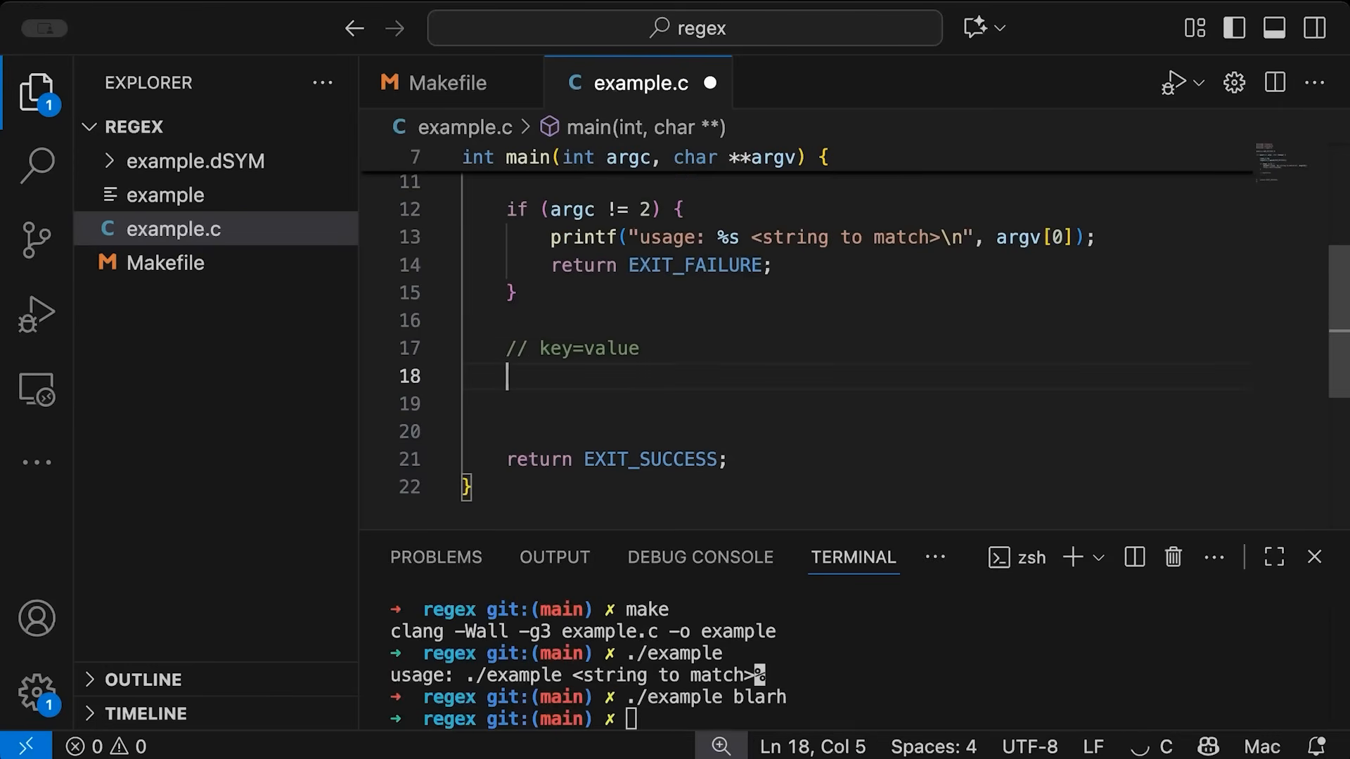
{"action": "type", "text": "// name"}
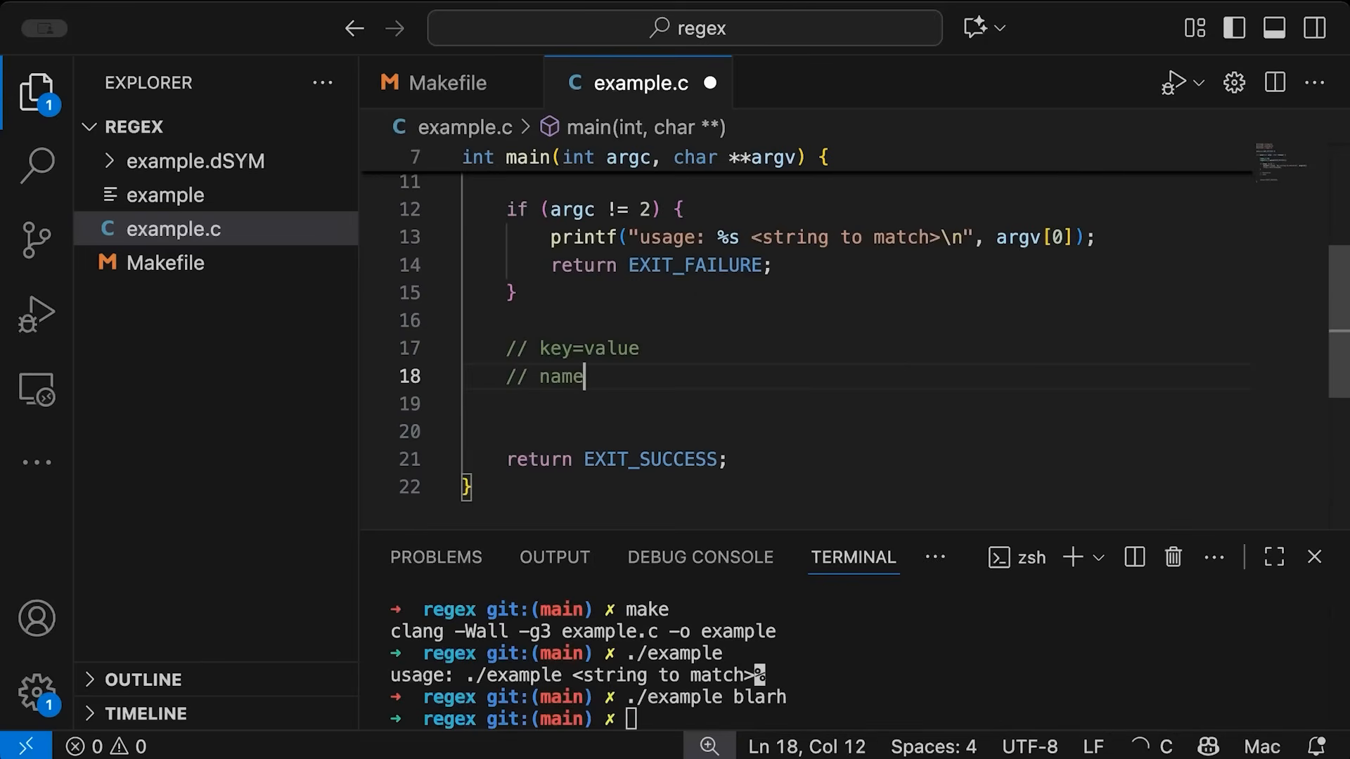
{"action": "type", "text": "=jacob"}
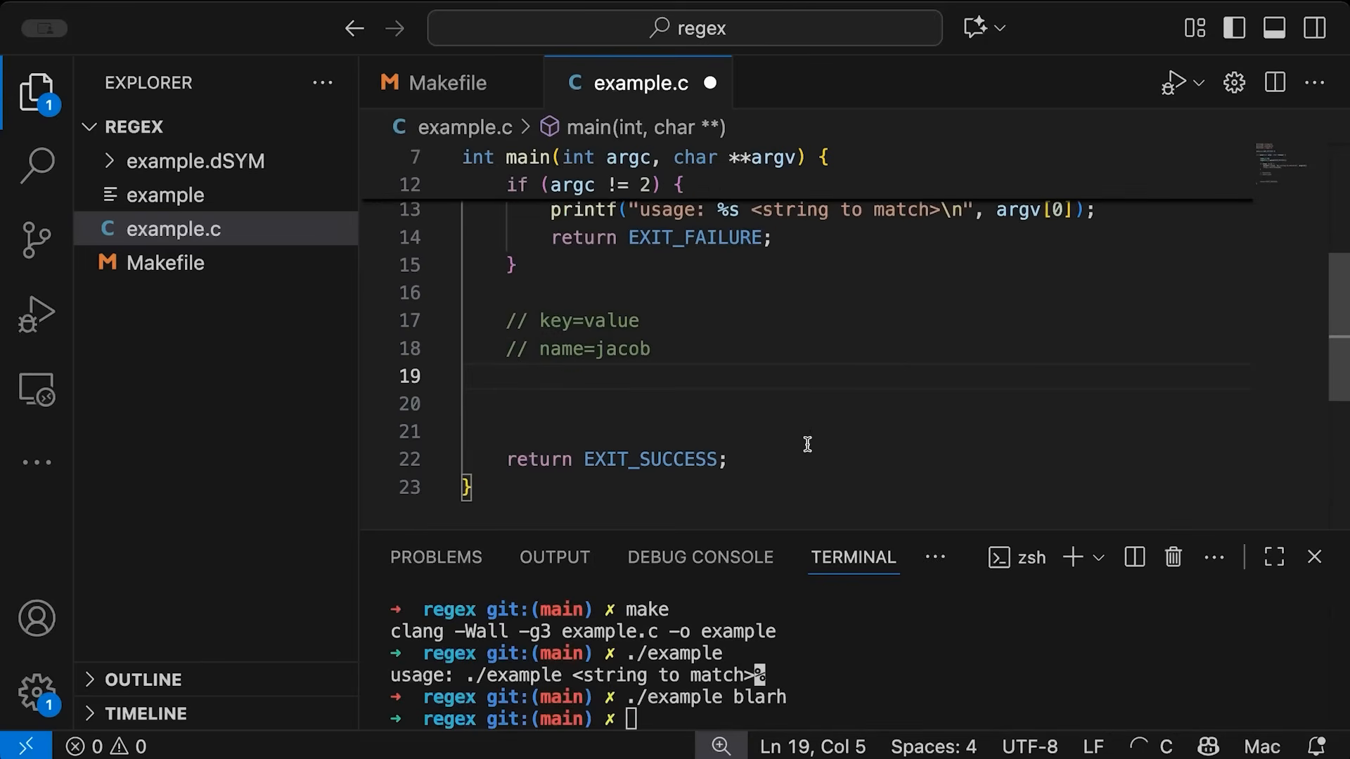
{"action": "double_click", "coordinate": [561, 349]}
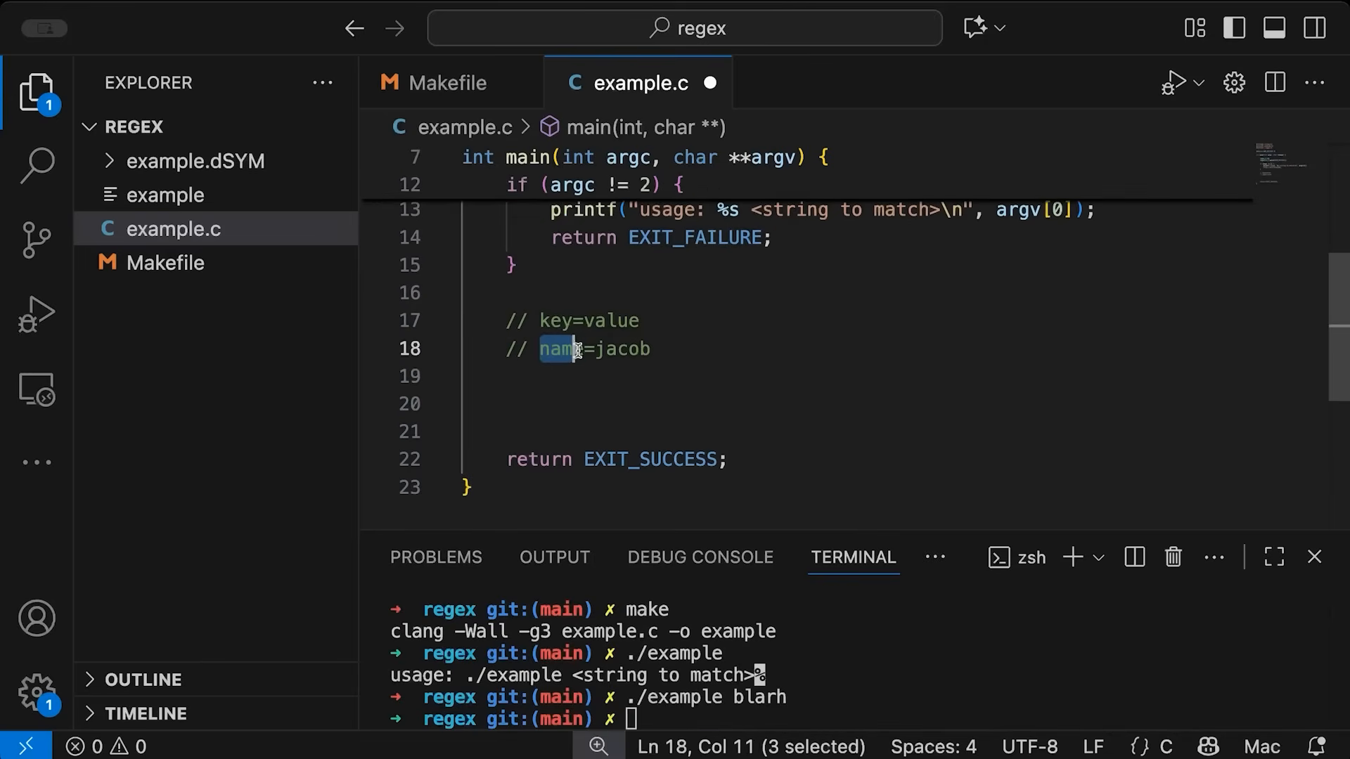
{"action": "key", "text": "shift+Right"}
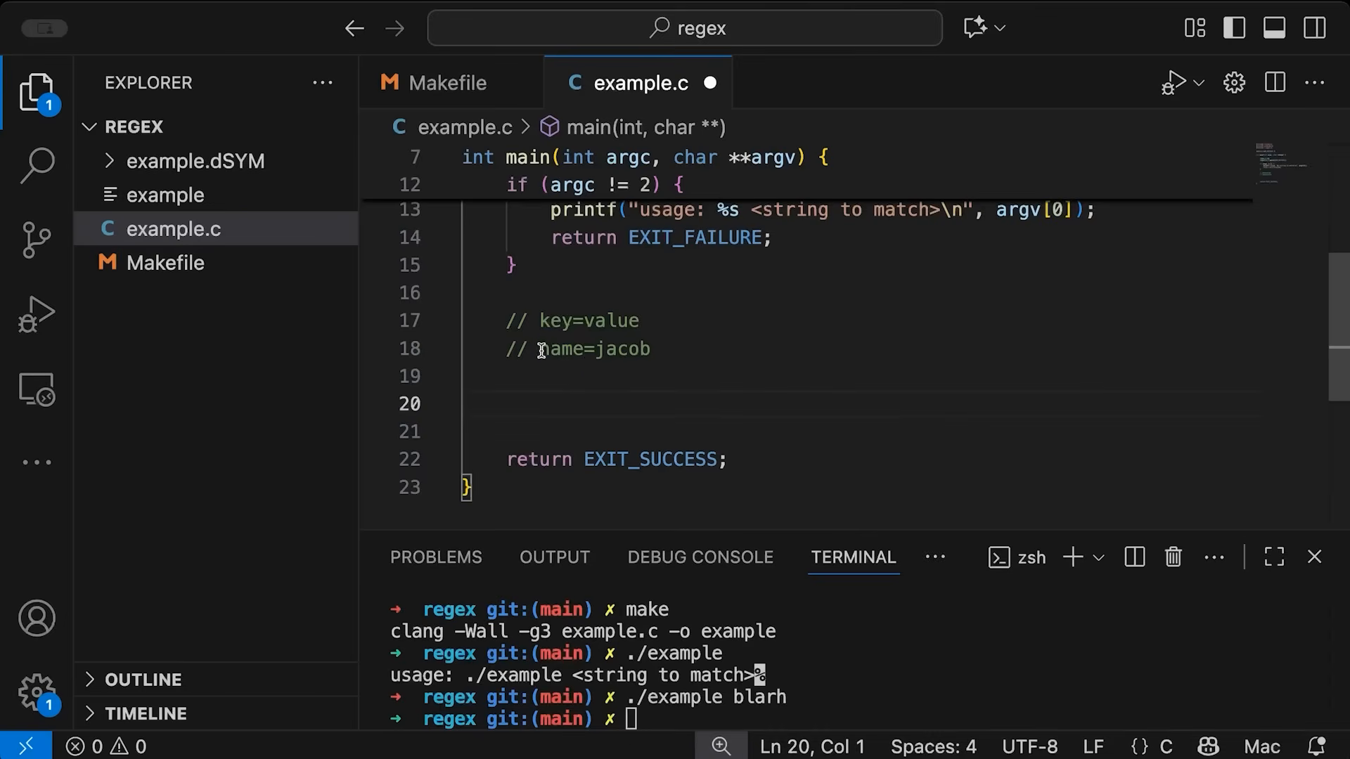
{"action": "double_click", "coordinate": [614, 348]}
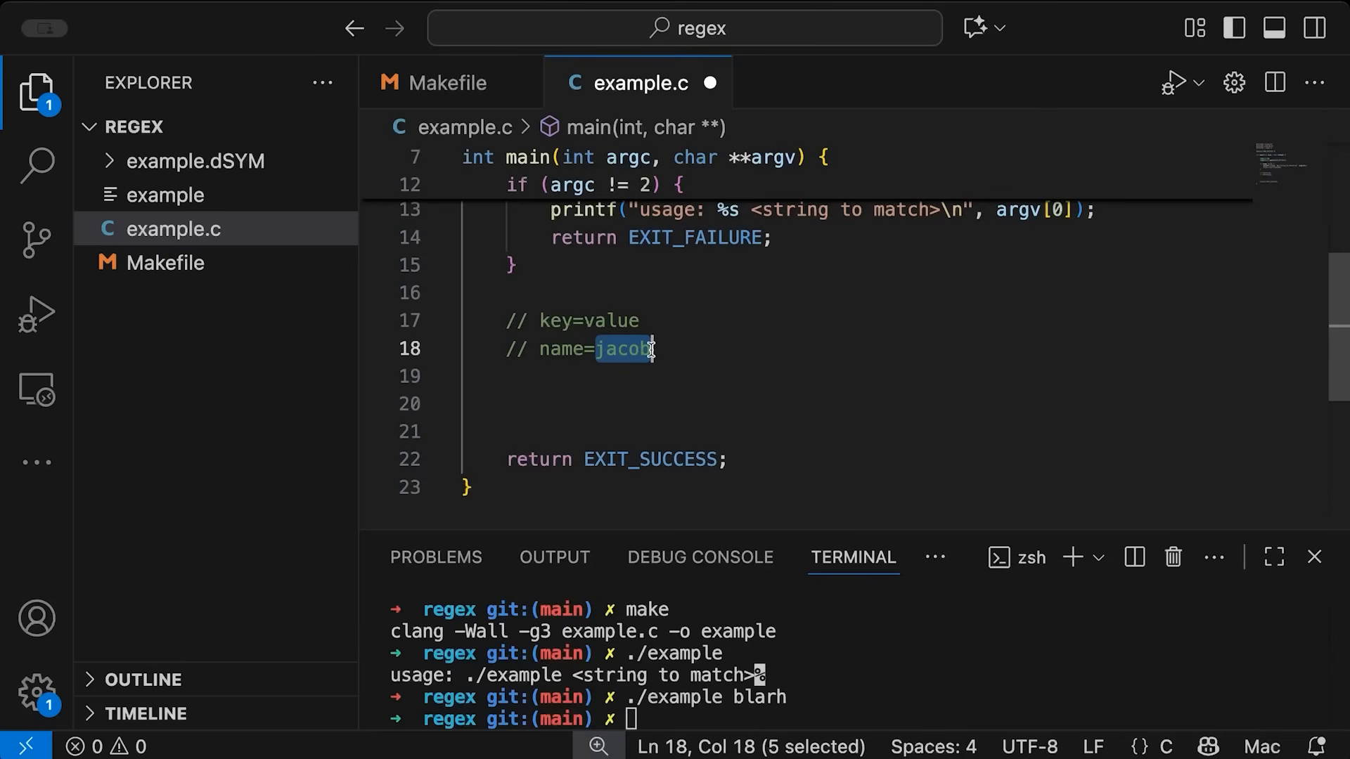
{"action": "scroll", "scroll_direction": "down", "scroll_amount": 3}
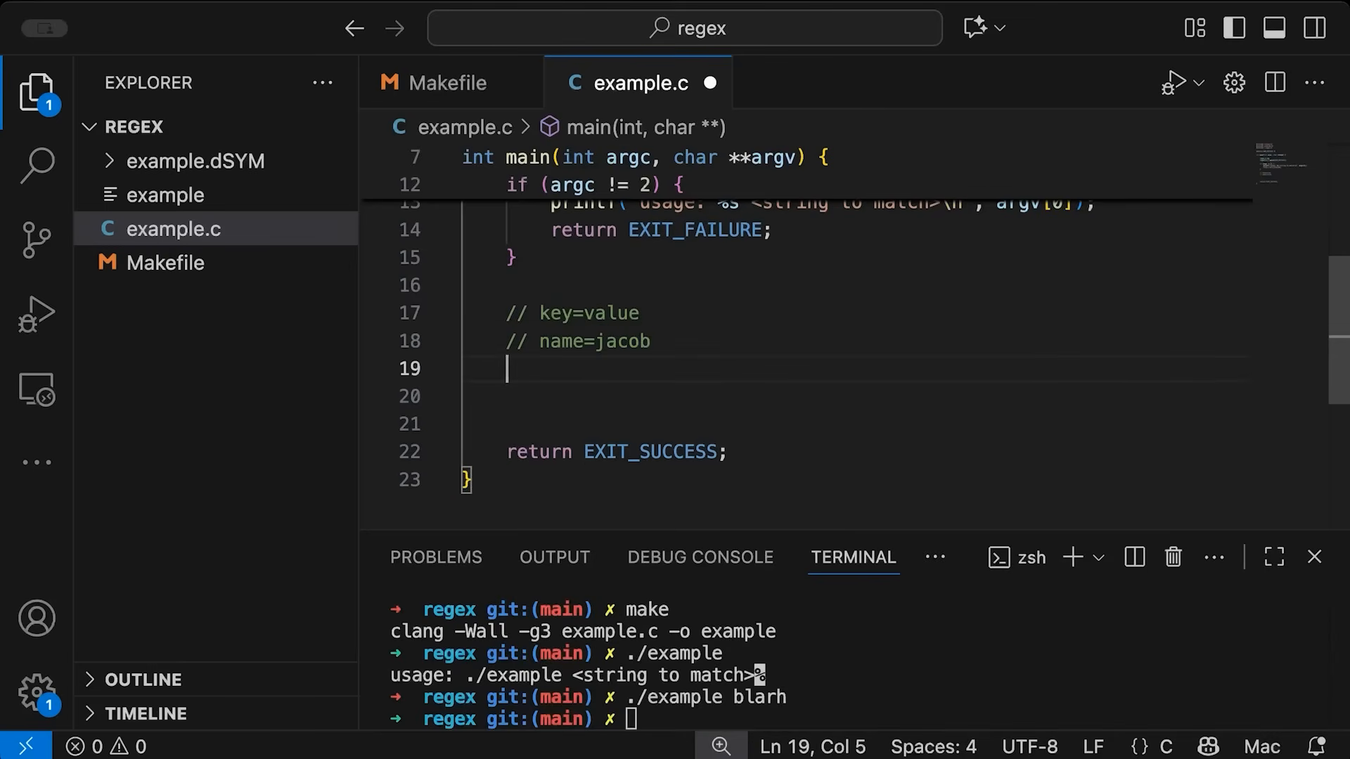
Declare const char *pattern as an empty string anchored with ^ and $
{"action": "type", "text": "cont"}
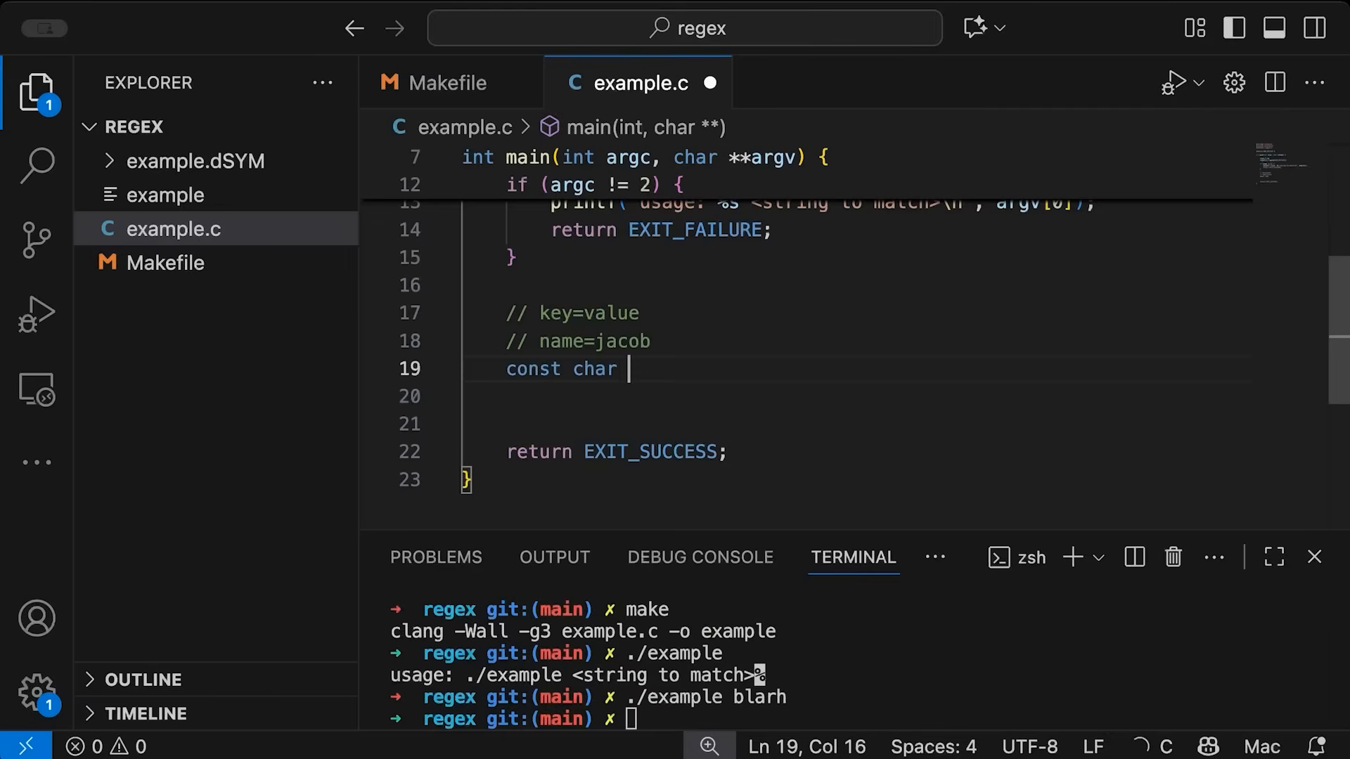
{"action": "type", "text": "*"}
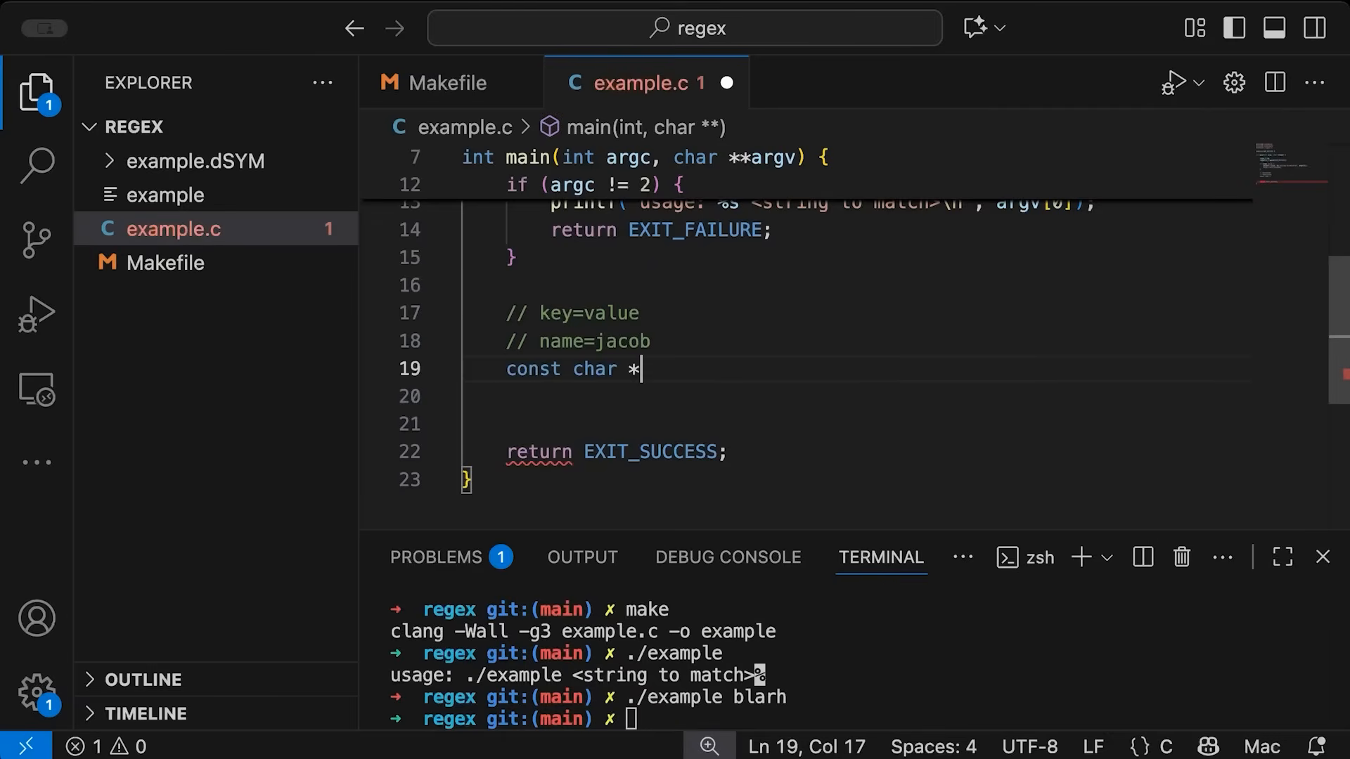
{"action": "type", "text": "pattern"}
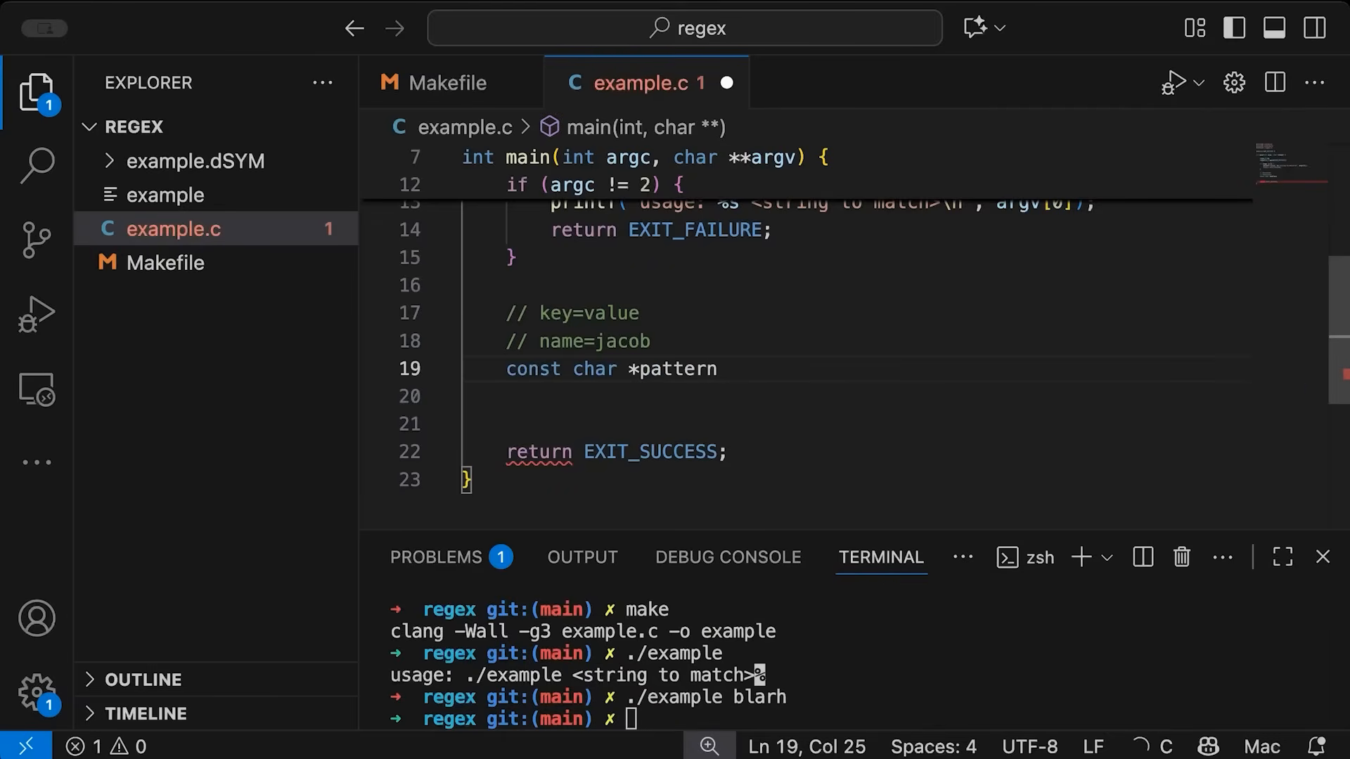
{"action": "type", "text": "= \"\";"}
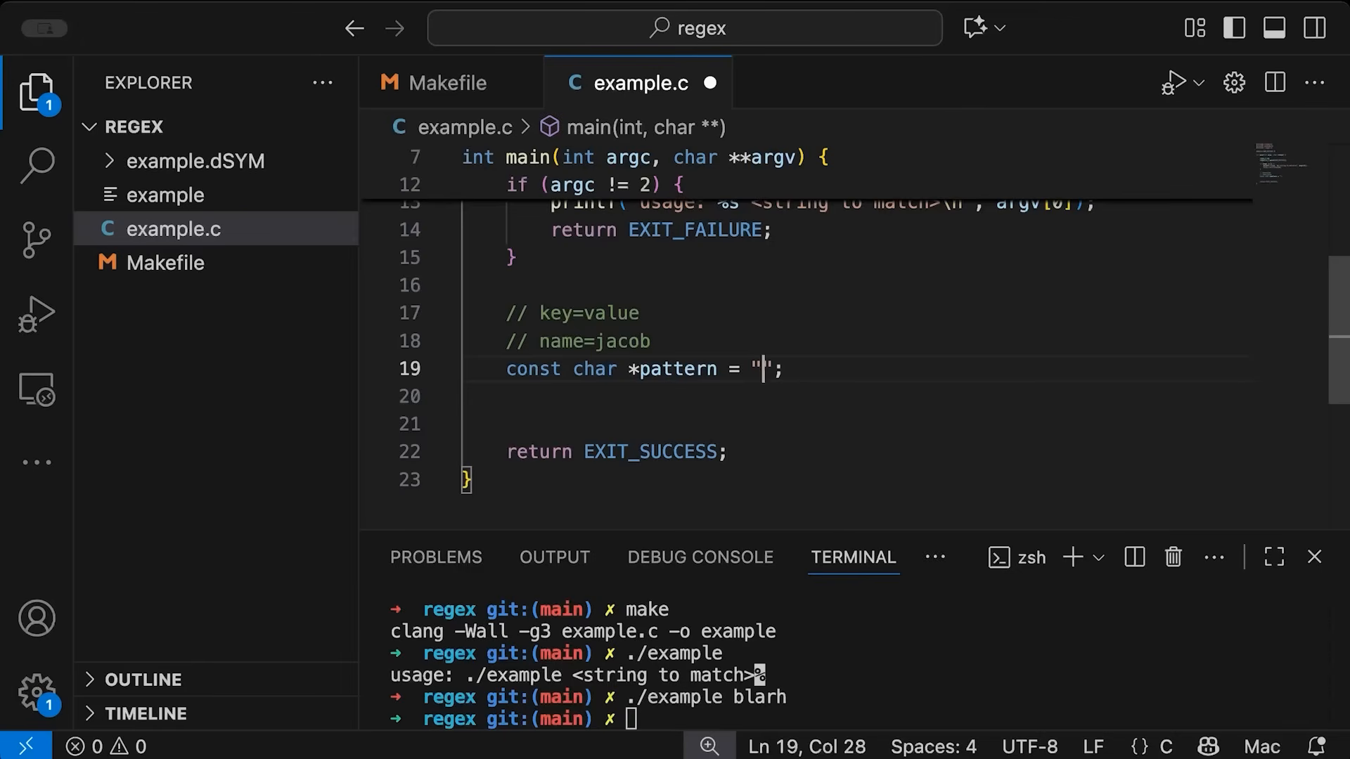
{"action": "type", "text": "^"}
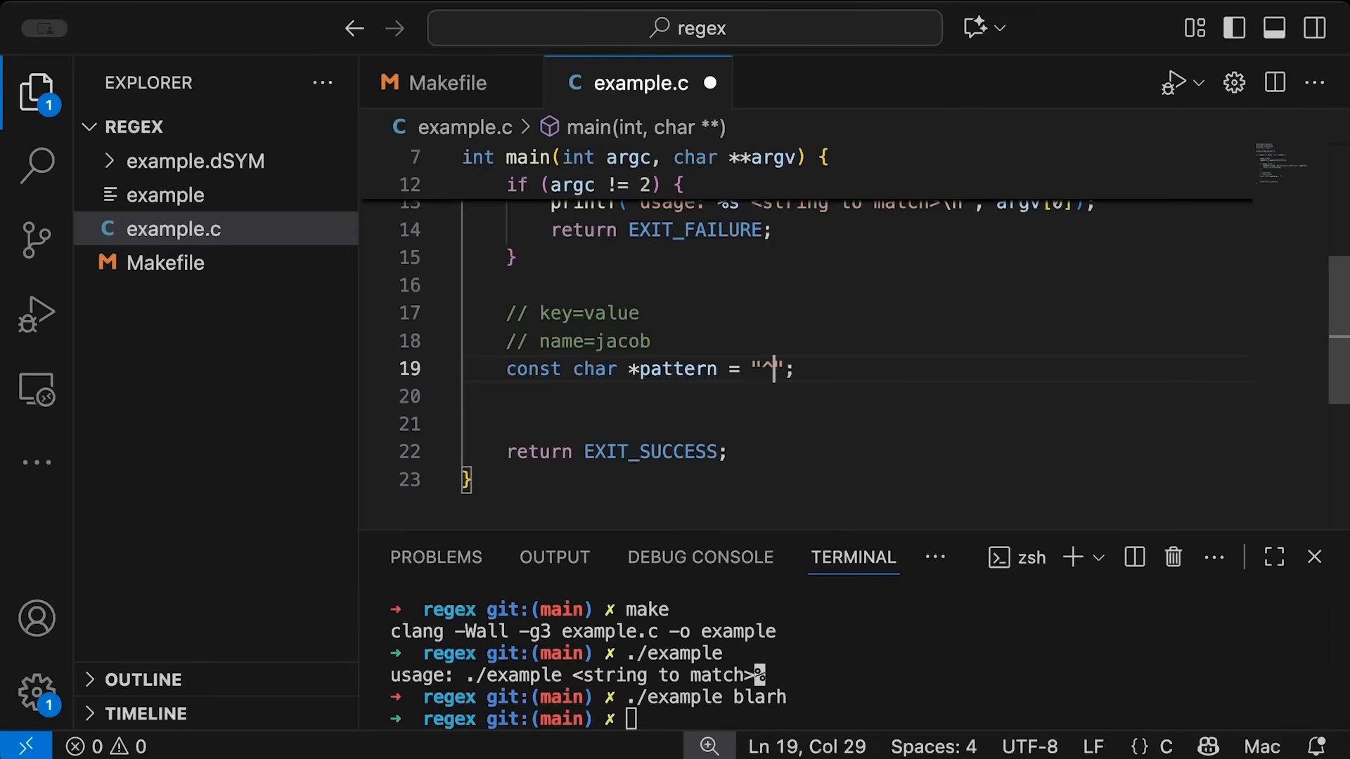
{"action": "type", "text": "$"}
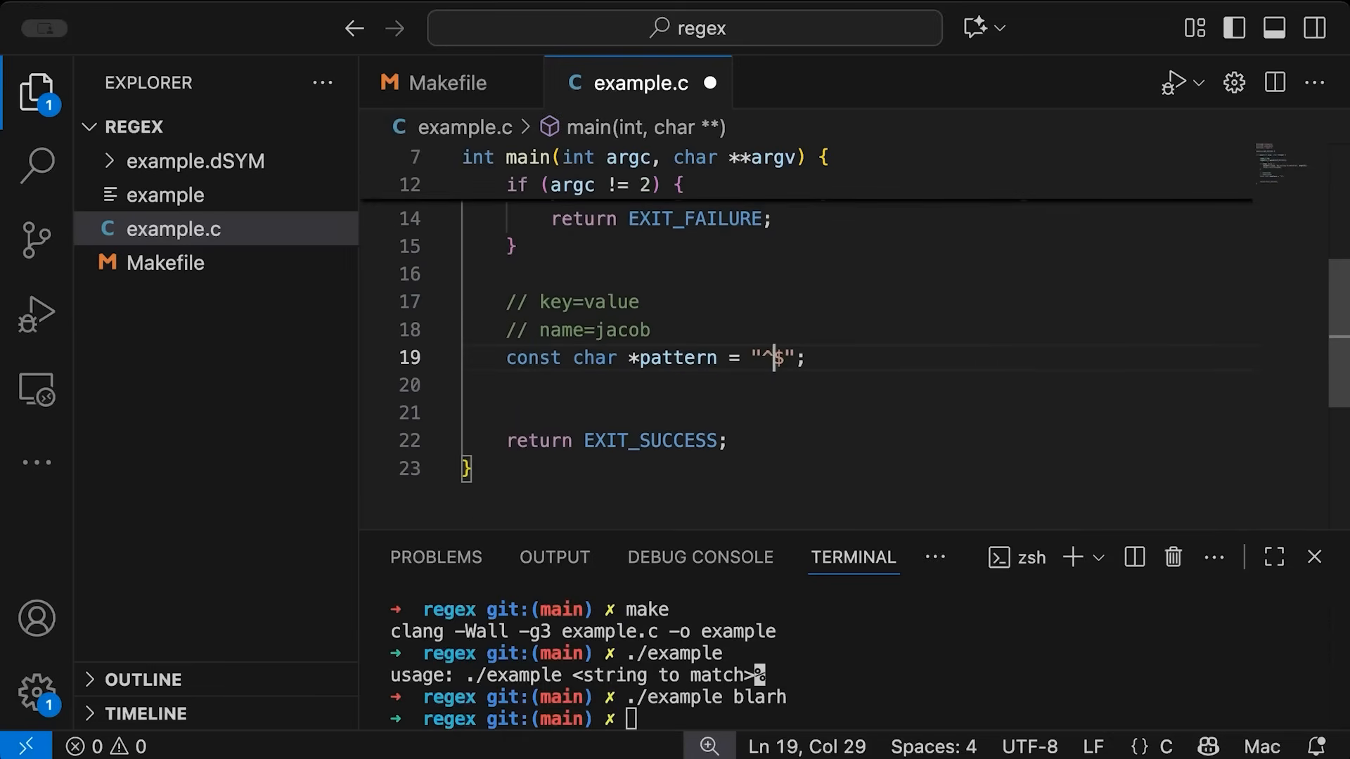
Fill the pattern with [a-zA-Z]+=[a-zA-Z0-9_]+ between the anchors
{"action": "type", "text": "["}
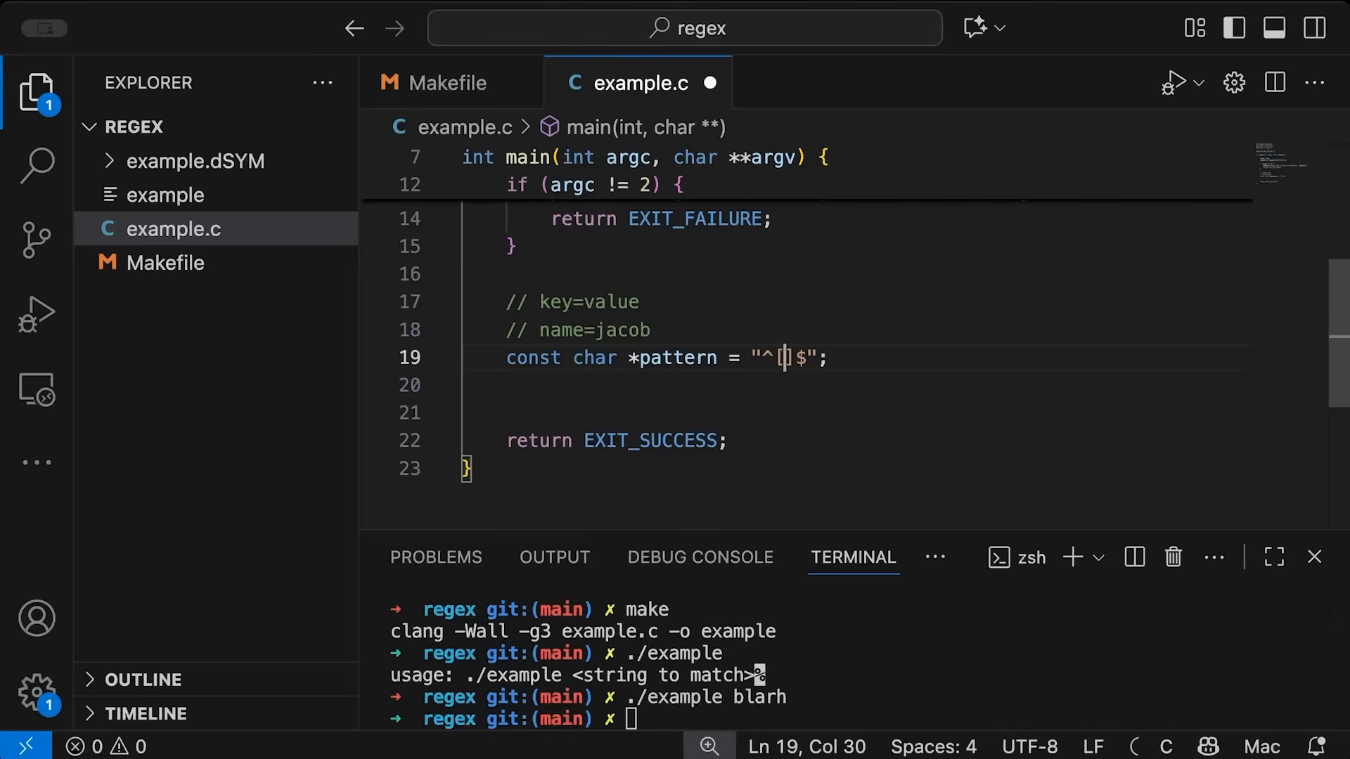
{"action": "type", "text": "a"}
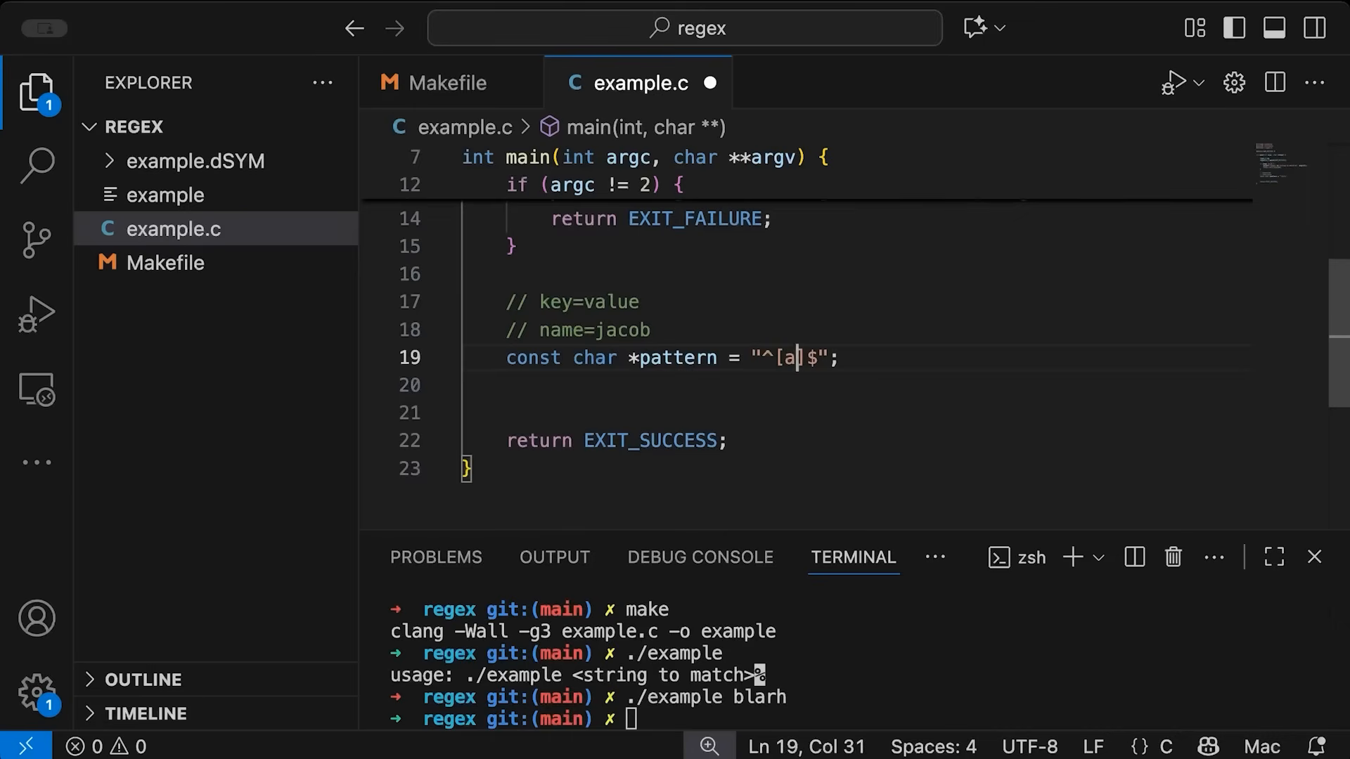
{"action": "type", "text": "-zA"}
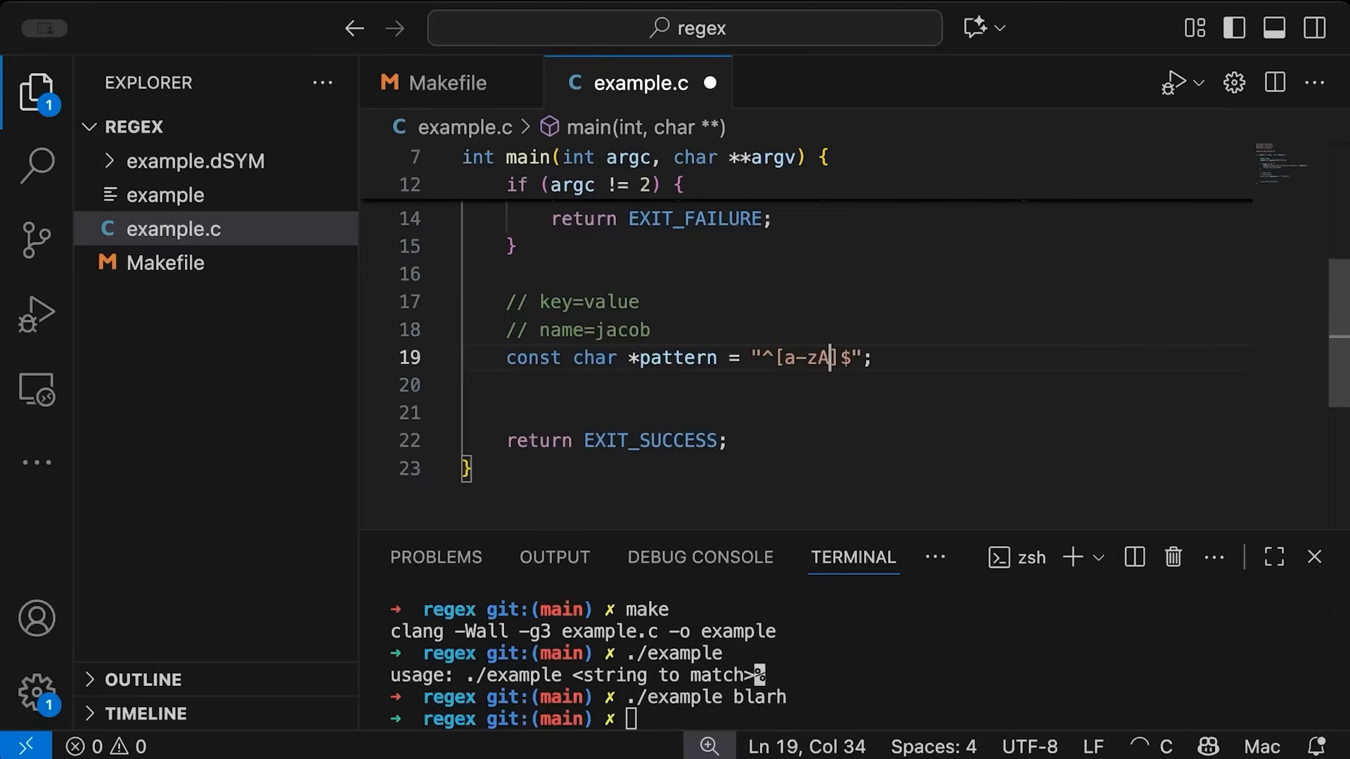
{"action": "type", "text": "-Z"}
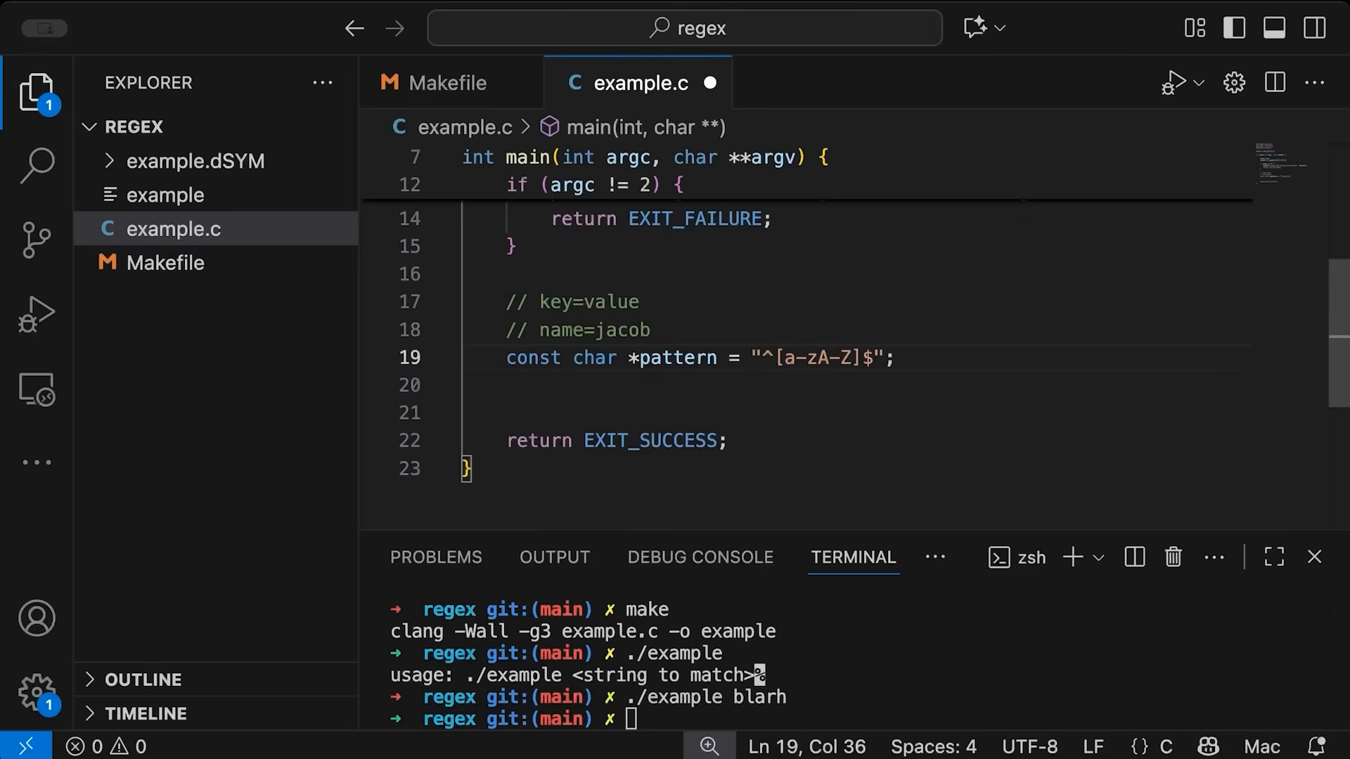
{"action": "type", "text": "+=[a-zA-Z]+"}
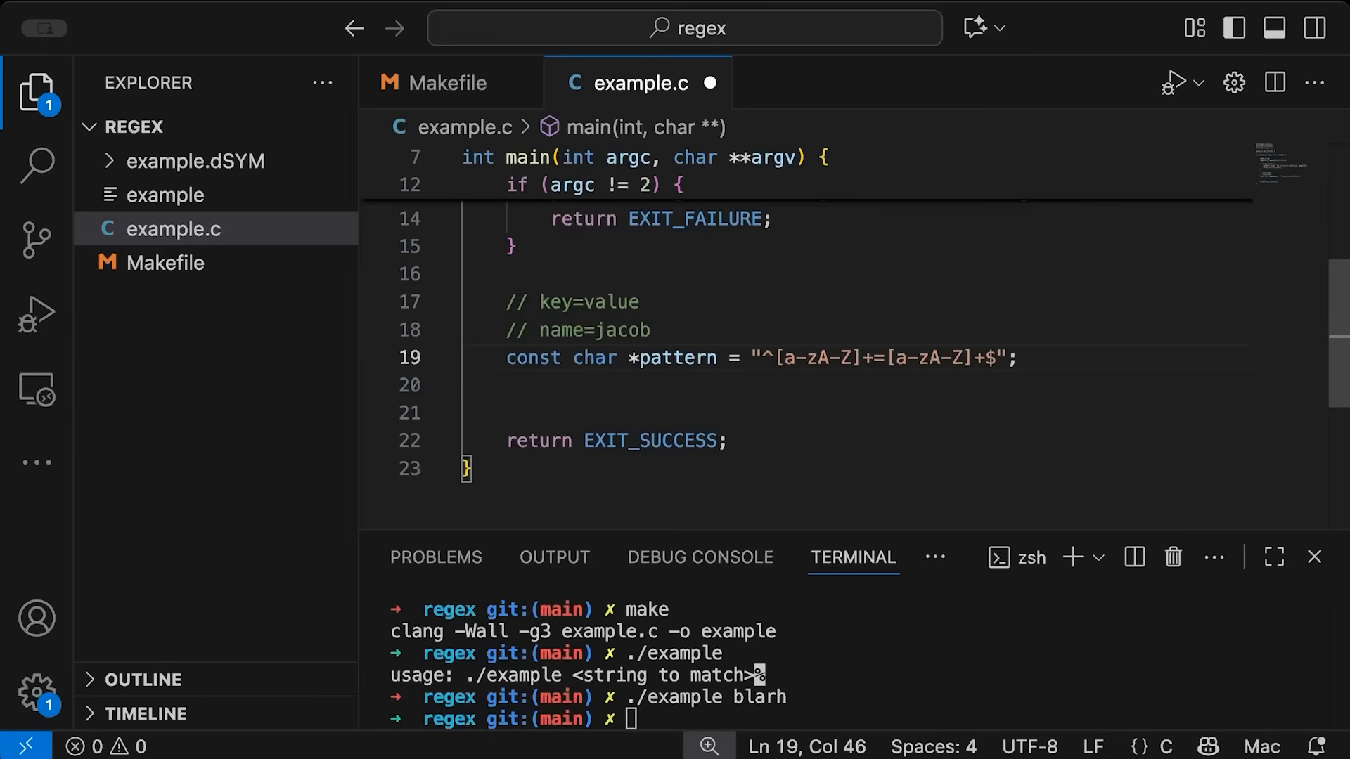
{"action": "type", "text": "0-9"}
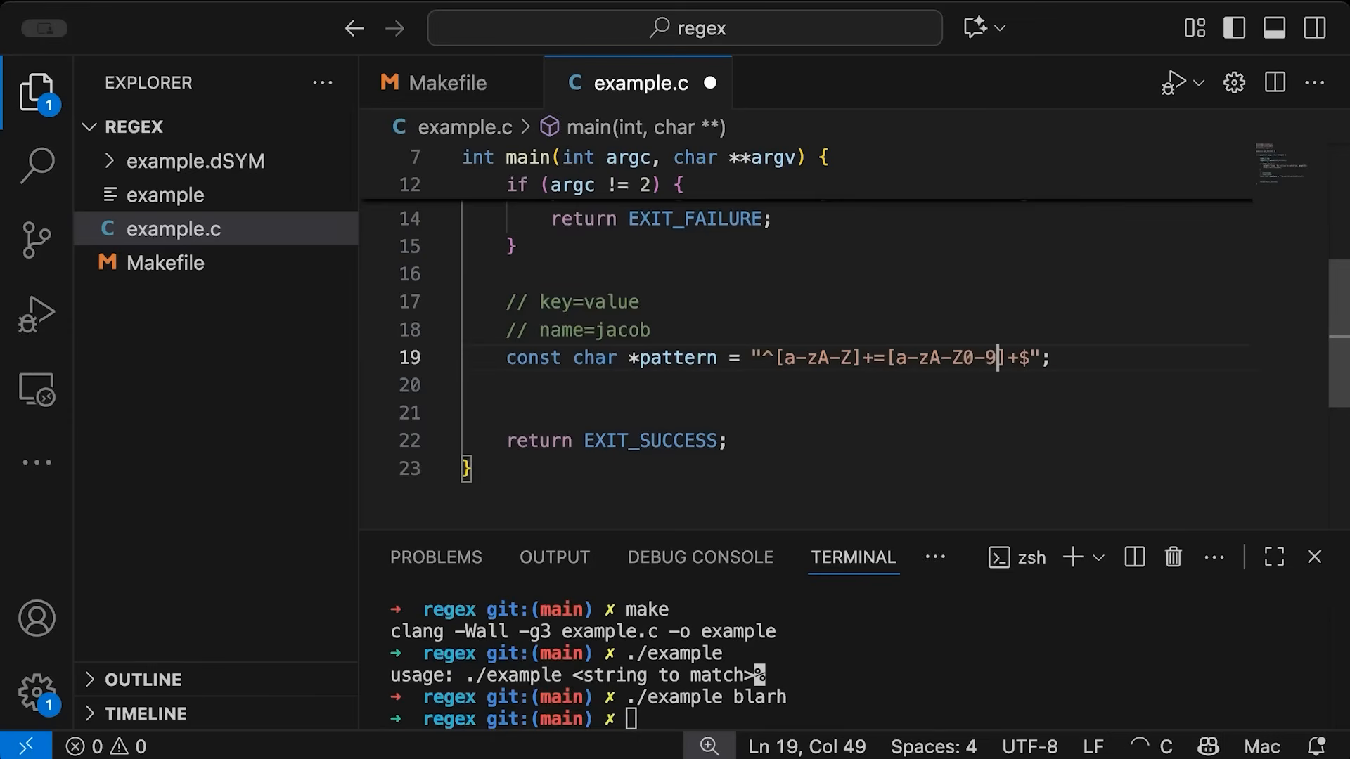
{"action": "type", "text": "_"}
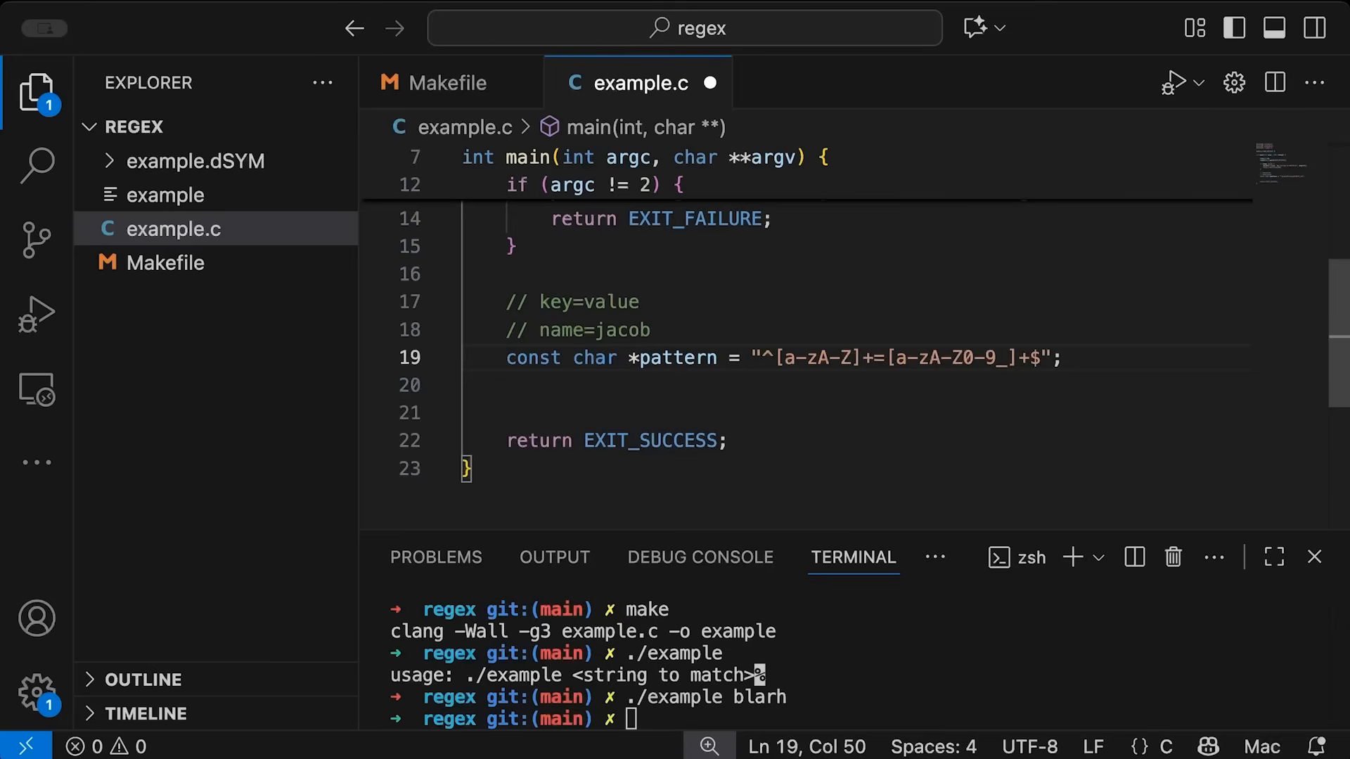
{"action": "mouse_move", "coordinate": [824, 370]}
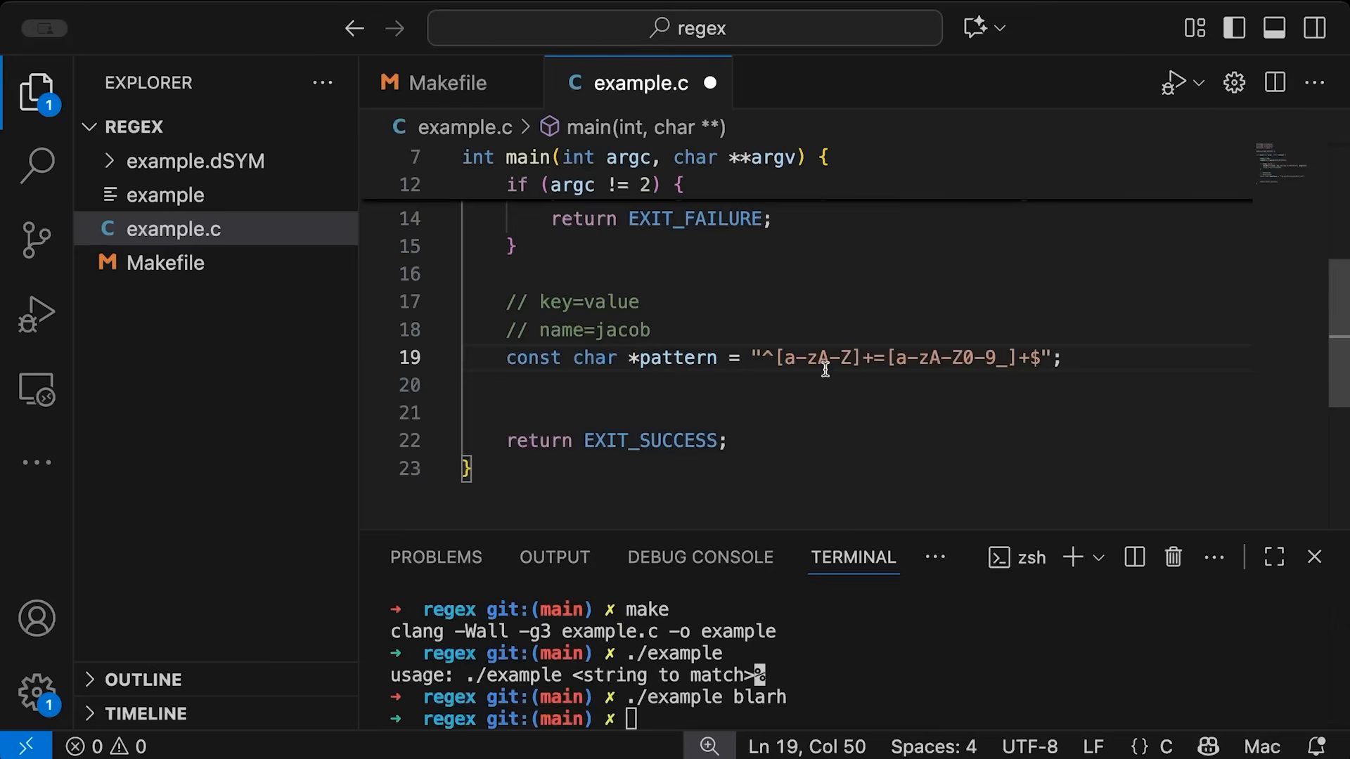
{"action": "left_click", "coordinate": [772, 357]}
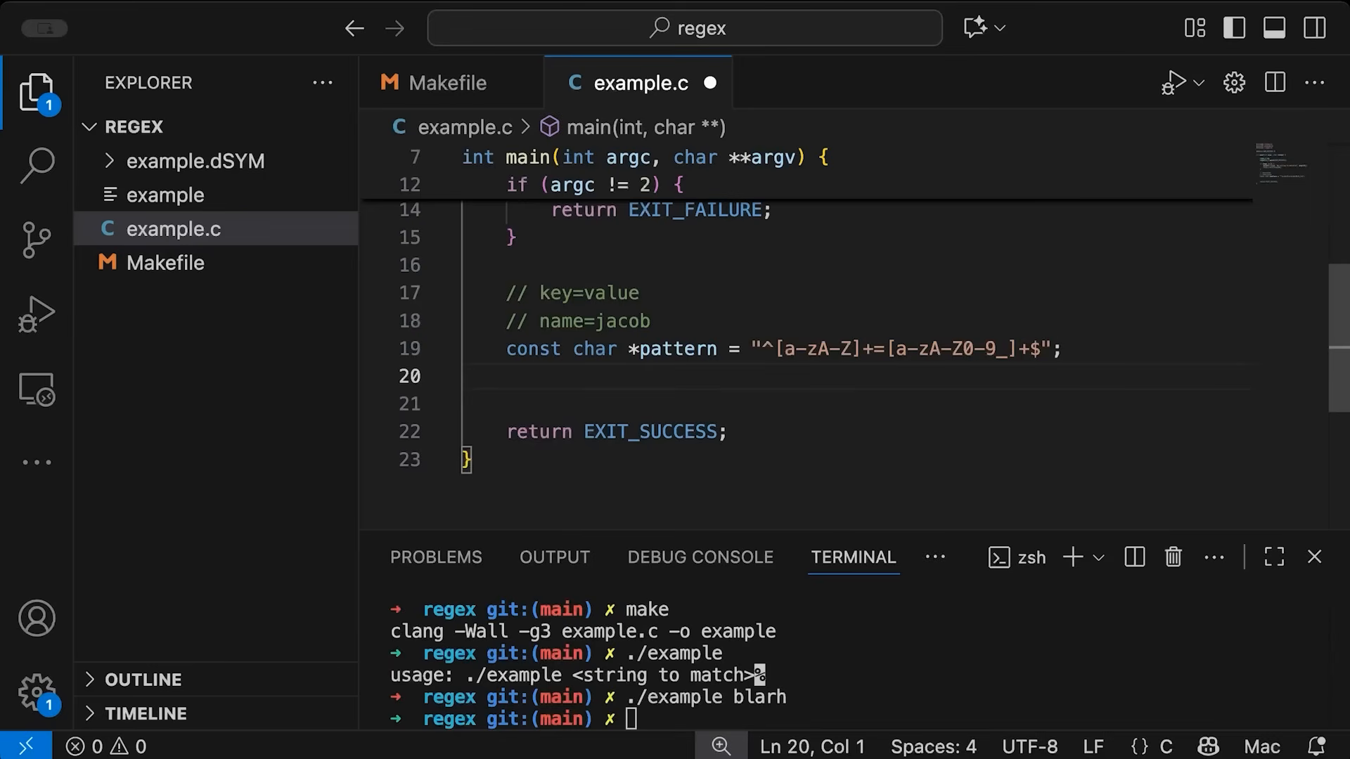
{"action": "mouse_move", "coordinate": [696, 210]}
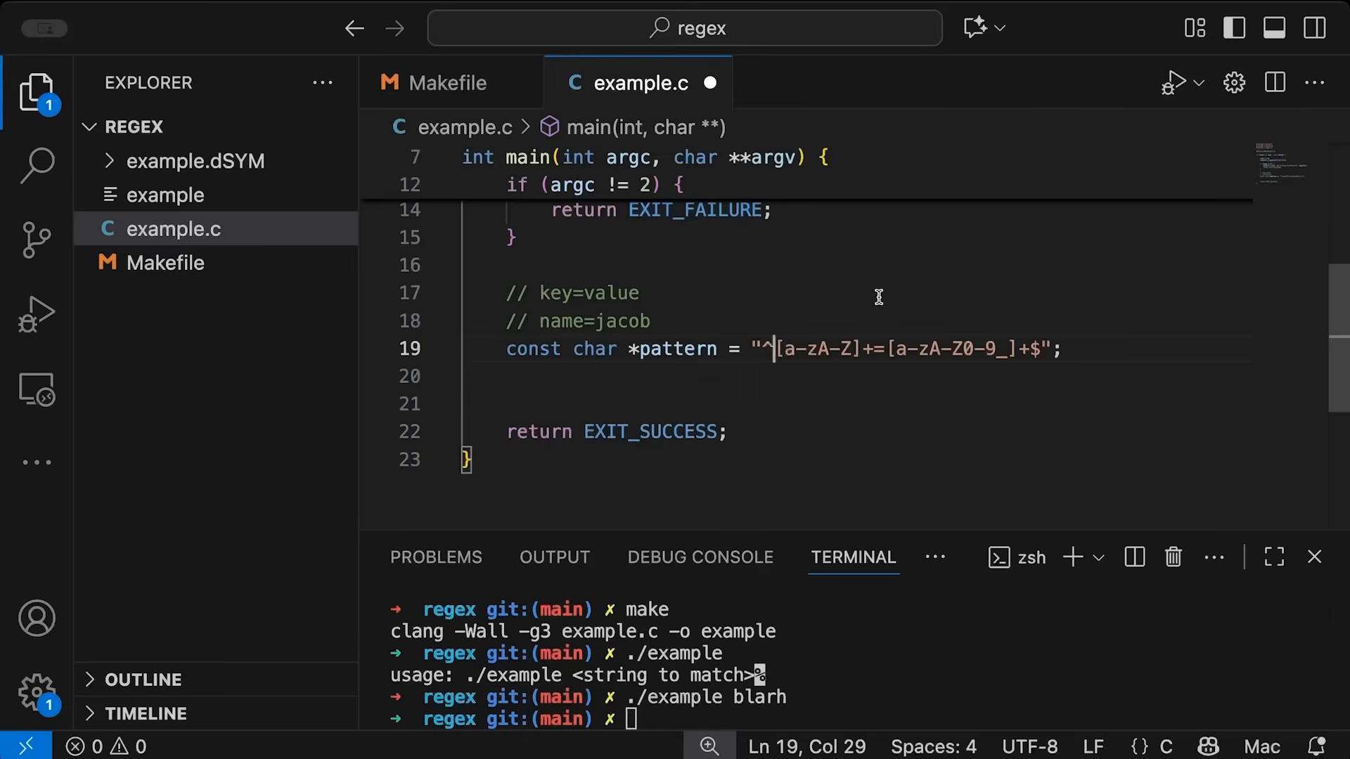
Wrap the key and value parts of the pattern in capture-group parentheses
{"action": "type", "text": "("}
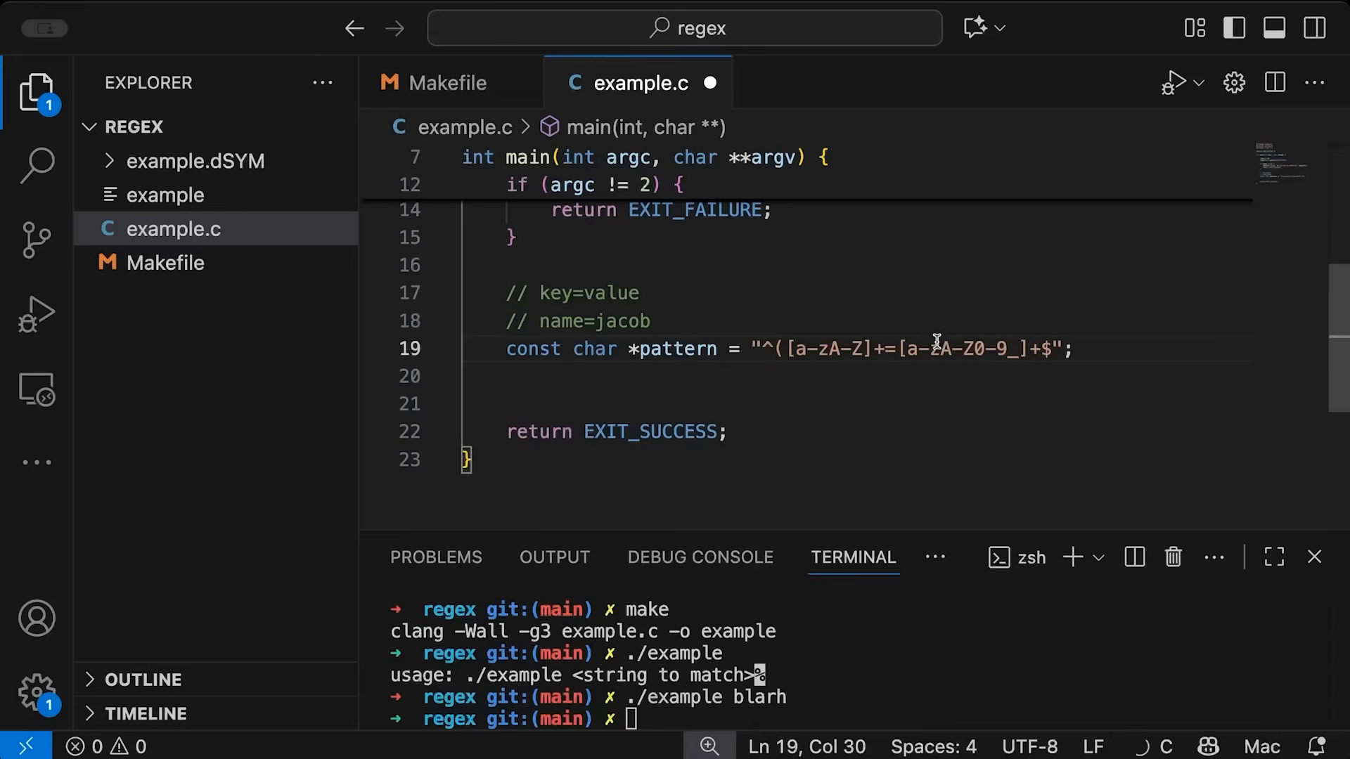
{"action": "type", "text": ")=("}
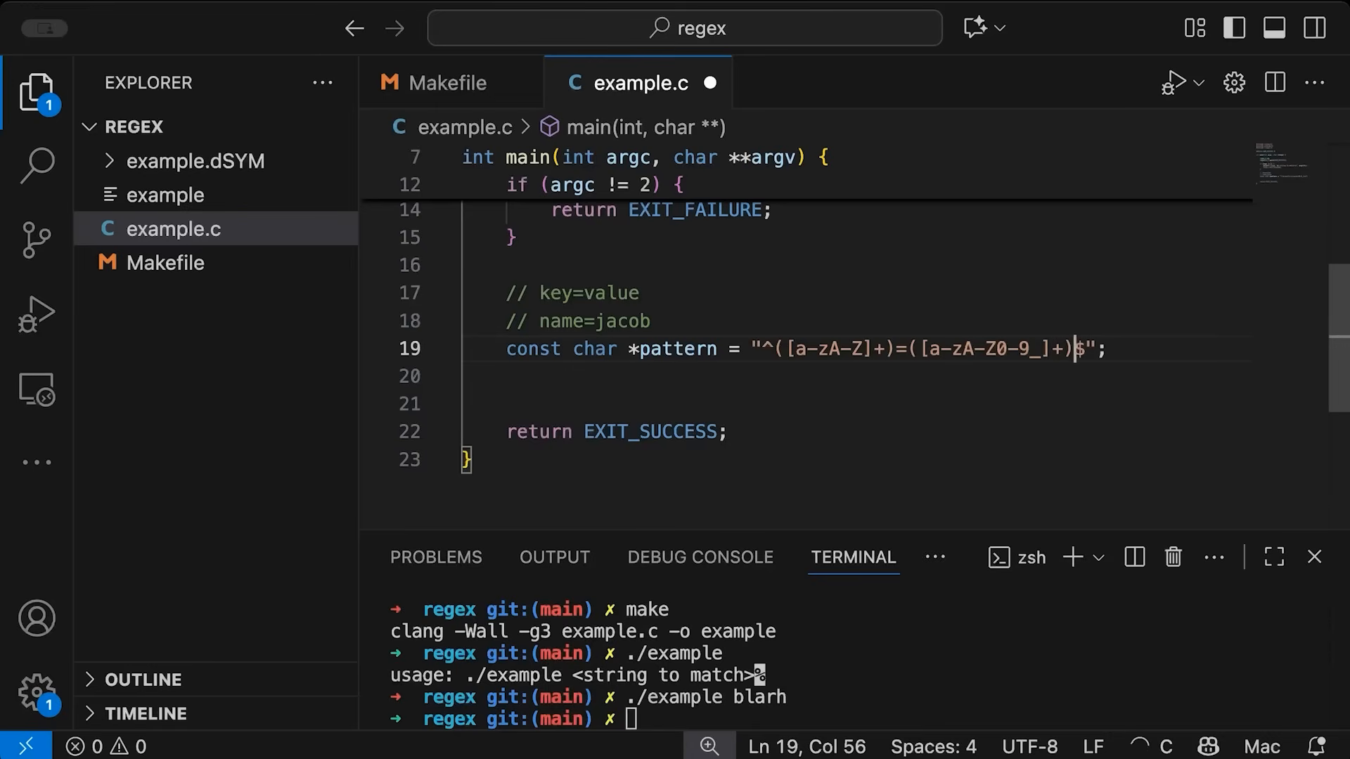
{"action": "key", "text": "Backspace"}
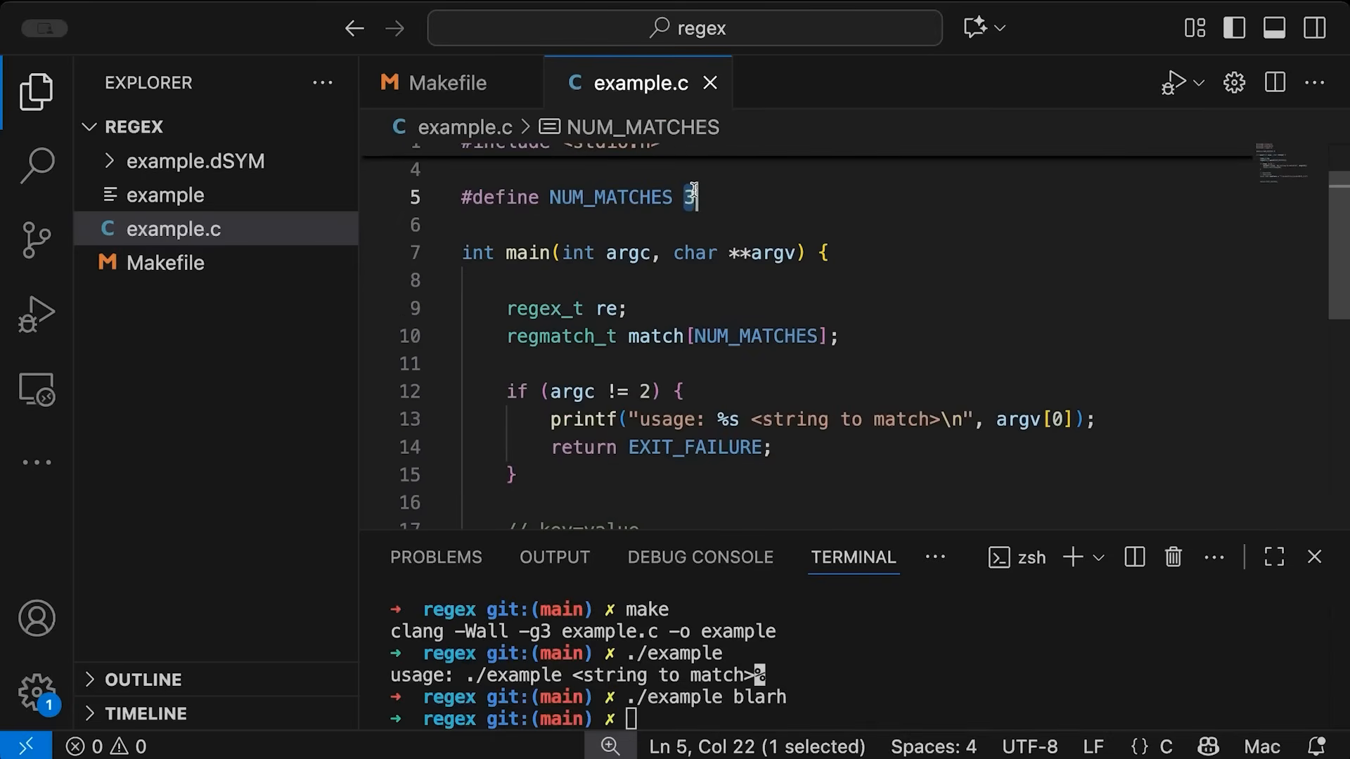
{"action": "scroll", "scroll_direction": "down", "scroll_amount": 3}
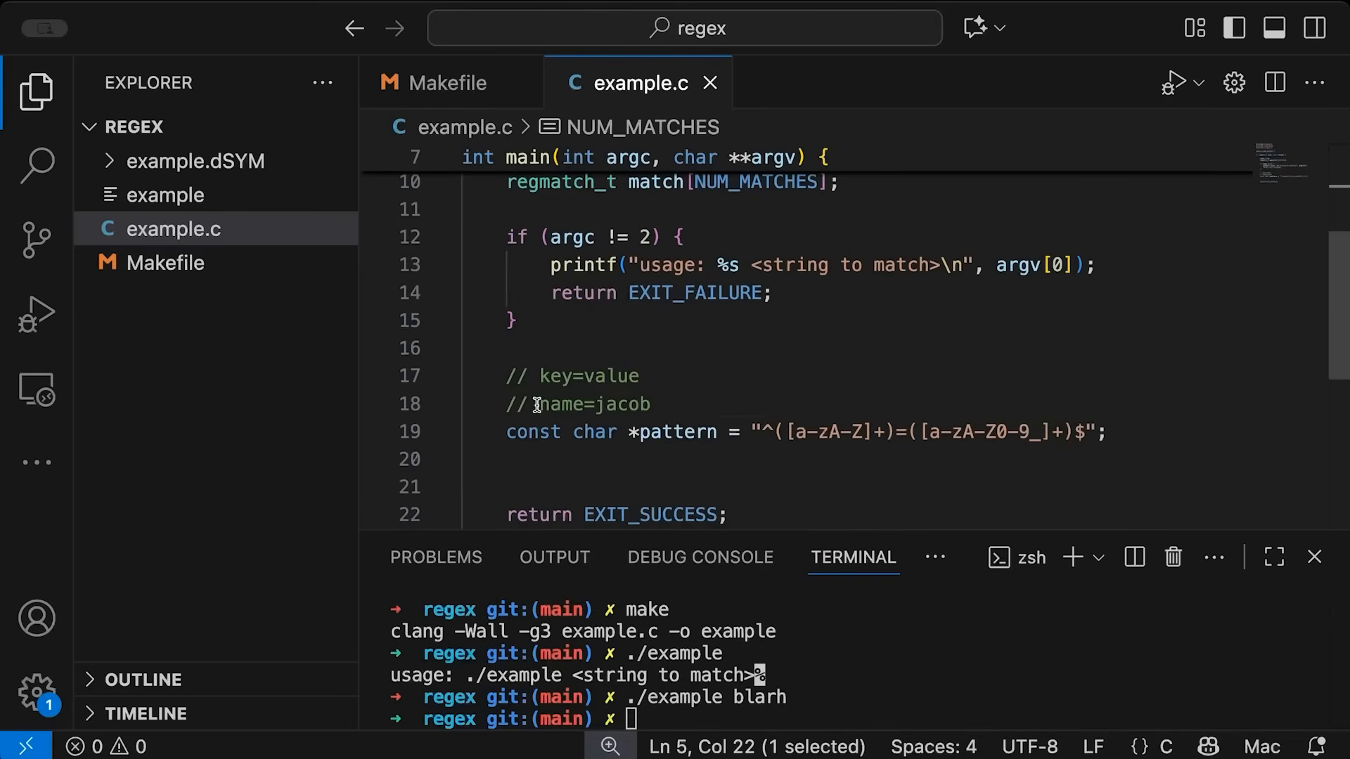
{"action": "double_click", "coordinate": [596, 403]}
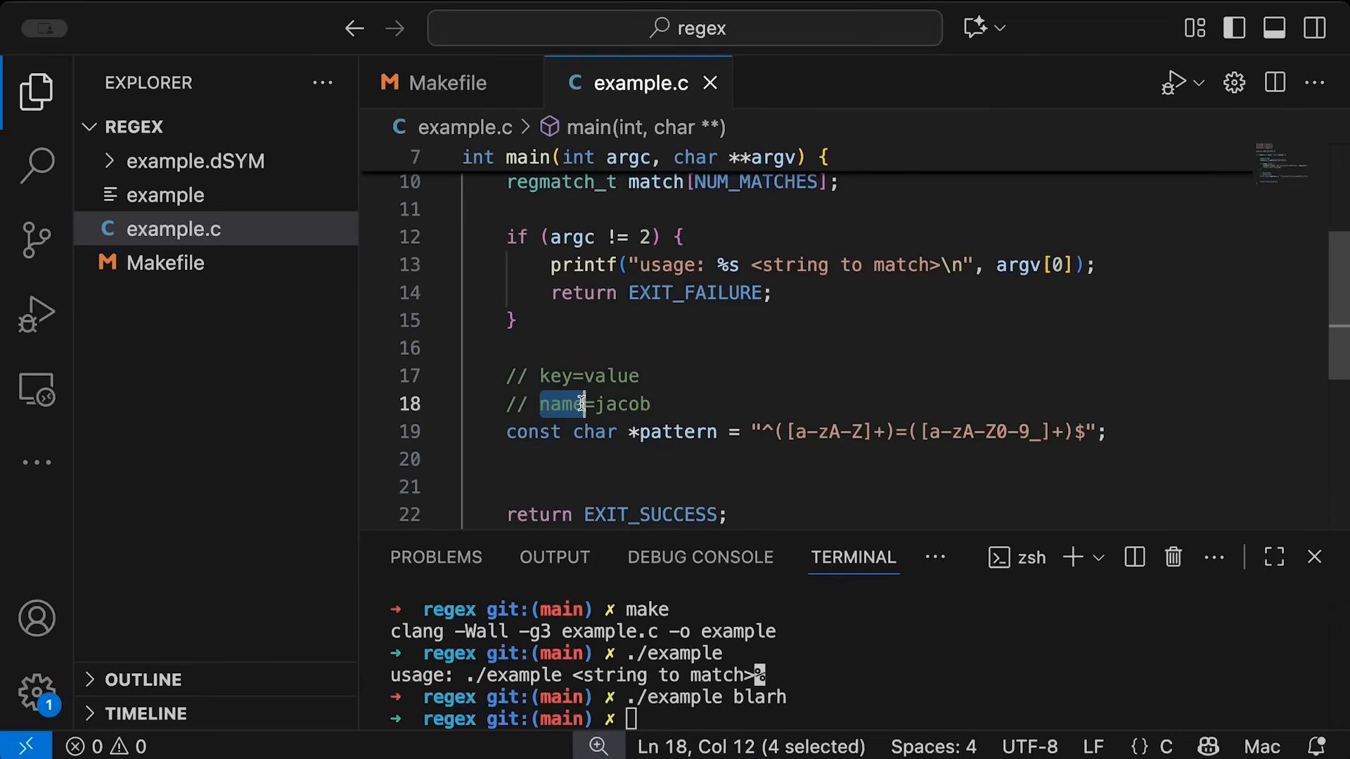
{"action": "double_click", "coordinate": [620, 403]}
{"action": "type", "text": "//"}
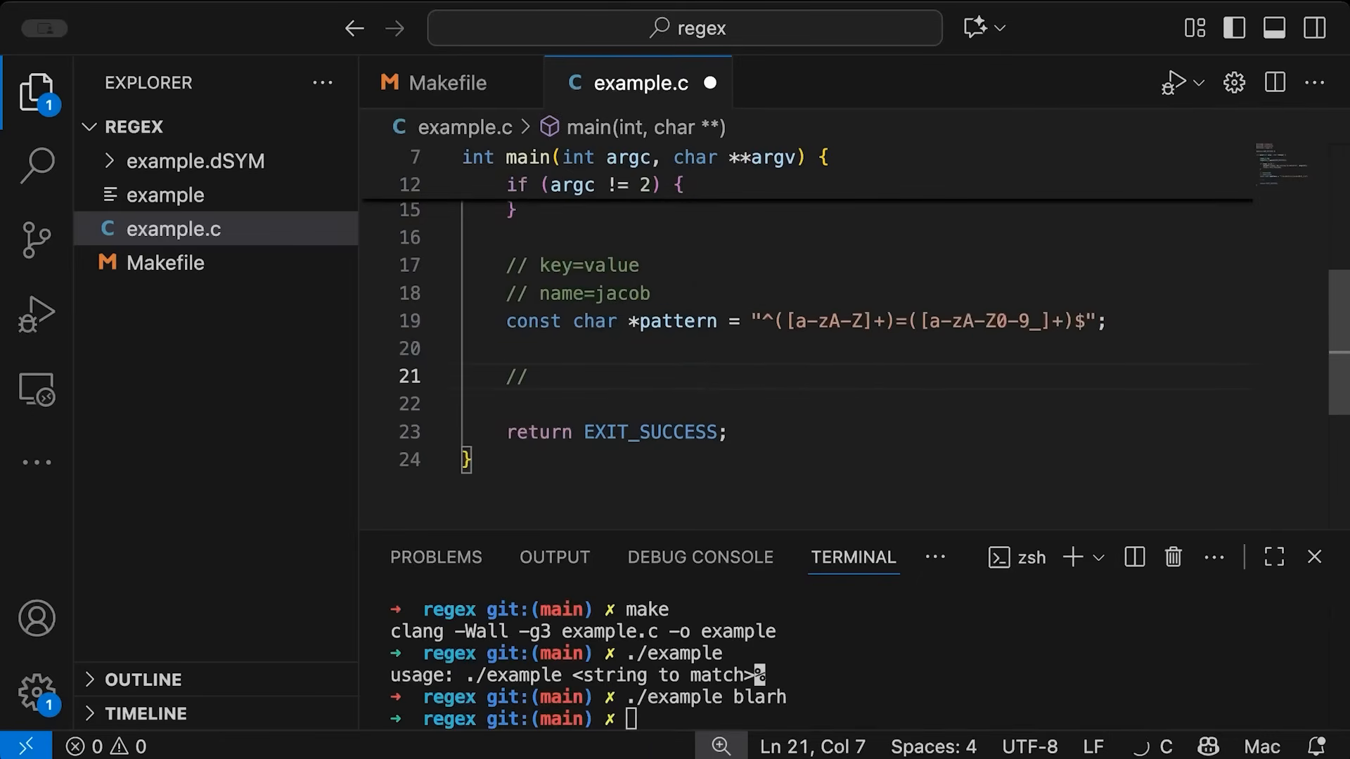
Add placeholder comments //compile regex, //execute and //cleanup before the success return
{"action": "type", "text": "compile regex"}
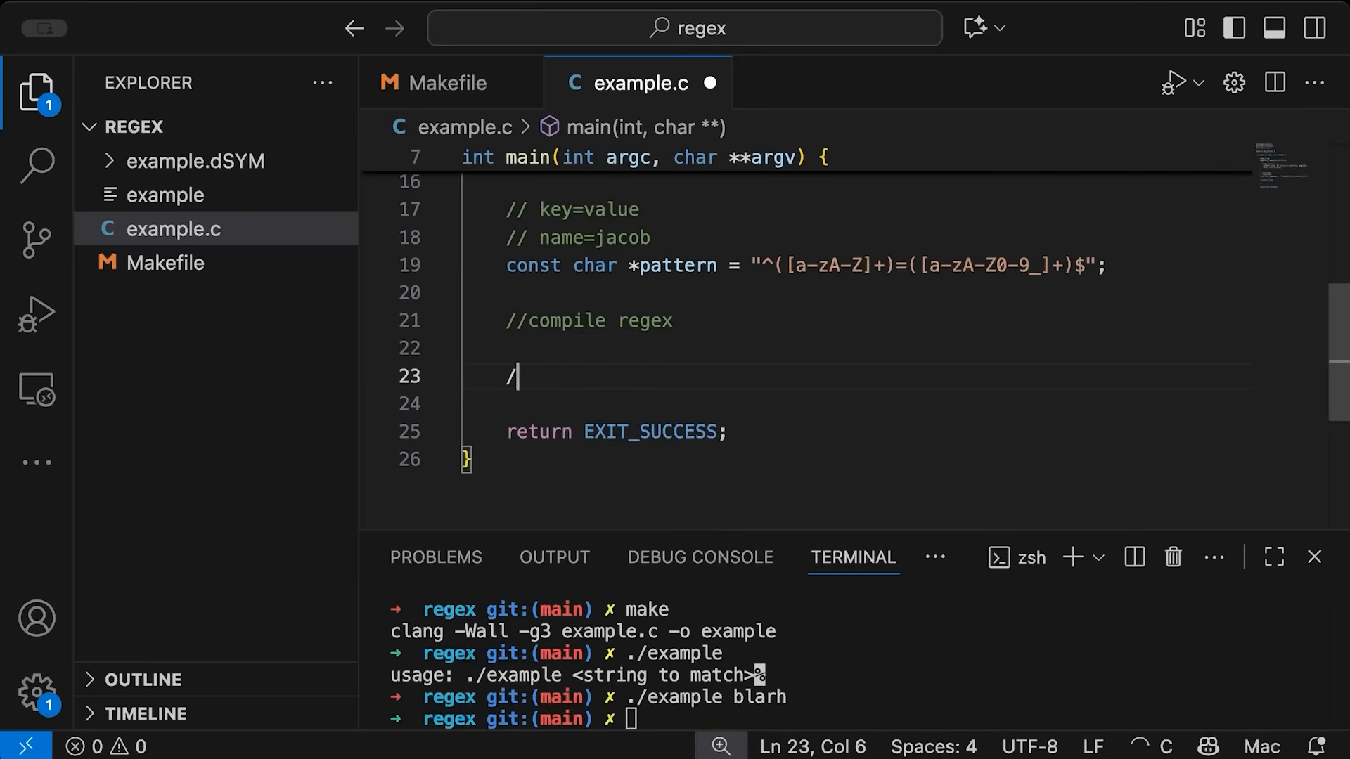
{"action": "type", "text": "/"}
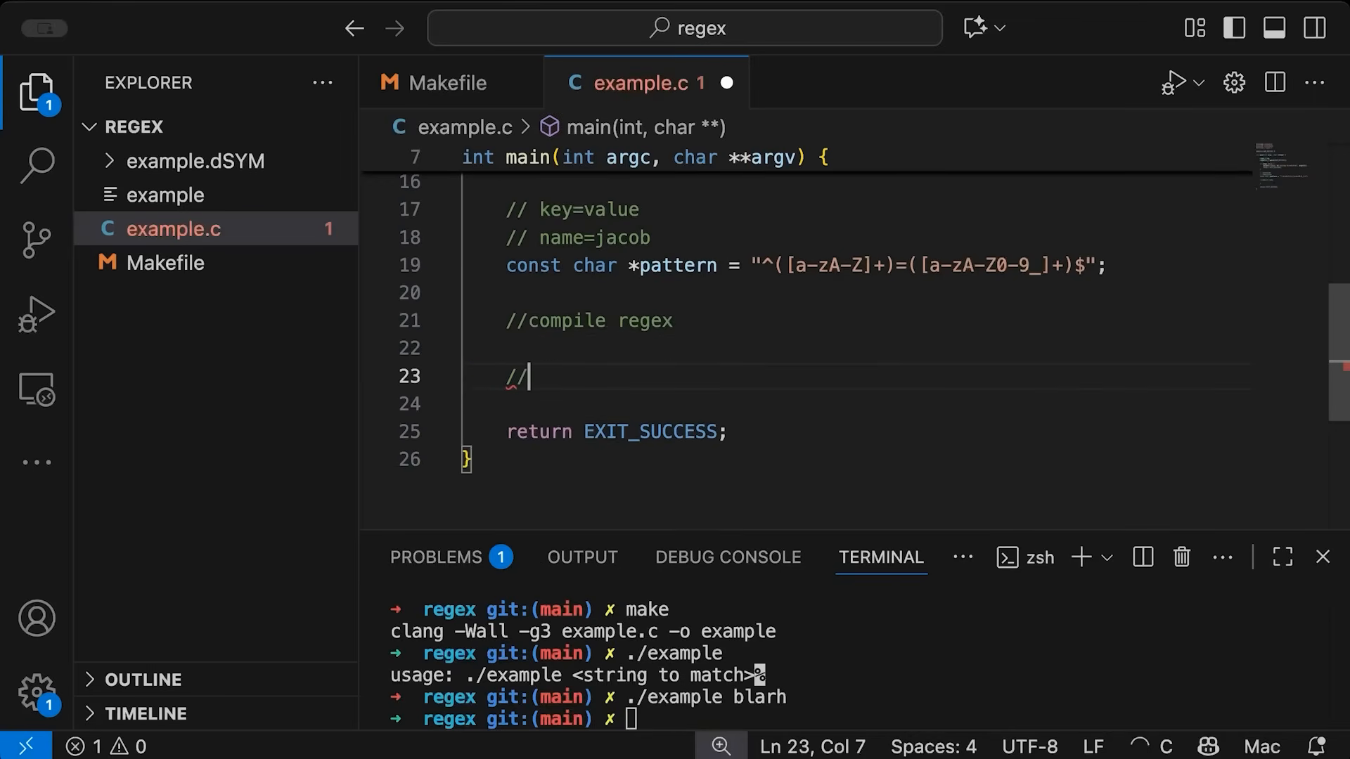
{"action": "type", "text": "execute"}
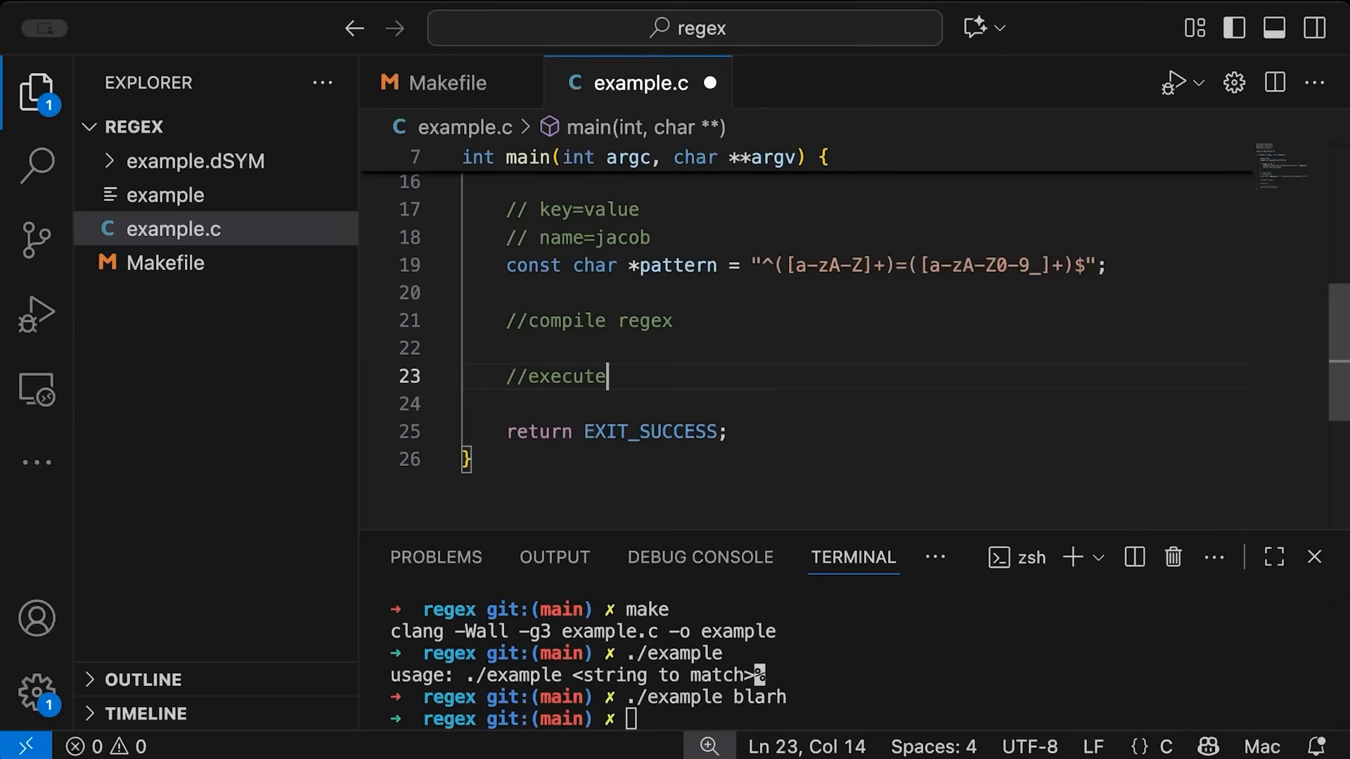
{"action": "type", "text": "//clear"}
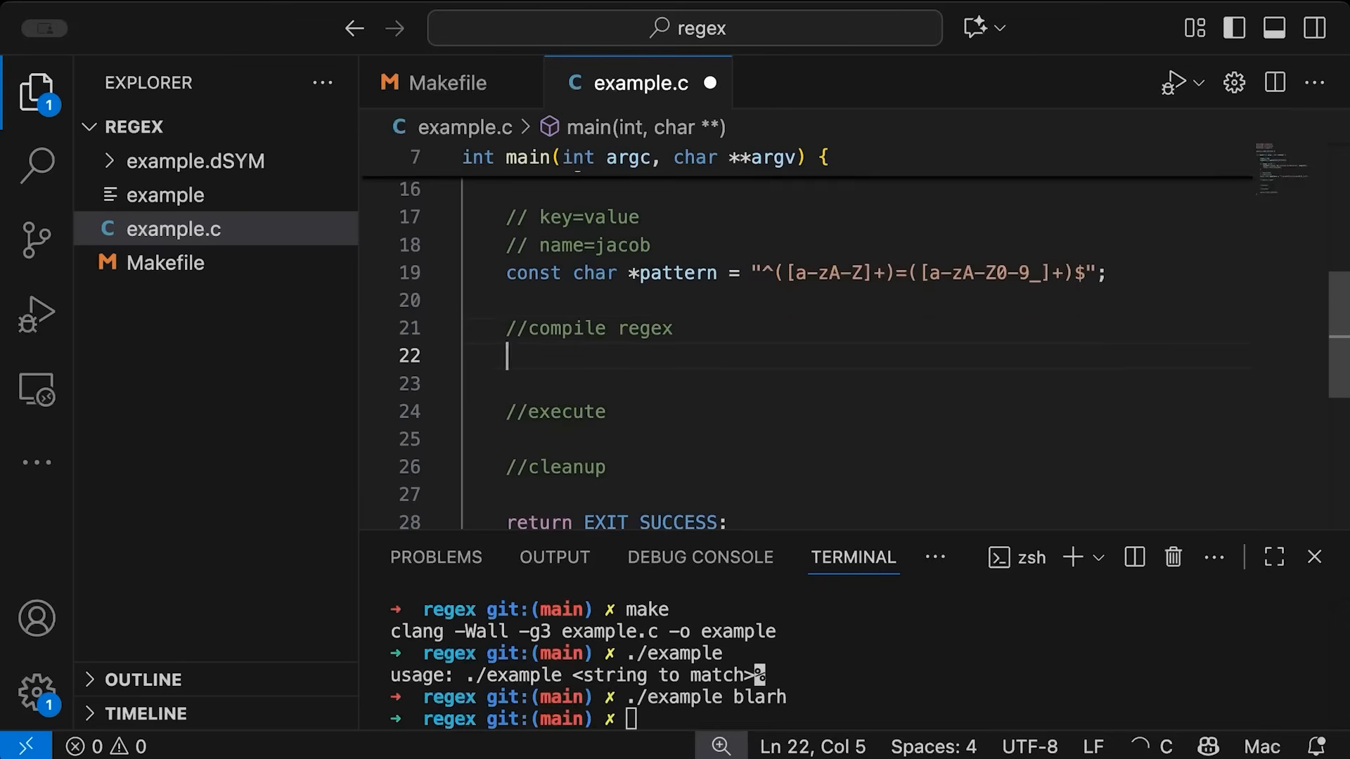
Call regcomp(&re, pattern, REG_EXTENDED) inside an if under //compile regex
{"action": "type", "text": "if ("}
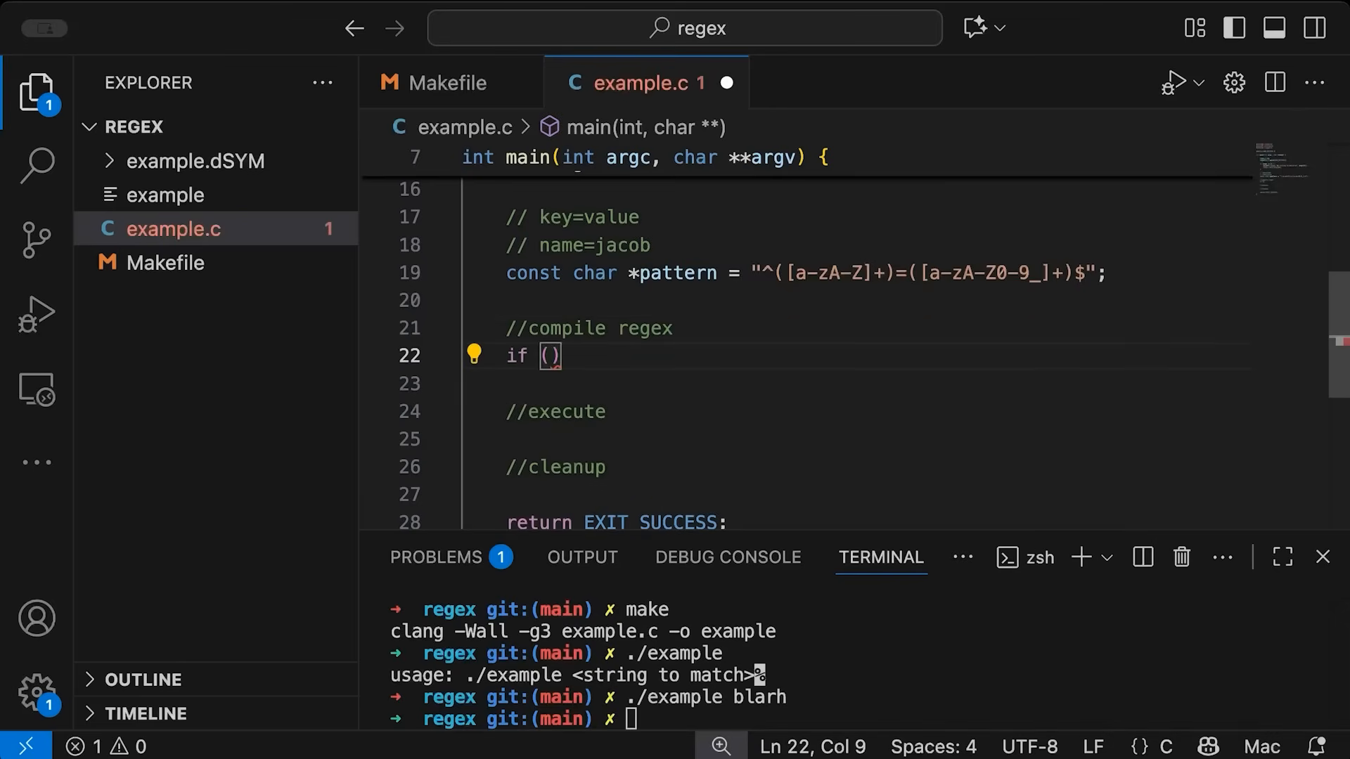
{"action": "type", "text": "reg"}
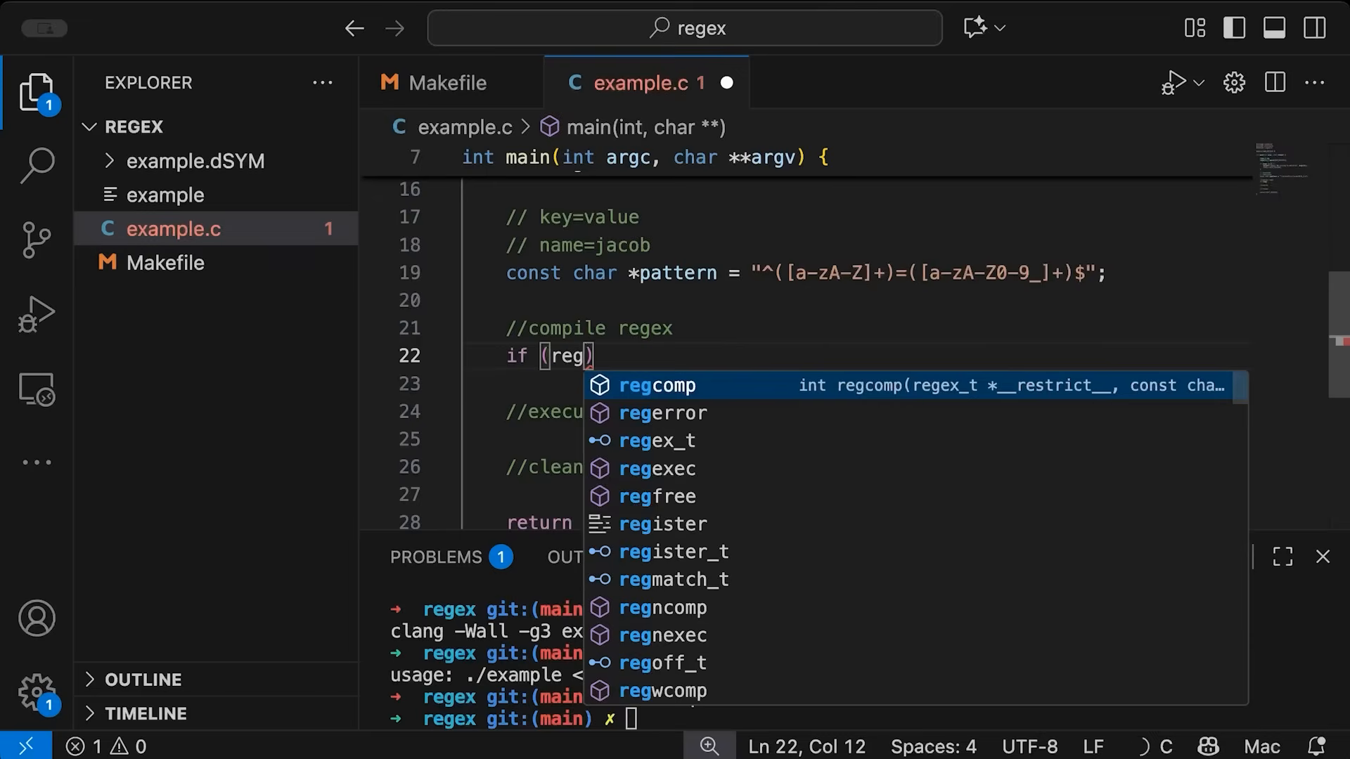
{"action": "type", "text": "comp"}
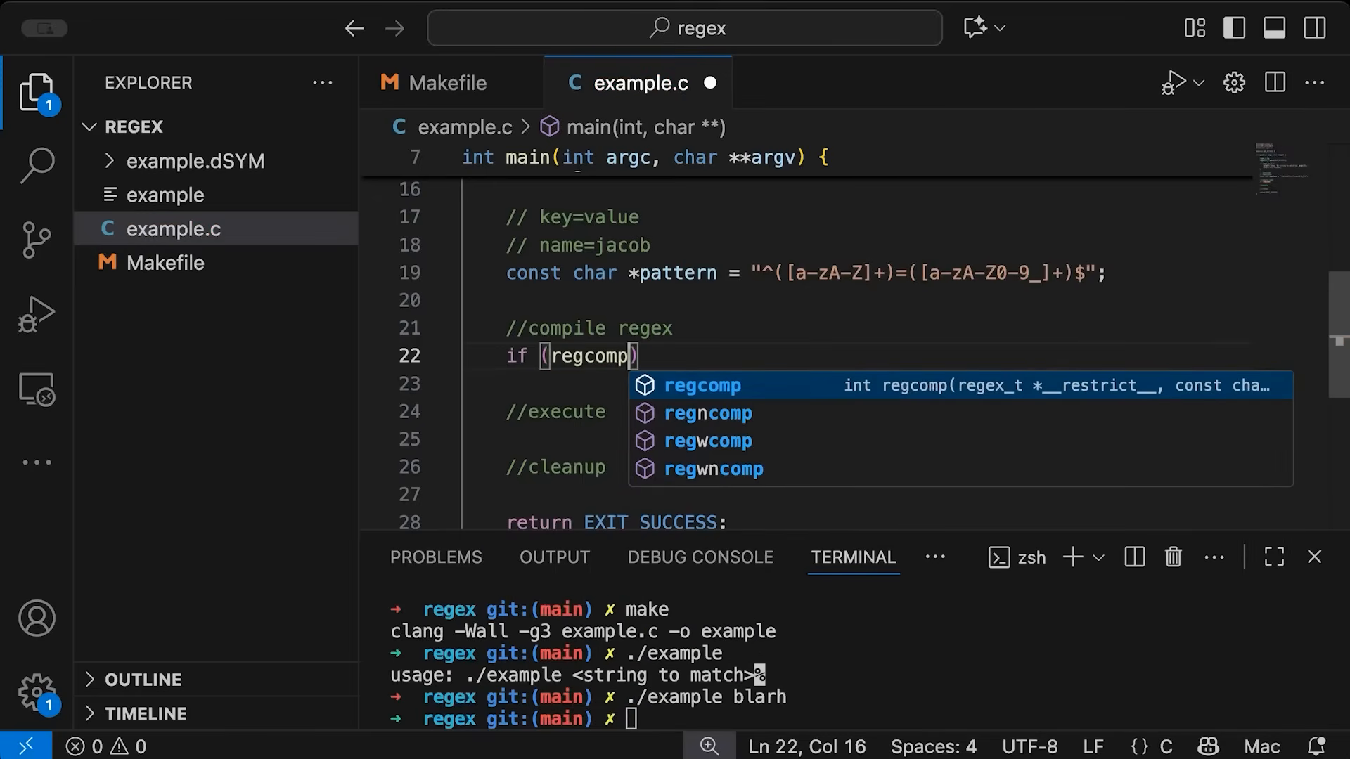
{"action": "type", "text": "&re, pattern,"}
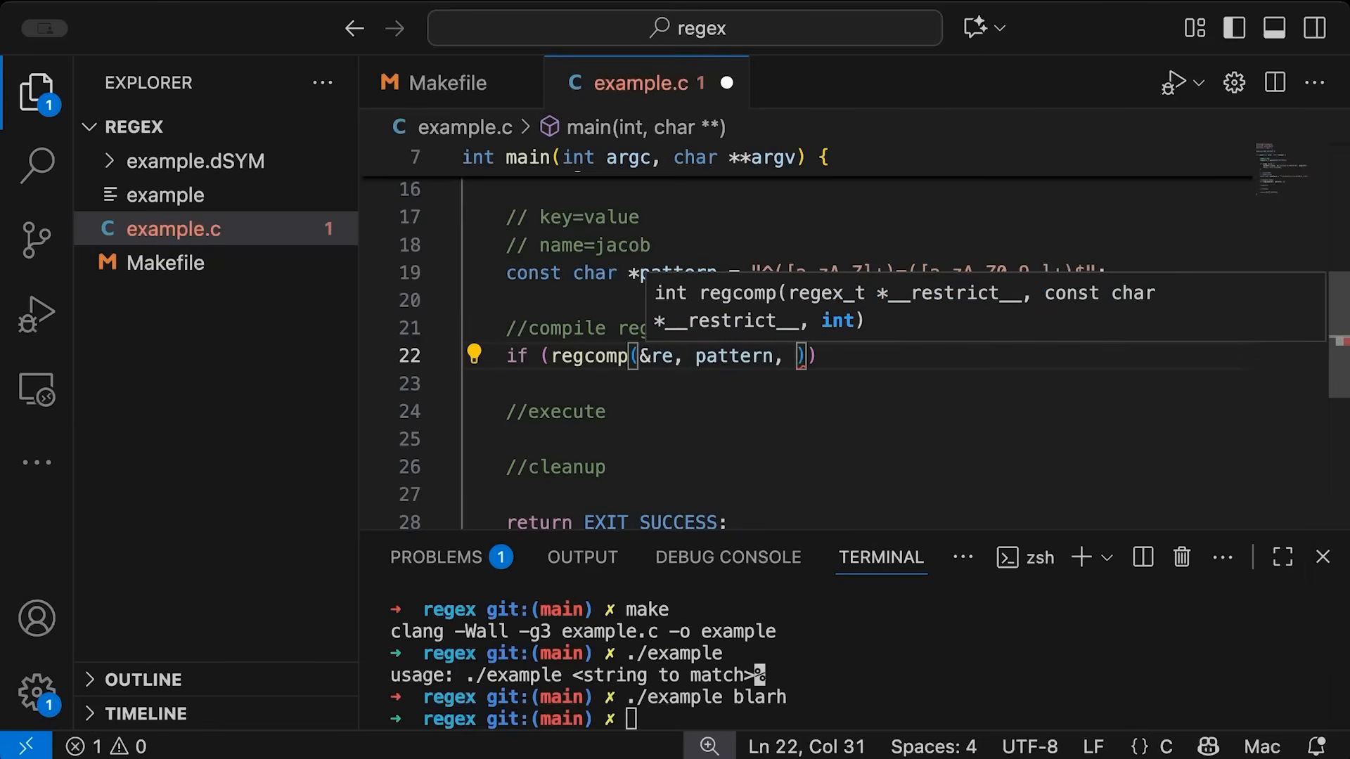
{"action": "type", "text": "REG"}
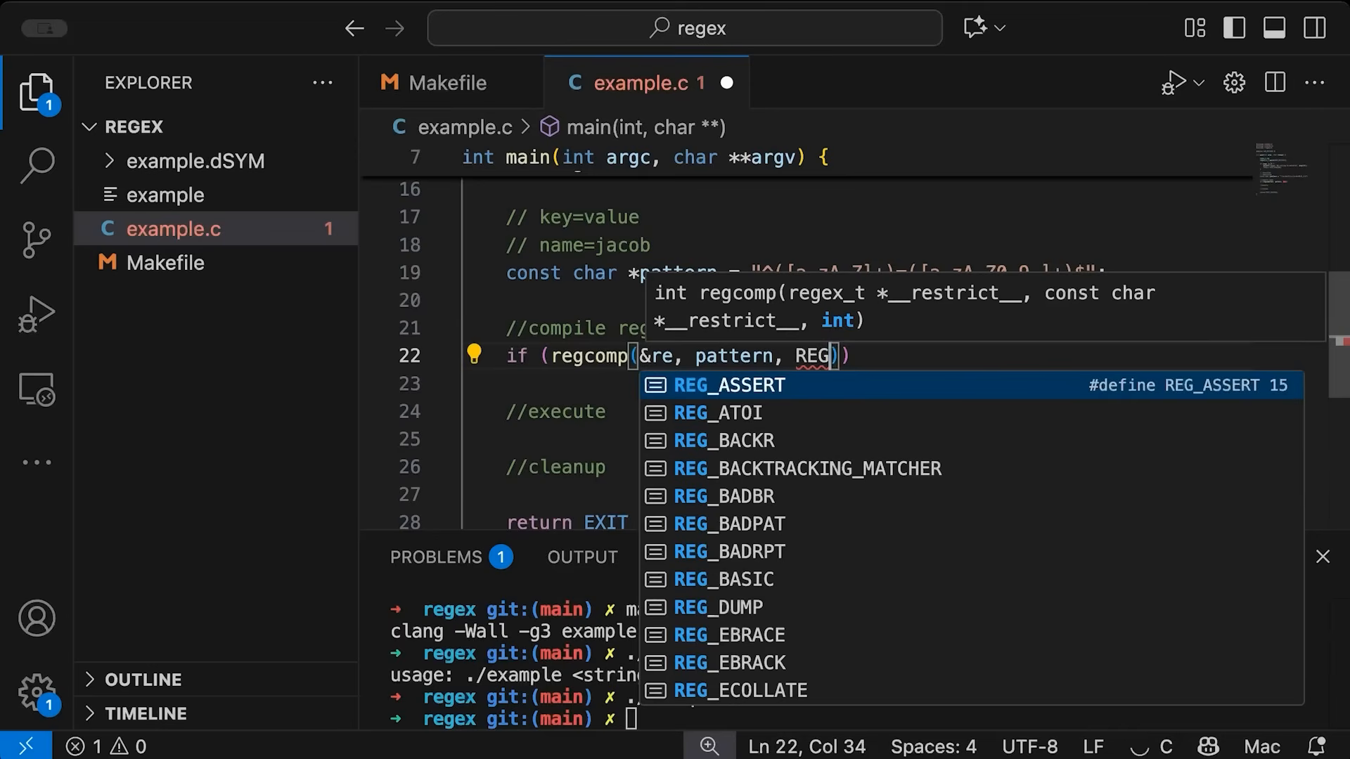
{"action": "type", "text": "EXTENDED"}
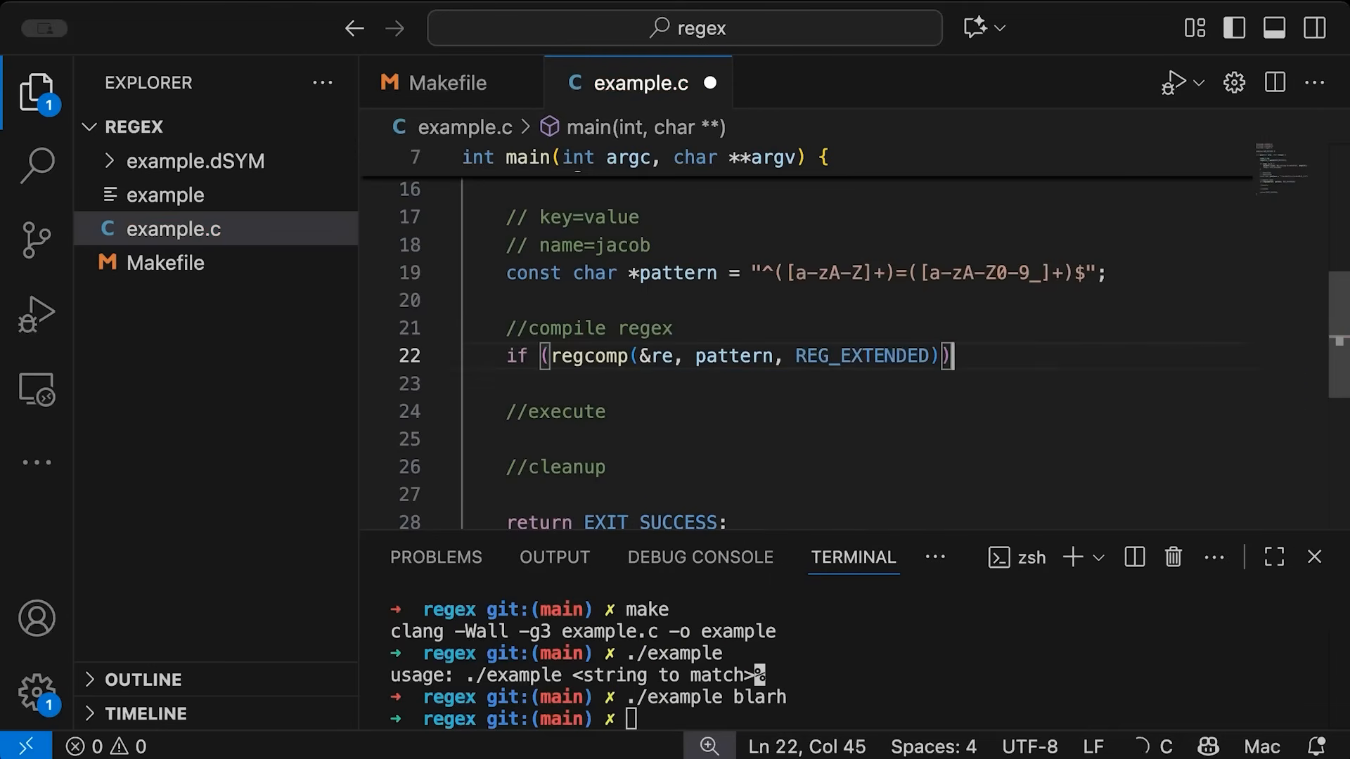
{"action": "type", "text": "{"}
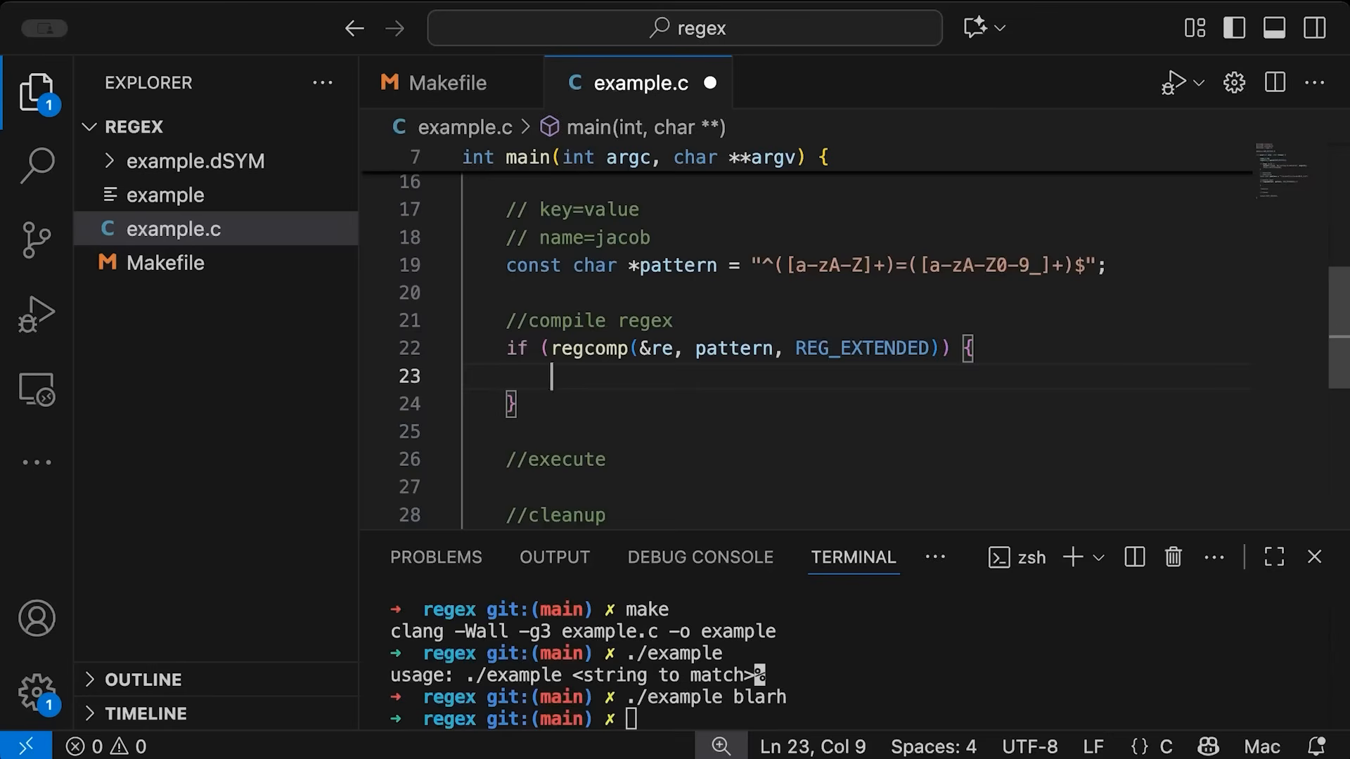
{"action": "mouse_move", "coordinate": [711, 349]}
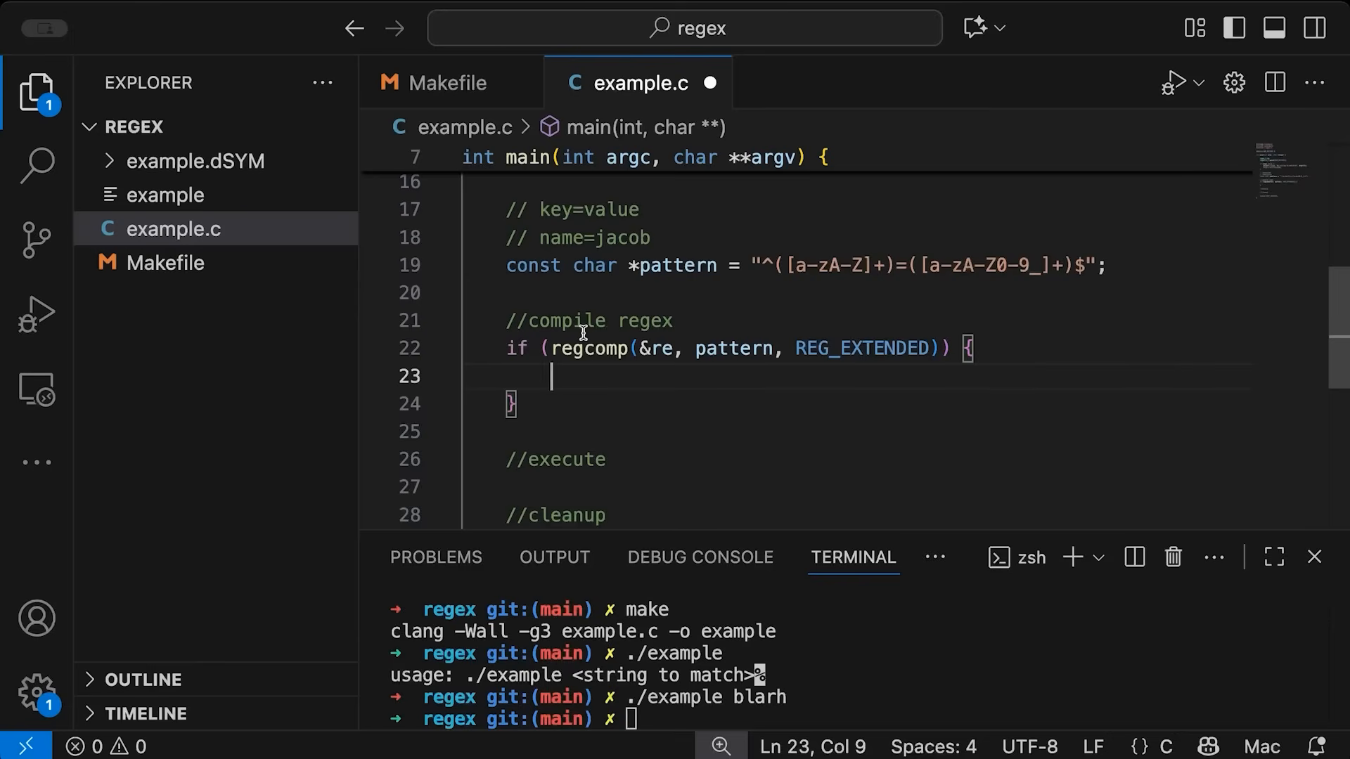
On compile failure, perror "regex compile failed" and return EXIT_FAILURE
{"action": "type", "text": "perror("}
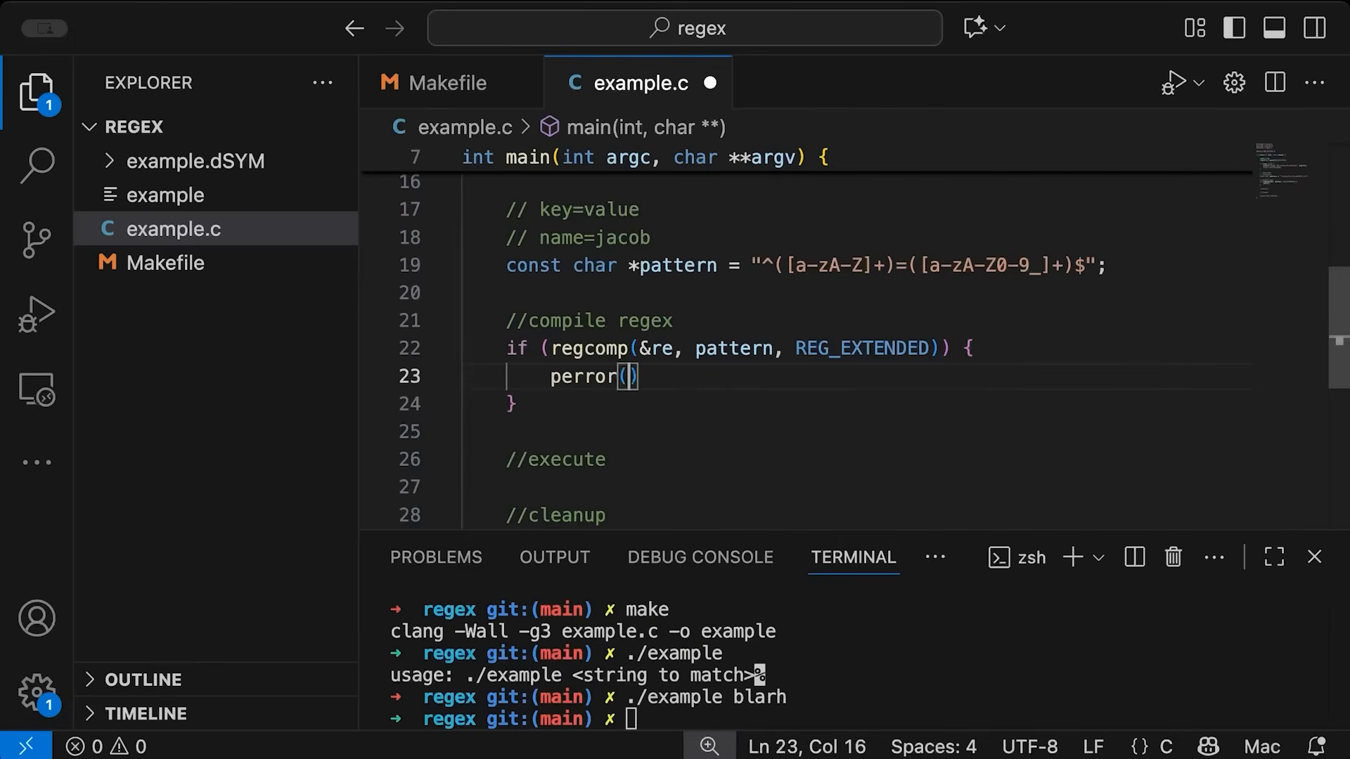
{"action": "type", "text": "\"regex compile failed"}
{"action": "type", "text": "return"}
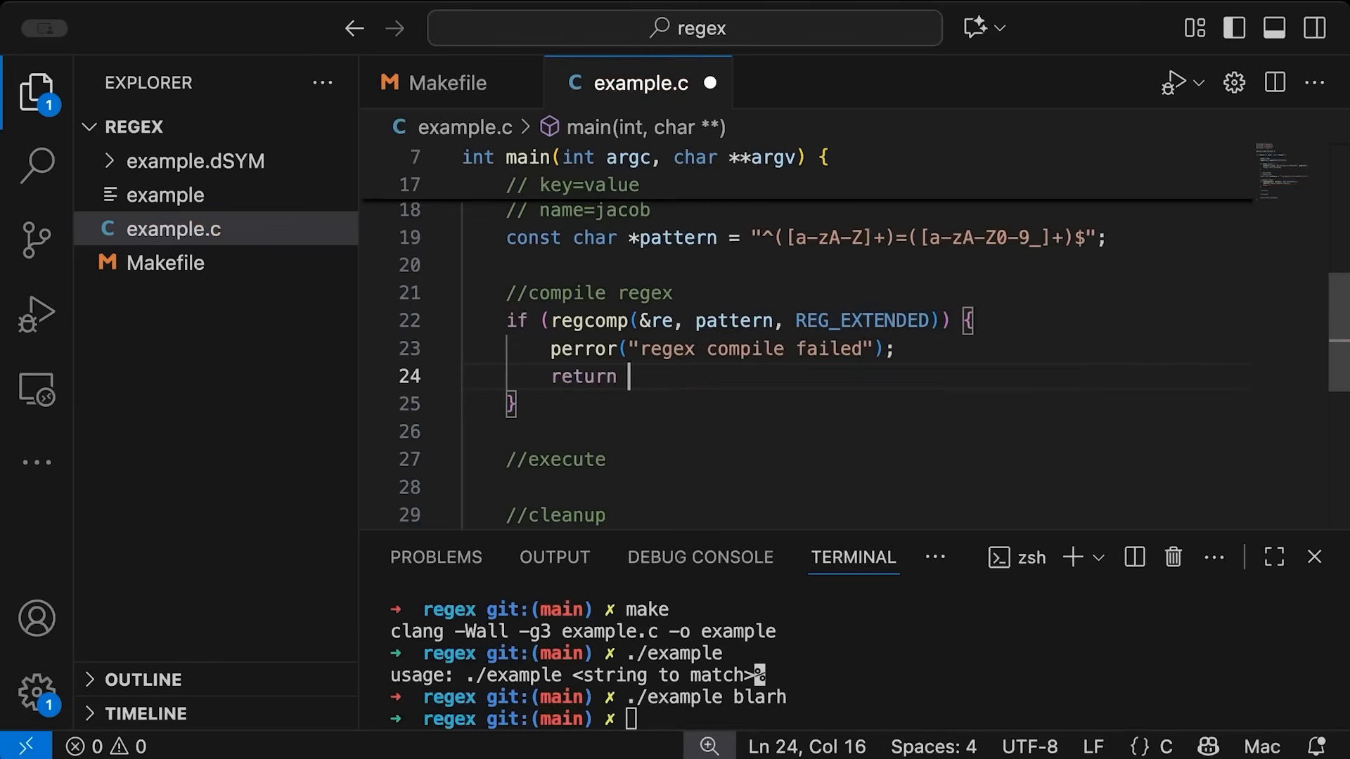
{"action": "type", "text": "EXIT_FAILURE;"}
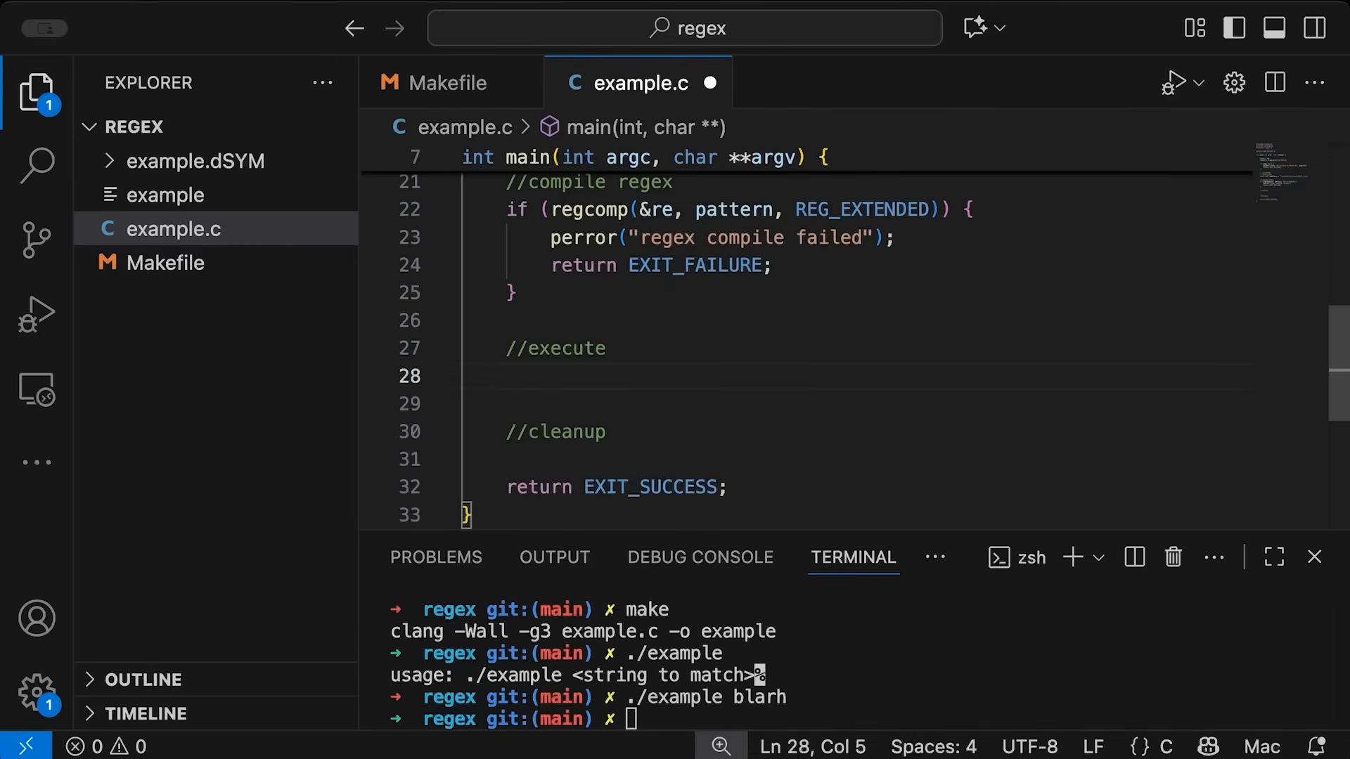
Store regexec(&re, argv[1], NUM_MATCHES, match, 0) in int result under //execute
{"action": "type", "text": "regexec"}
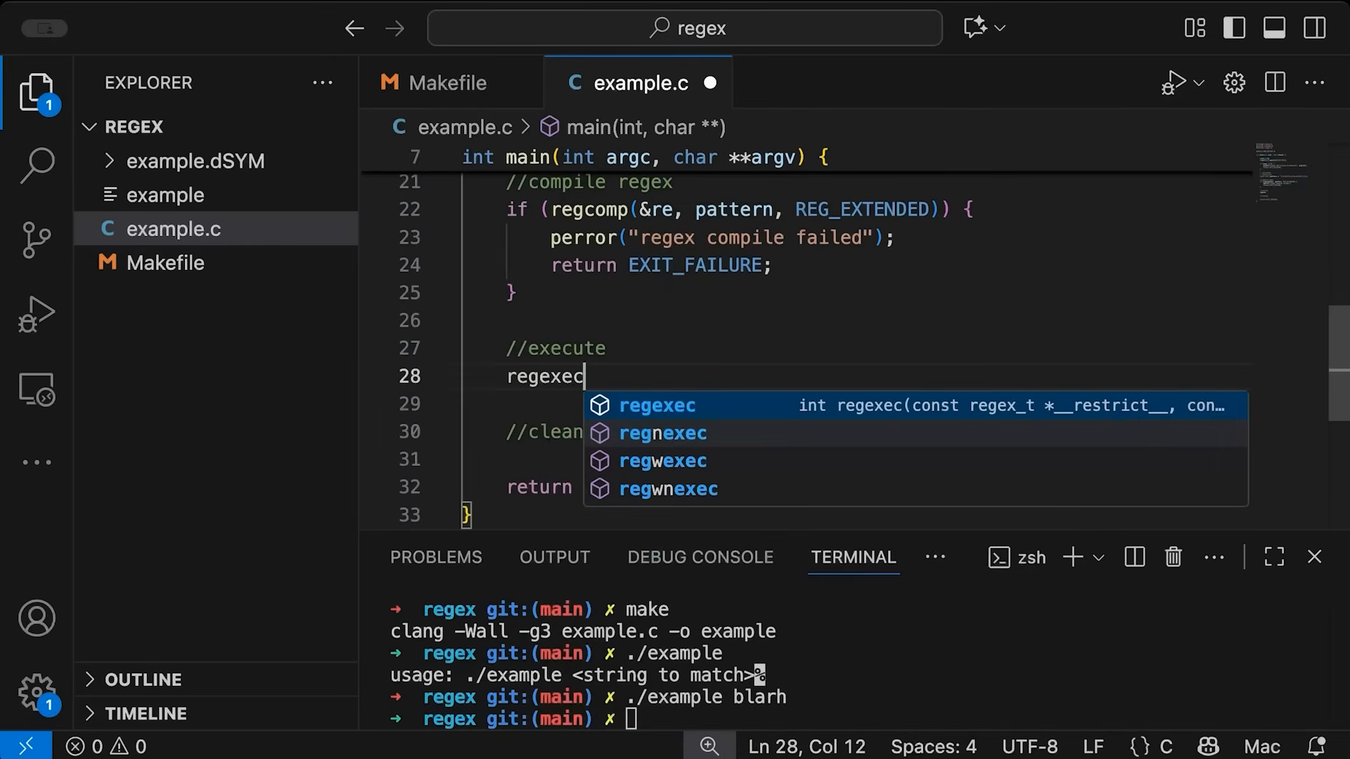
{"action": "type", "text": "(&re,"}
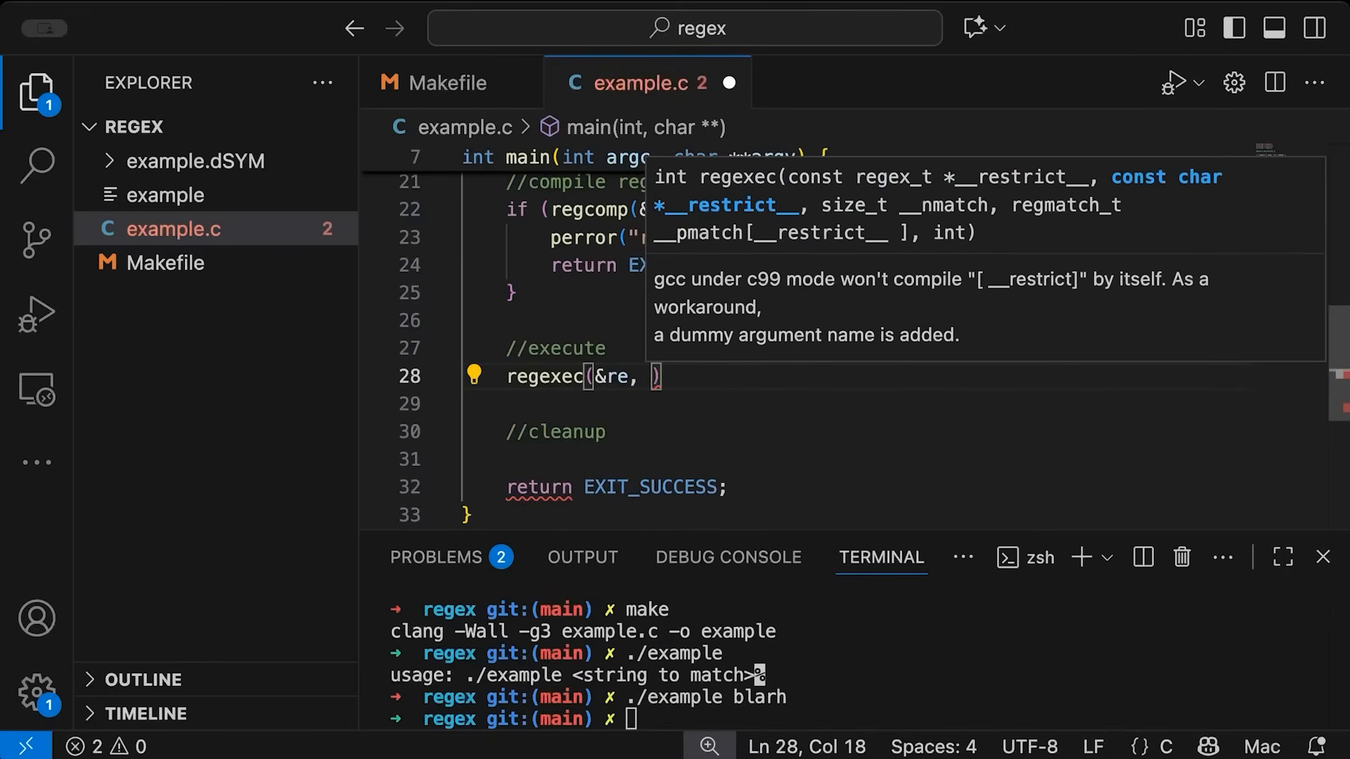
{"action": "type", "text": "argv[1],"}
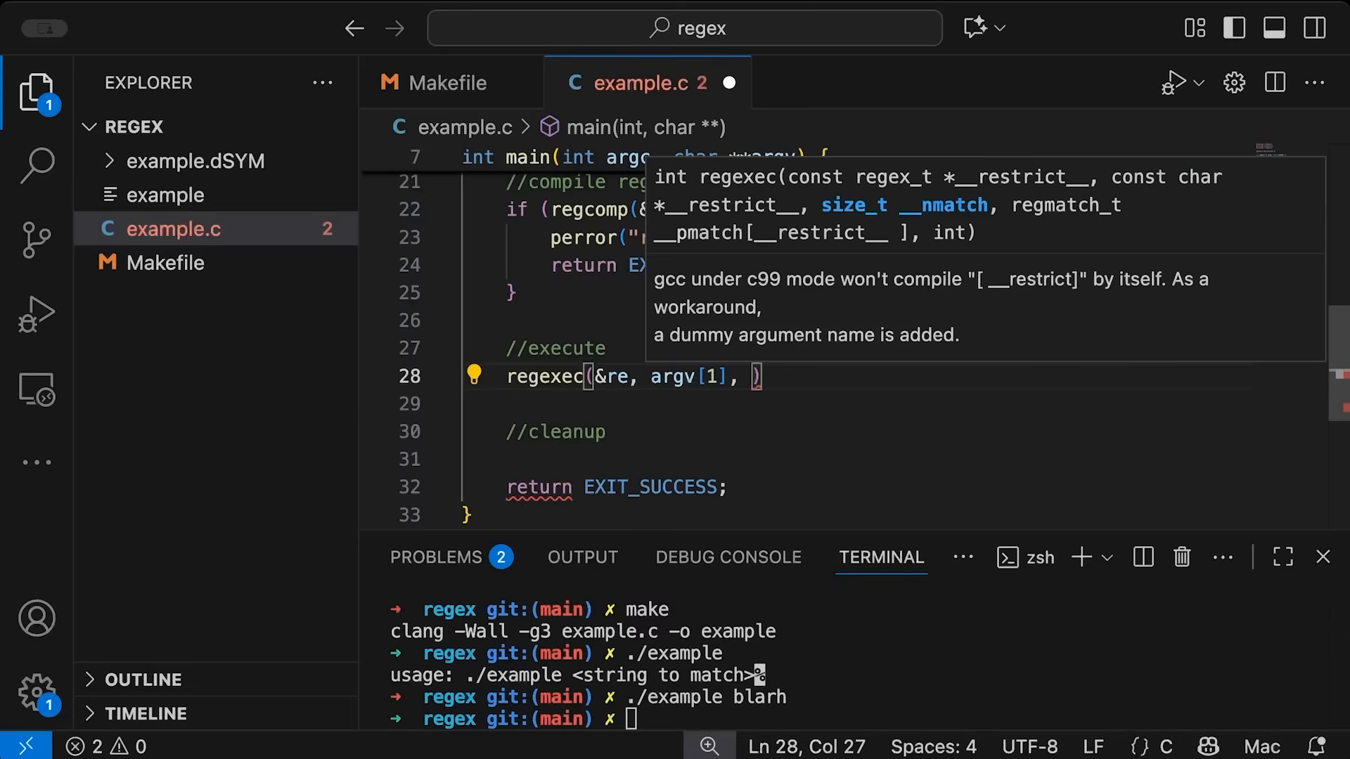
{"action": "type", "text": "NUM_MATCHES"}
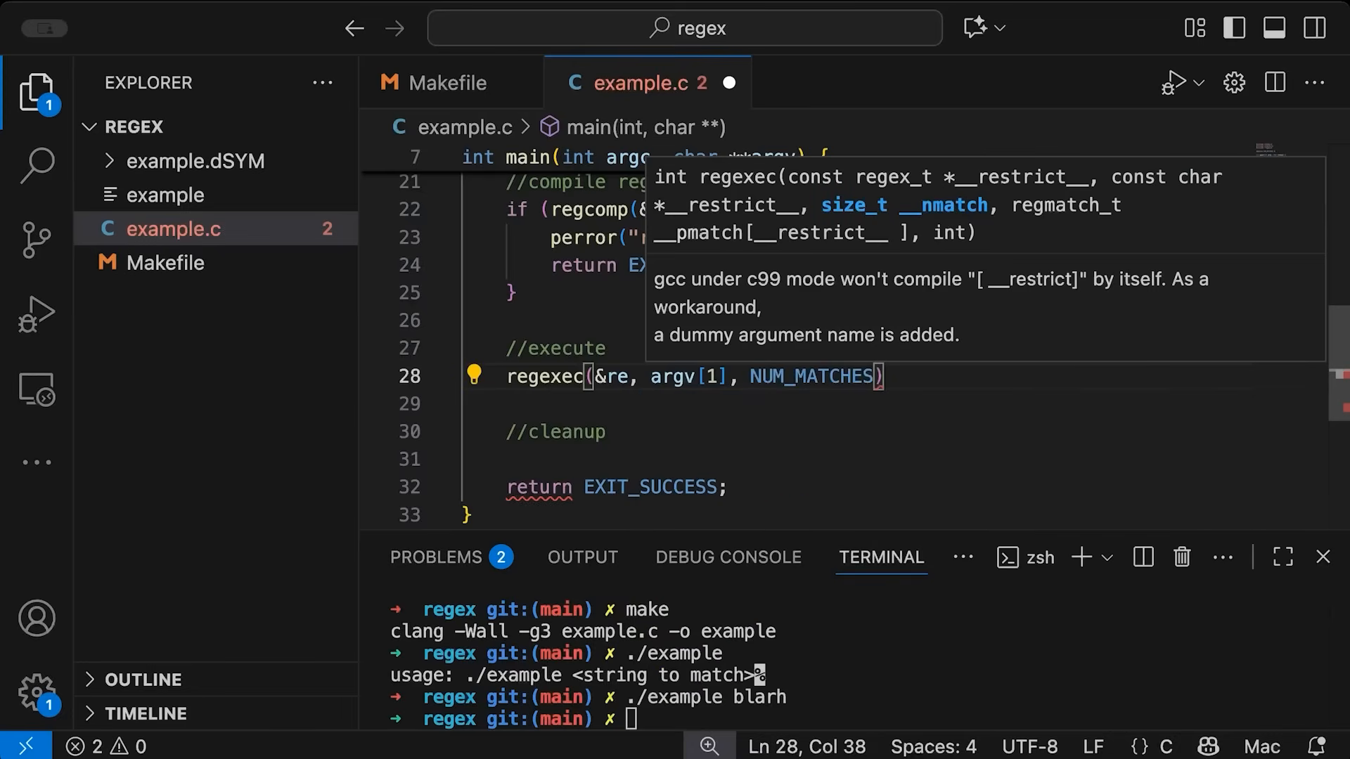
{"action": "type", "text": ", match, 0"}
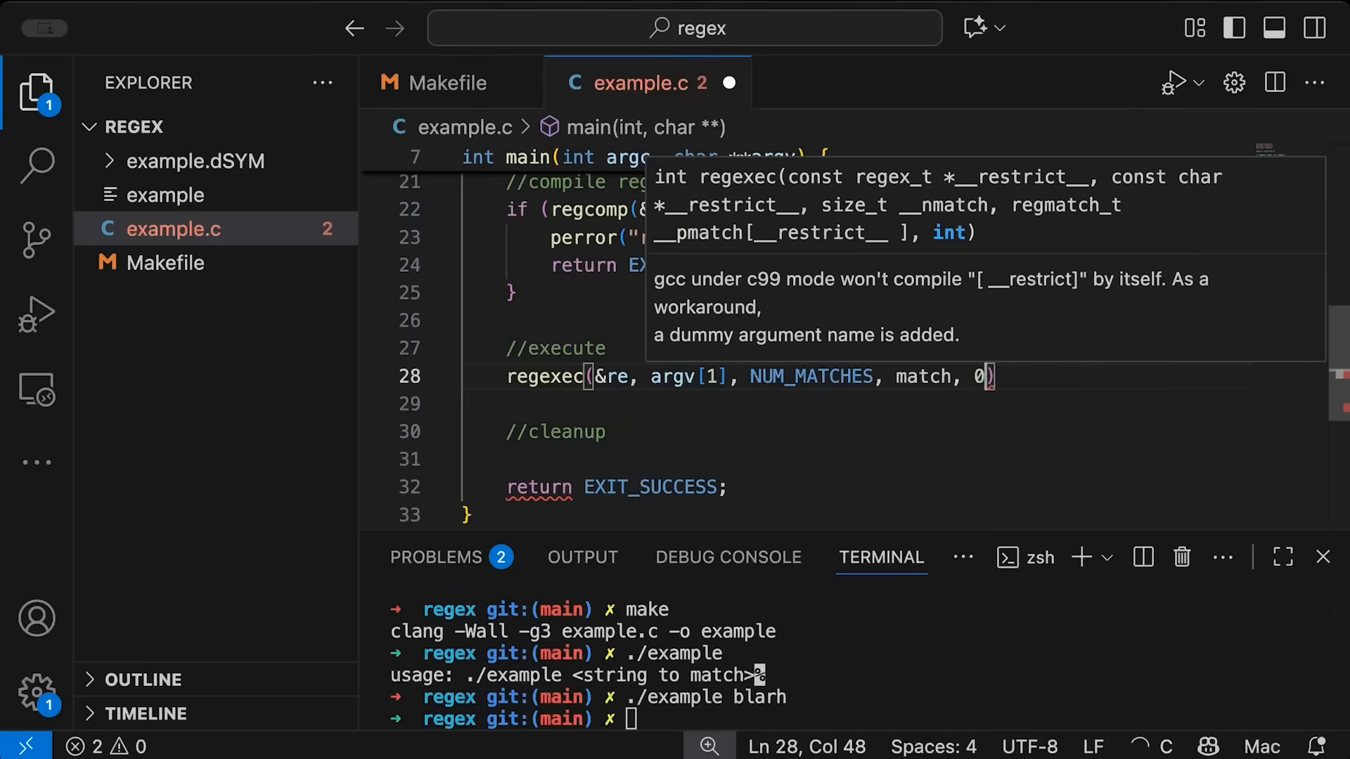
{"action": "type", "text": ";"}
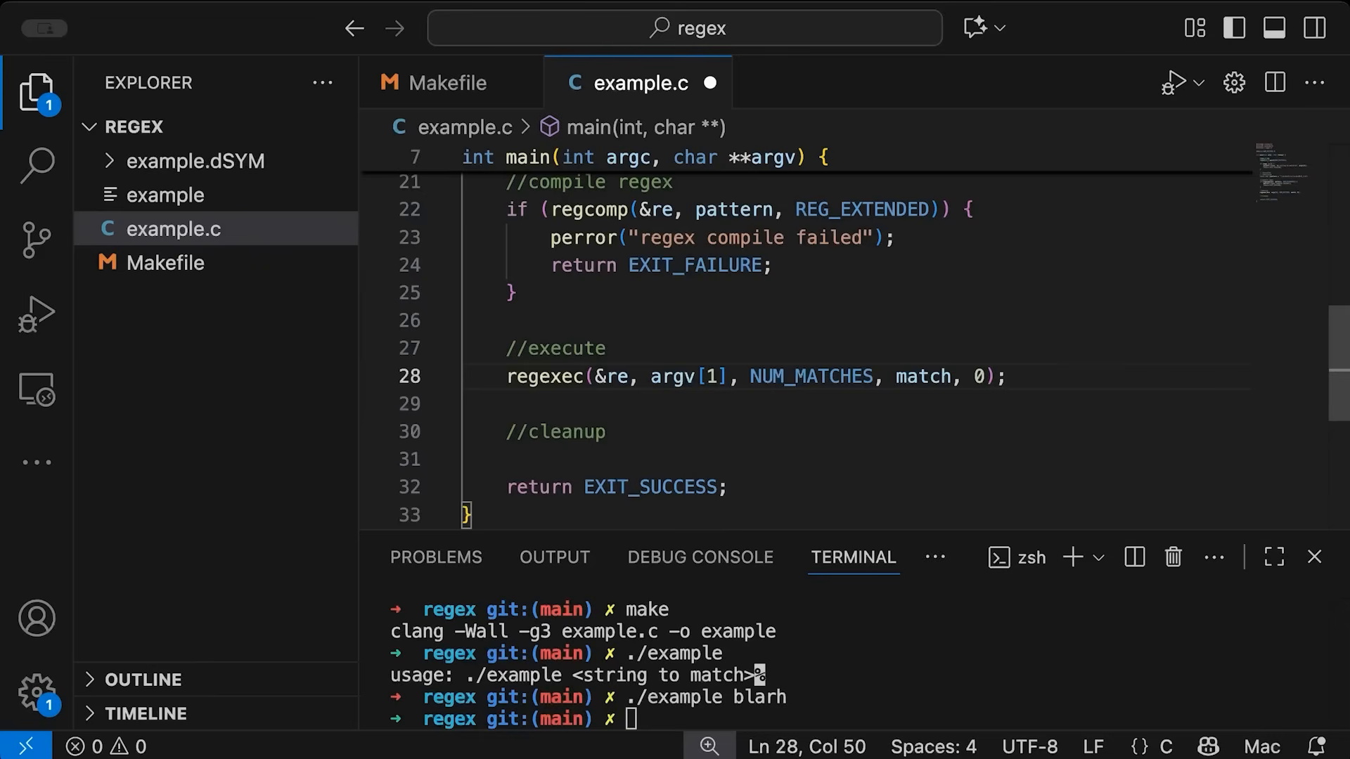
{"action": "type", "text": "i"}
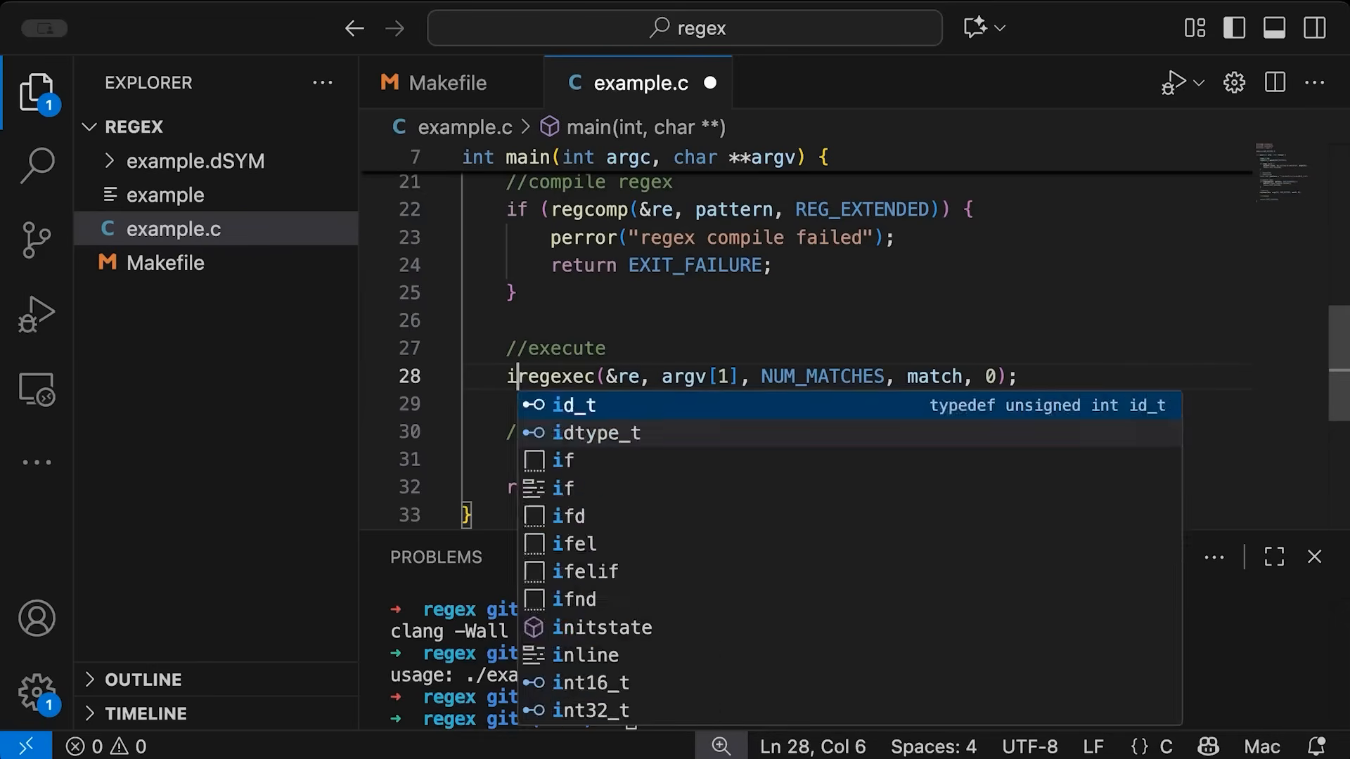
{"action": "type", "text": "nt result ="}
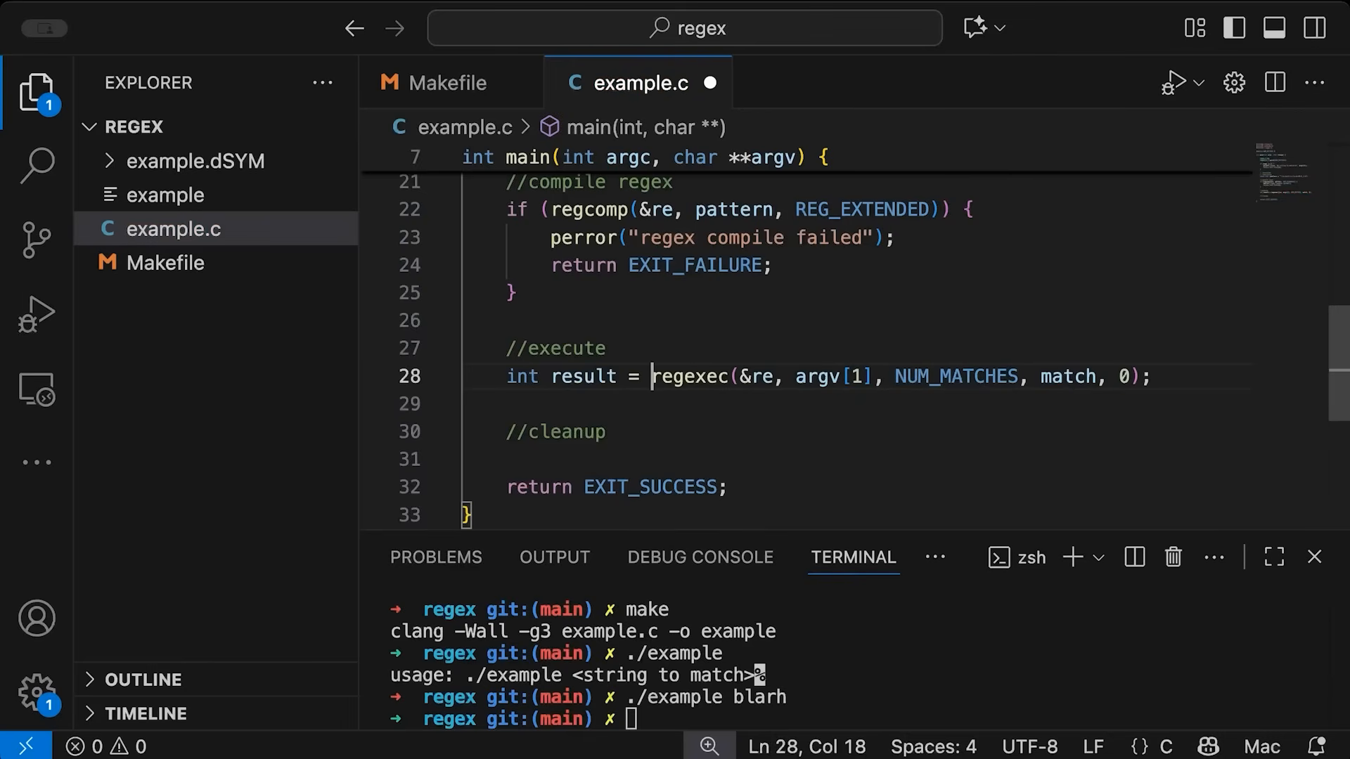
{"action": "left_click_drag", "start_coordinate": [654, 376], "coordinate": [848, 376]}
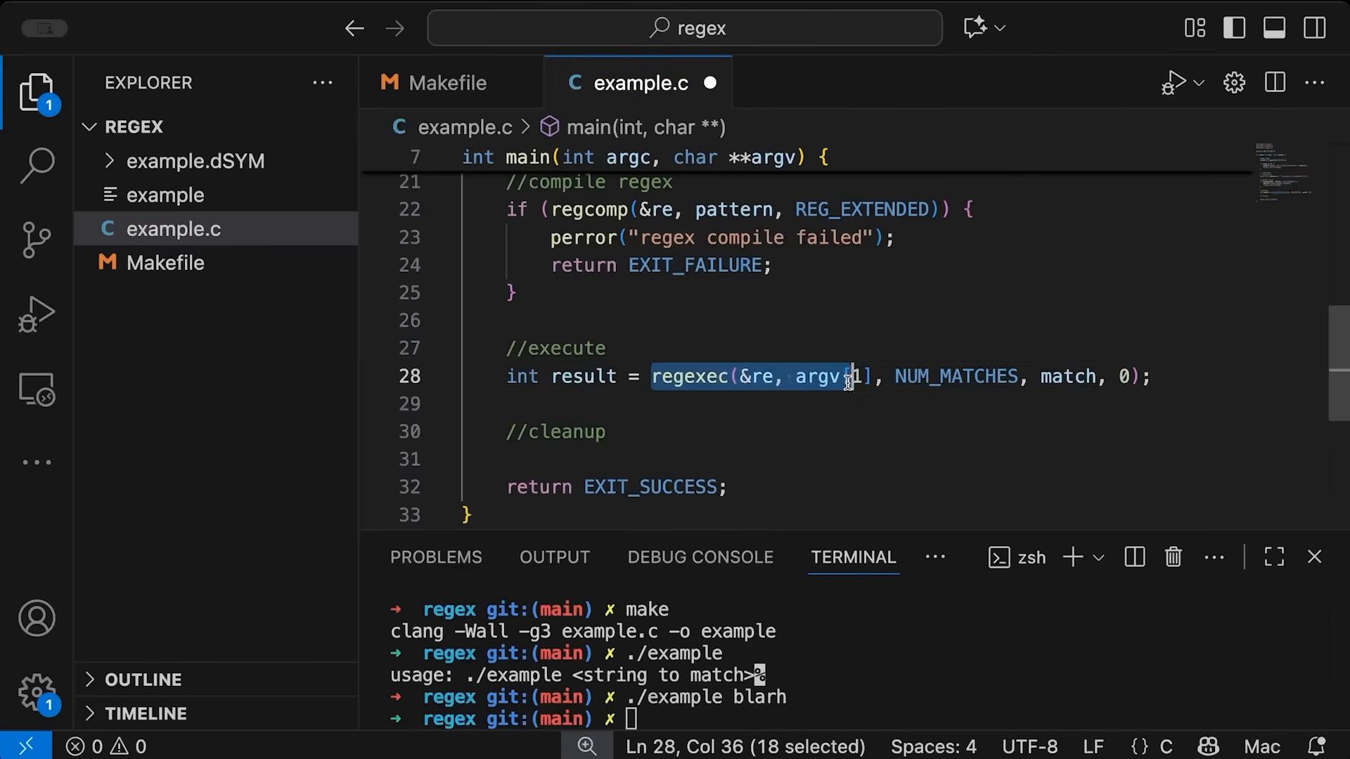
{"action": "left_click_drag", "start_coordinate": [848, 377], "coordinate": [1153, 377]}
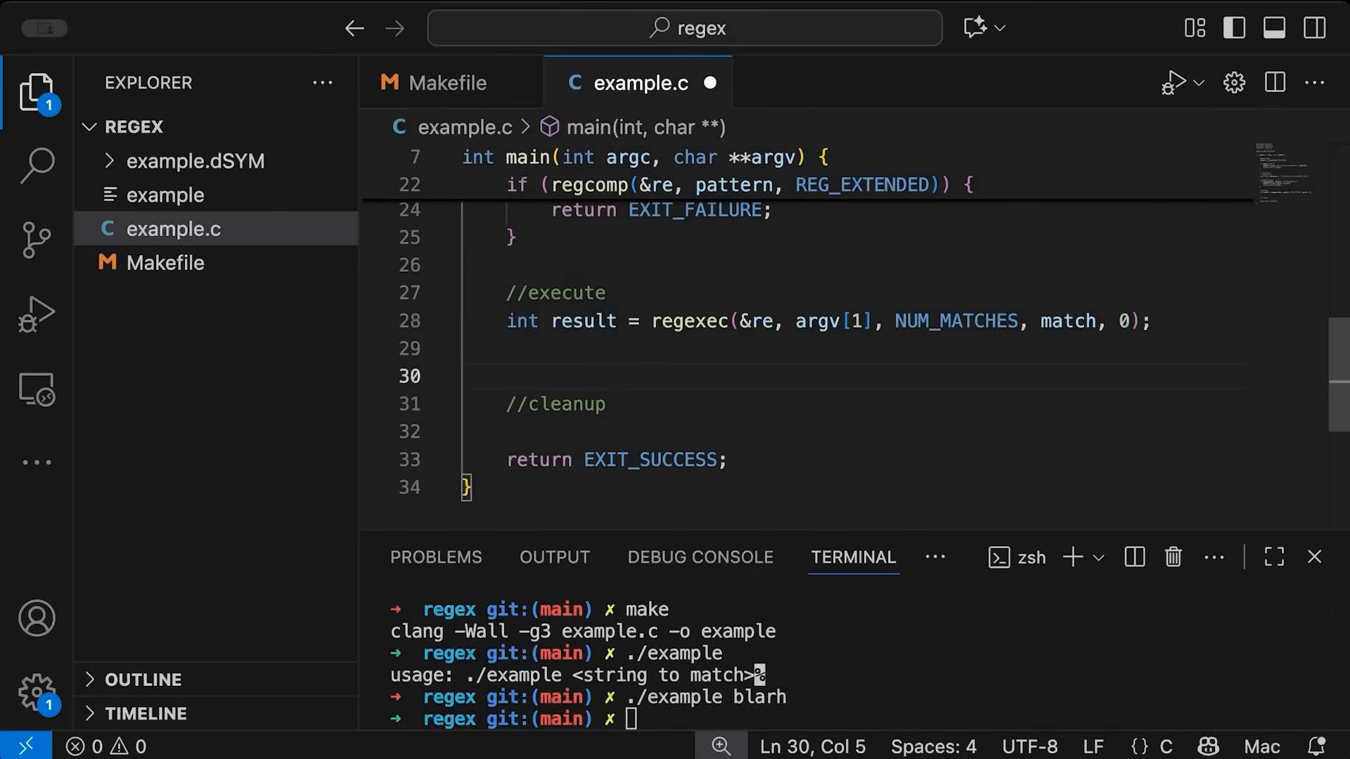
Print Match! when result is 0 and No Match! when it is REG_NOMATCH
{"action": "type", "text": "if ("}
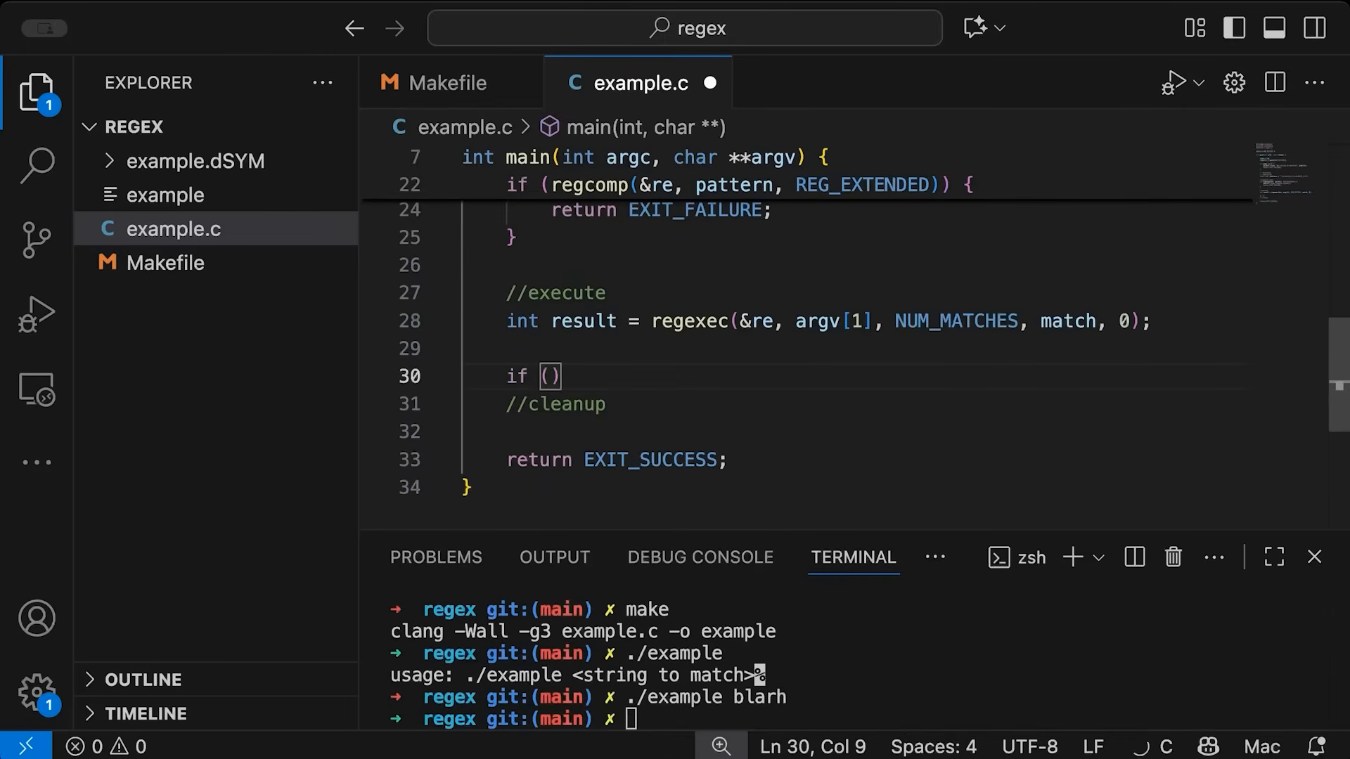
{"action": "type", "text": "!result"}
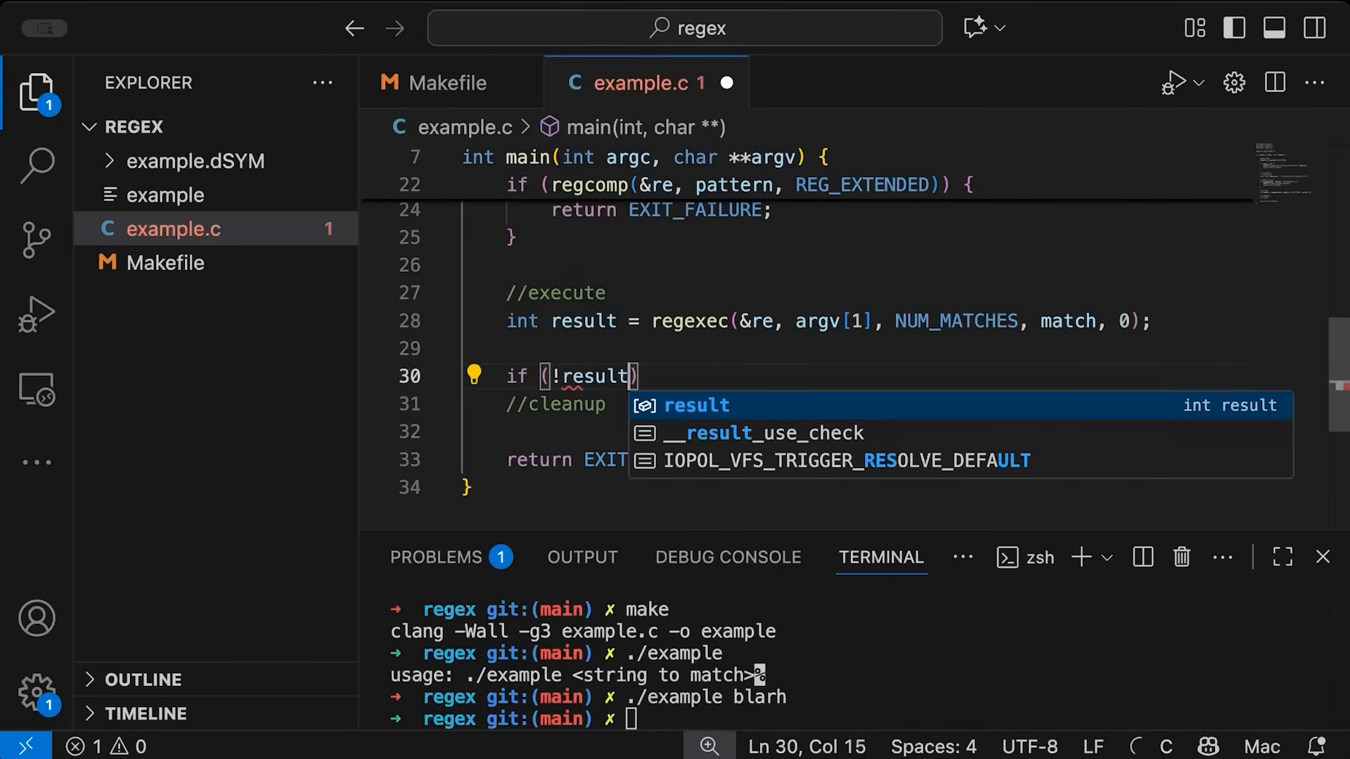
{"action": "type", "text": "{"}
{"action": "type", "text": "printf(\""}
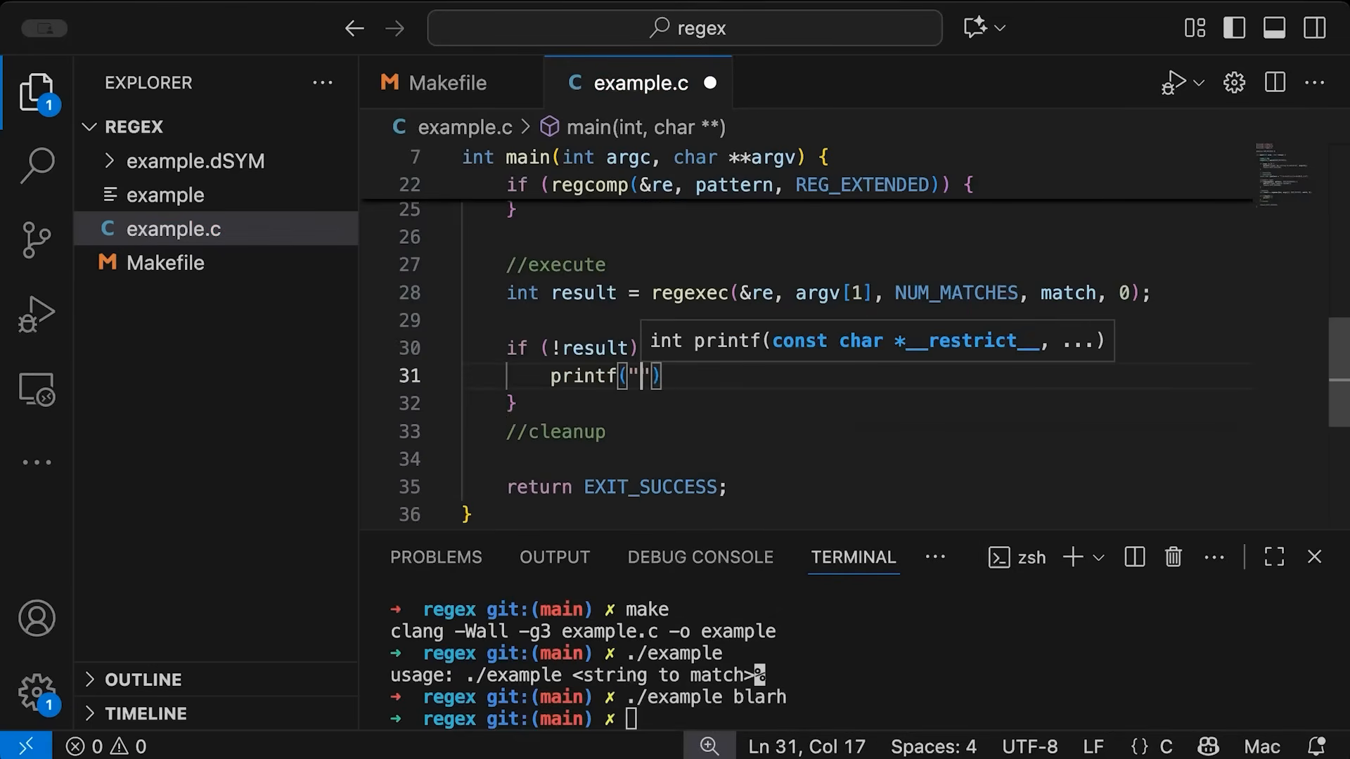
{"action": "type", "text": "Match!\\n"}
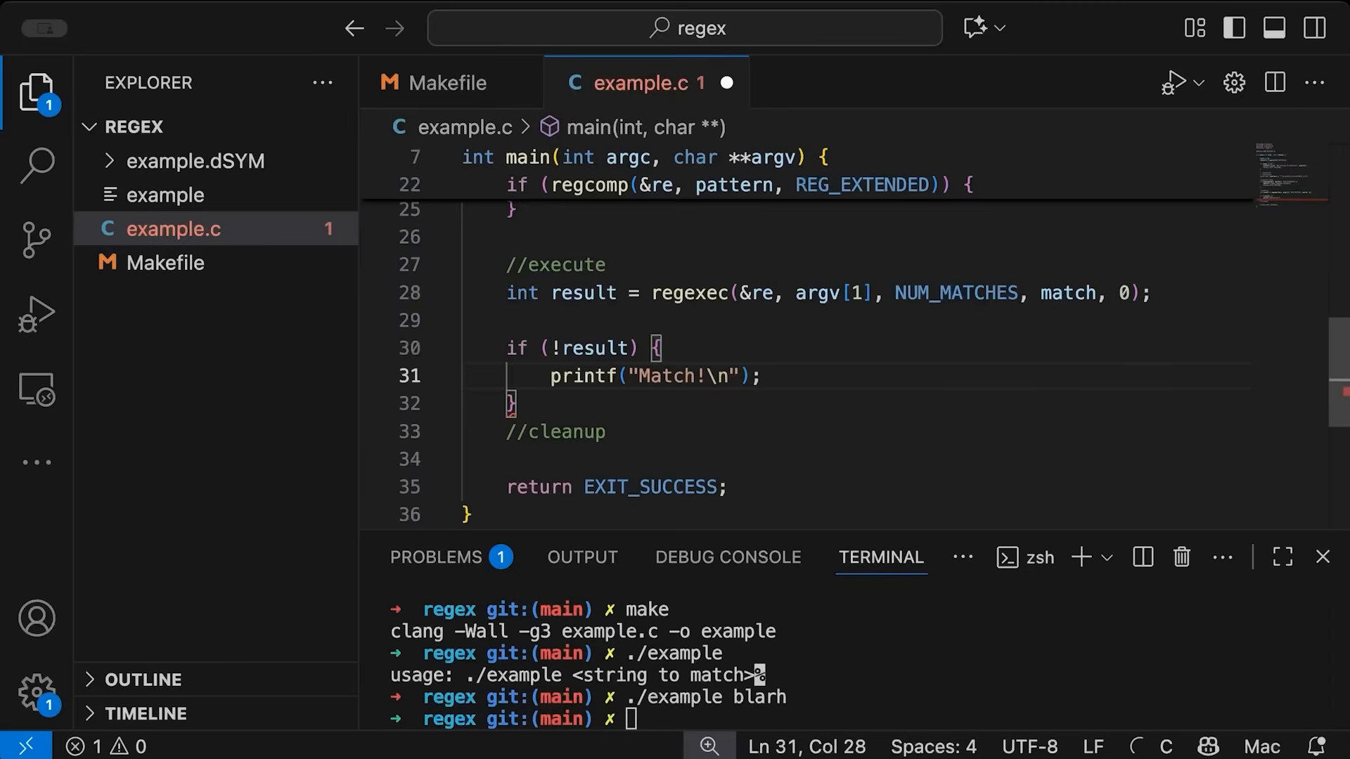
{"action": "type", "text": "else {}"}
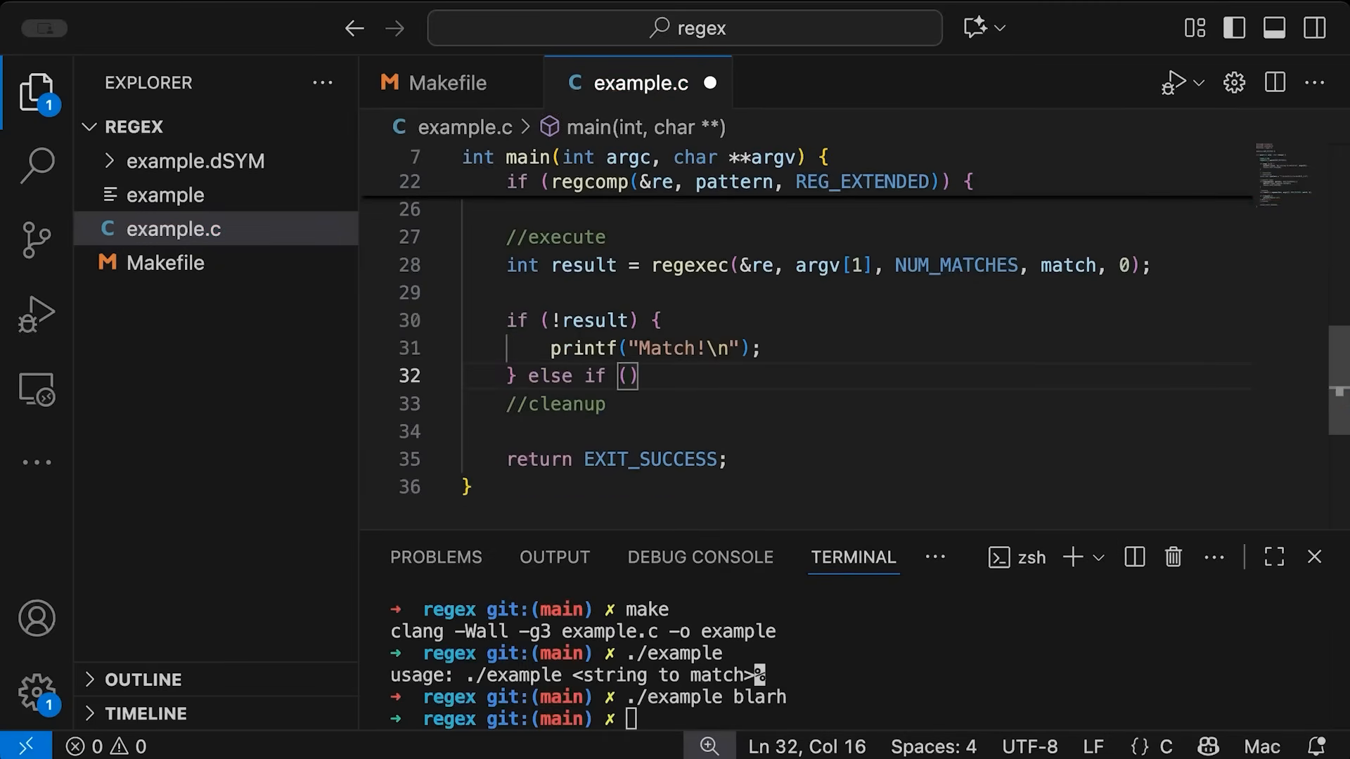
{"action": "type", "text": "result =="}
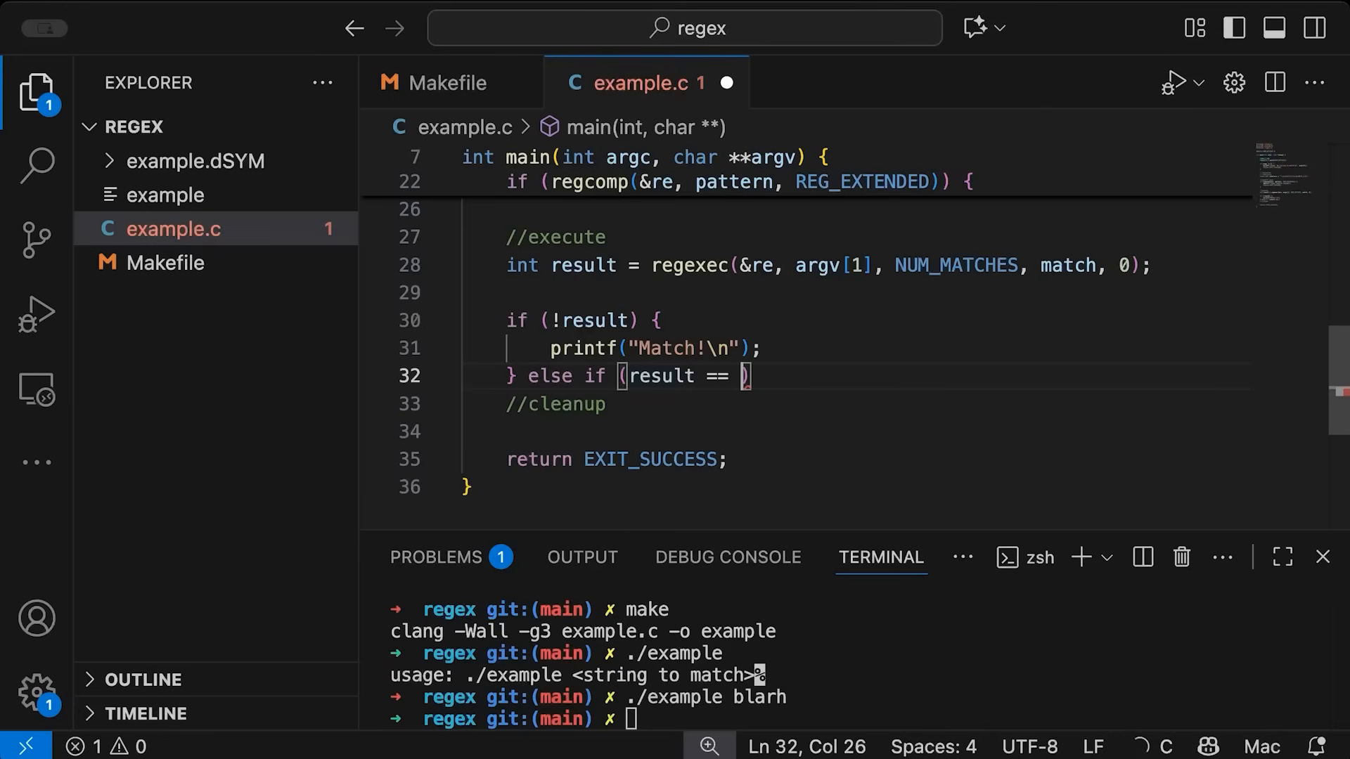
{"action": "type", "text": "REG_NOMATCH"}
{"action": "type", "text": "printf(\"No Match!\\n\");"}
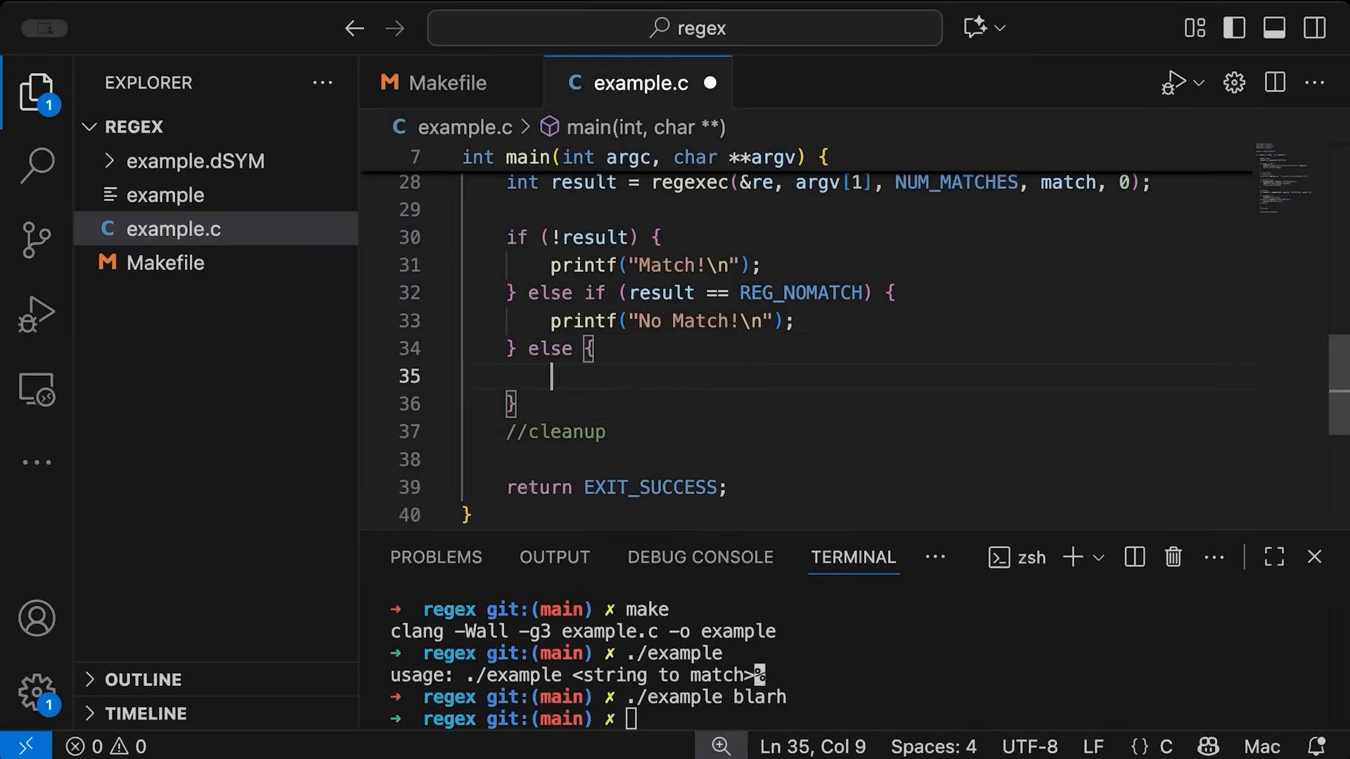
Otherwise perror "regexec failed!" and return EXIT_FAILURE
{"action": "type", "text": "pe"}
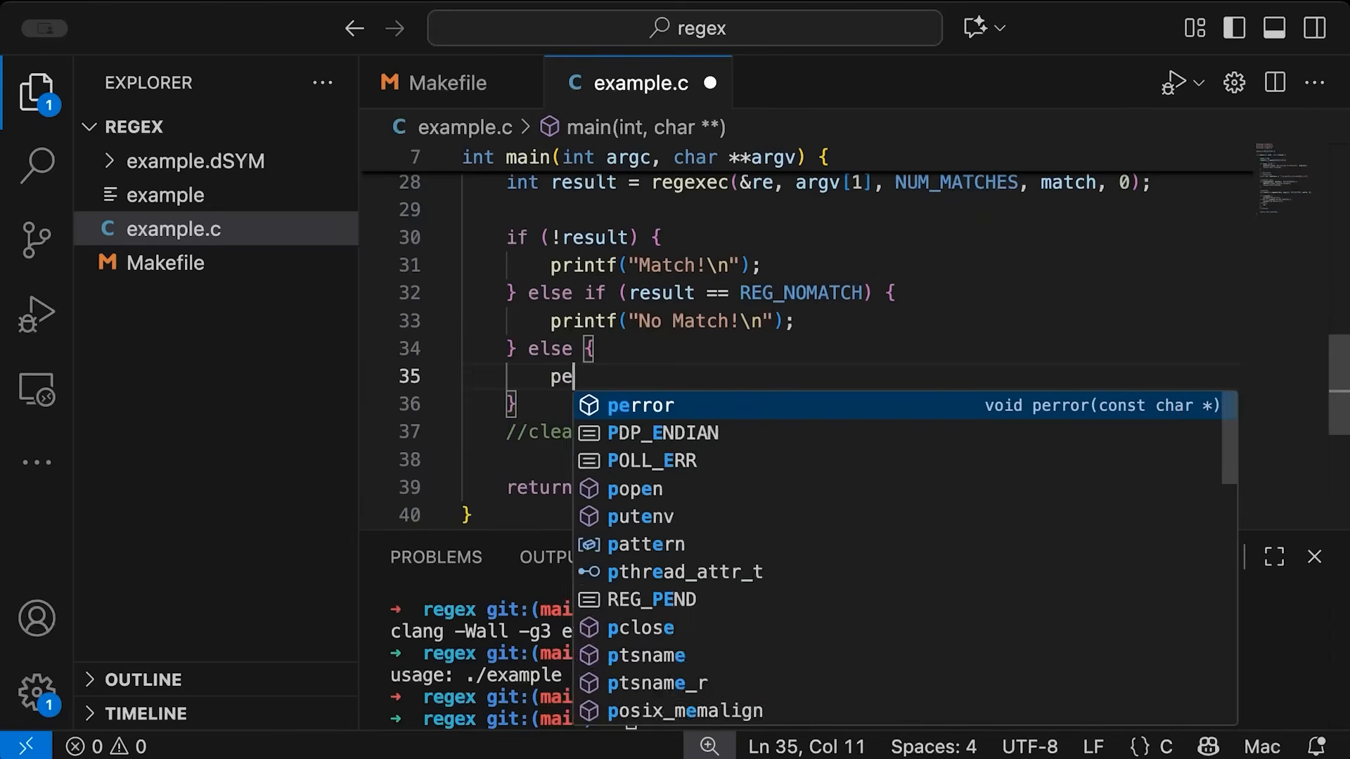
{"action": "type", "text": "rre"}
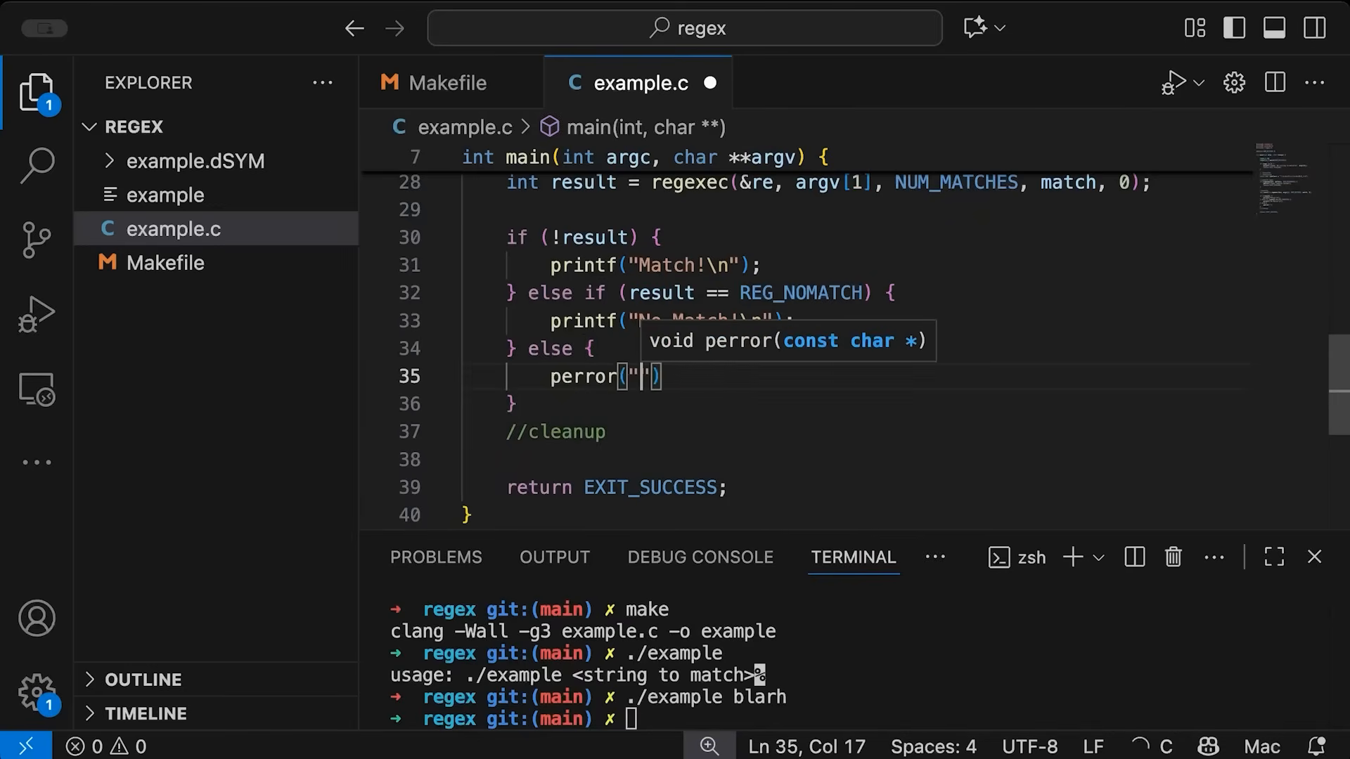
{"action": "type", "text": "regexe"}
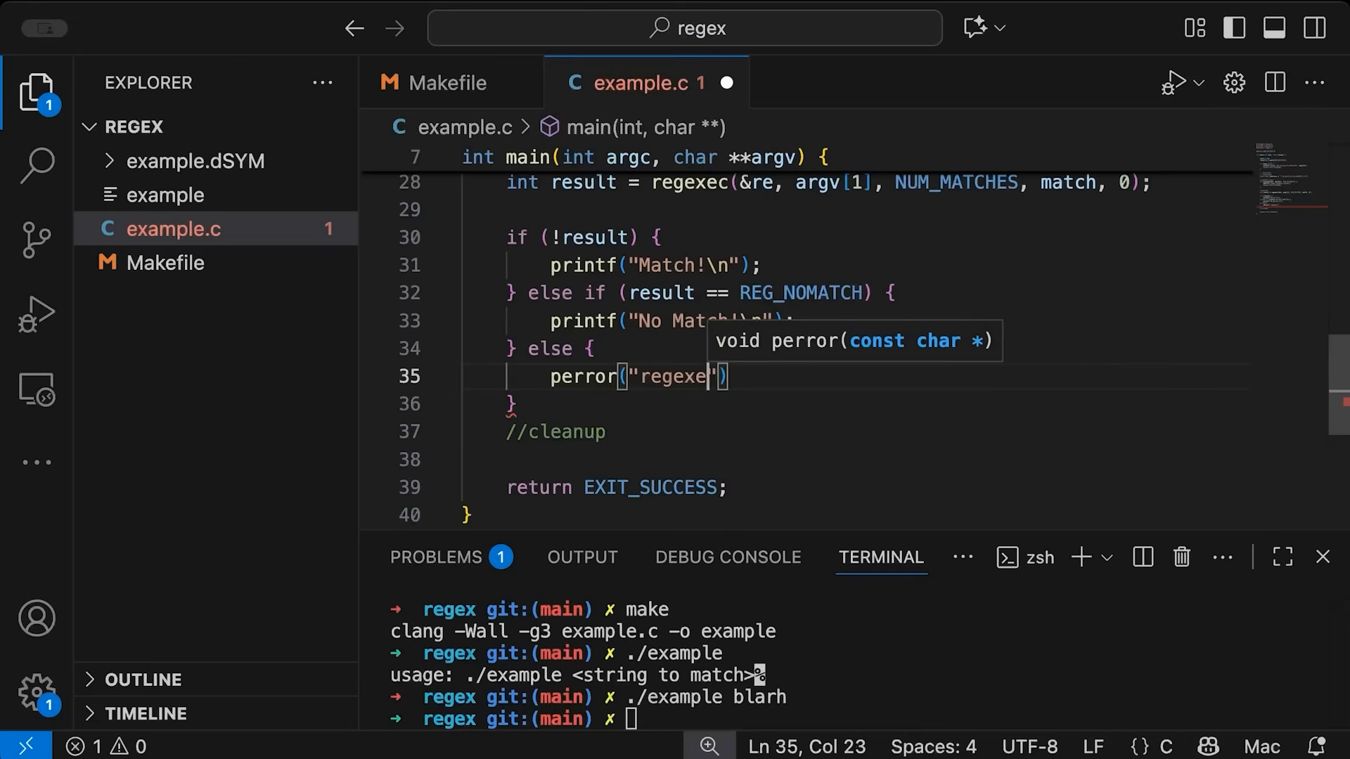
{"action": "type", "text": "c"}
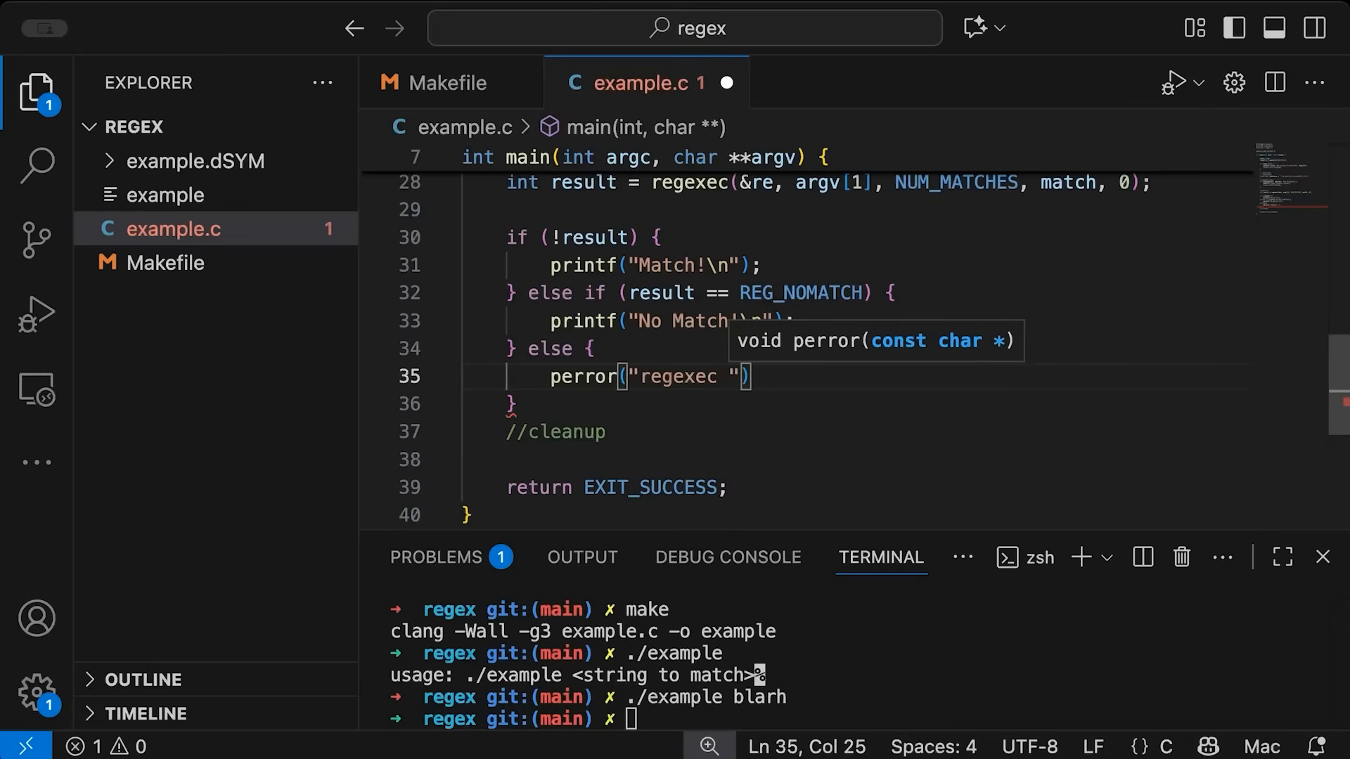
{"action": "type", "text": "failed!"}
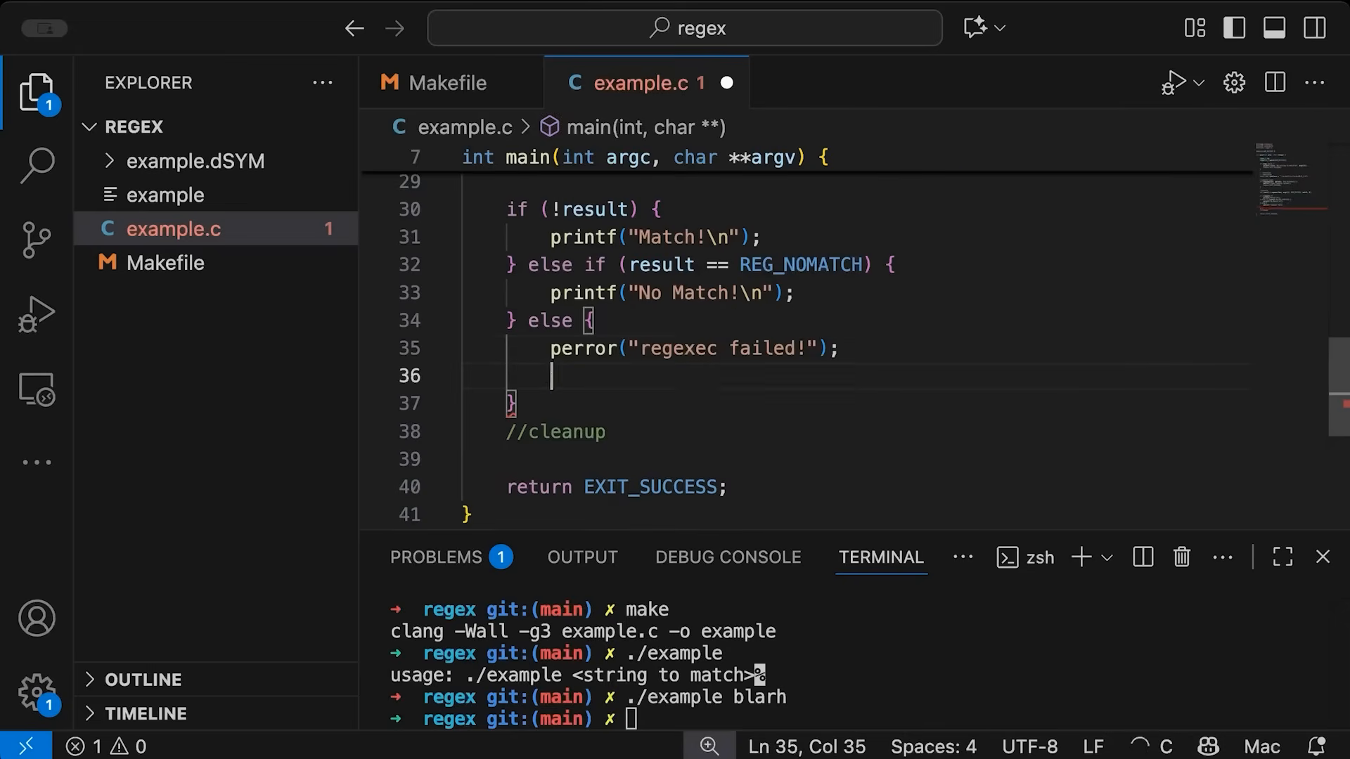
{"action": "type", "text": "retun"}
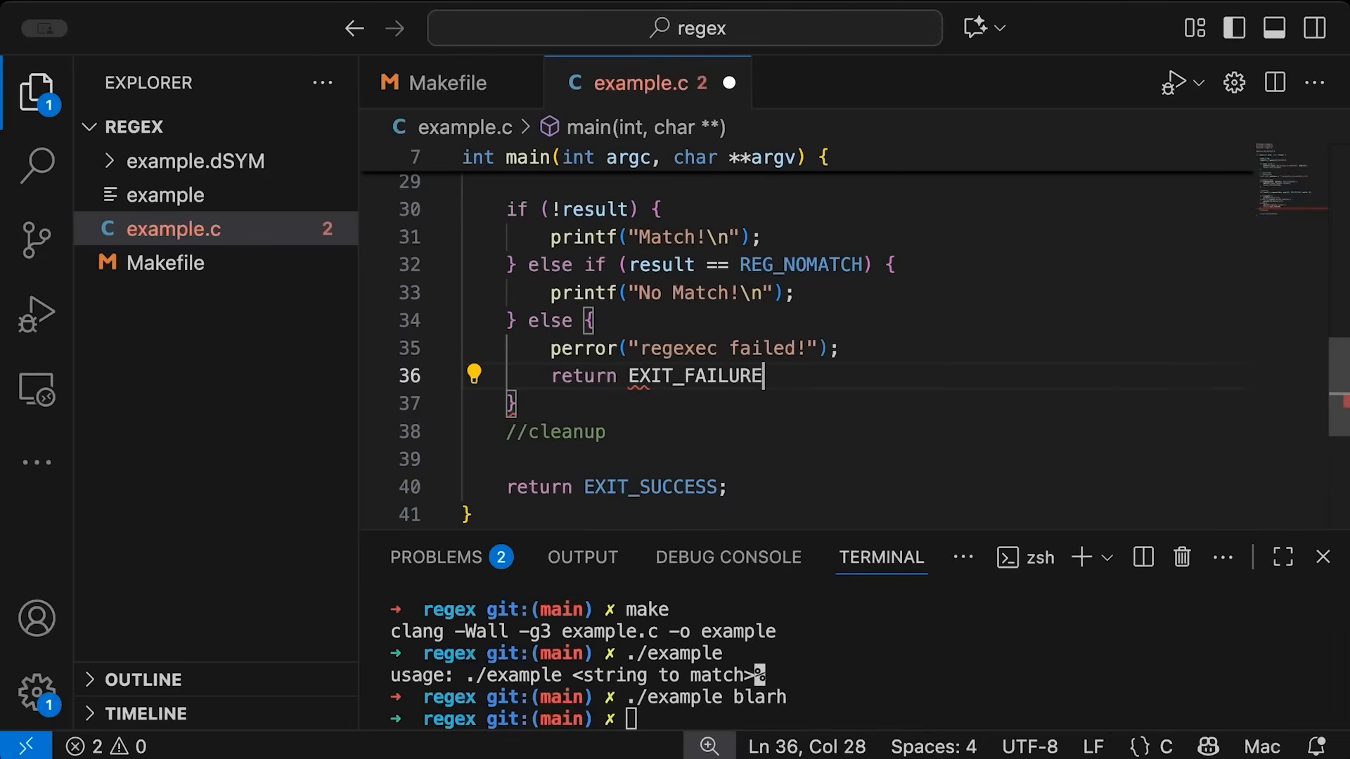
{"action": "type", "text": ";"}
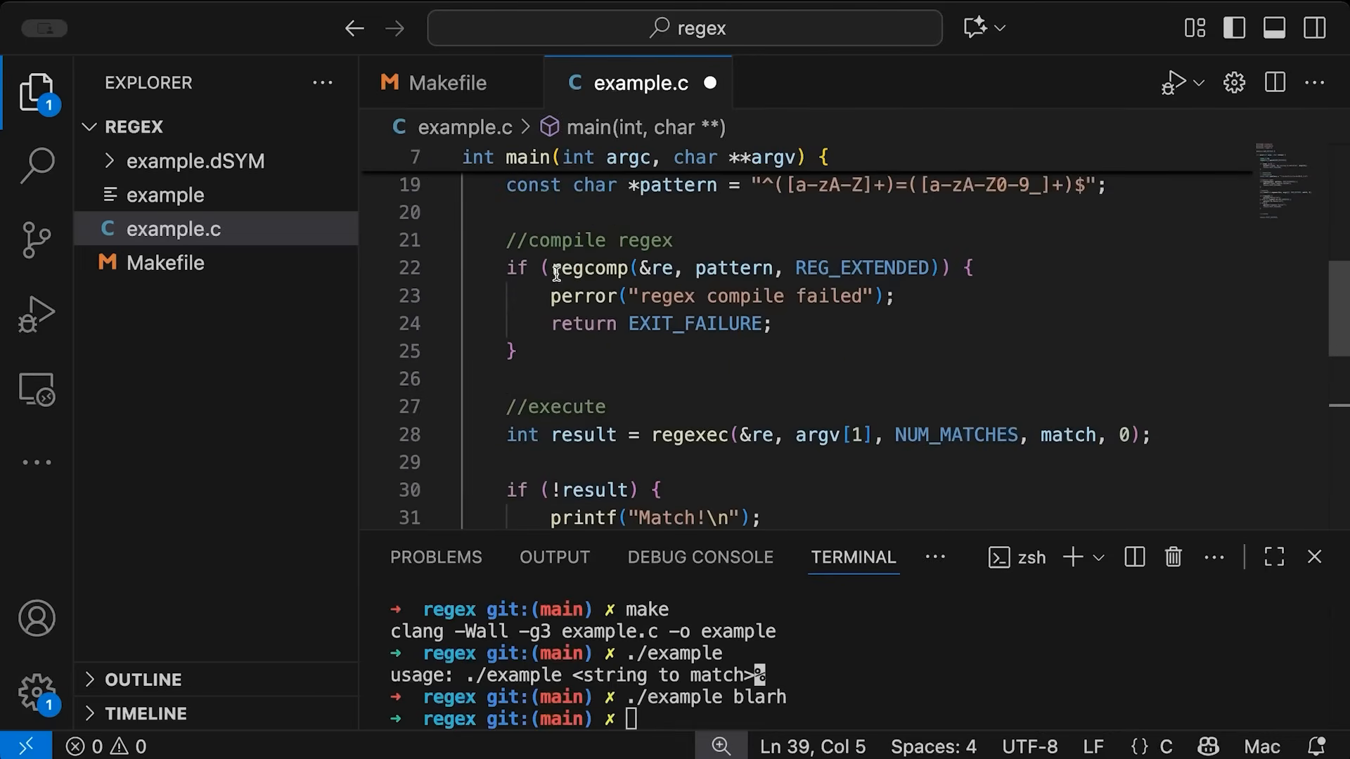
Call regfree(&re) under the cleanup comment
{"action": "double_click", "coordinate": [589, 267]}
{"action": "type", "text": "//cleanup"}
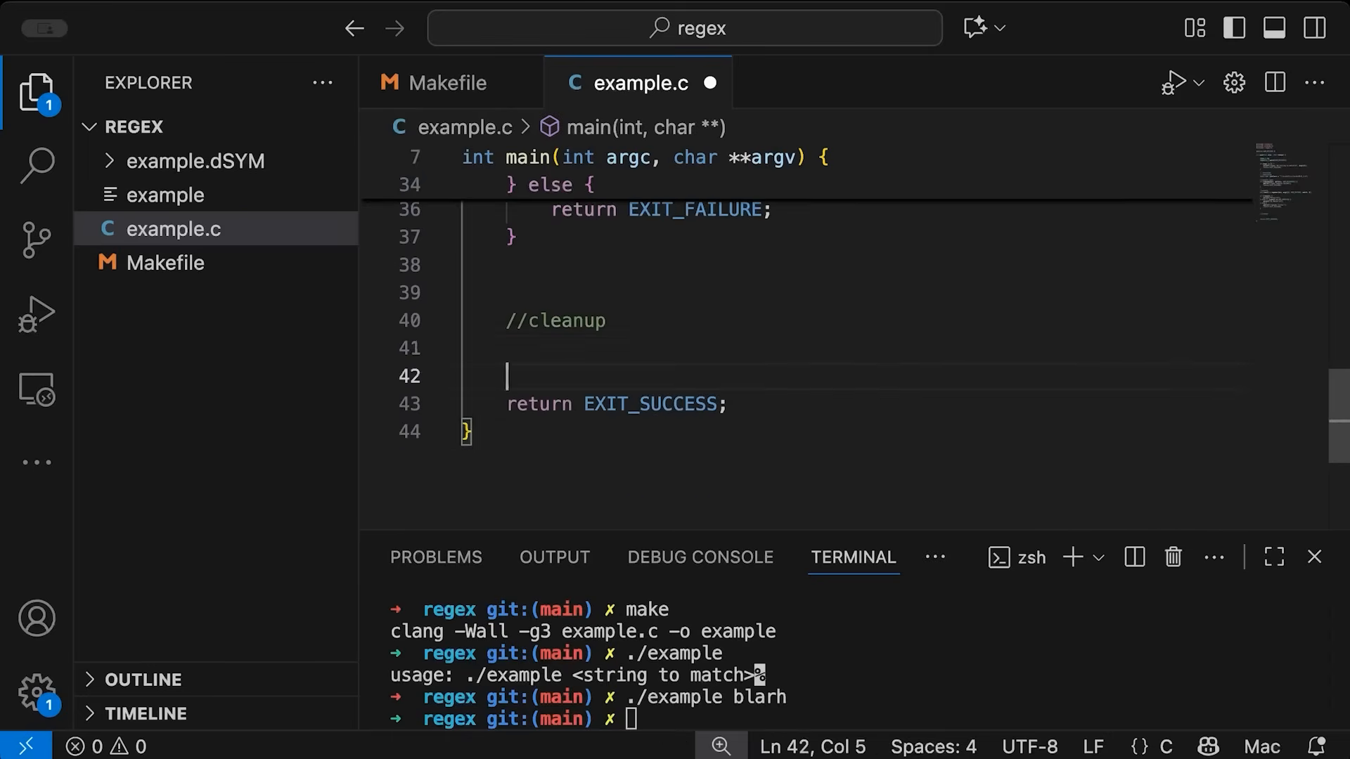
{"action": "key", "text": "Backspace"}
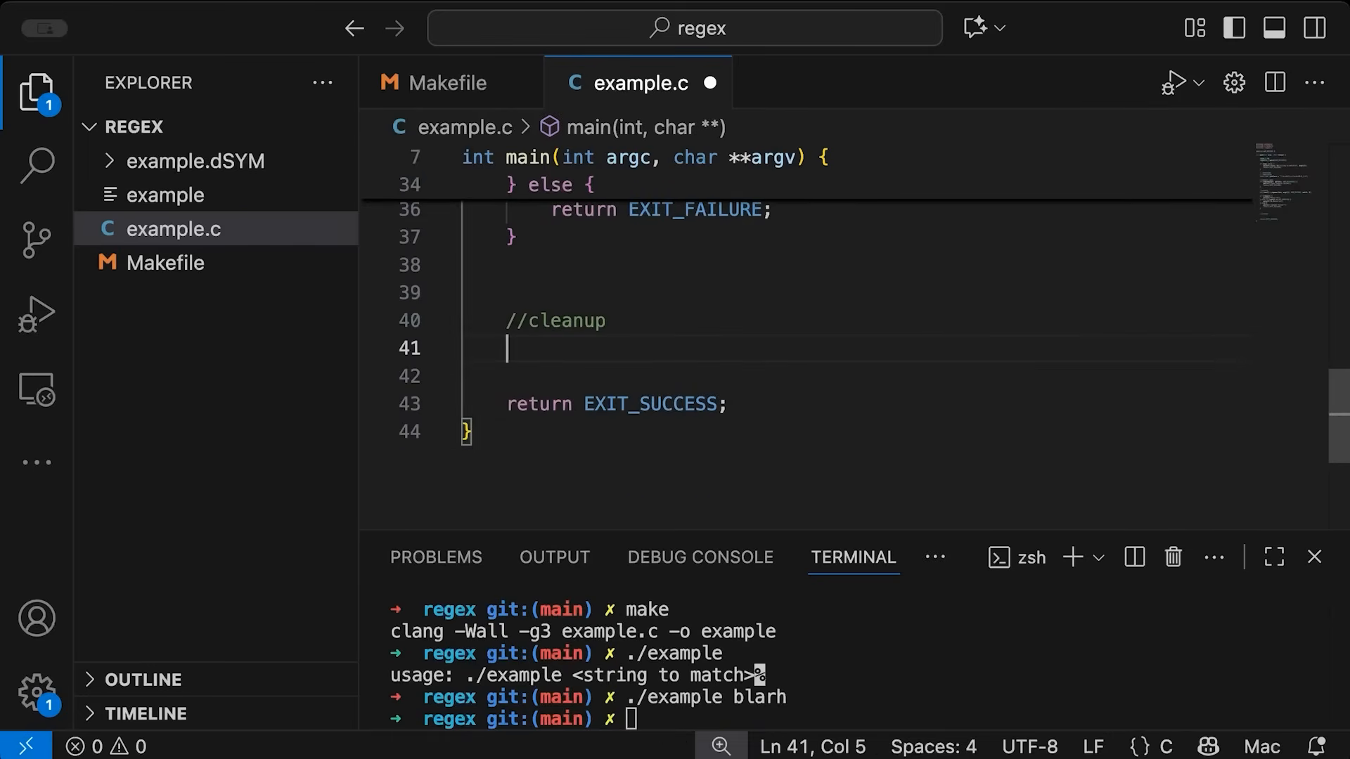
{"action": "type", "text": "regfree()"}
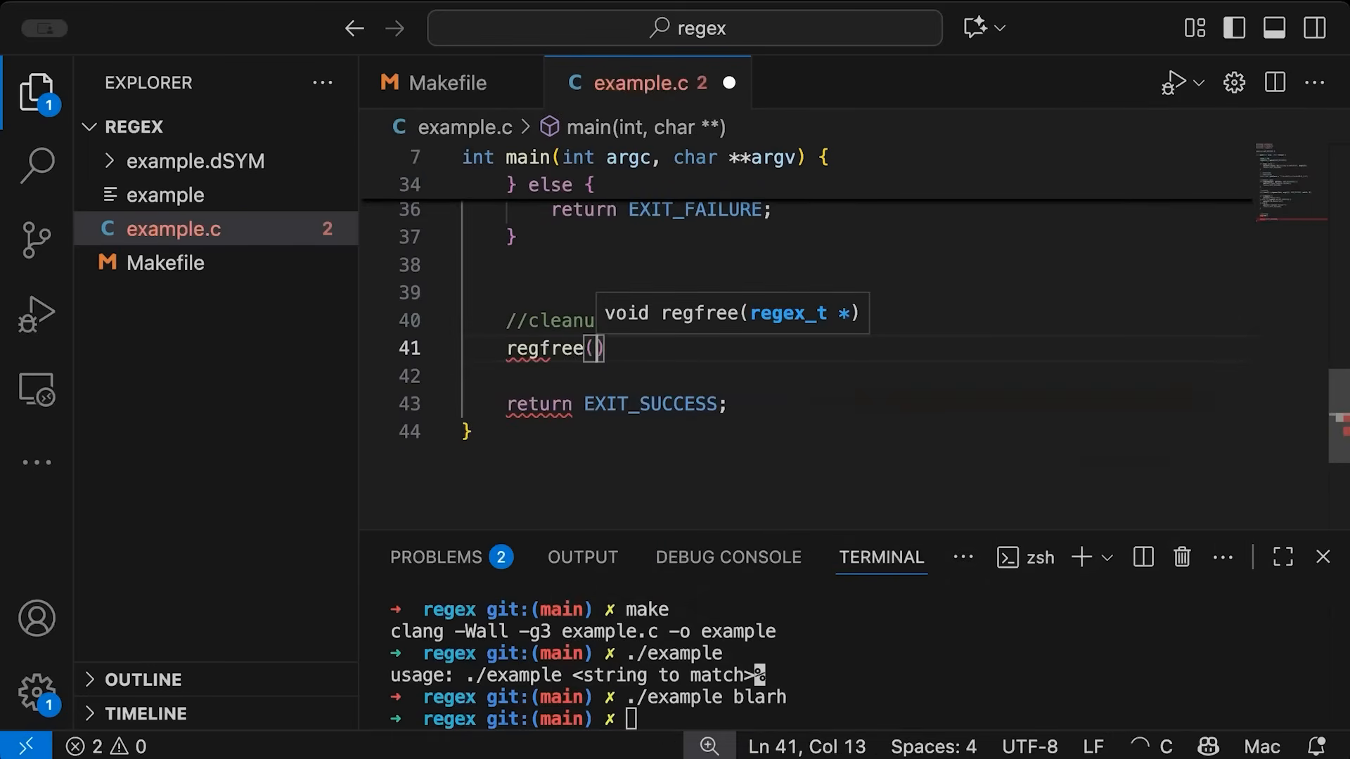
{"action": "type", "text": "&re"}
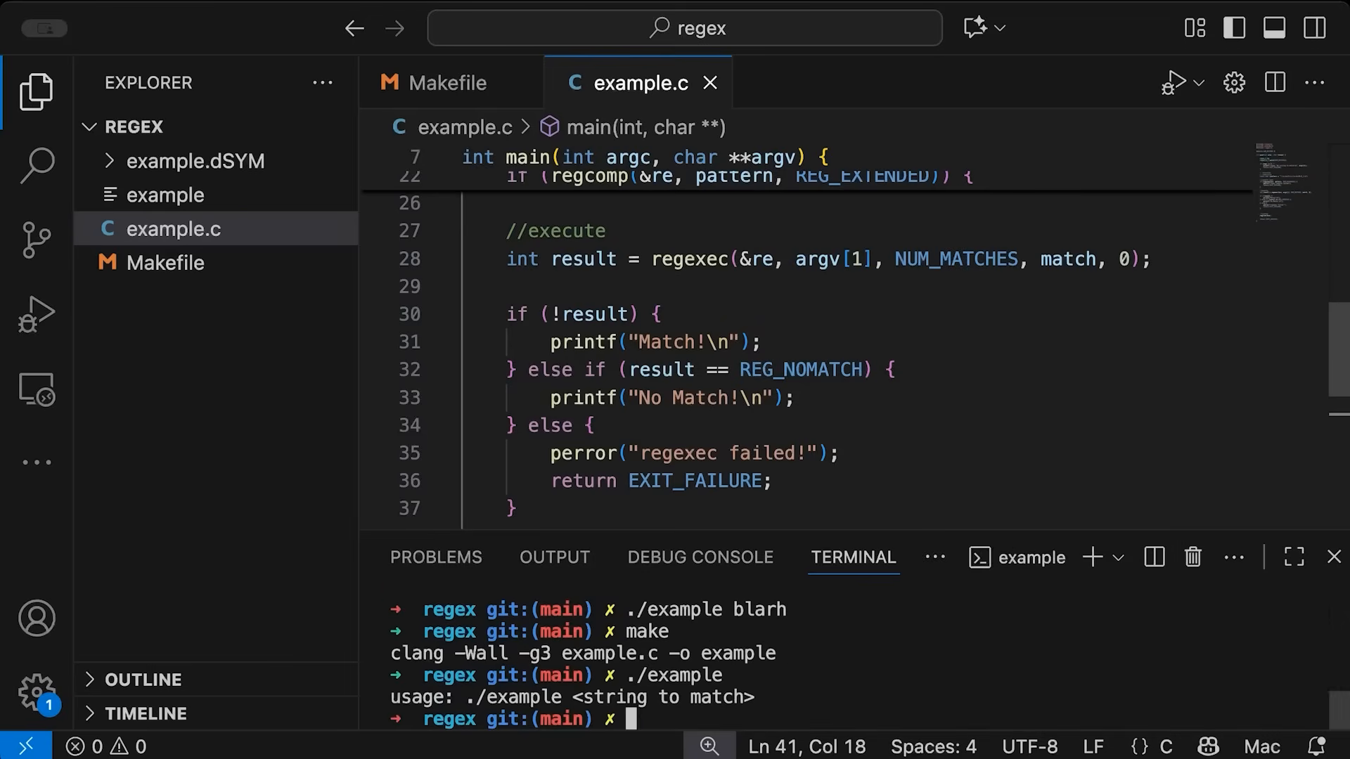
Run ./example with jacob and with "name=jacob" to see No Match! and Match! in the terminal
{"action": "type", "text": "./example jacob"}
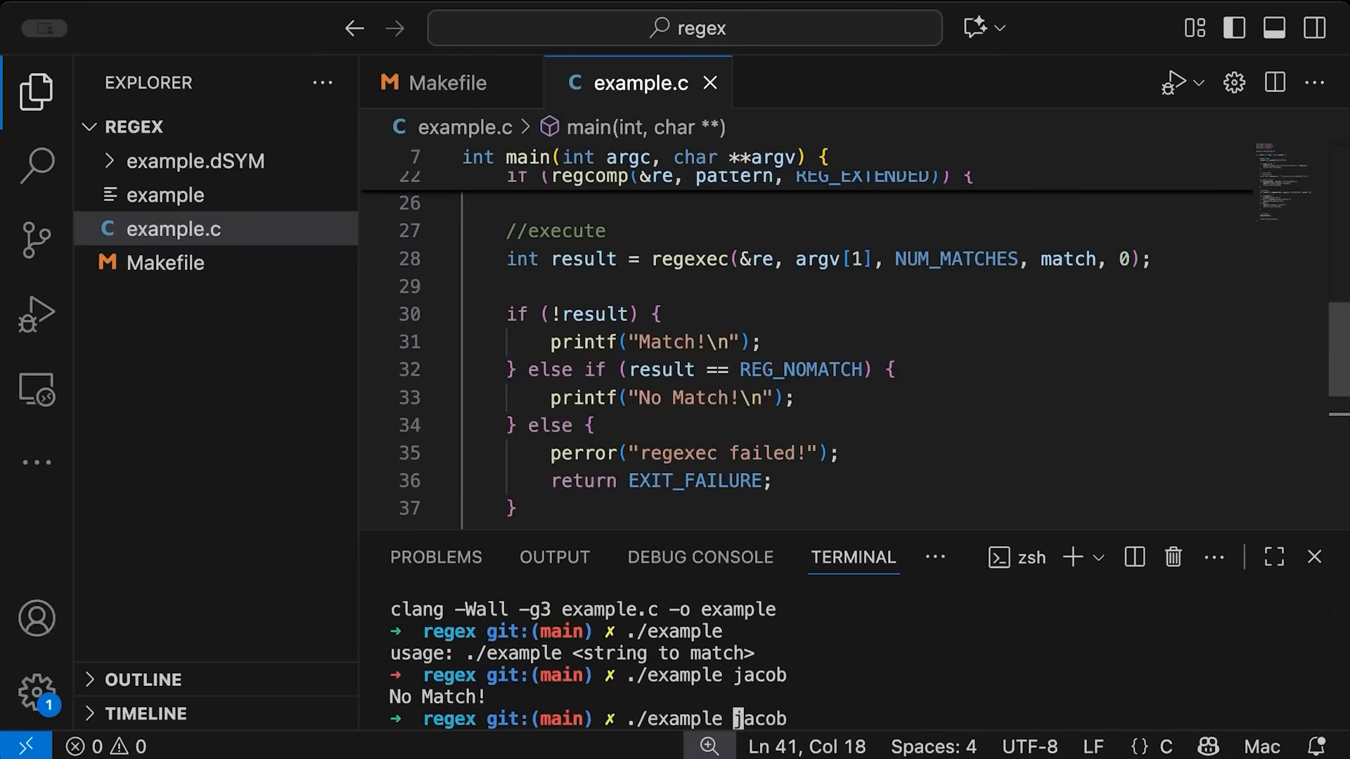
{"action": "type", "text": "name="}
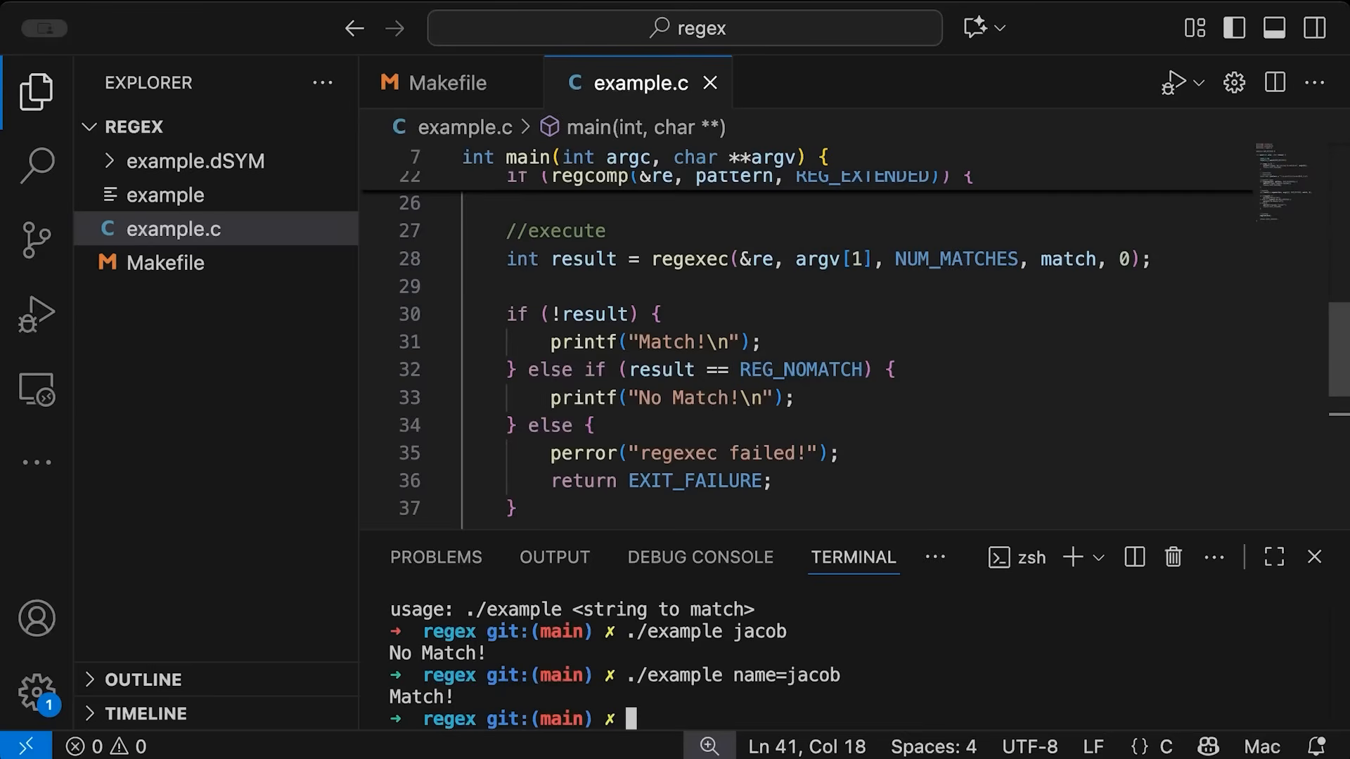
{"action": "double_click", "coordinate": [790, 675]}
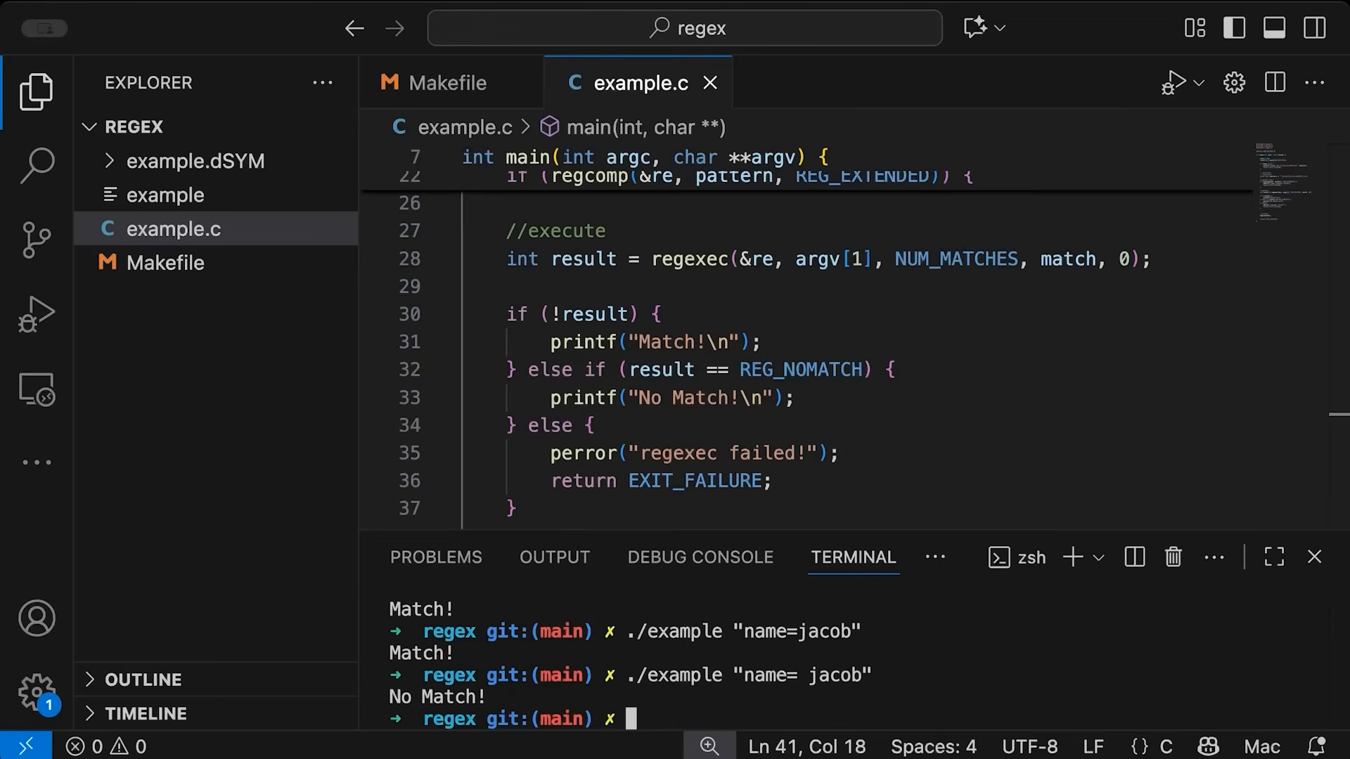
{"action": "type", "text": "./example \"name=jacob\""}
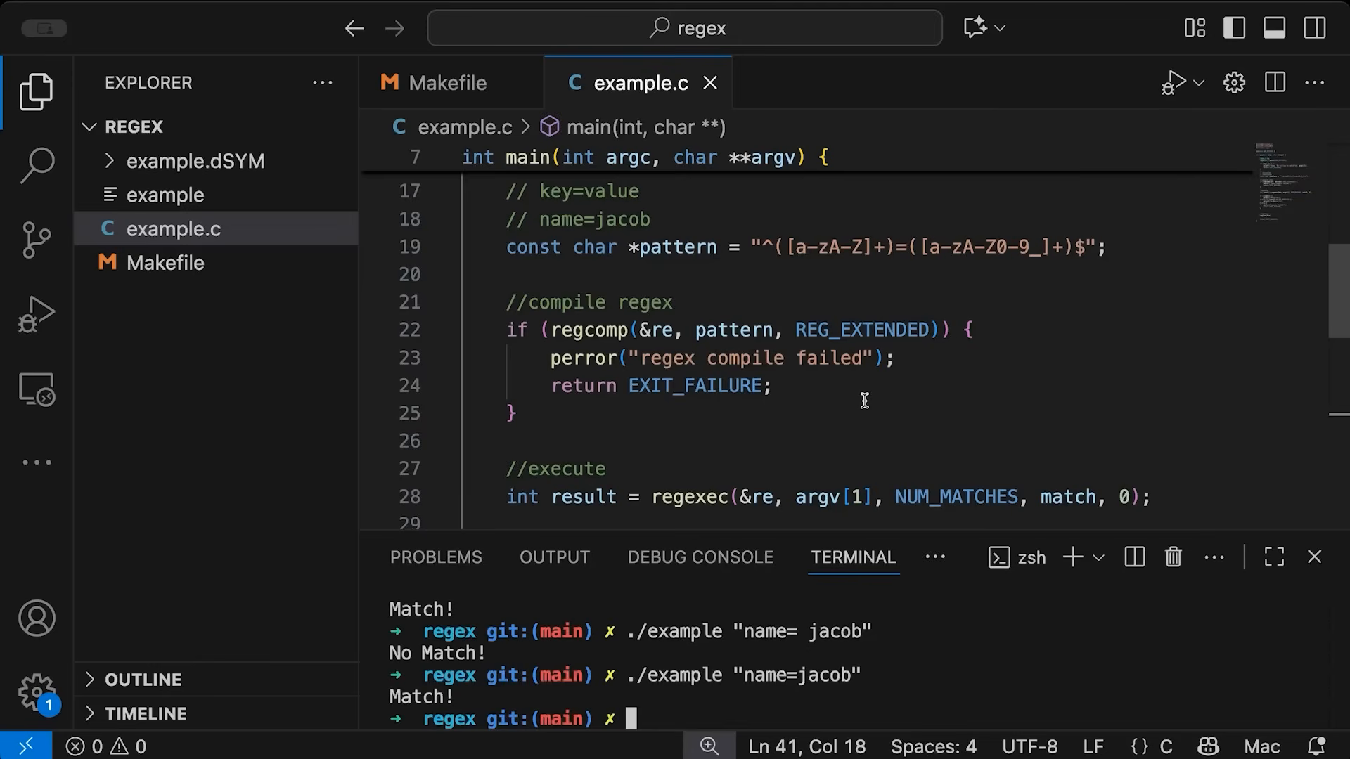
Add a for loop over i < NUM_MATCHES printing "match[%d]\n" with i
{"action": "scroll", "scroll_direction": "down", "scroll_amount": 3}
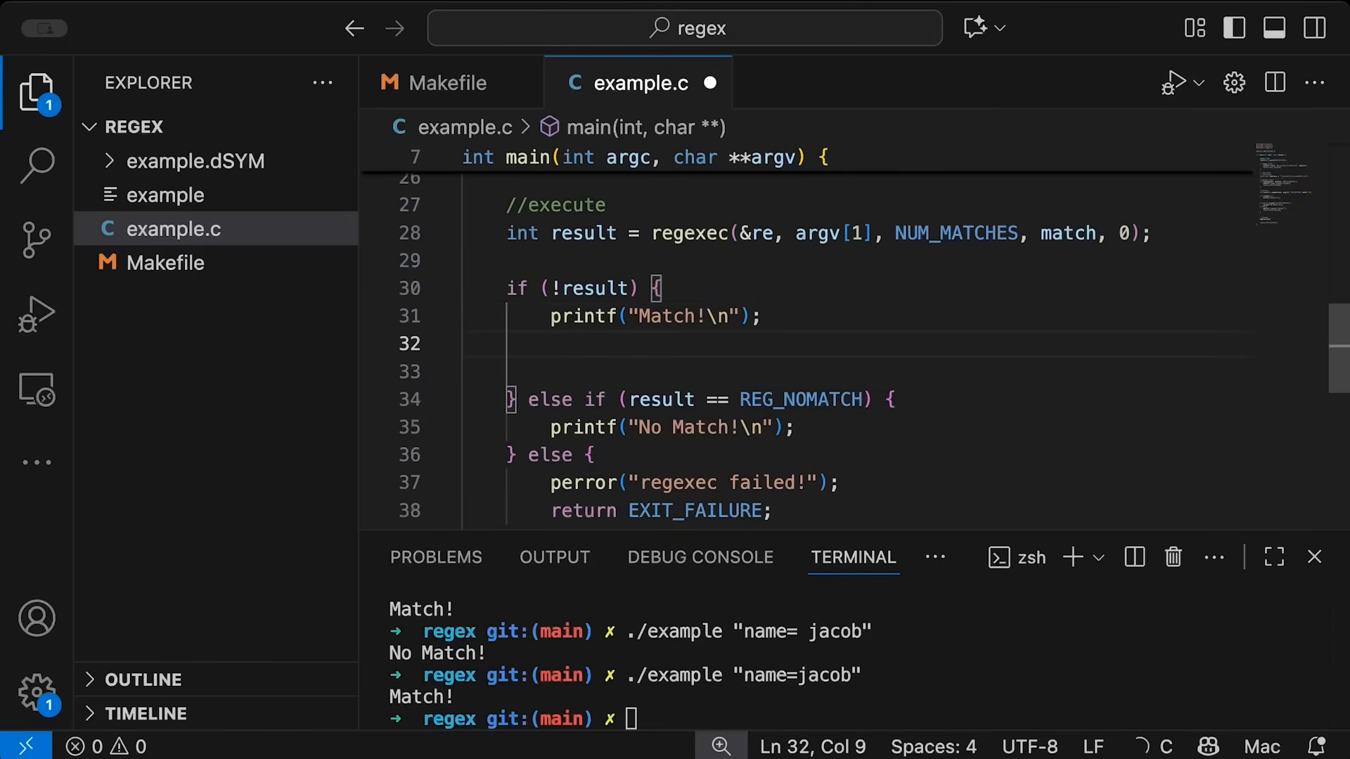
{"action": "type", "text": "for (int i=0;"}
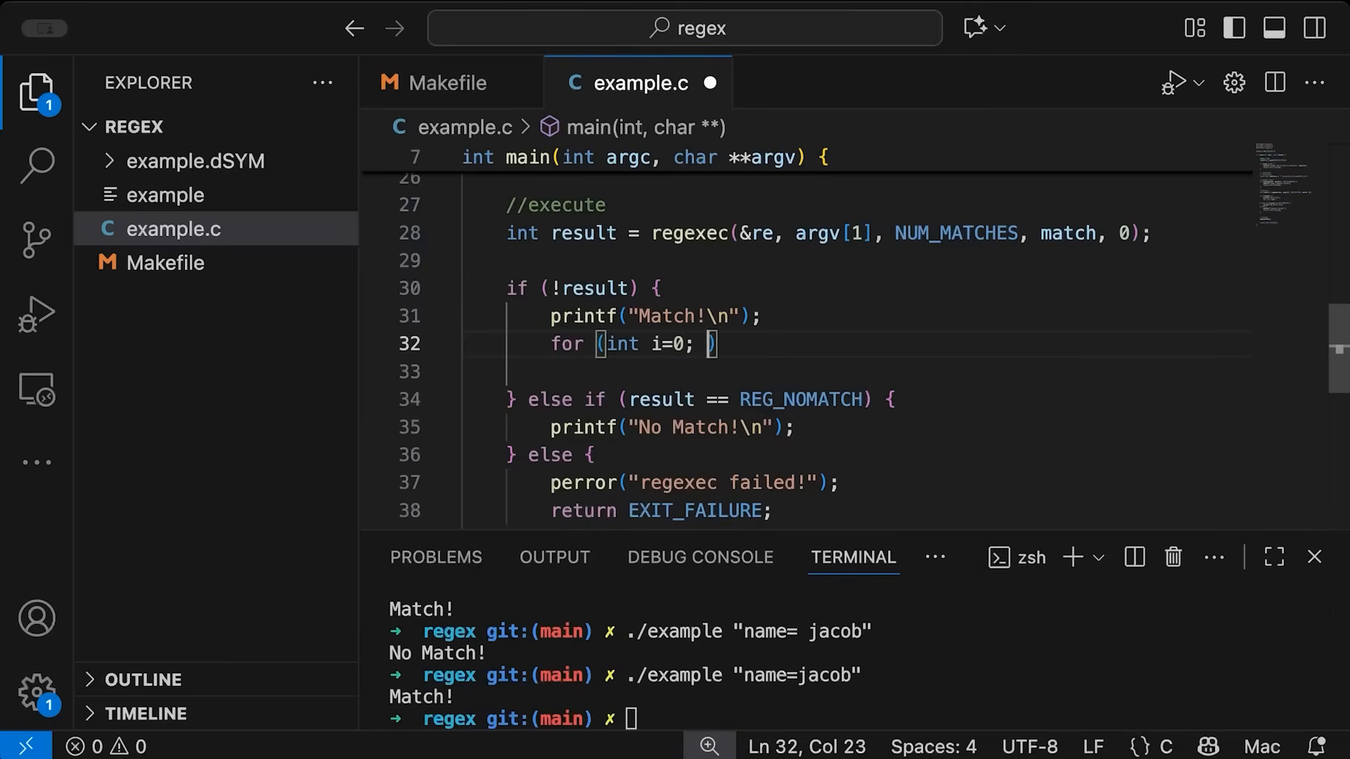
{"action": "type", "text": "i < NUM_MATCHES; i++"}
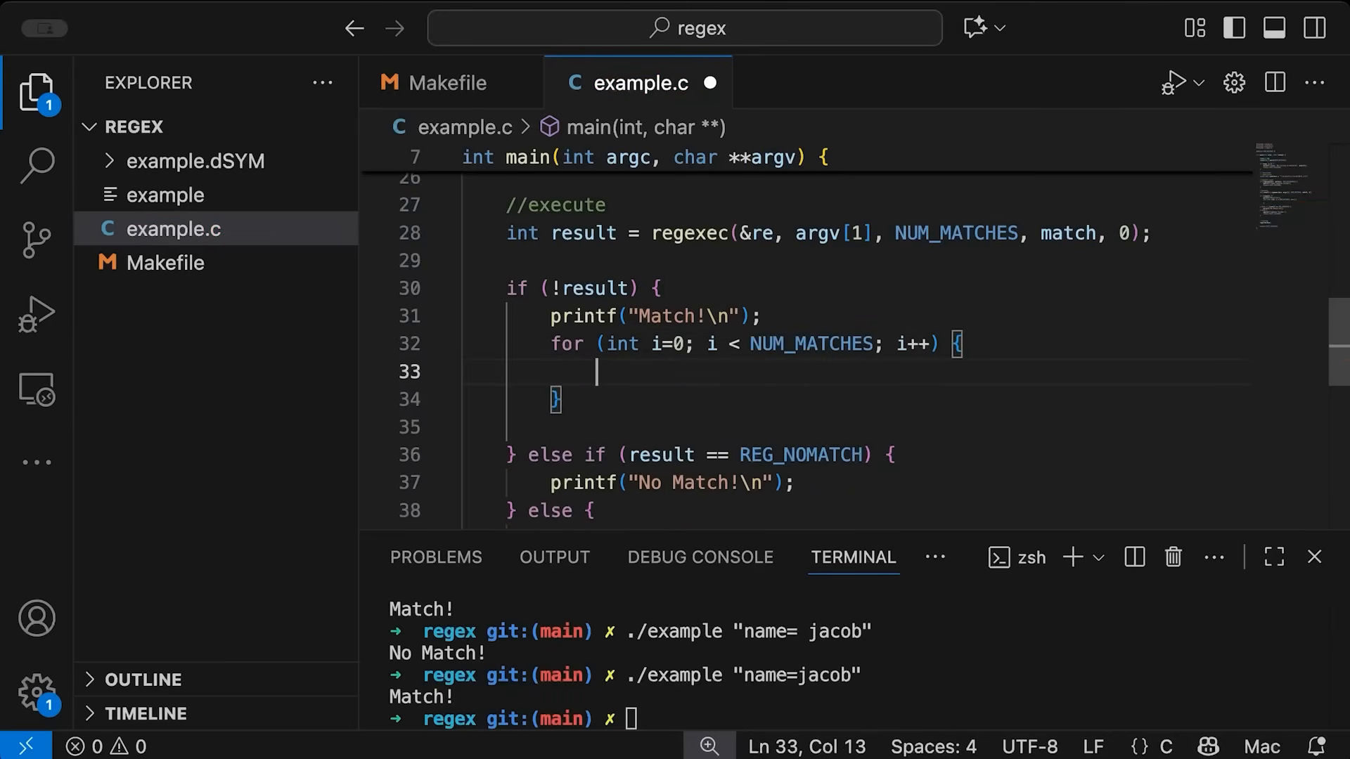
{"action": "type", "text": "printf(\"\")"}
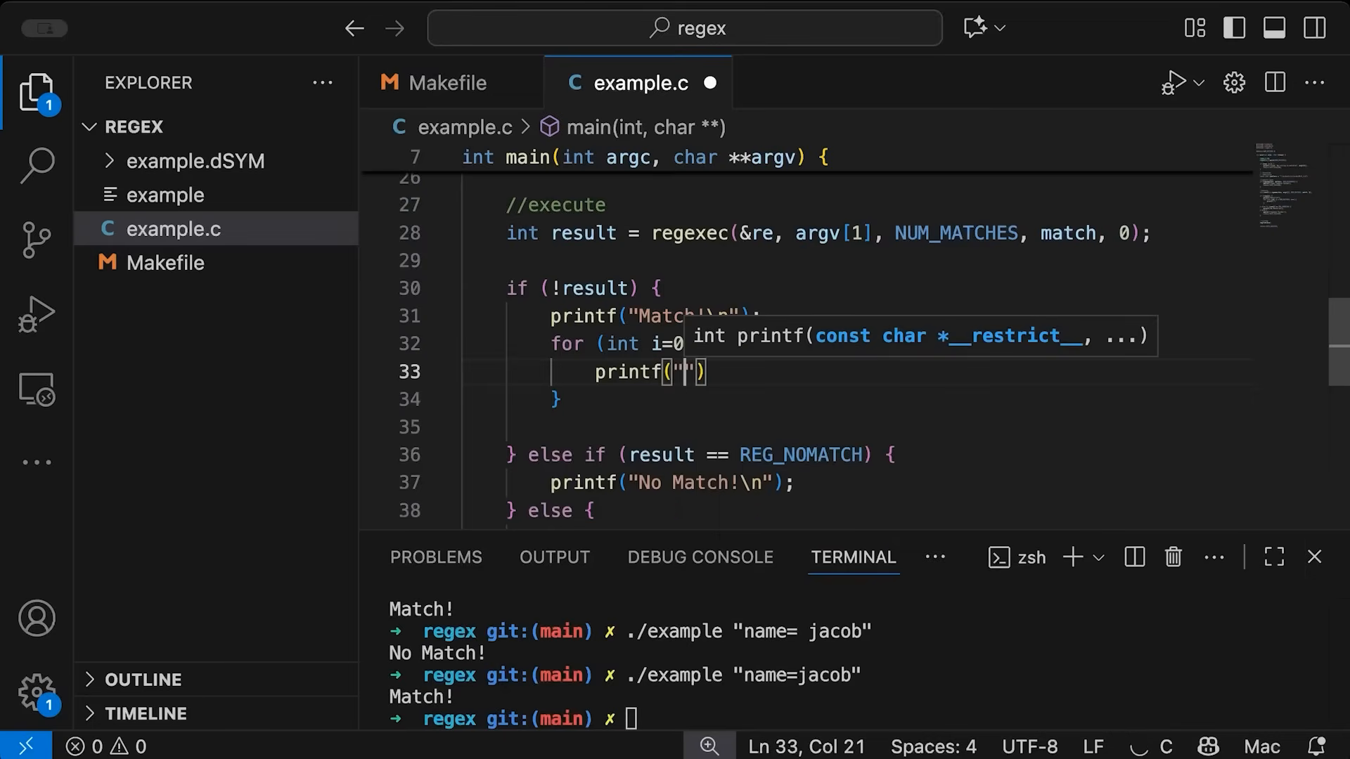
{"action": "type", "text": "match"}
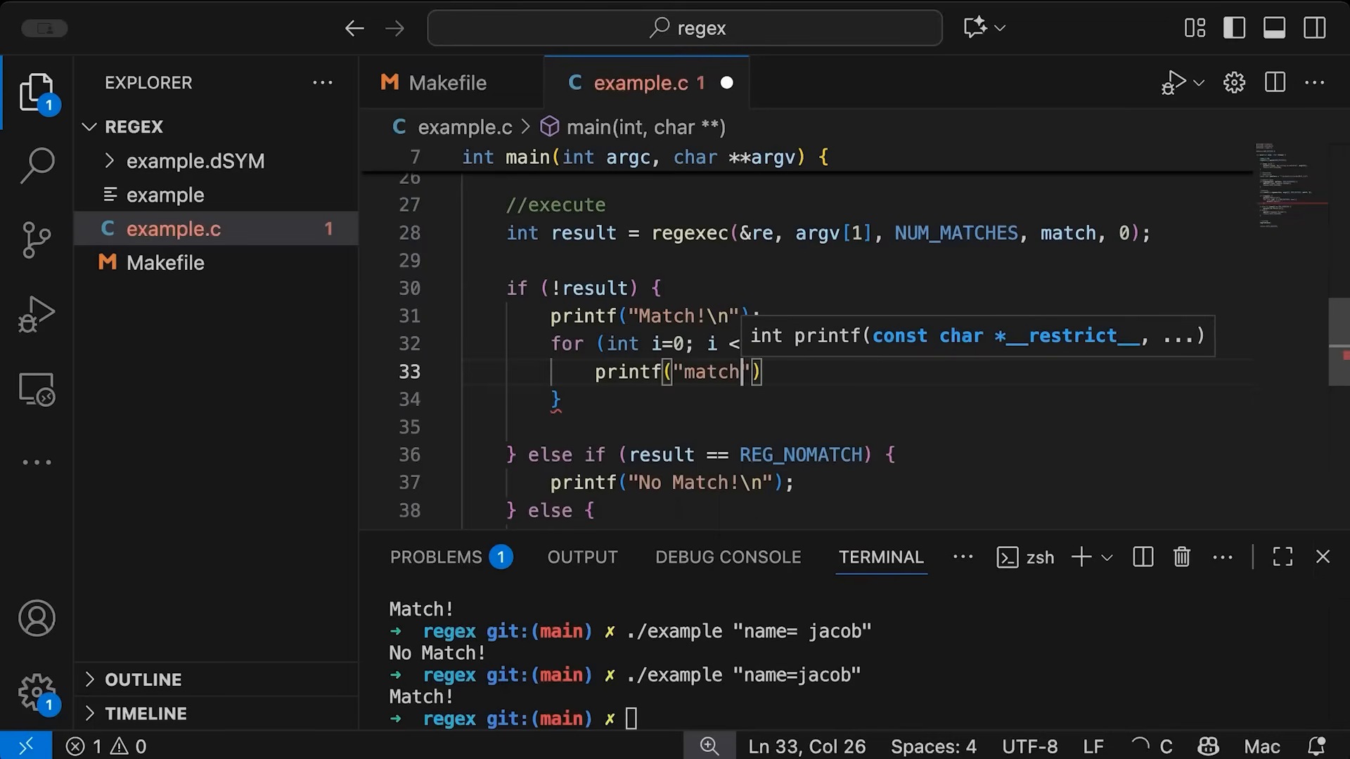
{"action": "type", "text": "[%d]:"}
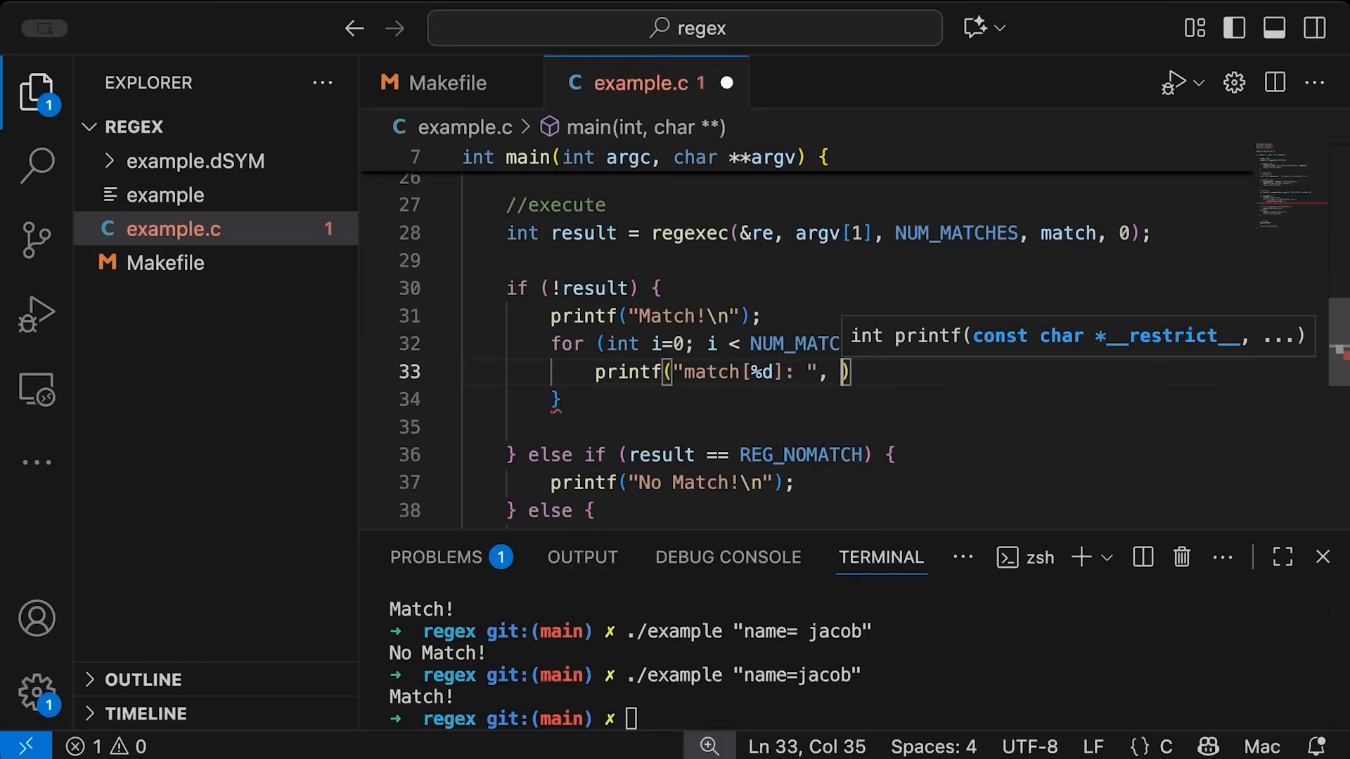
{"action": "type", "text": "i);"}
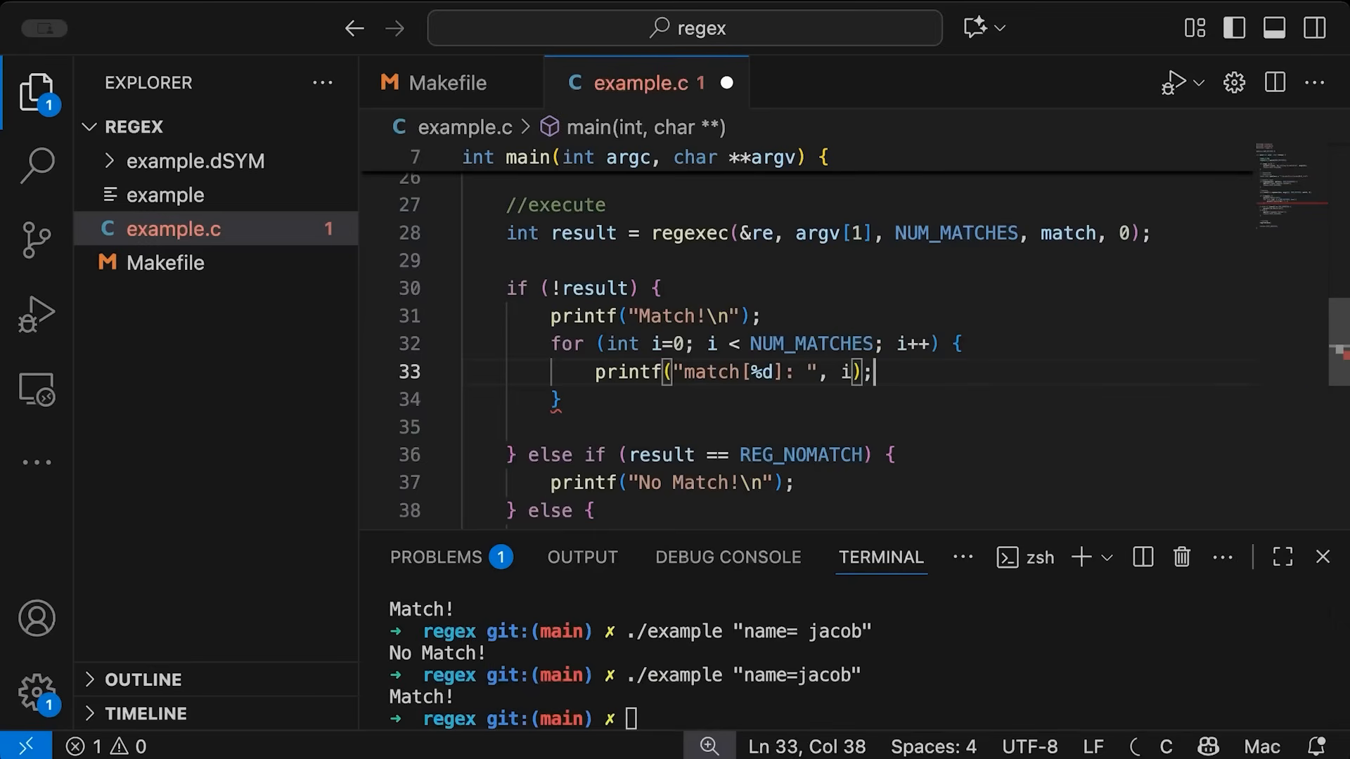
{"action": "type", "text": "\\n"}
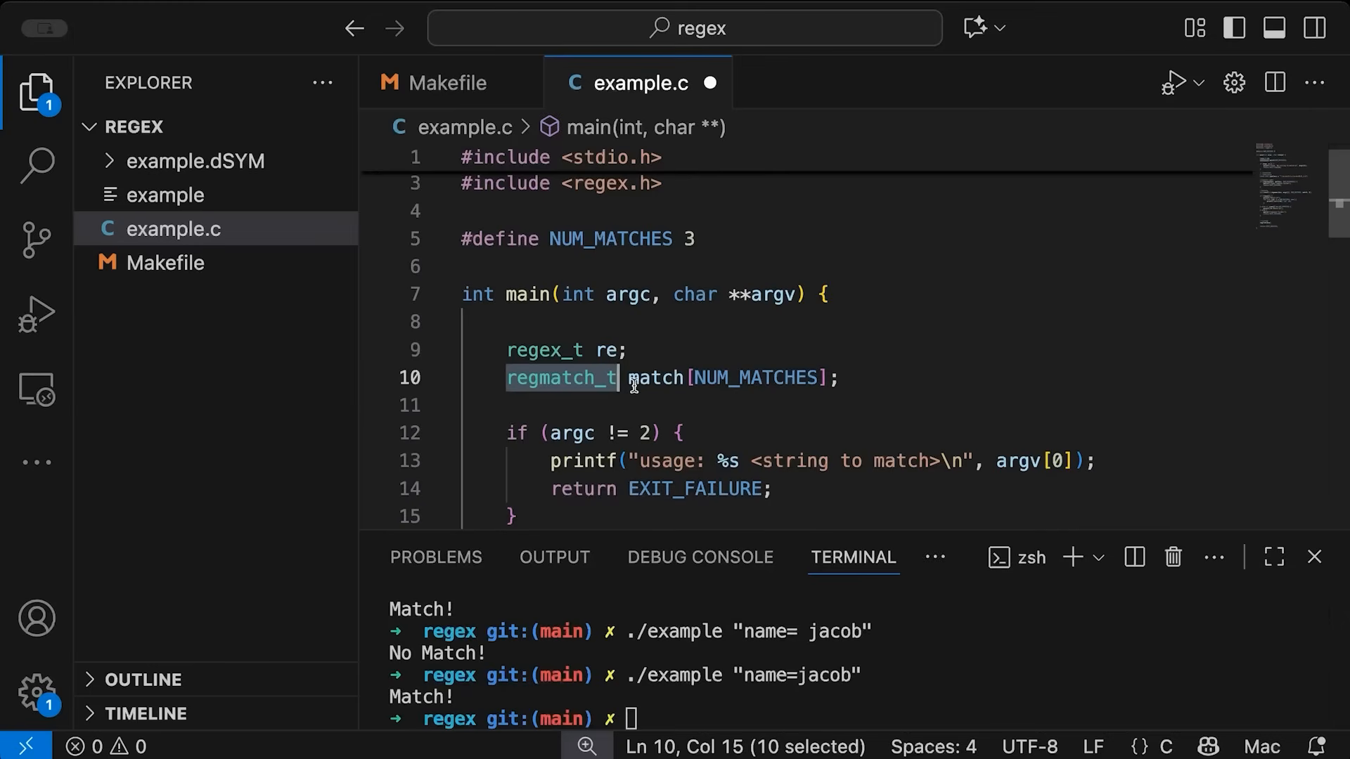
Extend the format string to "match[%d]: %.*s (%lld -- %lld)\n"
{"action": "scroll", "scroll_direction": "down", "scroll_amount": 3}
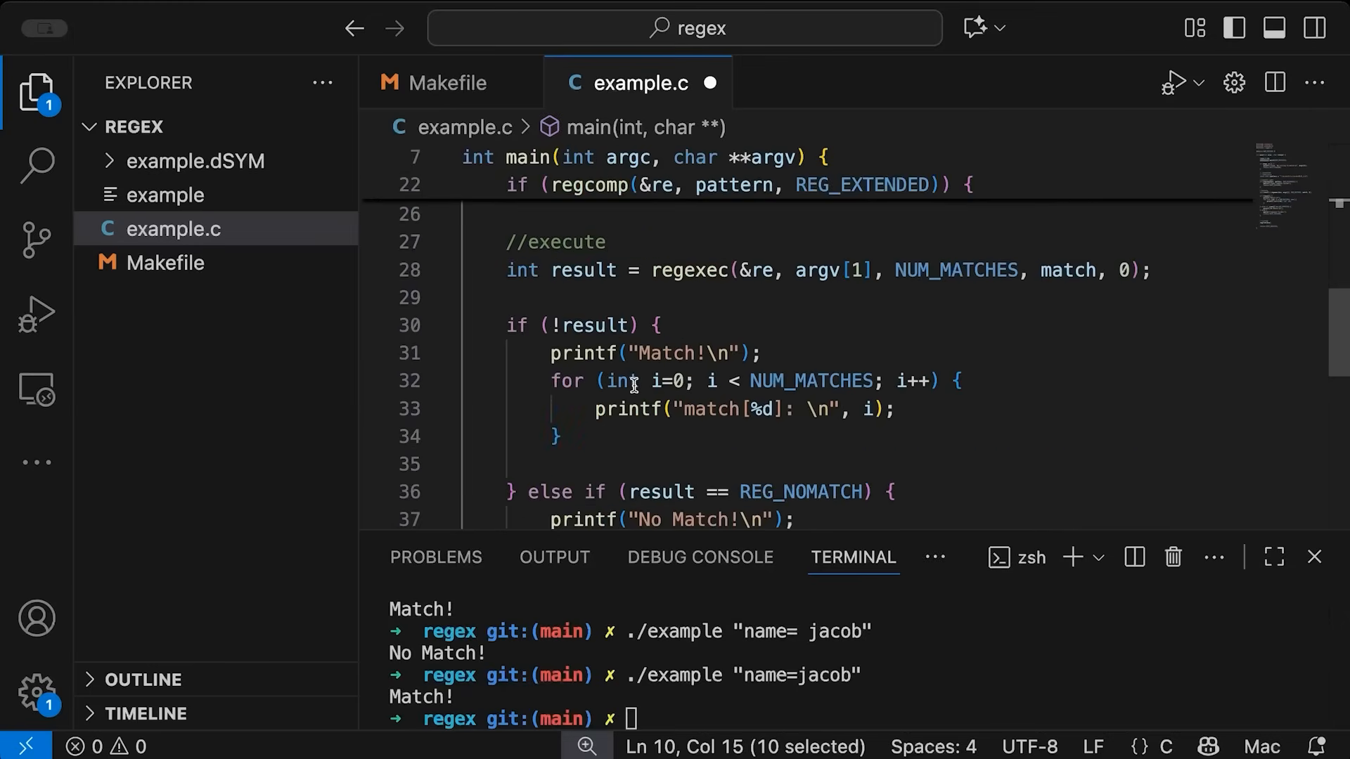
{"action": "scroll", "scroll_direction": "down", "scroll_amount": 3}
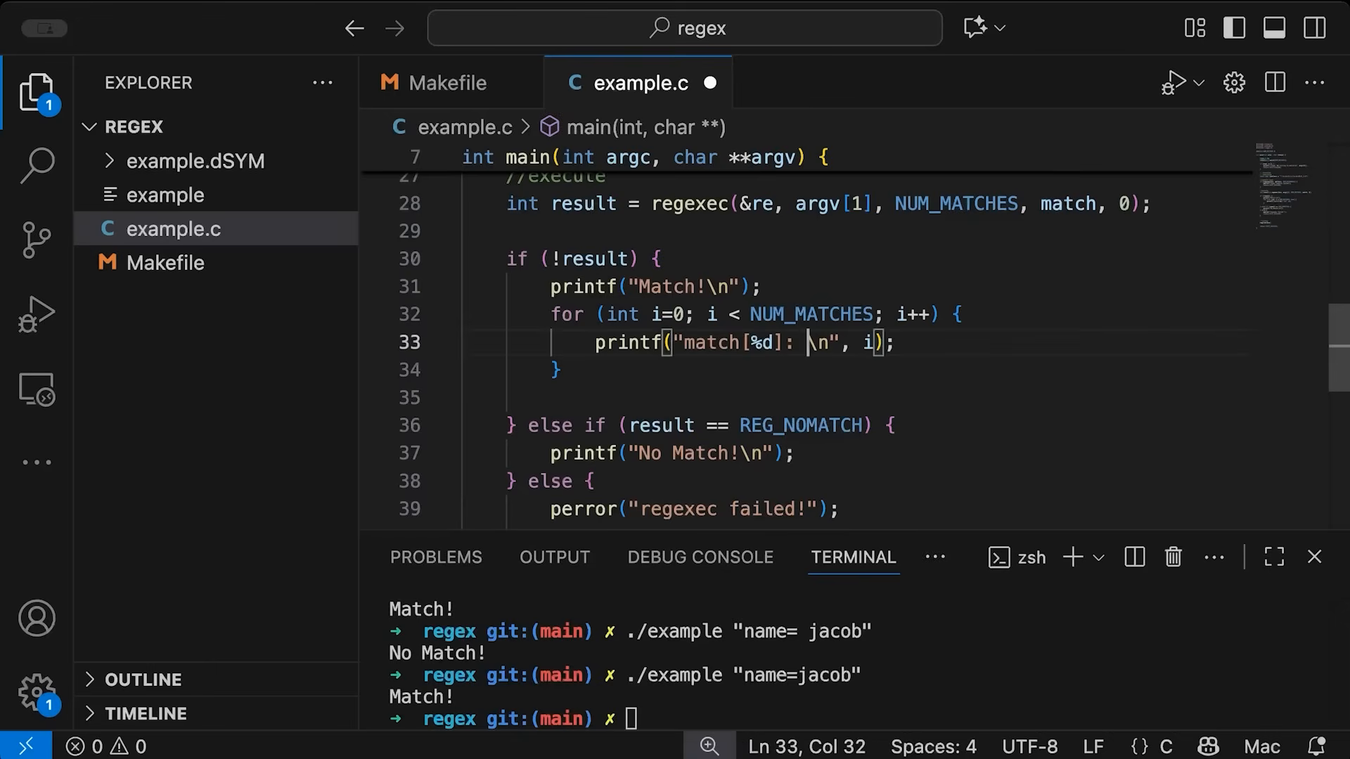
{"action": "type", "text": "%s"}
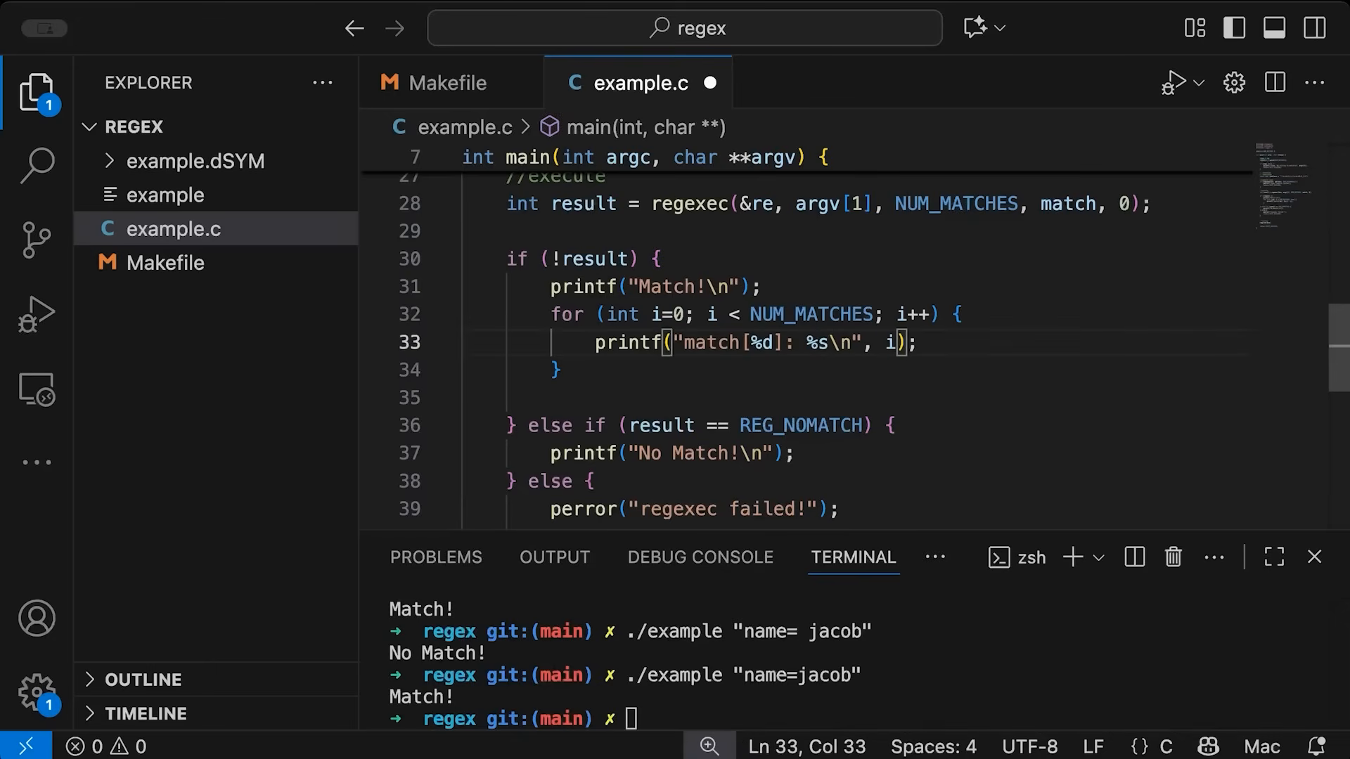
{"action": "type", "text": "."}
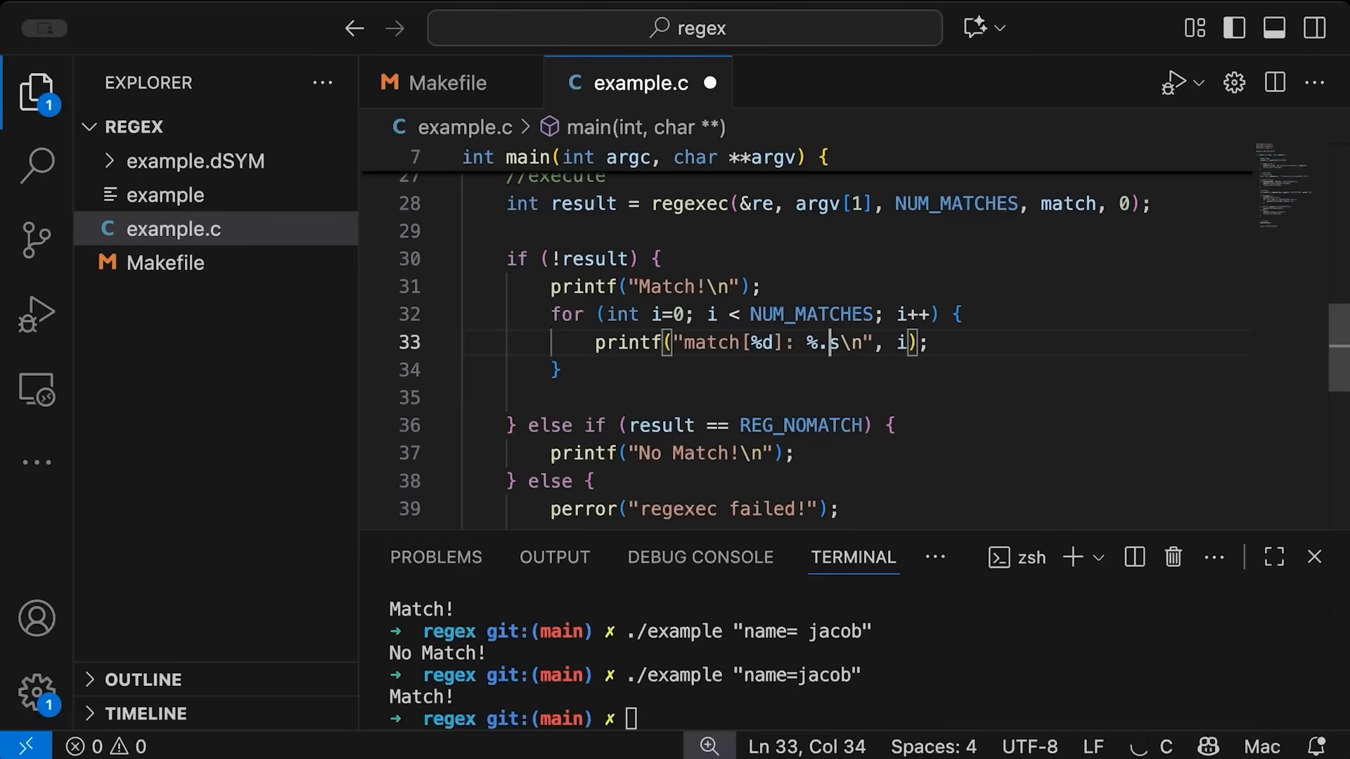
{"action": "type", "text": "*"}
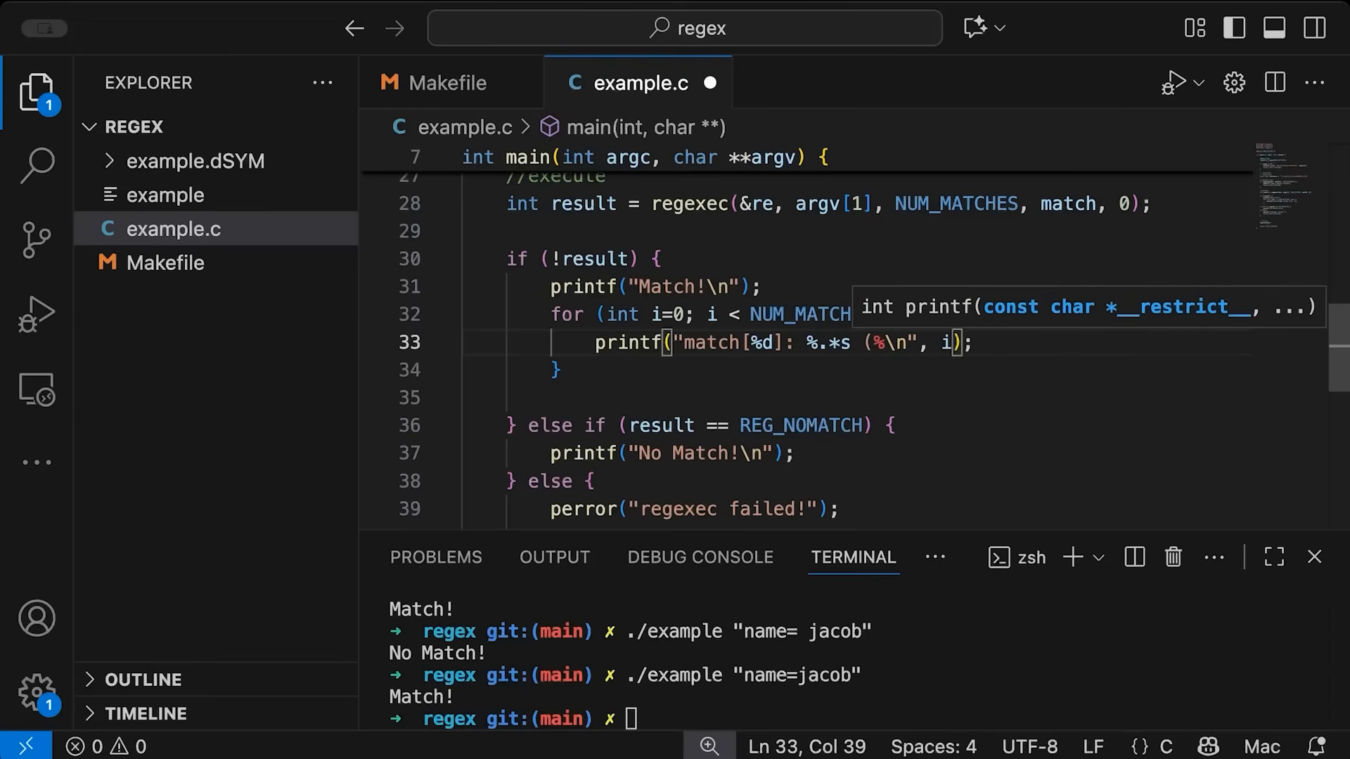
{"action": "type", "text": "lld --"}
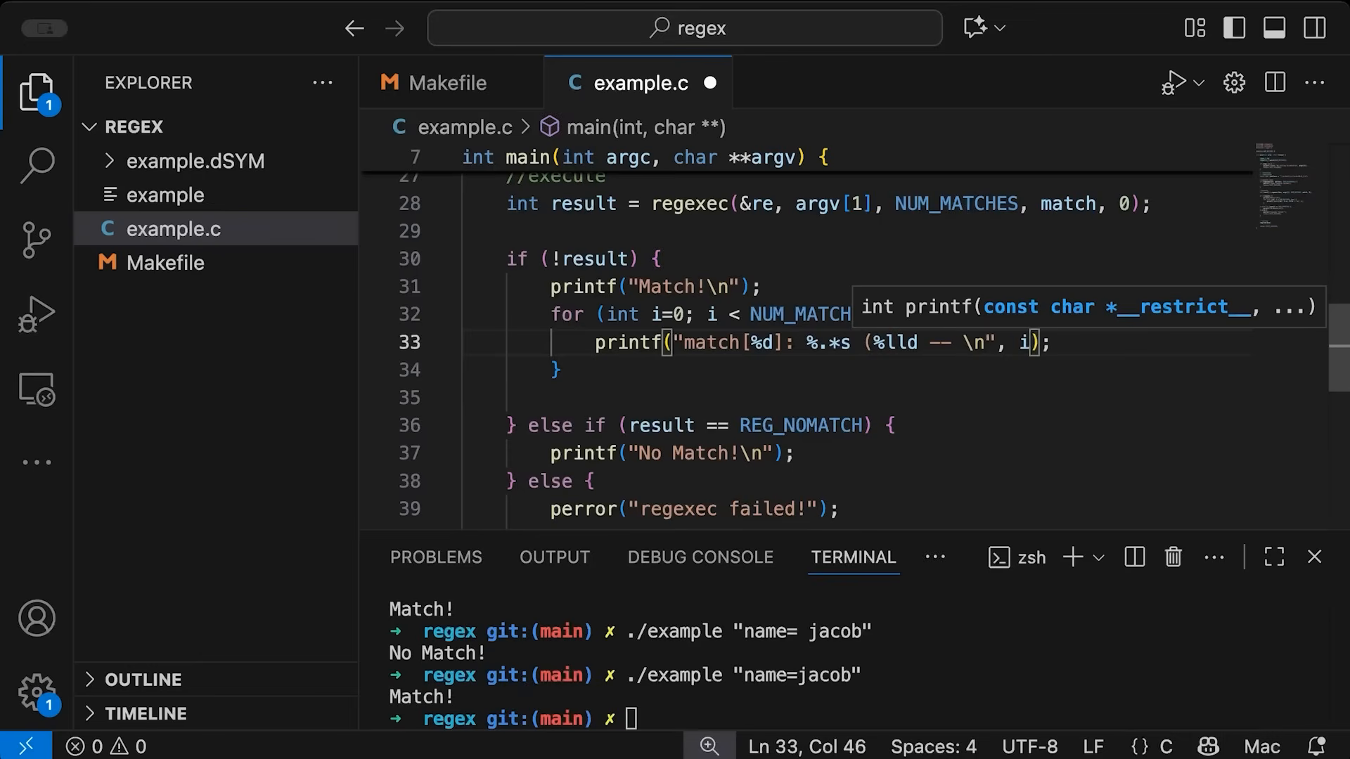
{"action": "type", "text": "%ll"}
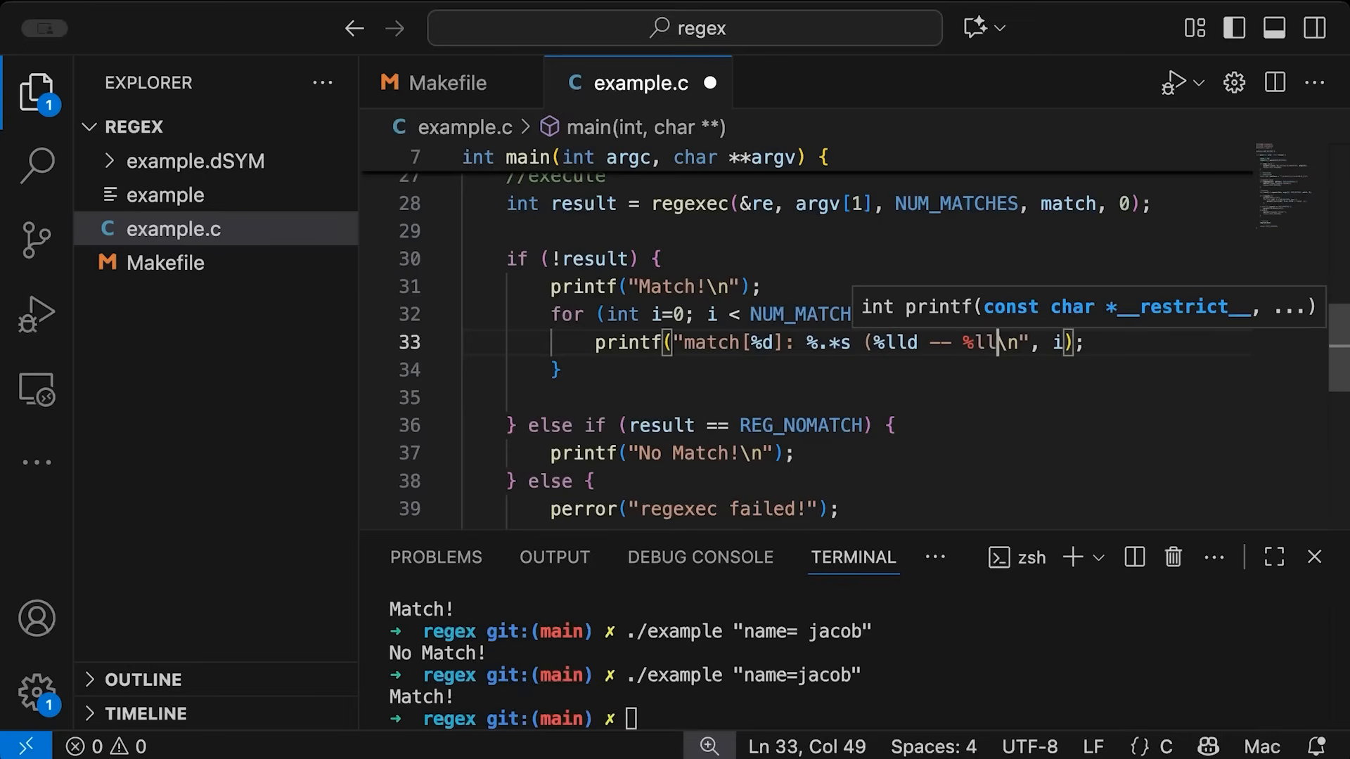
{"action": "type", "text": "d)"}
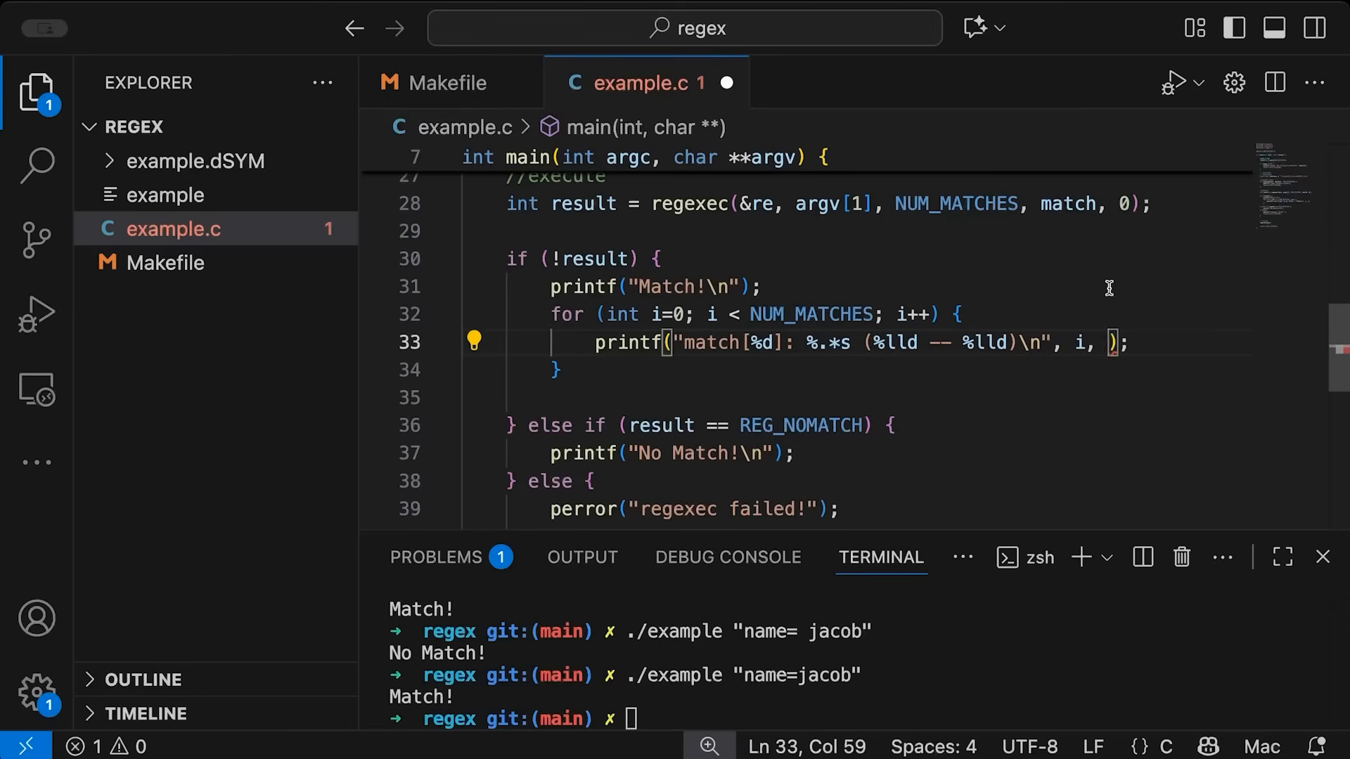
Add the length argument match[i].rm_eo - match[i].rm_so to the printf
{"action": "type", "text": "mat"}
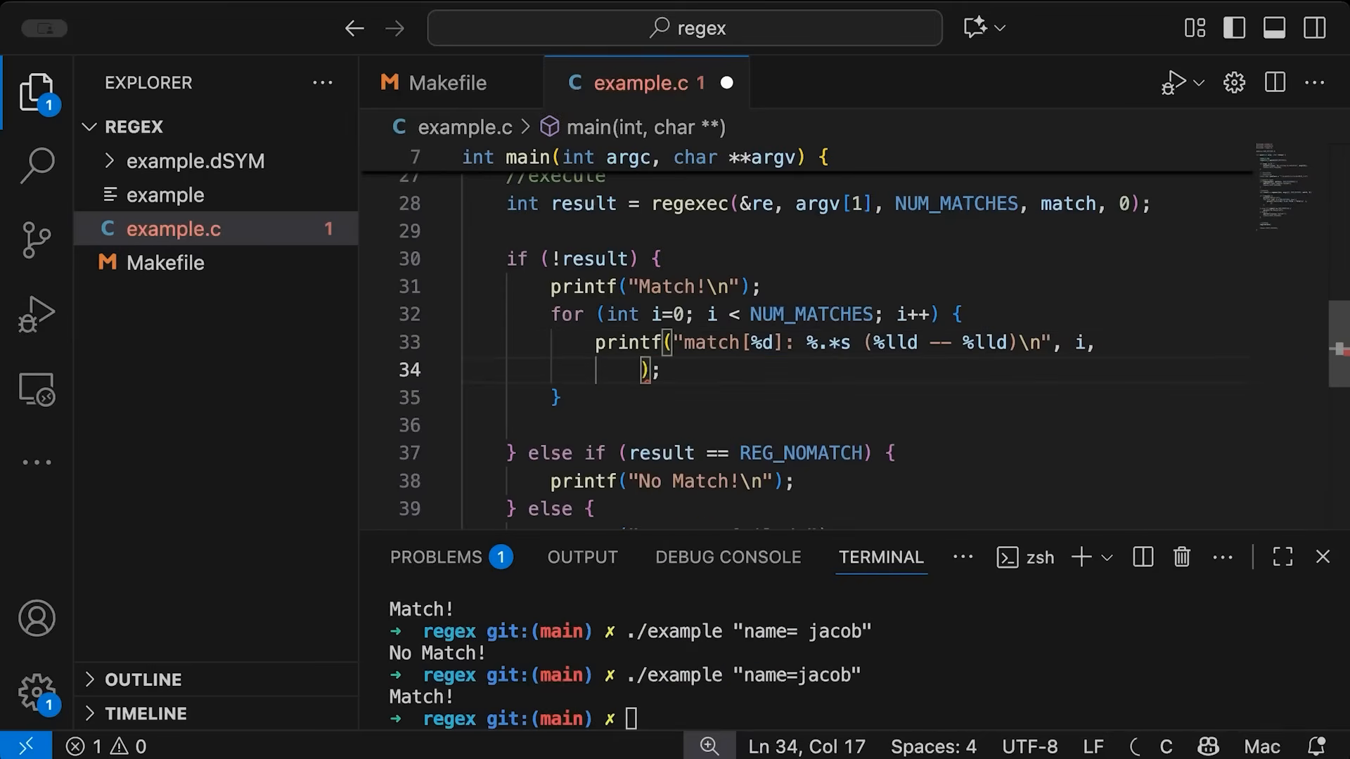
{"action": "type", "text": "match[i]"}
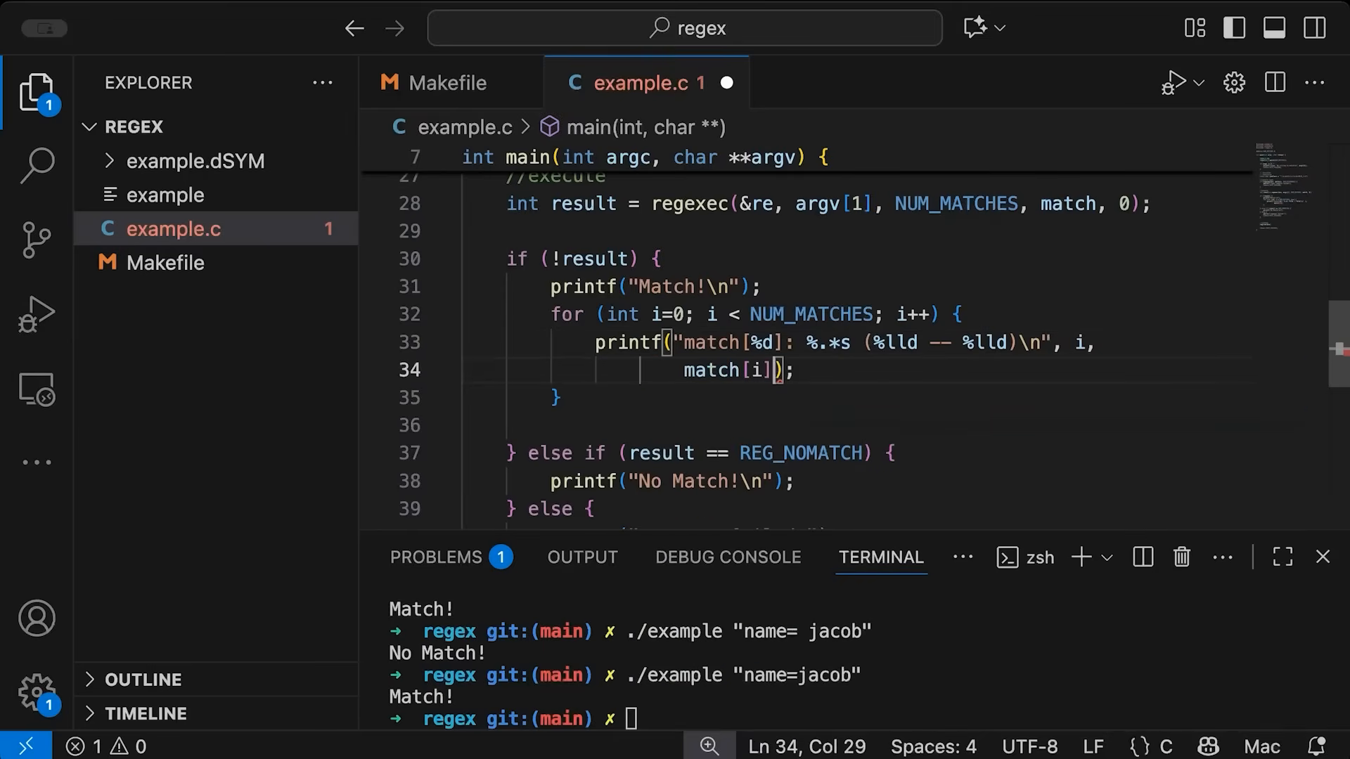
{"action": "type", "text": ".rm_eo - m"}
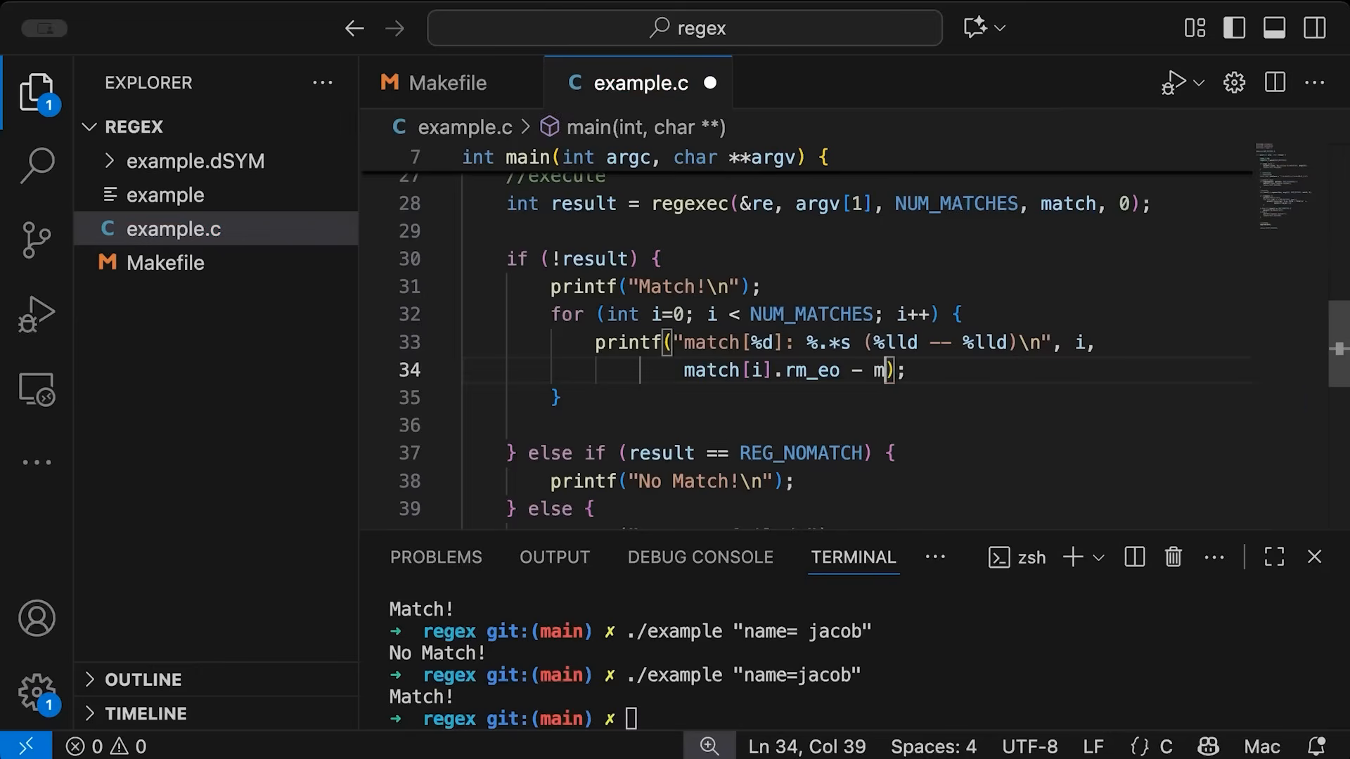
{"action": "type", "text": "atch"}
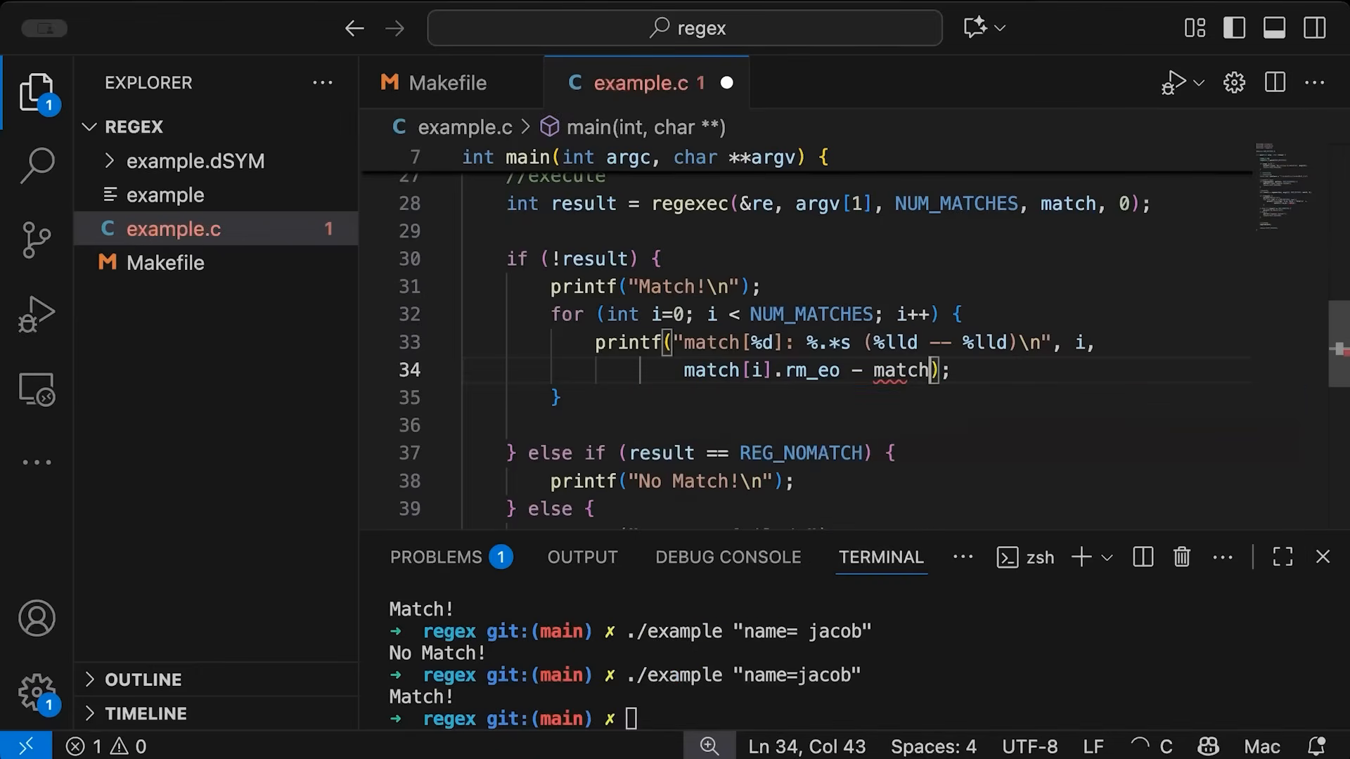
{"action": "type", "text": "[i].rm_so"}
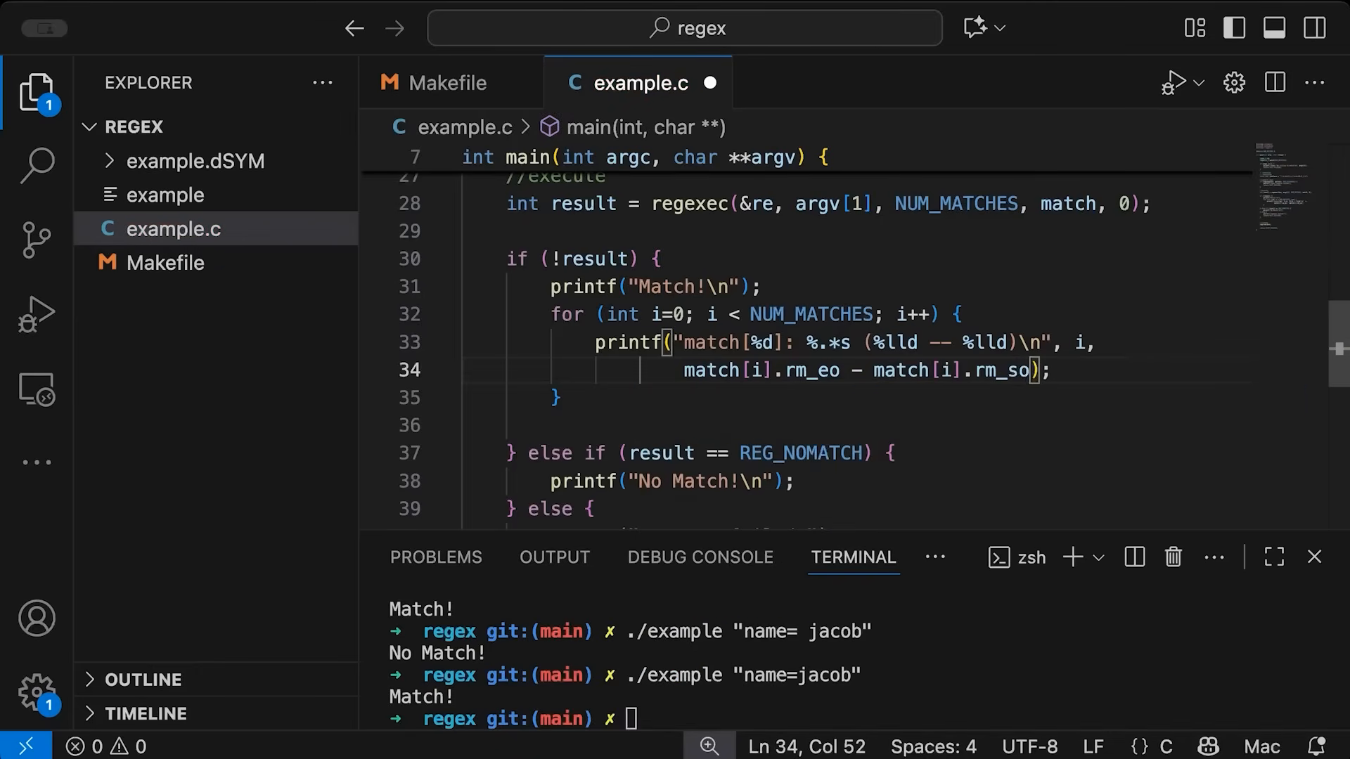
{"action": "type", "text": ","}
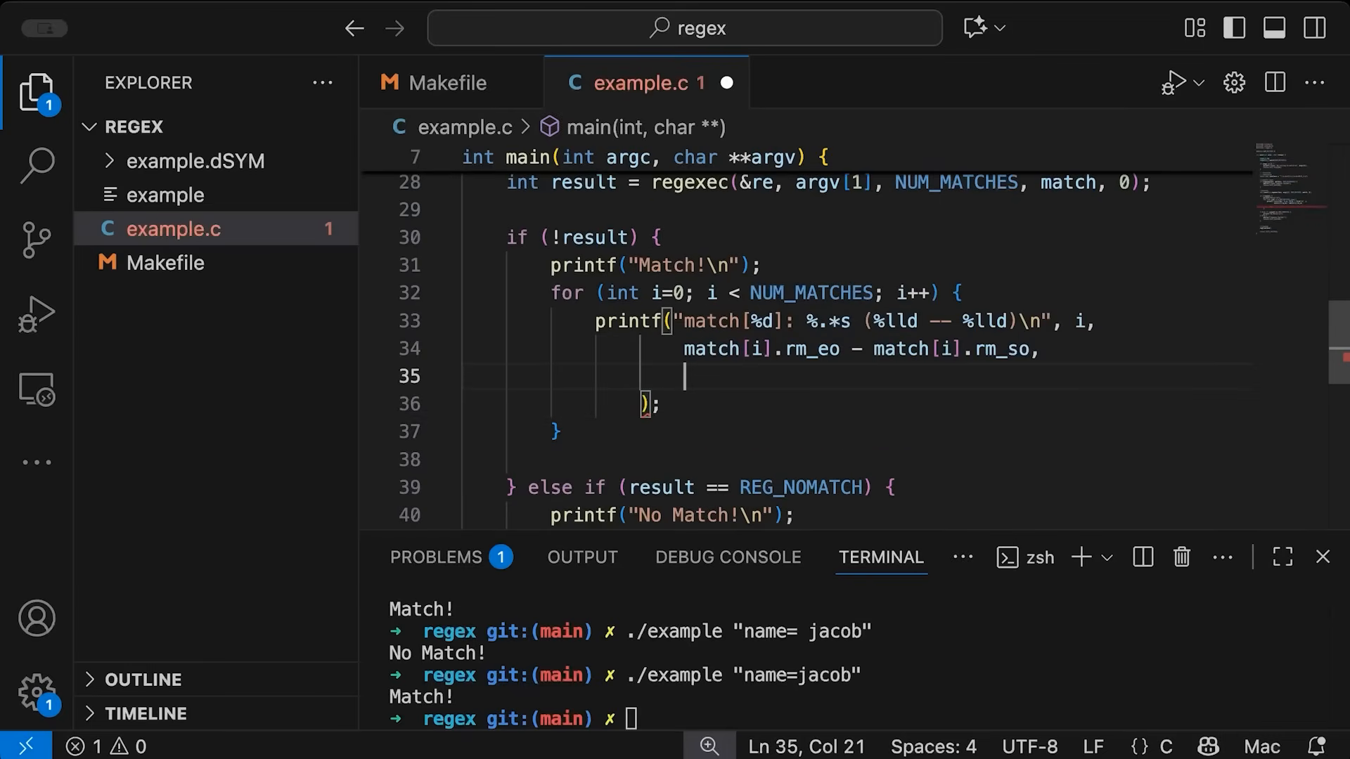
Add arguments argv[1] + match[i].rm_so, match[i].rm_so and match[i].rm_eo
{"action": "type", "text": "argv["}
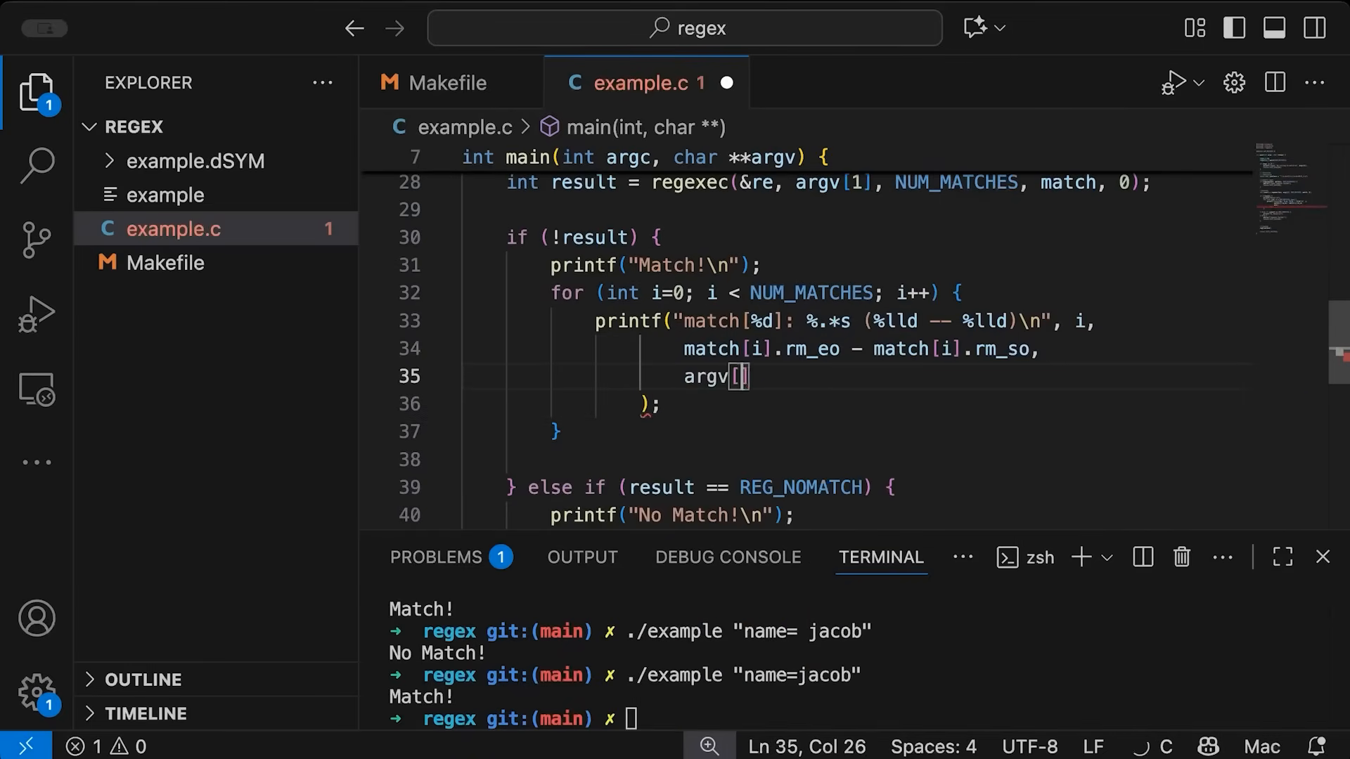
{"action": "type", "text": "1] +"}
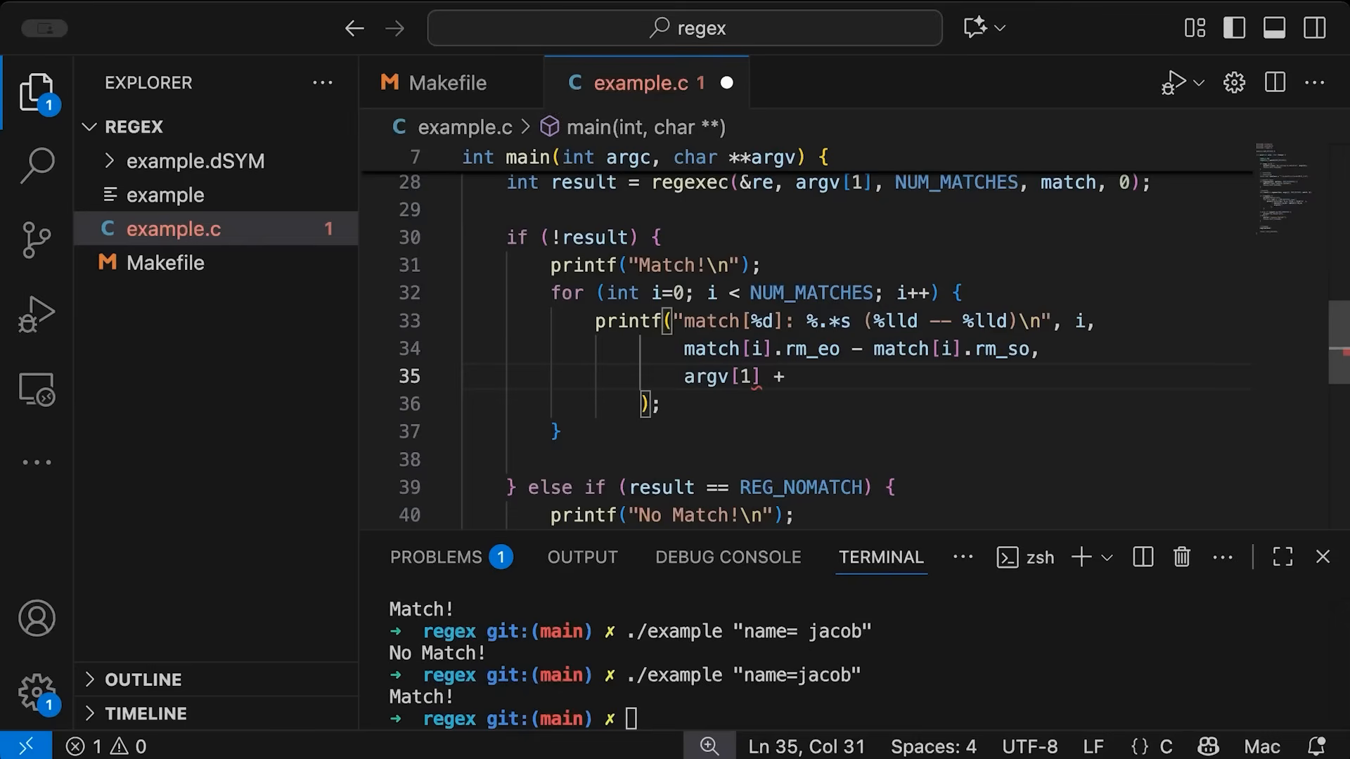
{"action": "type", "text": "match"}
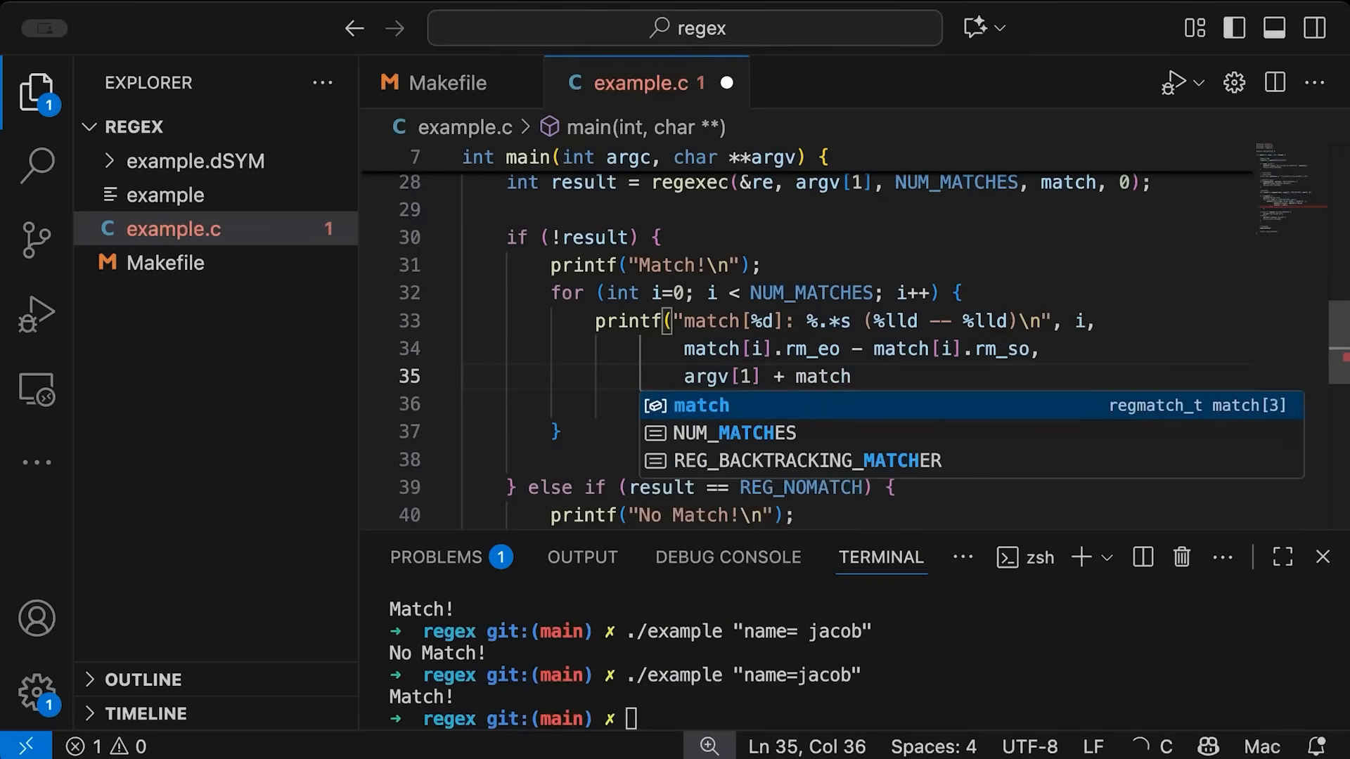
{"action": "type", "text": "[i].rm_so"}
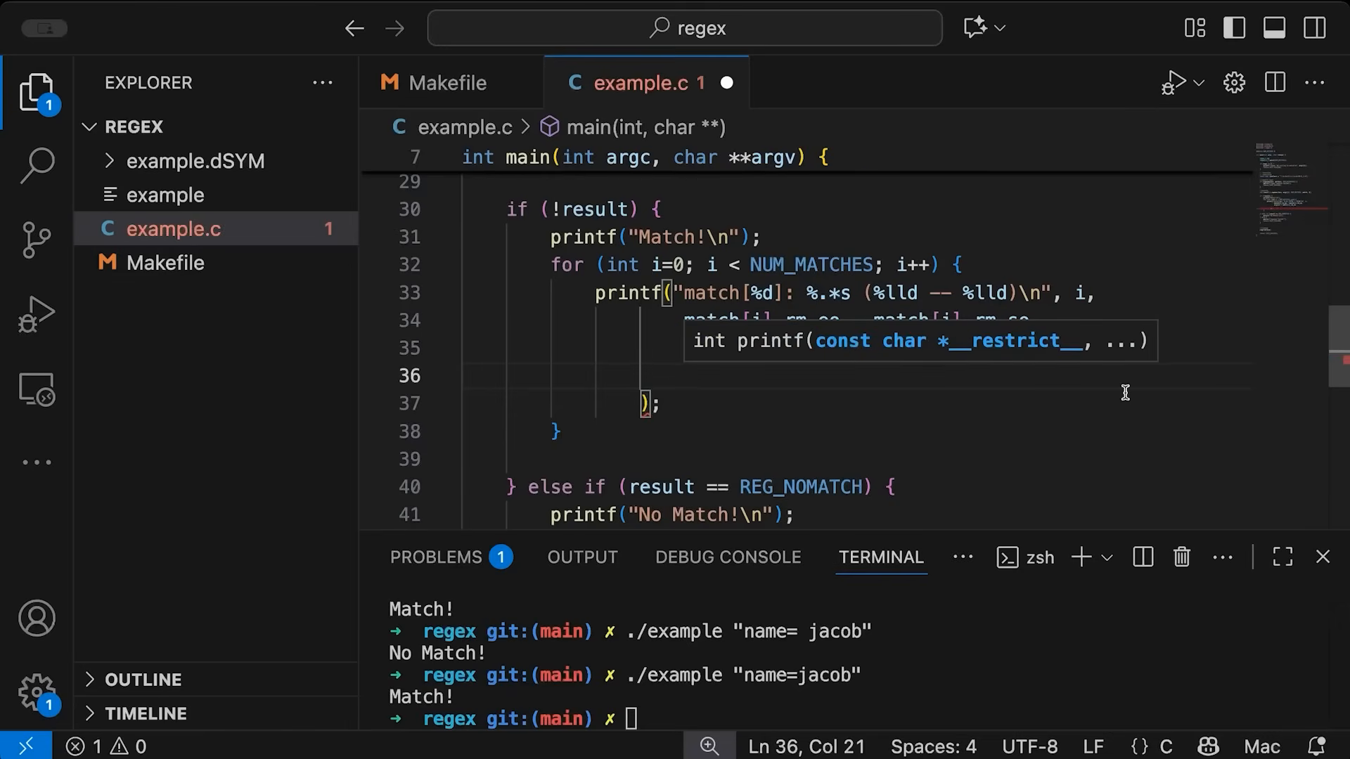
{"action": "type", "text": "match[i].rm_so"}
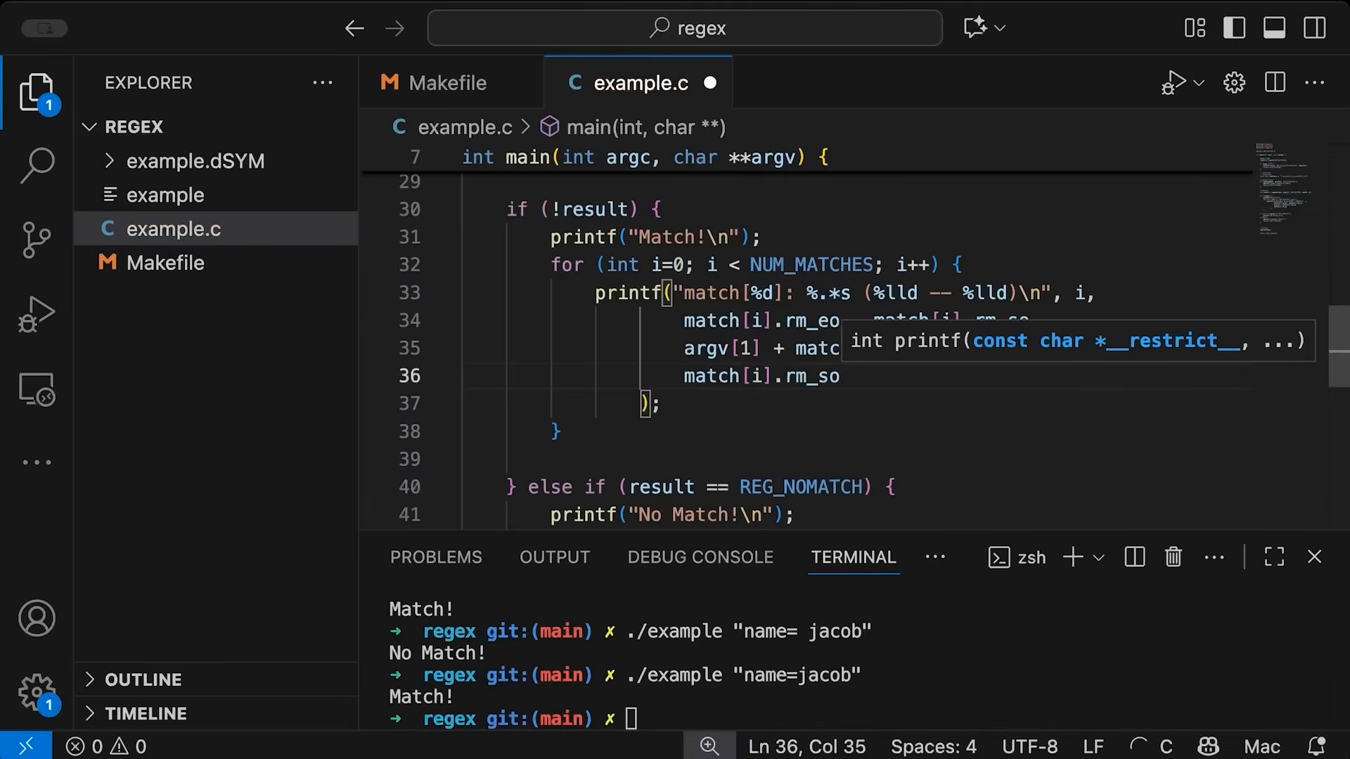
{"action": "type", "text": ", match[i]"}
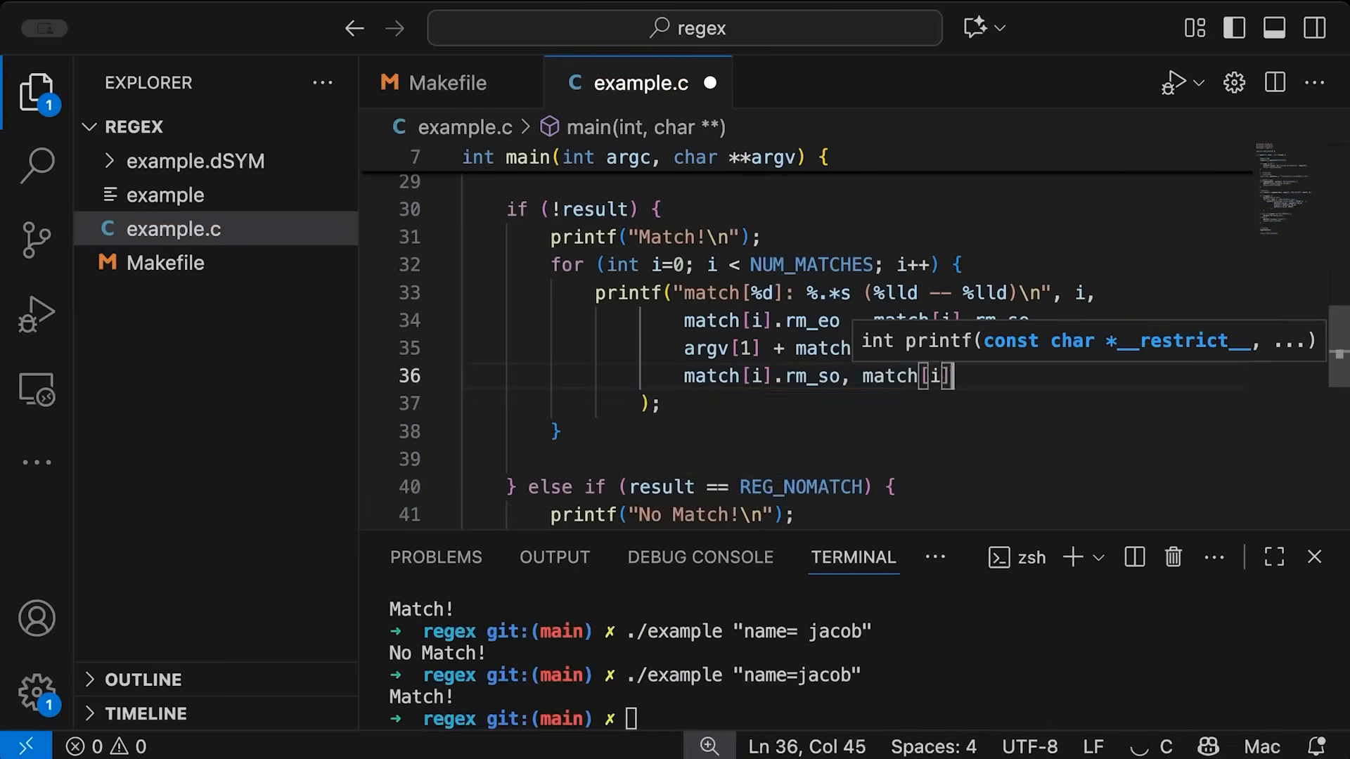
{"action": "type", "text": ".rm_eo"}
{"action": "left_click", "coordinate": [859, 719]}
{"action": "type", "text": "make"}
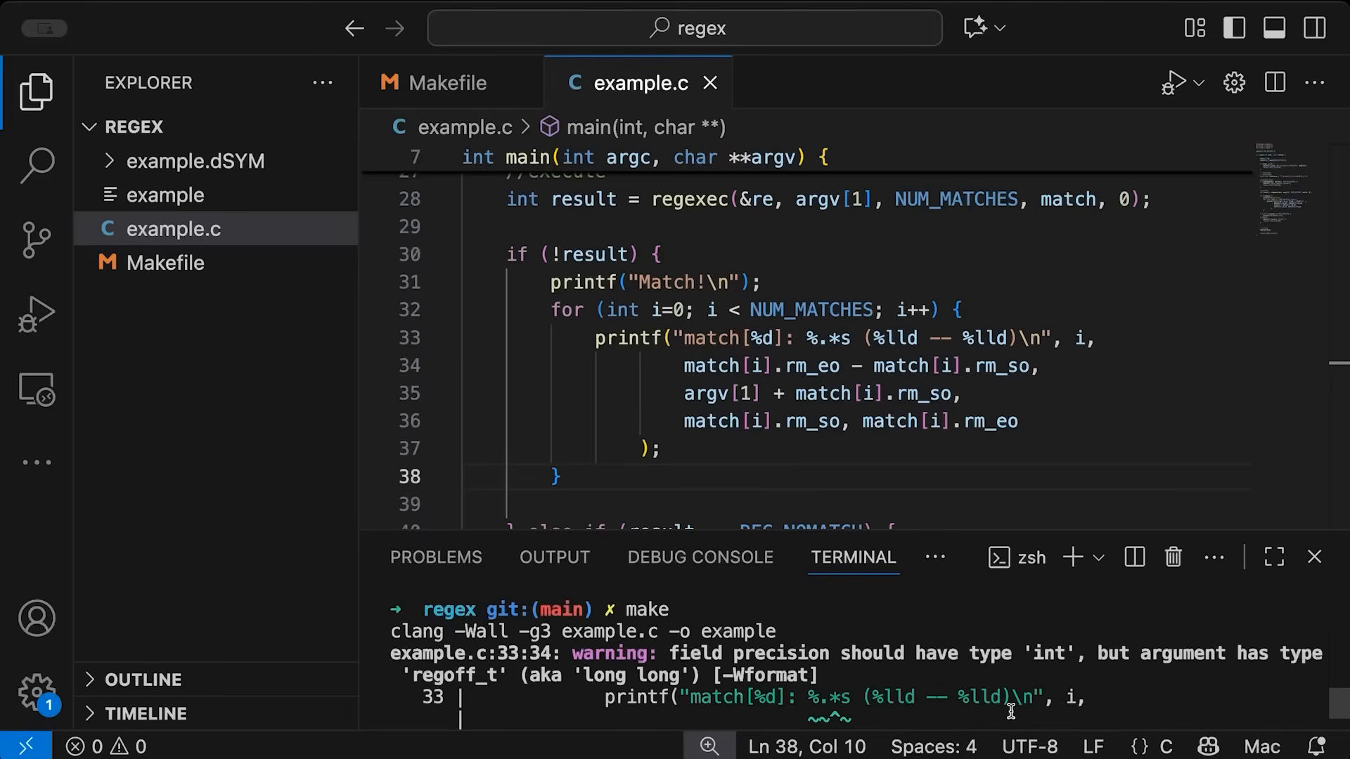
{"action": "mouse_move", "coordinate": [722, 354]}
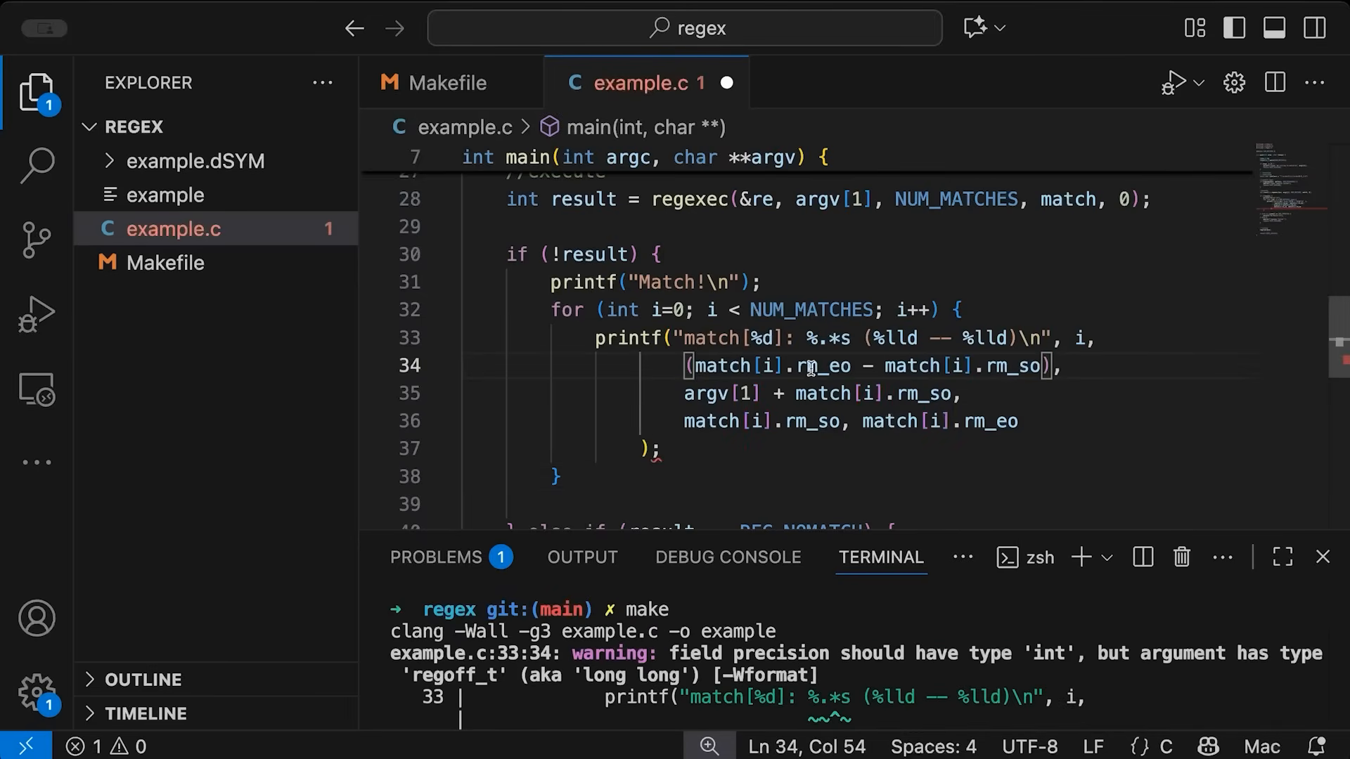
Cast the length argument to (int), rebuild, and run ./example "name= jacob" to inspect the match output
{"action": "type", "text": "(int)"}
{"action": "left_click", "coordinate": [859, 663]}
{"action": "type", "text": "make"}
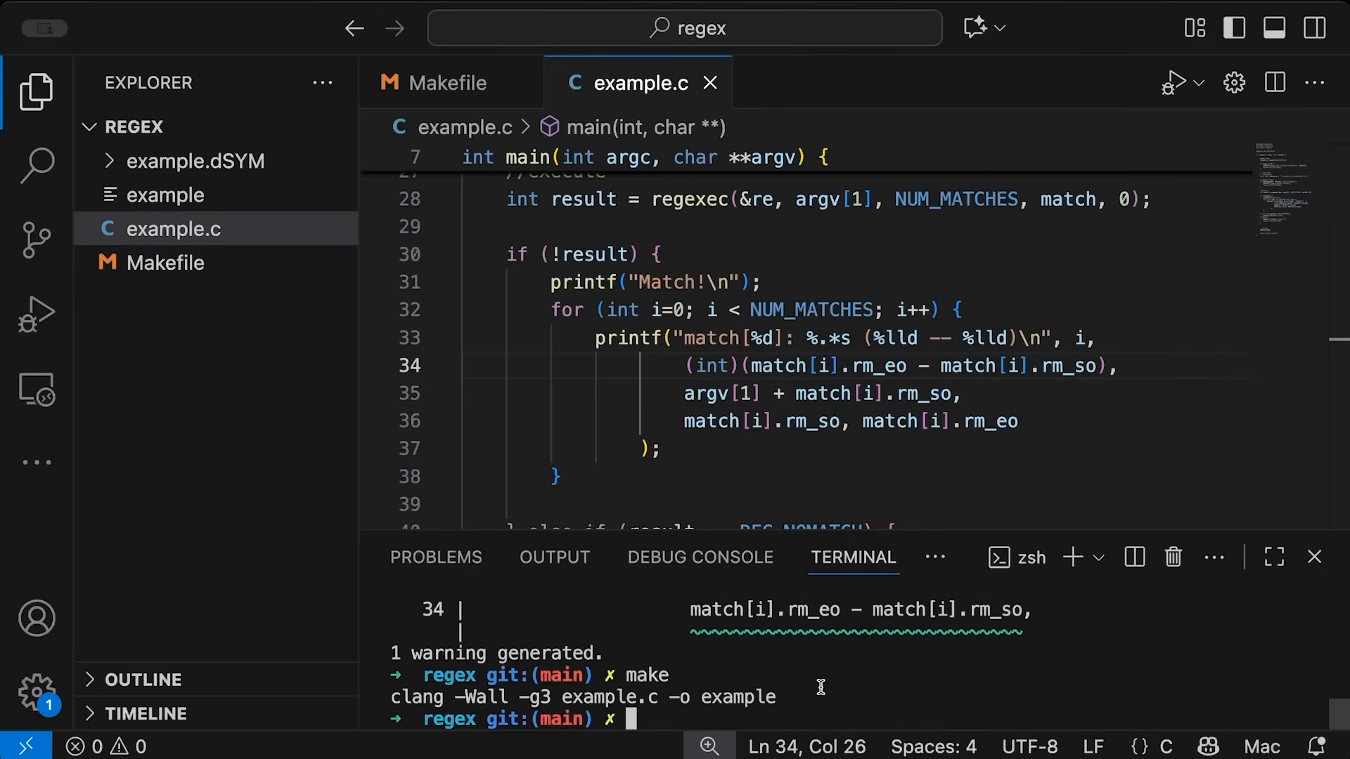
{"action": "type", "text": "./example \"name= jacob\""}
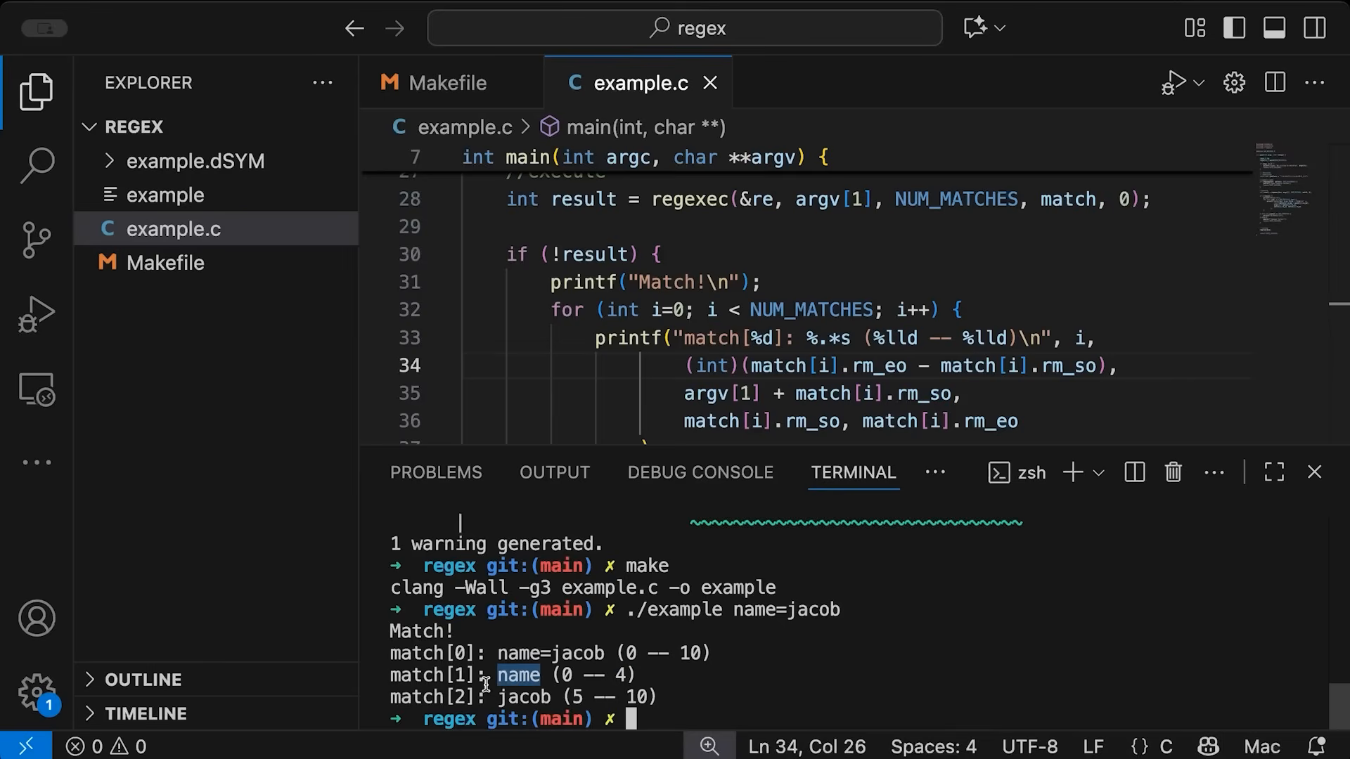
{"action": "mouse_move", "coordinate": [648, 369]}
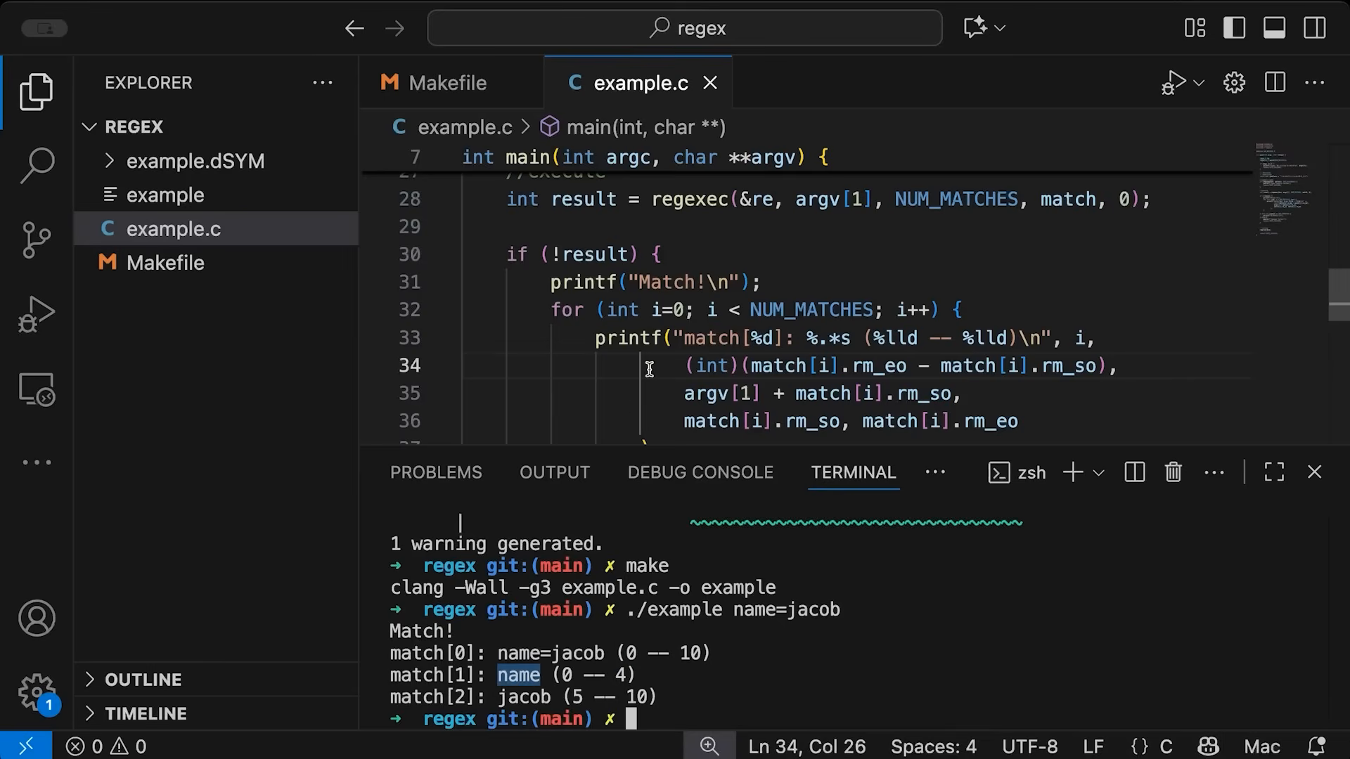
{"action": "double_click", "coordinate": [528, 697]}
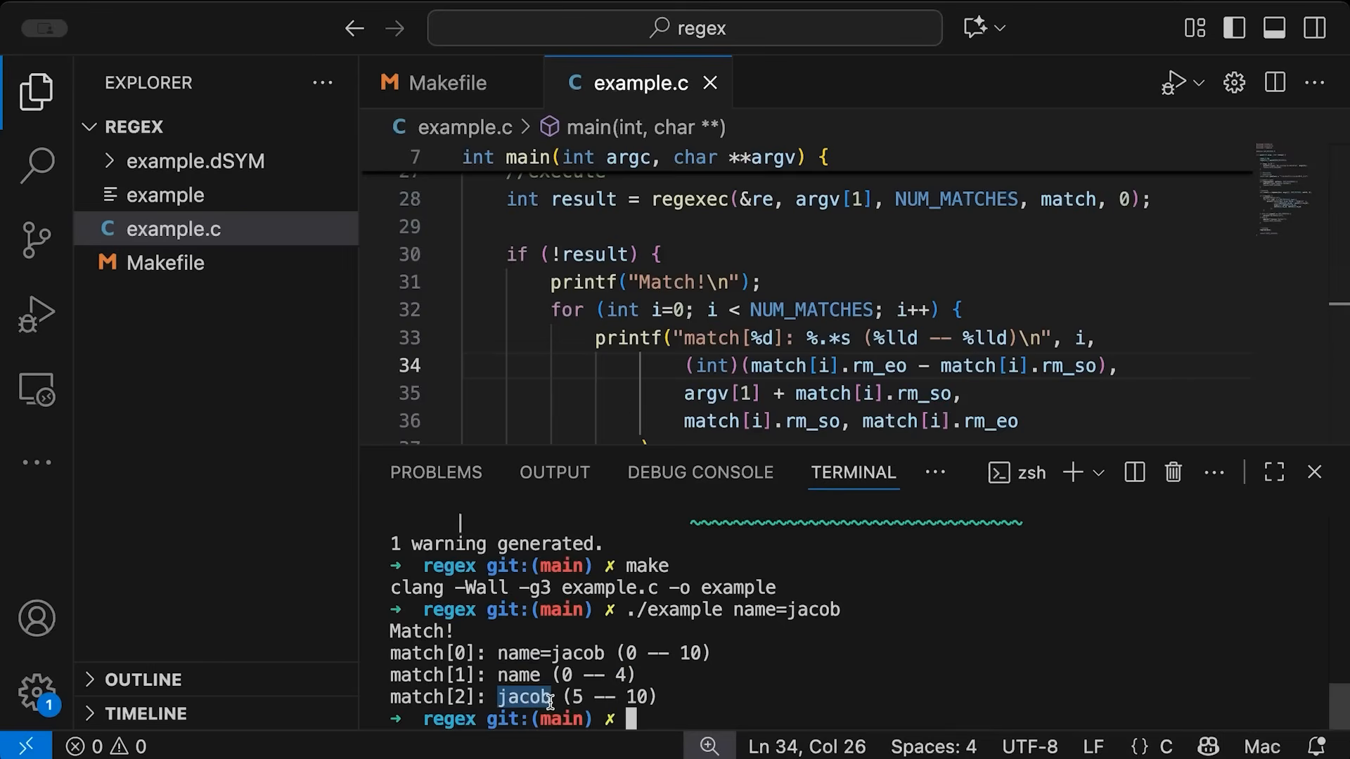